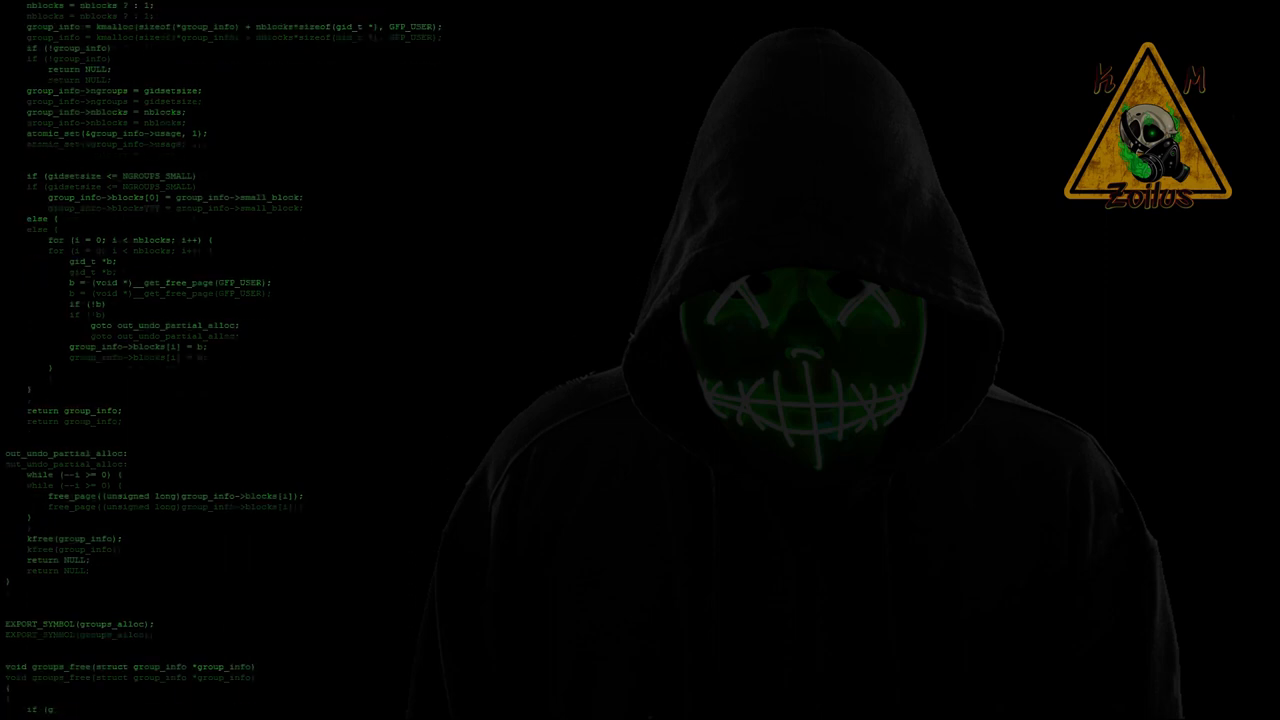
# Step: Scroll through the Atmosphère 0.13.0 release notes down to the zip and fusee-primary.bin assets
pyautogui.scroll(-3)
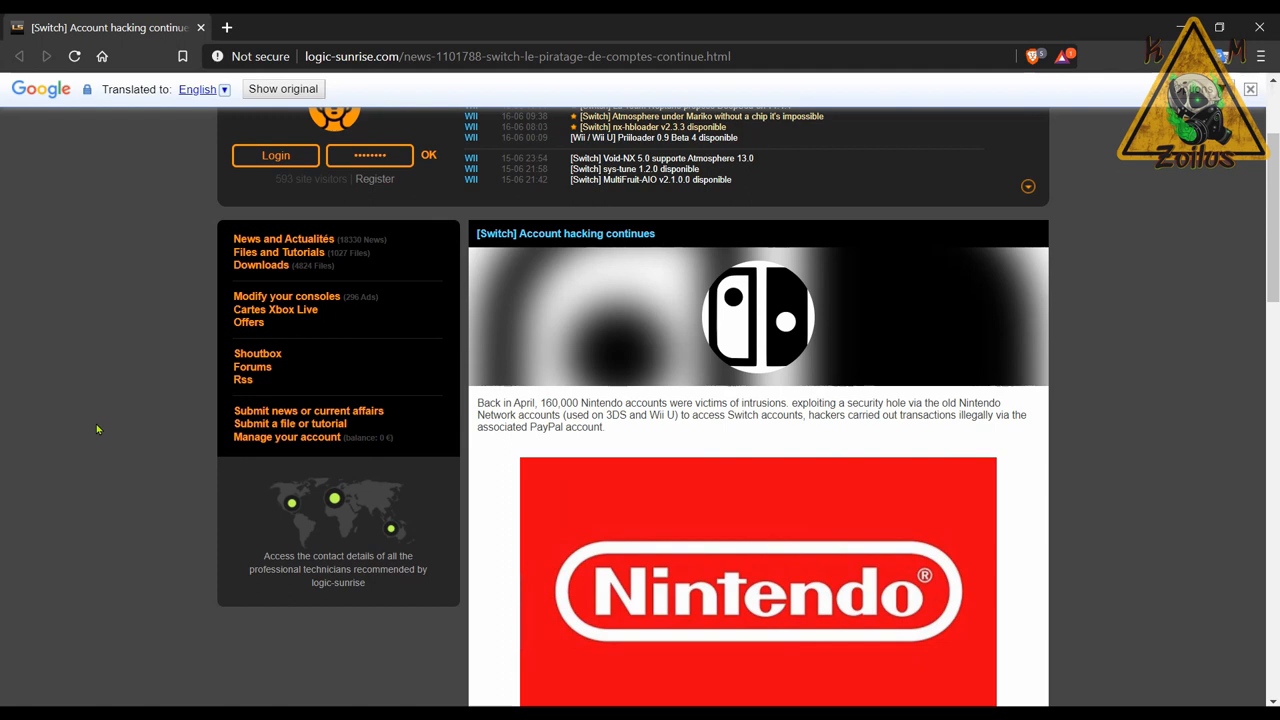
pyautogui.scroll(-3)
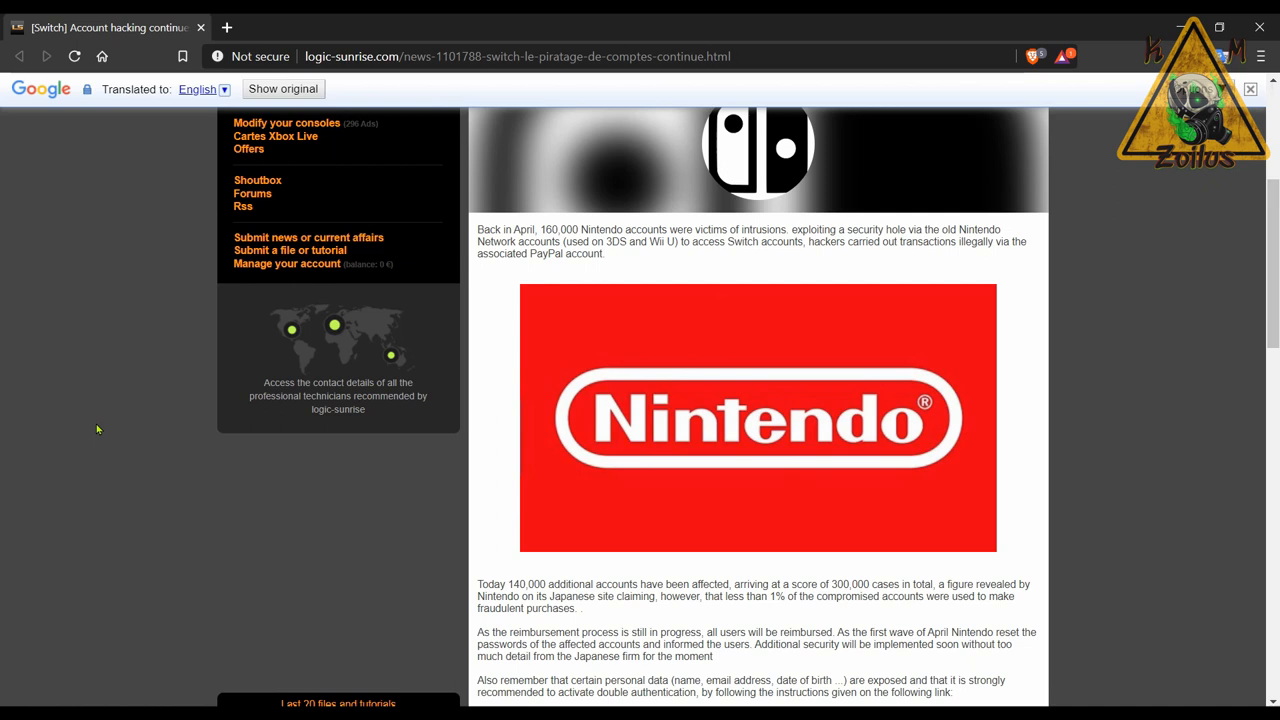
pyautogui.scroll(-3)
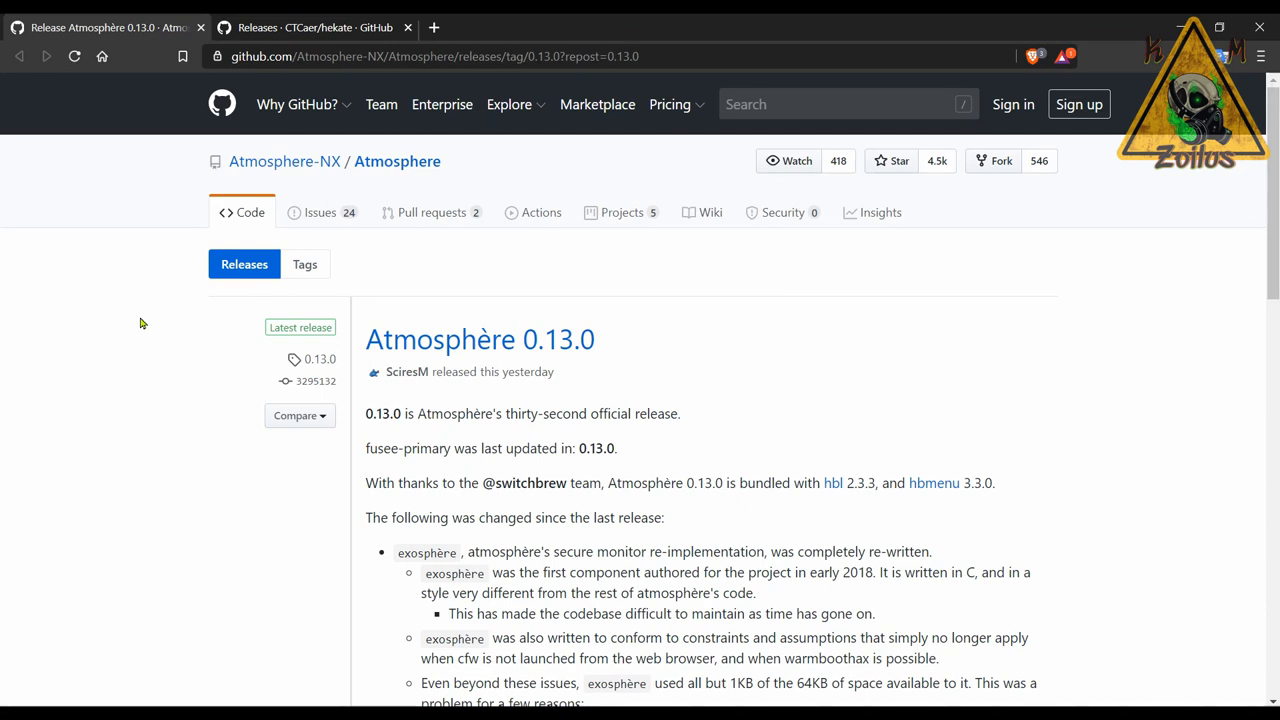
pyautogui.scroll(-3)
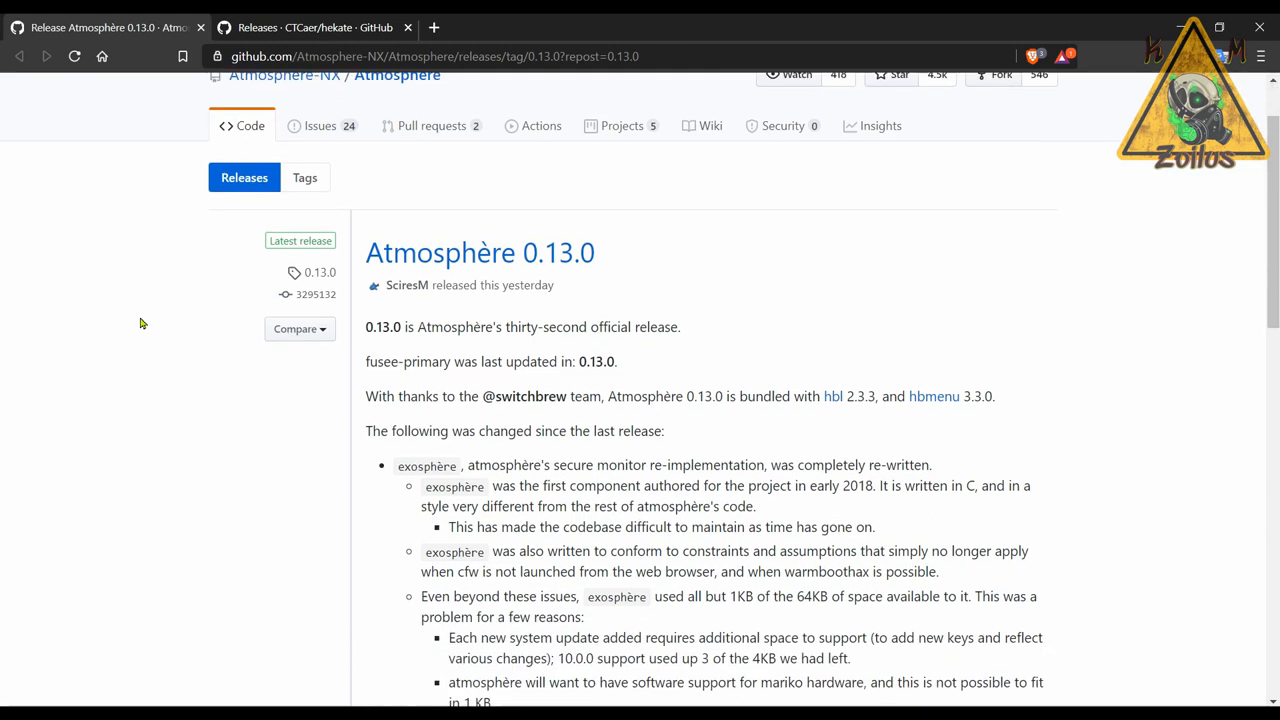
pyautogui.scroll(-3)
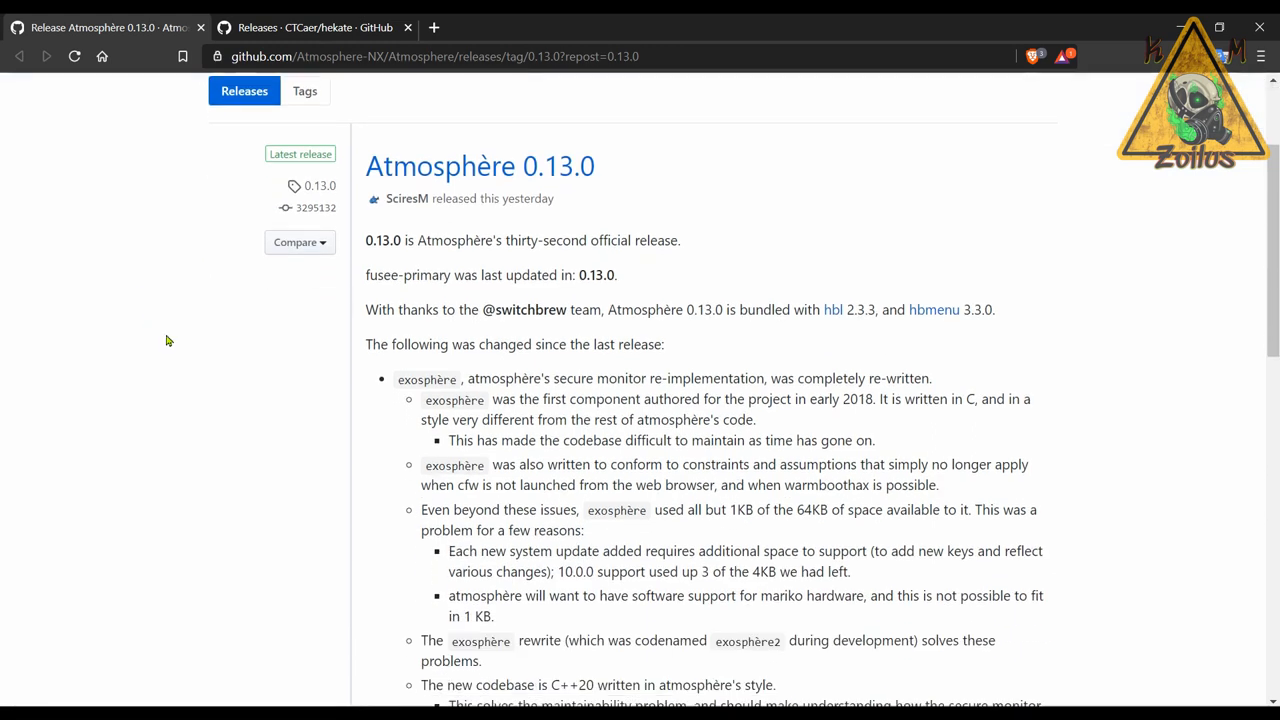
pyautogui.scroll(-3)
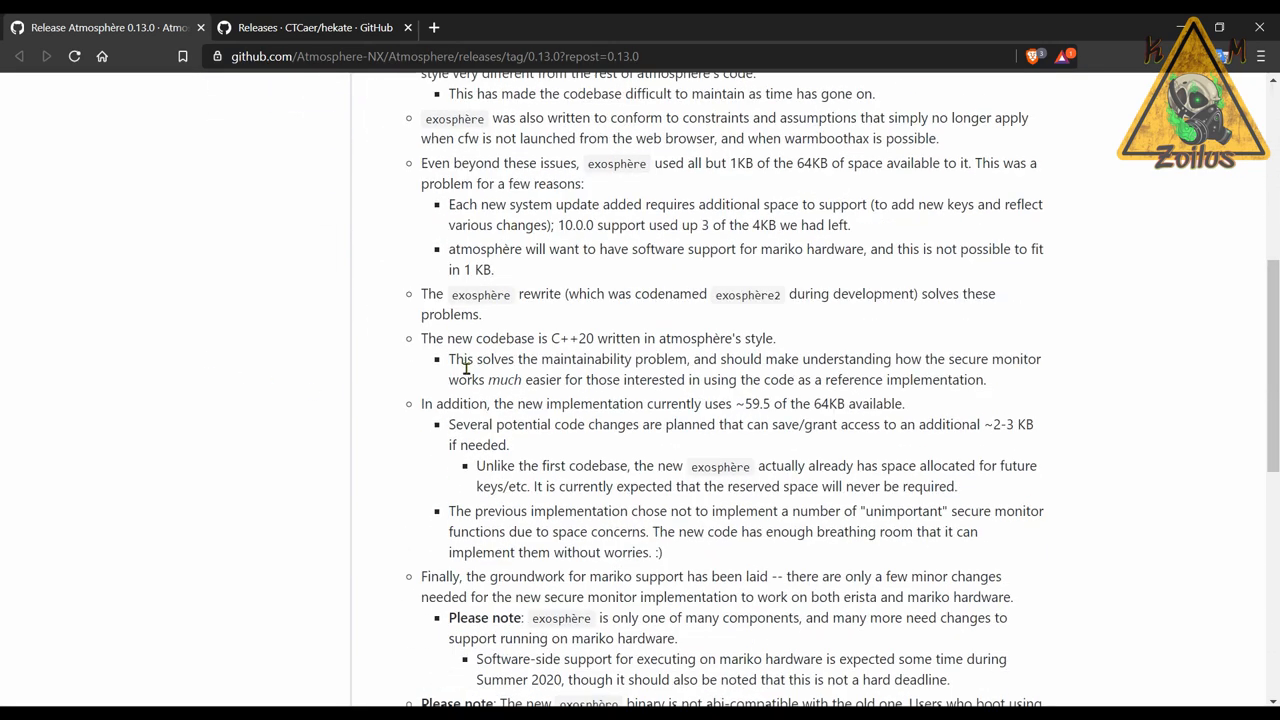
pyautogui.scroll(-3)
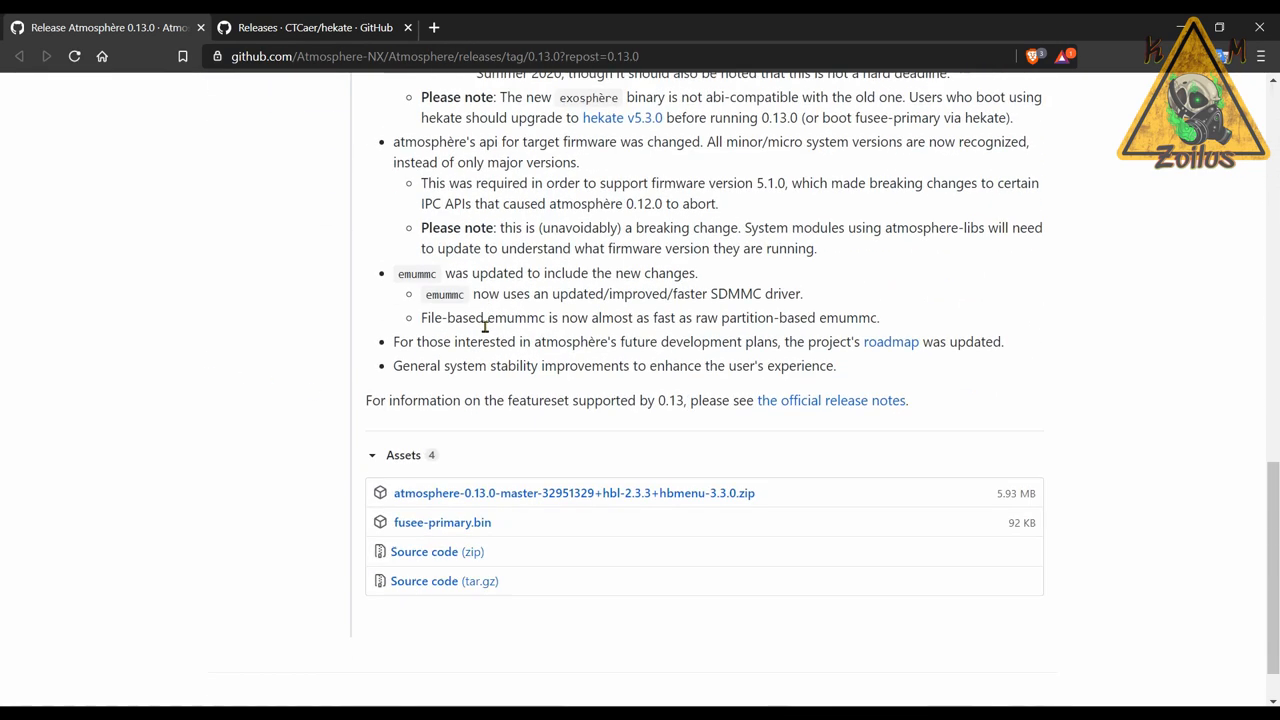
pyautogui.moveTo(650, 486)
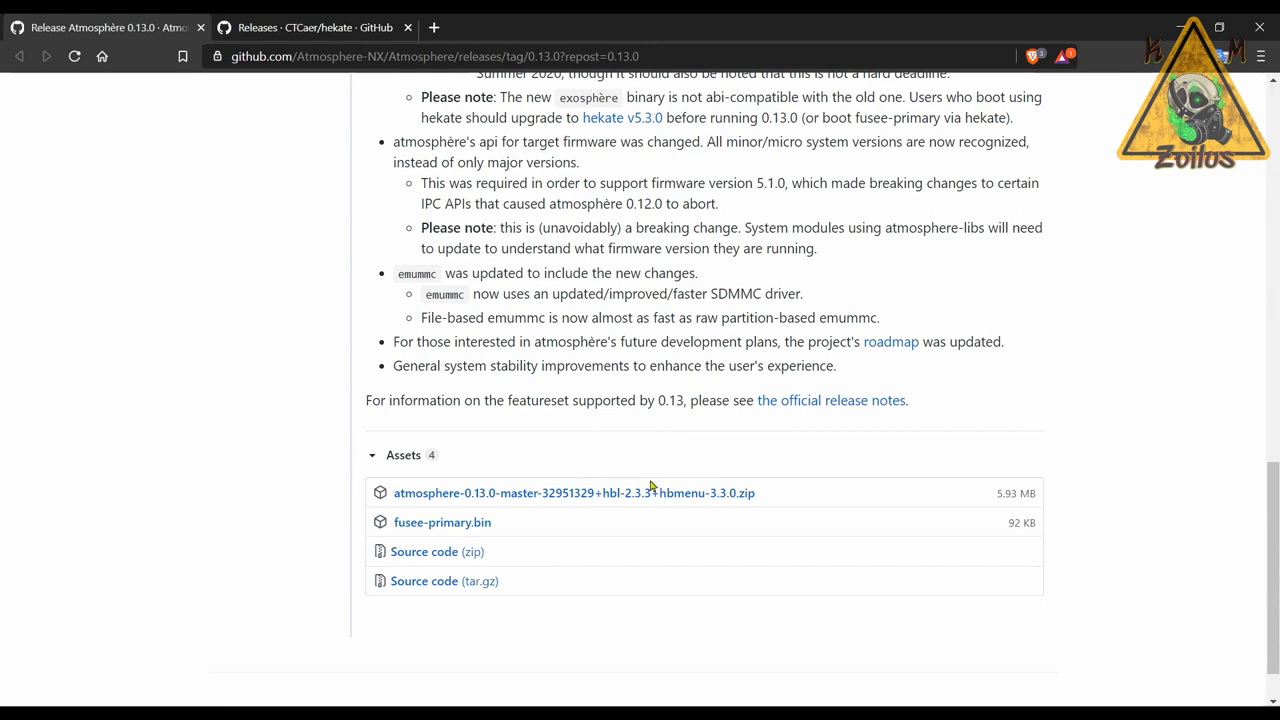
pyautogui.moveTo(650, 492)
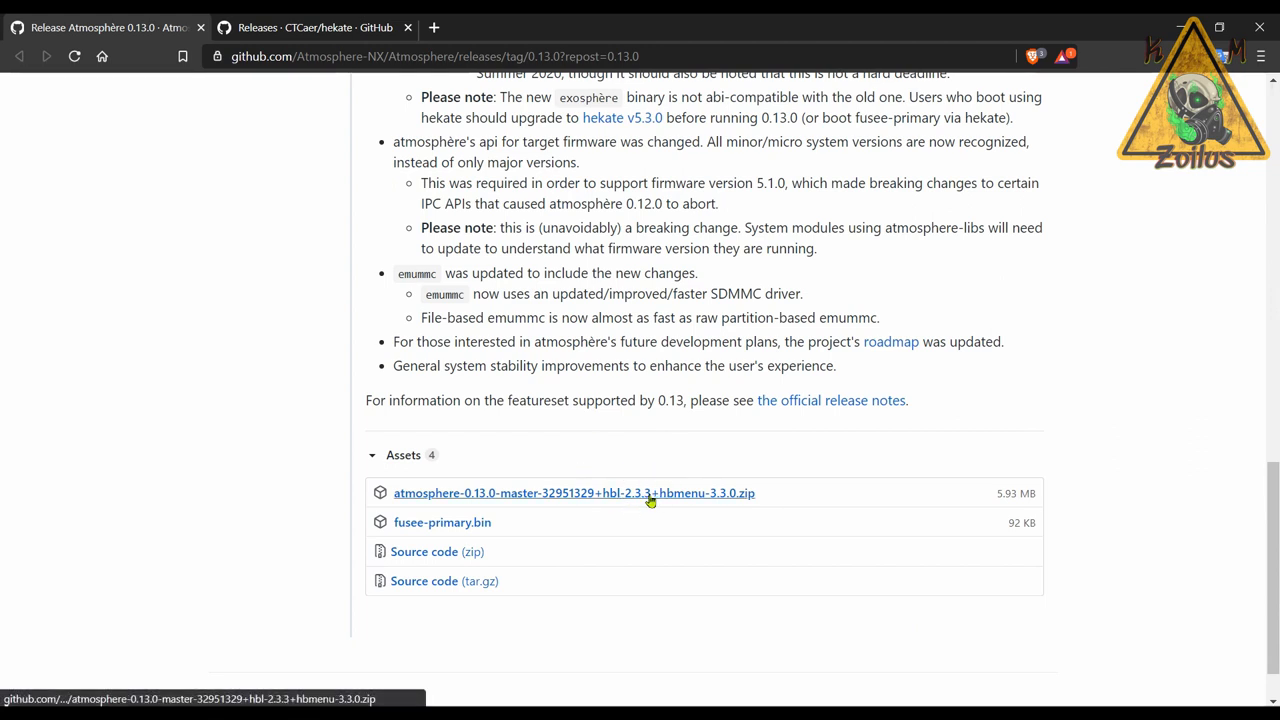
pyautogui.moveTo(624, 500)
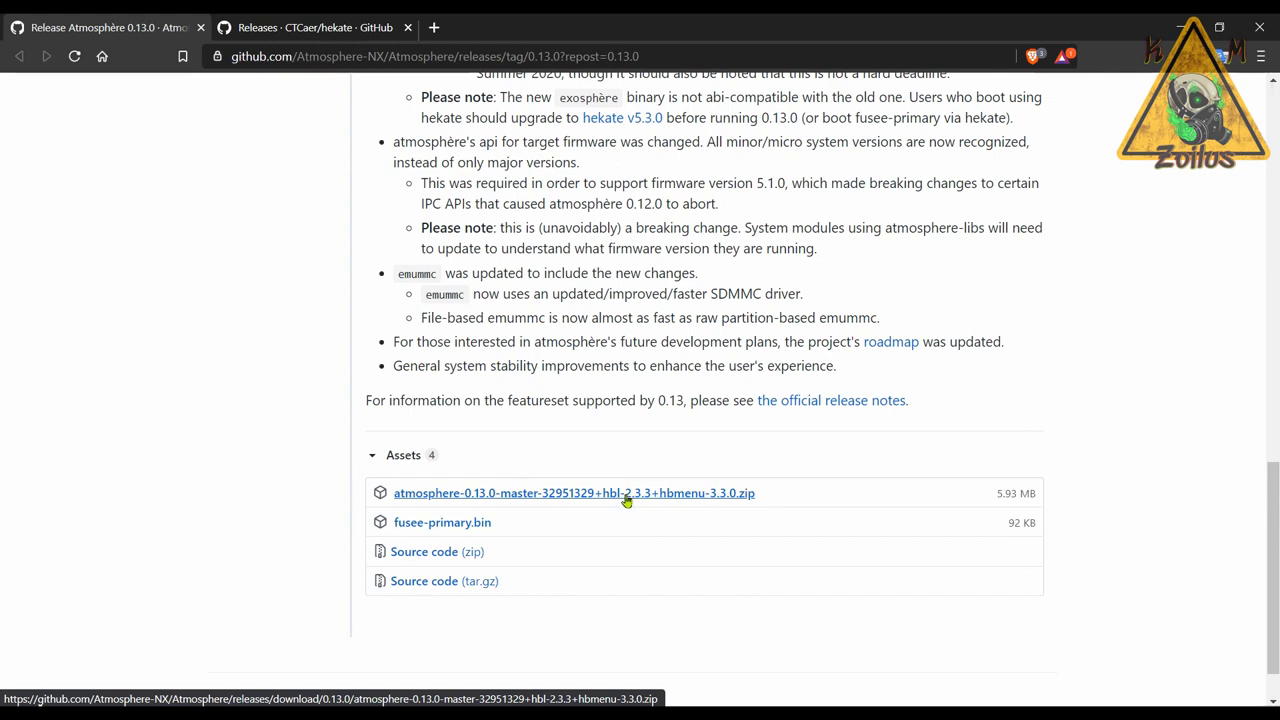
pyautogui.moveTo(508, 536)
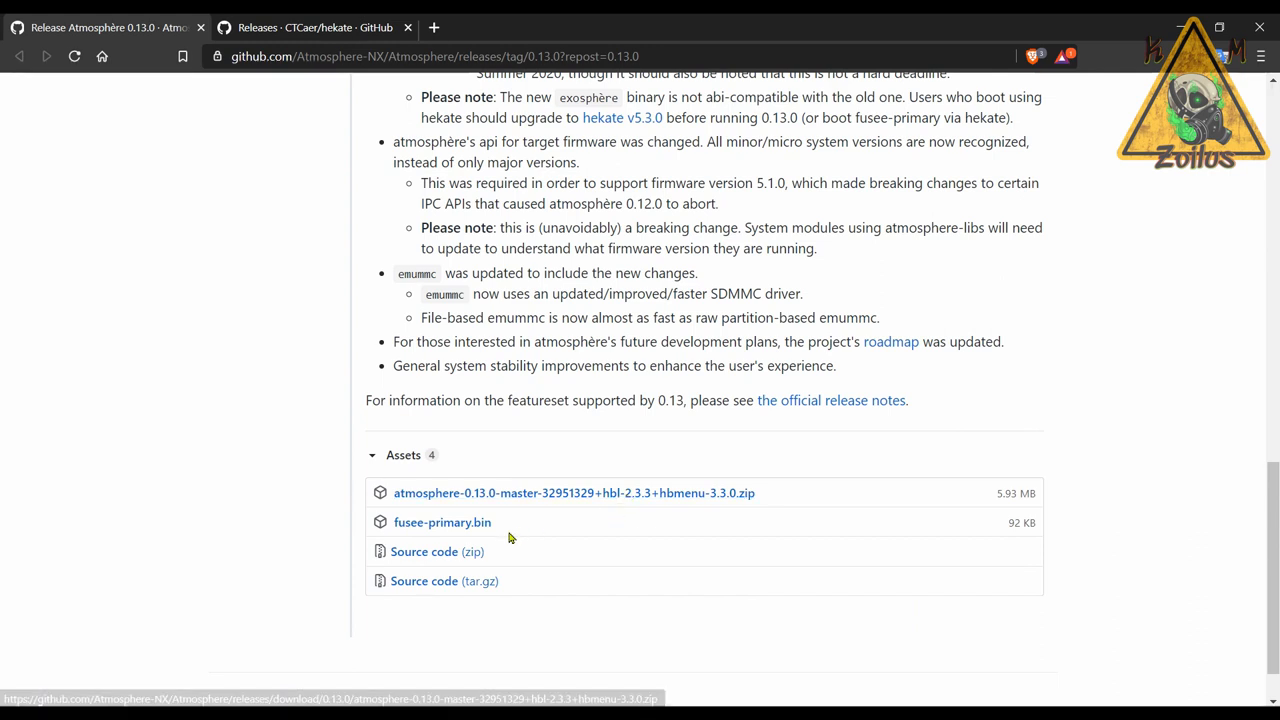
pyautogui.moveTo(408, 538)
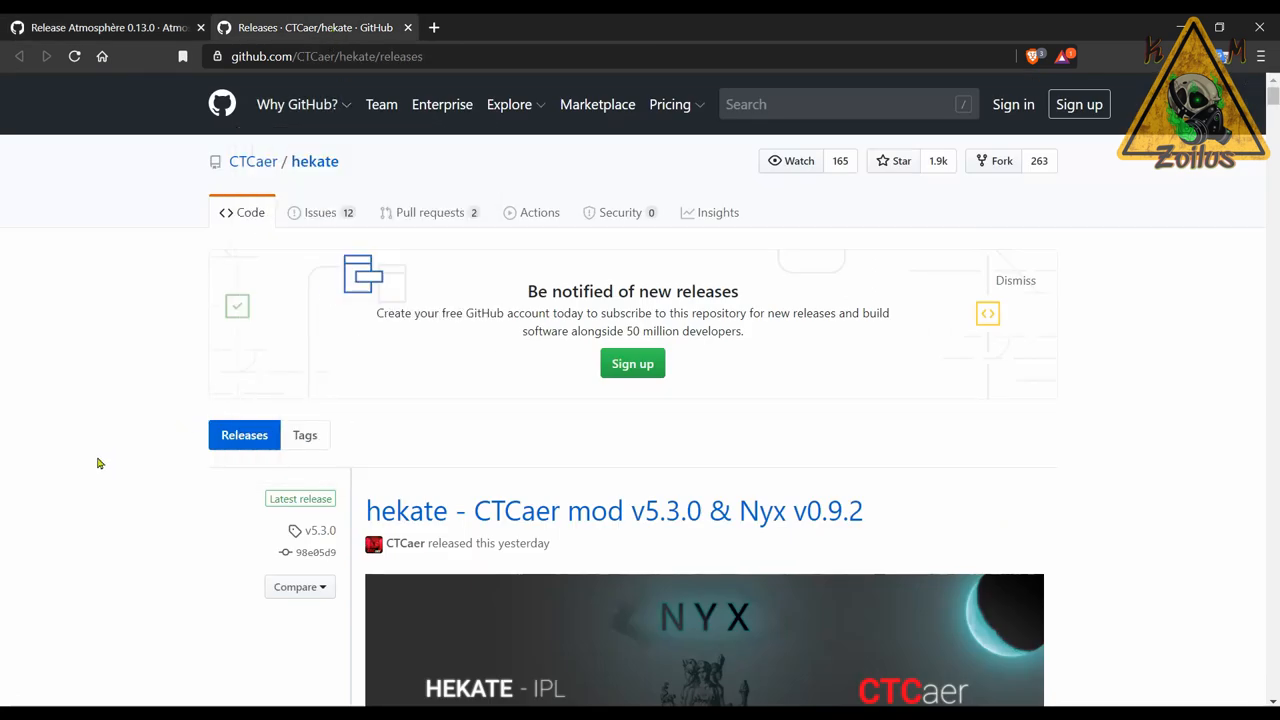
# Step: Scroll through the hekate v5.3.0 & Nyx v0.9.2 notes down to the hekate_ctcaer_5.3.0 zip asset
pyautogui.scroll(-3)
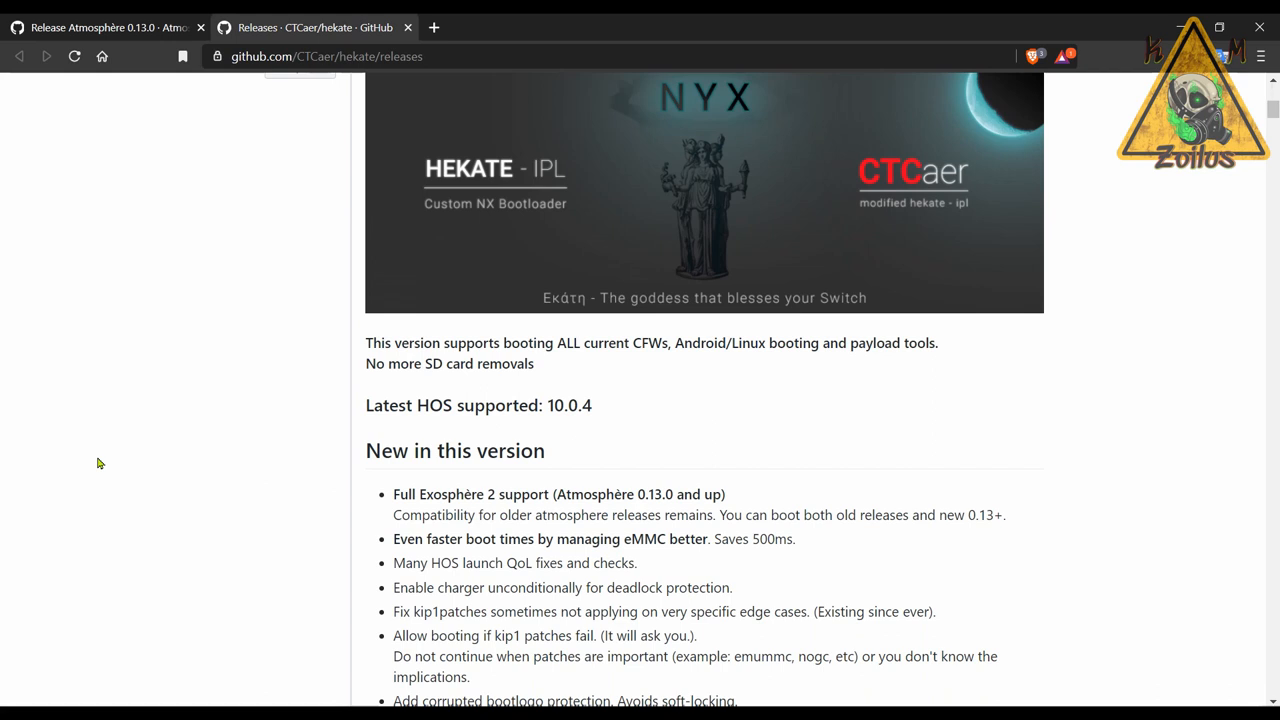
pyautogui.scroll(-3)
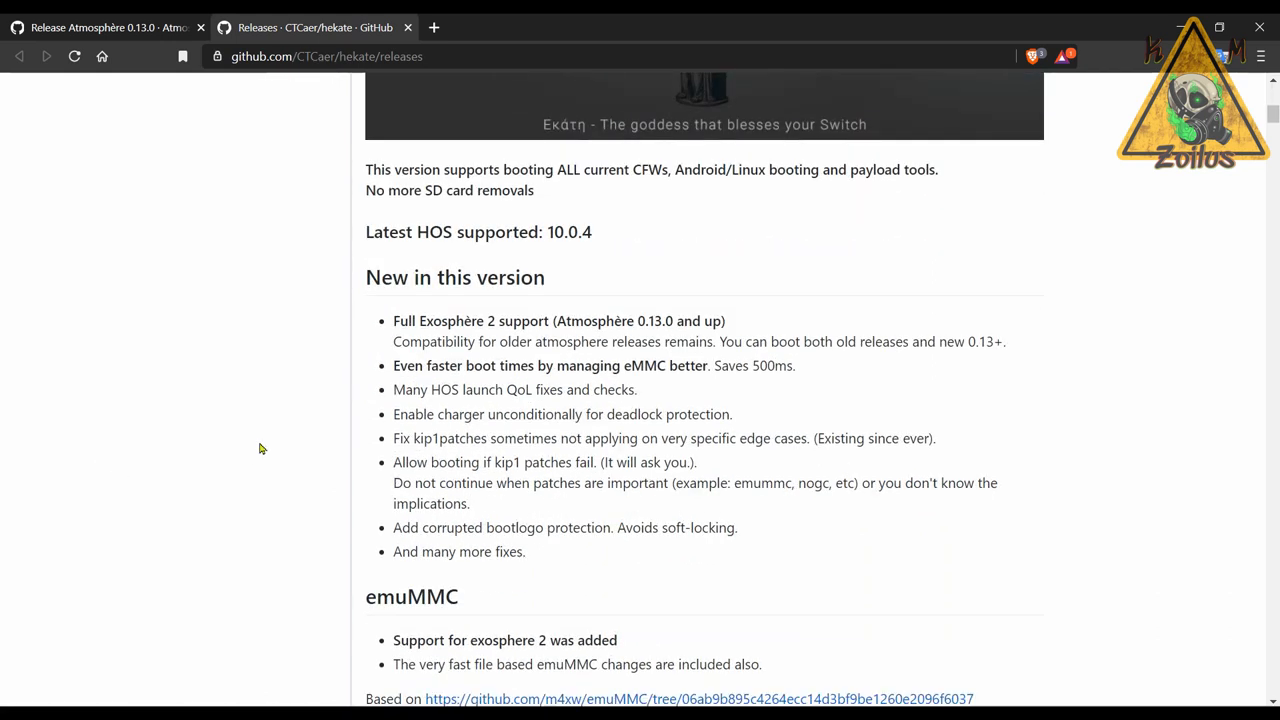
pyautogui.moveTo(408, 428)
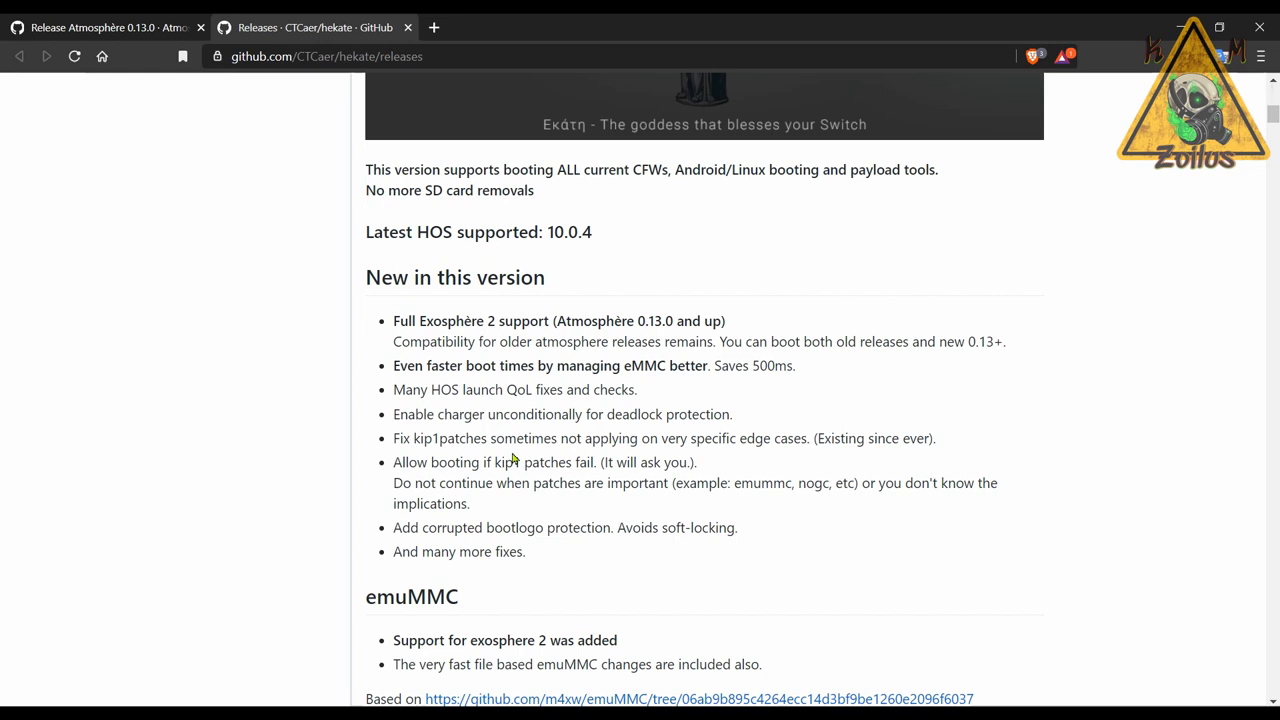
pyautogui.scroll(-3)
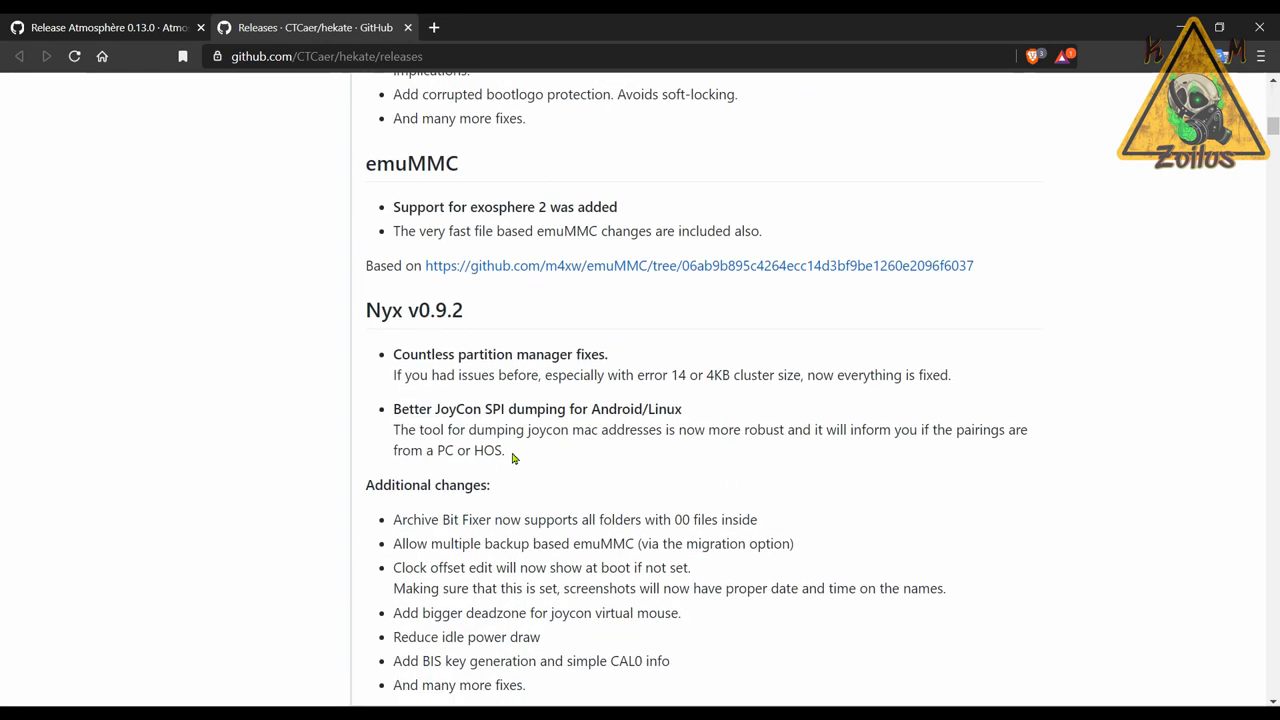
pyautogui.scroll(-3)
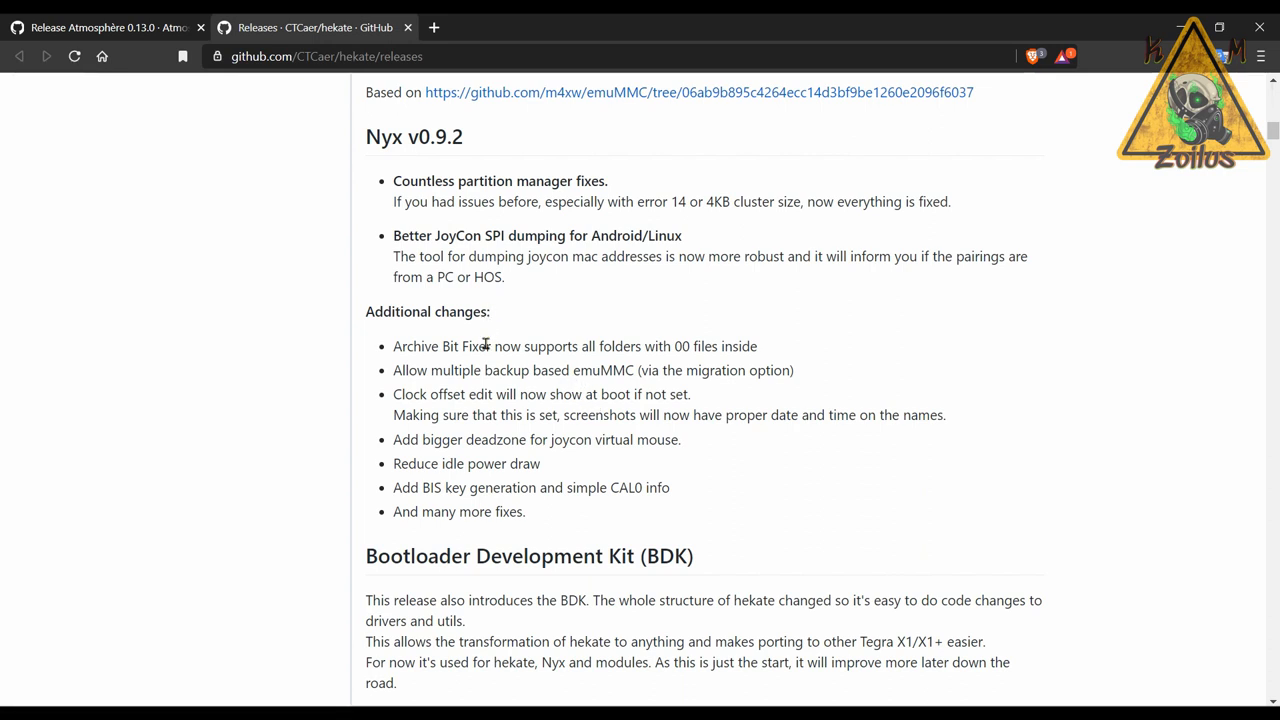
pyautogui.scroll(-3)
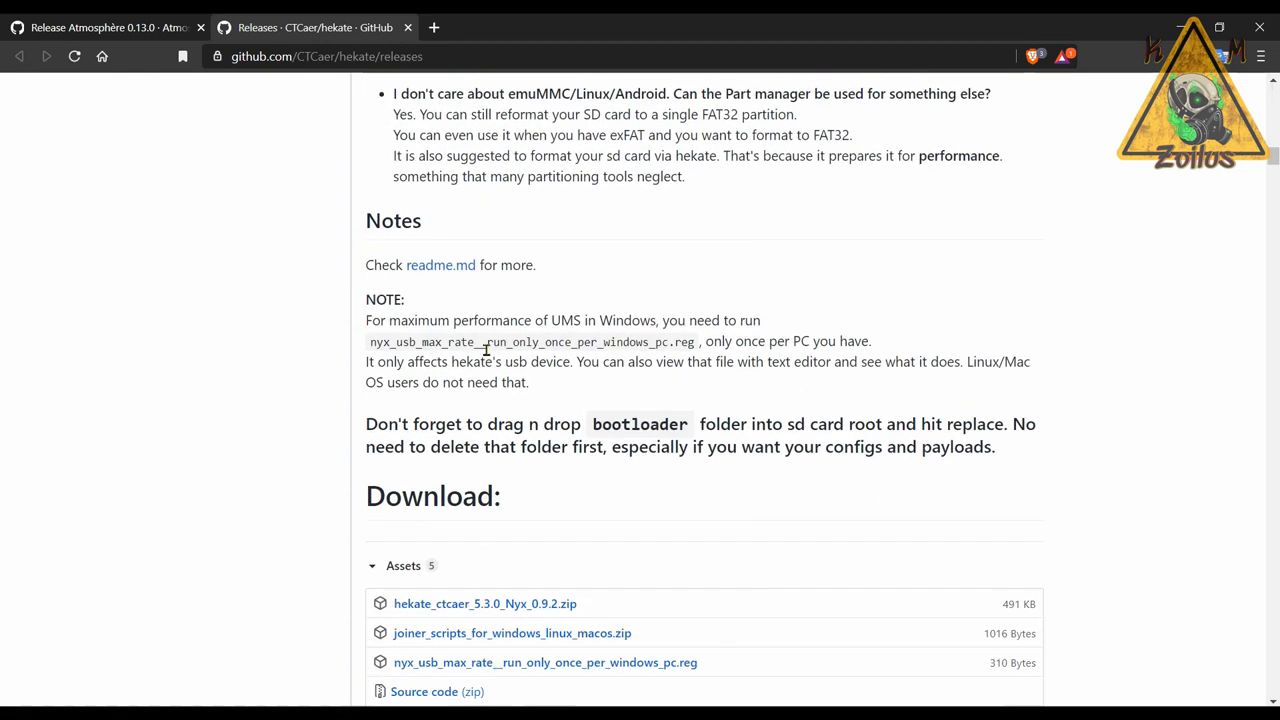
pyautogui.scroll(-3)
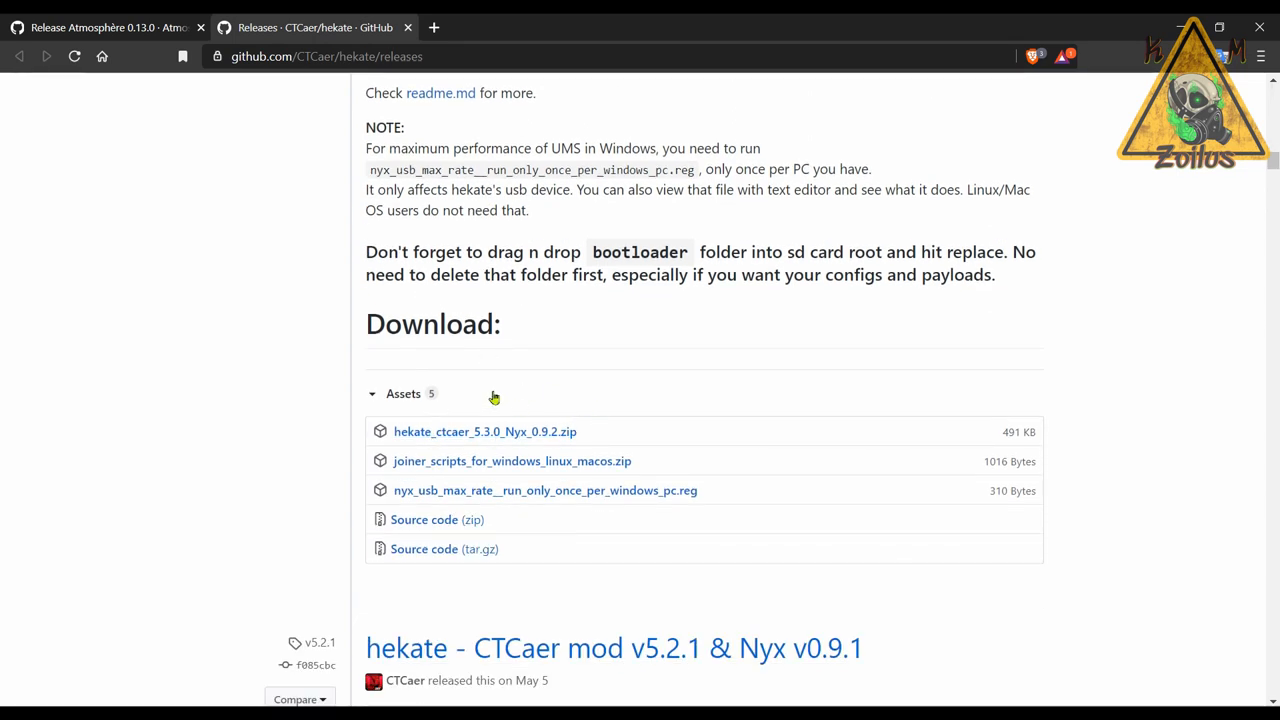
pyautogui.moveTo(504, 444)
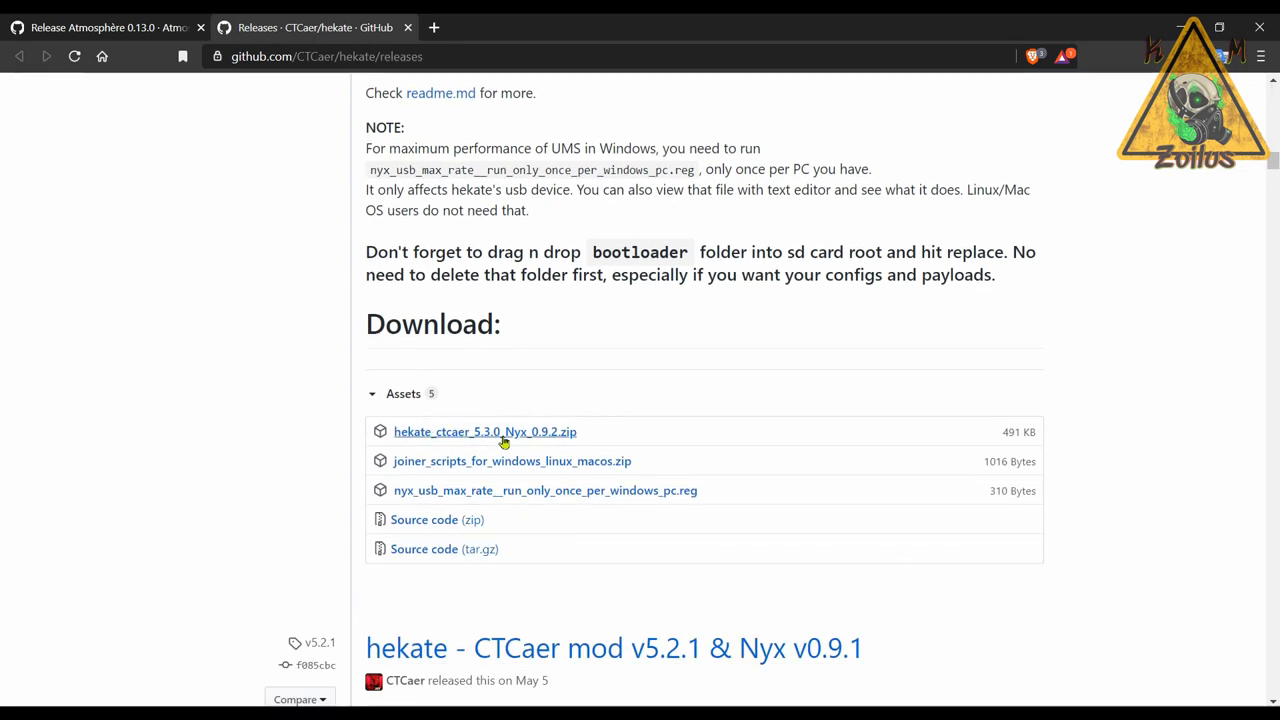
pyautogui.moveTo(548, 424)
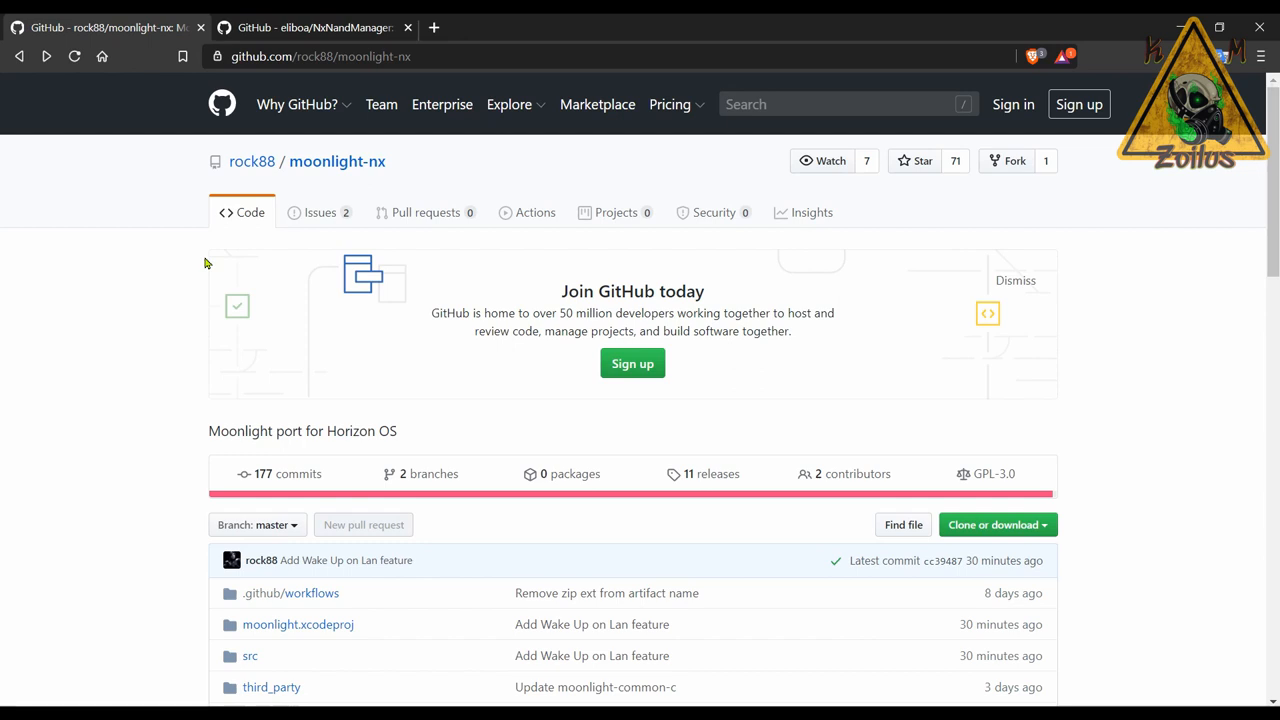
# Step: Scroll the moonlight-nx file list and README down to the installation steps
pyautogui.scroll(-3)
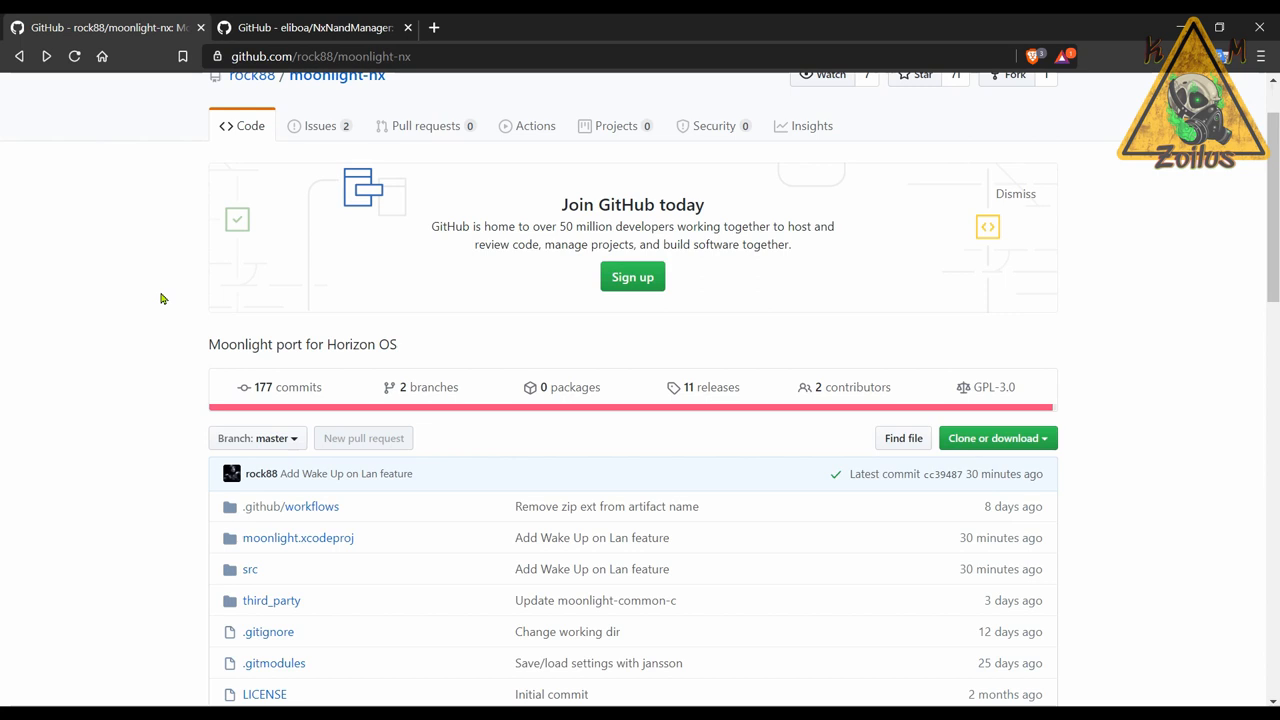
pyautogui.scroll(-3)
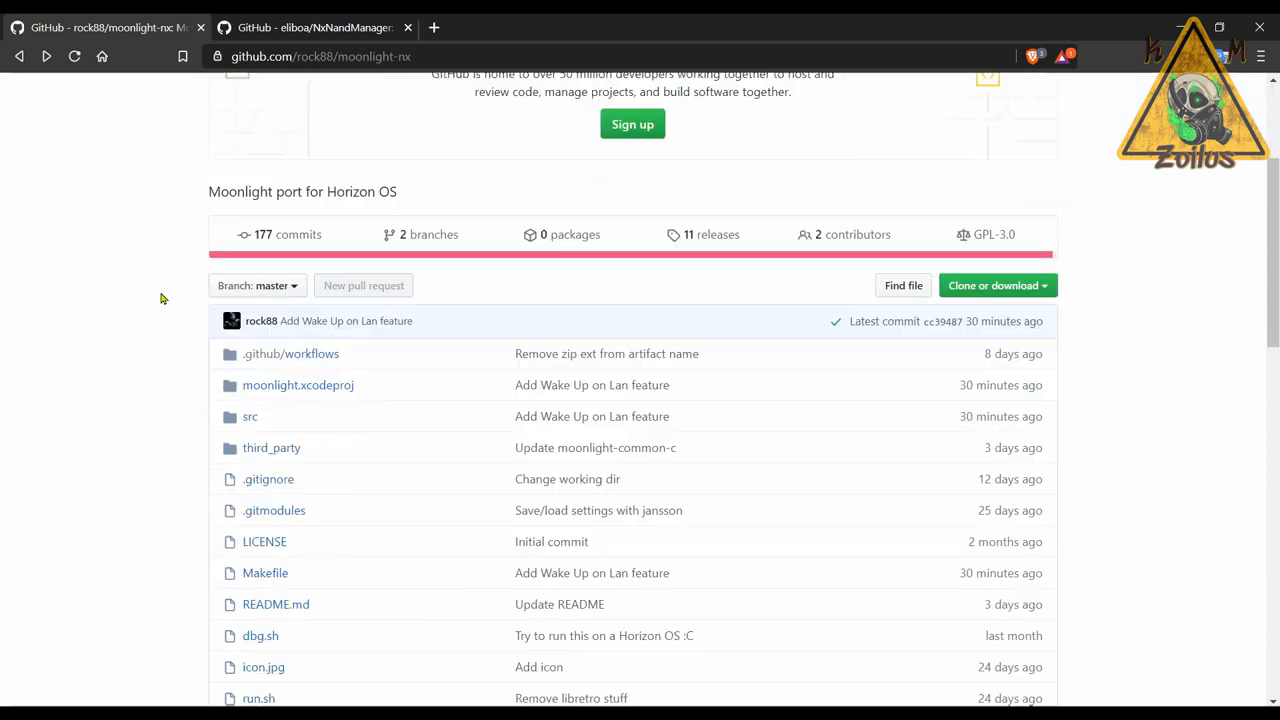
pyautogui.scroll(-3)
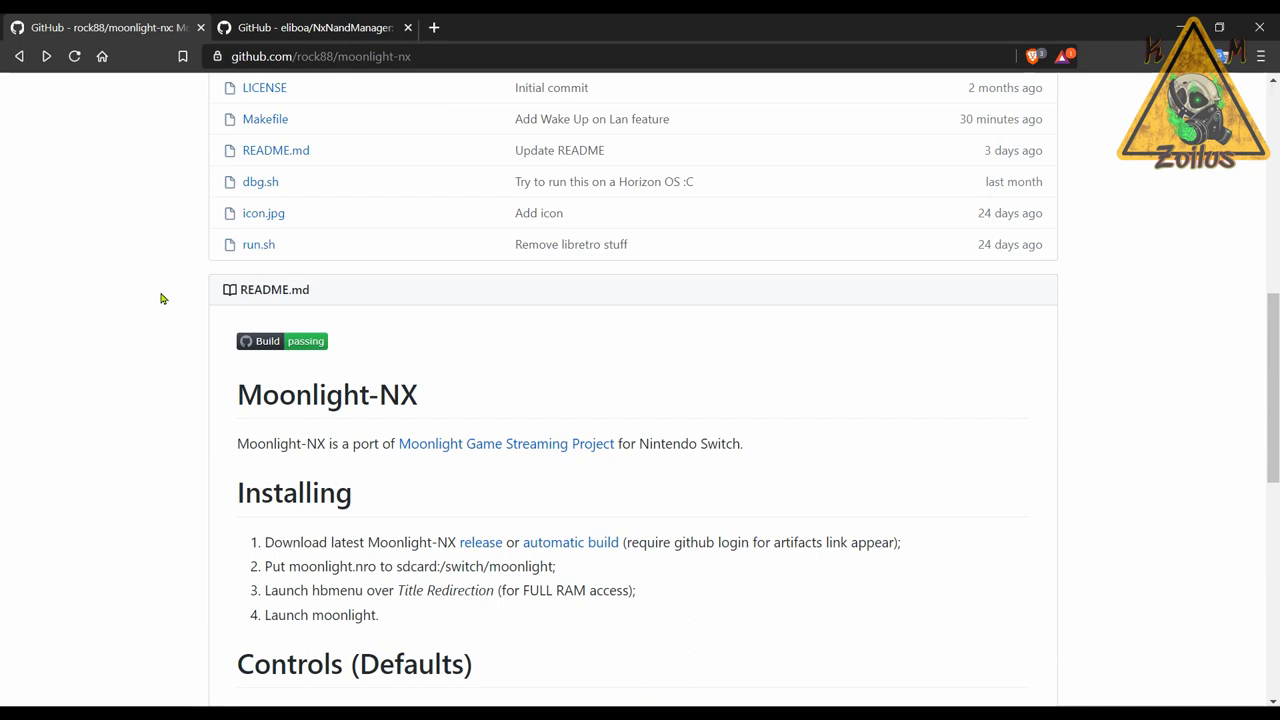
pyautogui.scroll(-3)
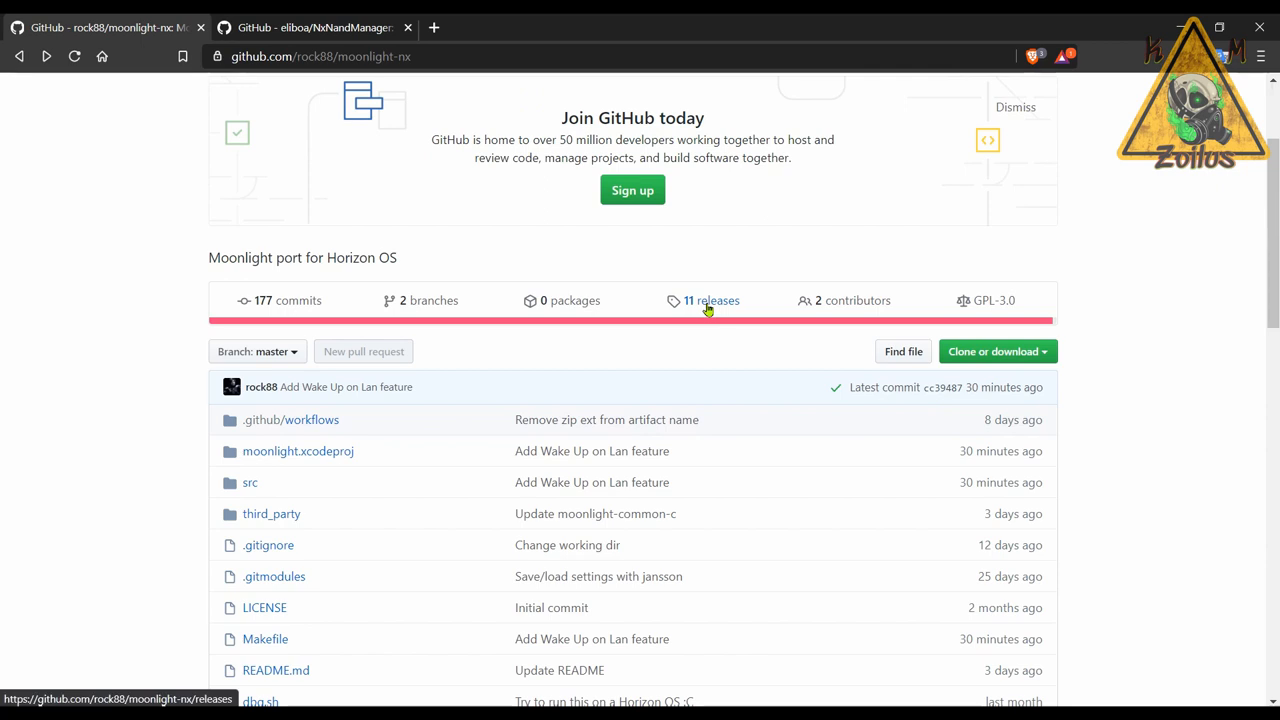
# Step: View the moonlight-nx '11 releases' list and scroll the latest New stuff changelog to its three assets
pyautogui.click(712, 300)
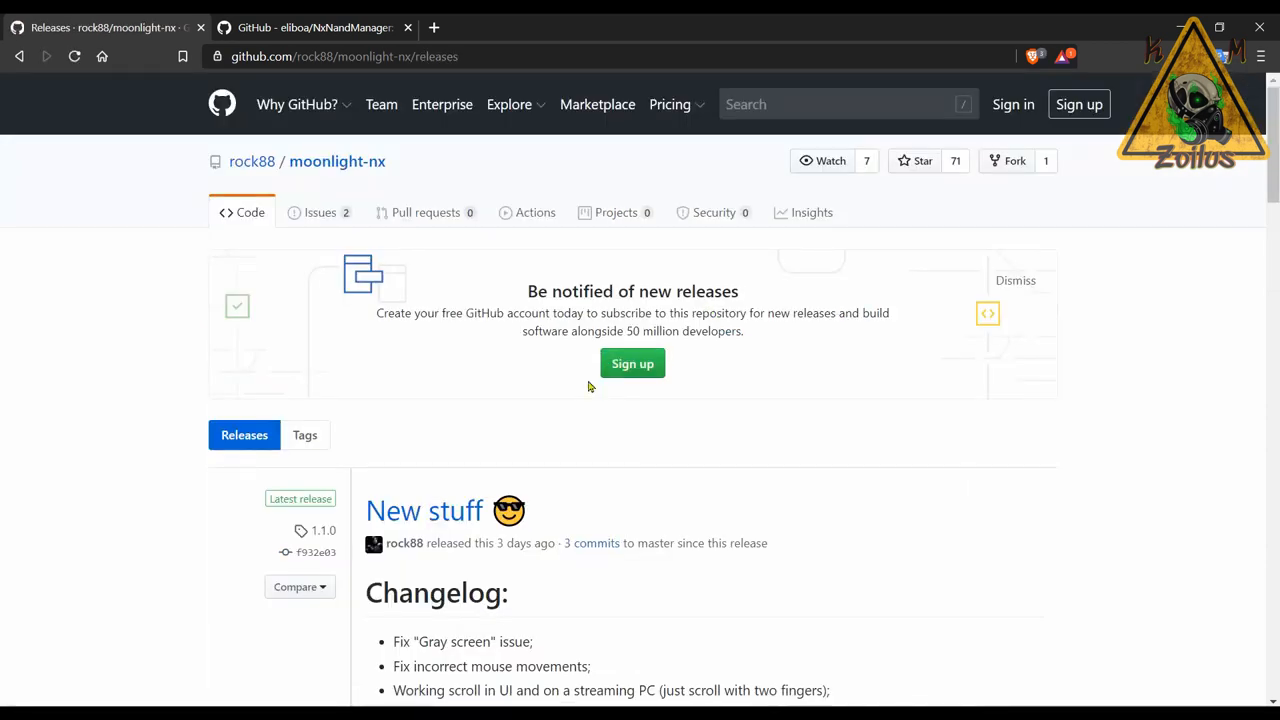
pyautogui.scroll(-3)
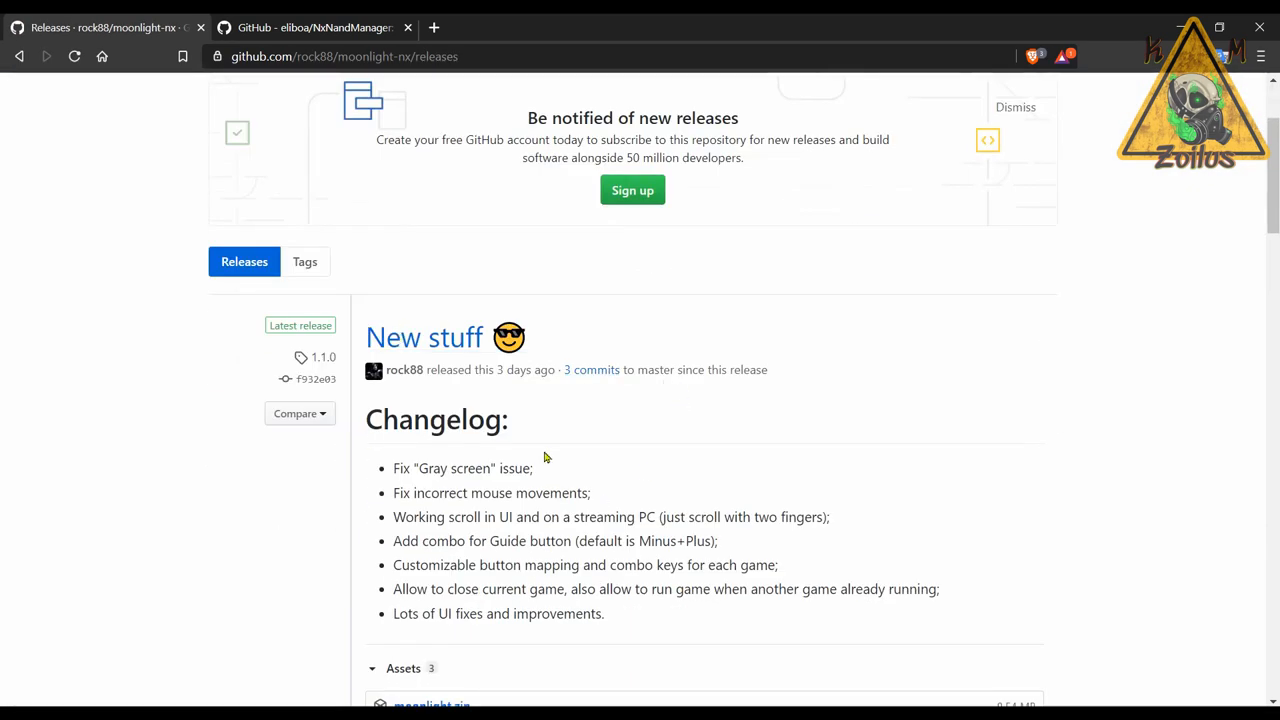
pyautogui.scroll(-3)
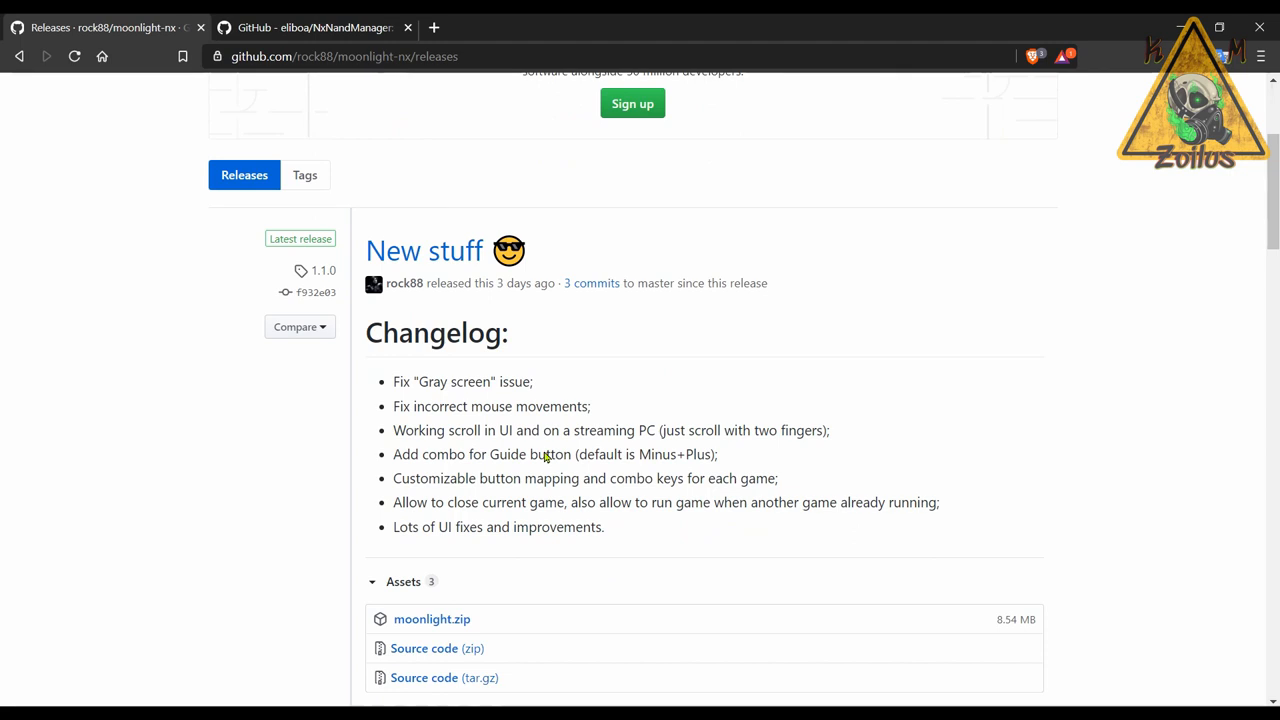
pyautogui.scroll(-3)
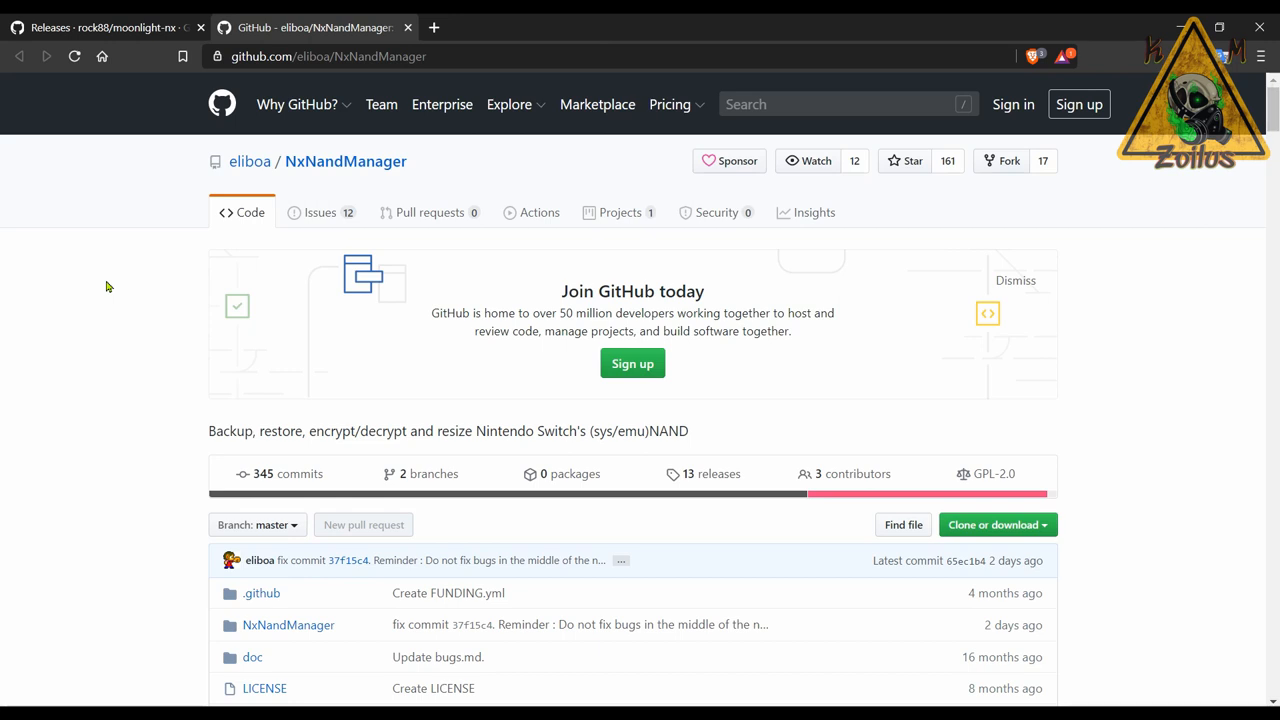
pyautogui.moveTo(100, 340)
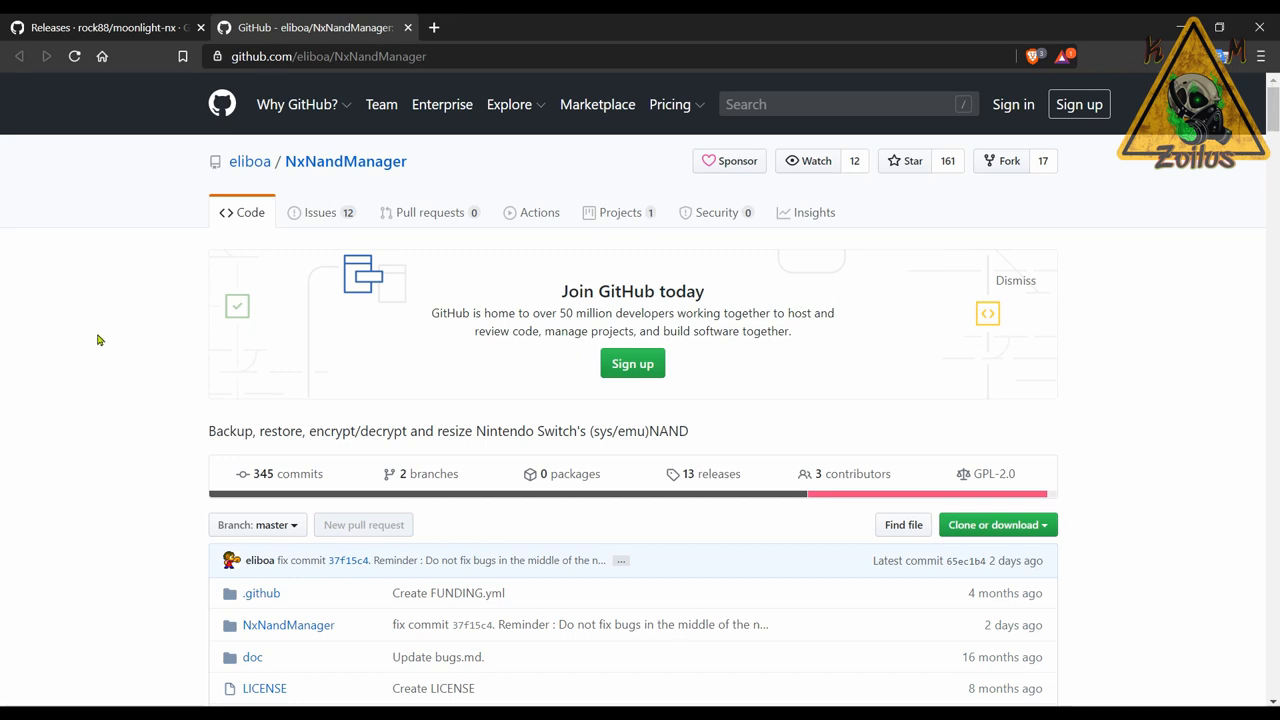
pyautogui.scroll(-3)
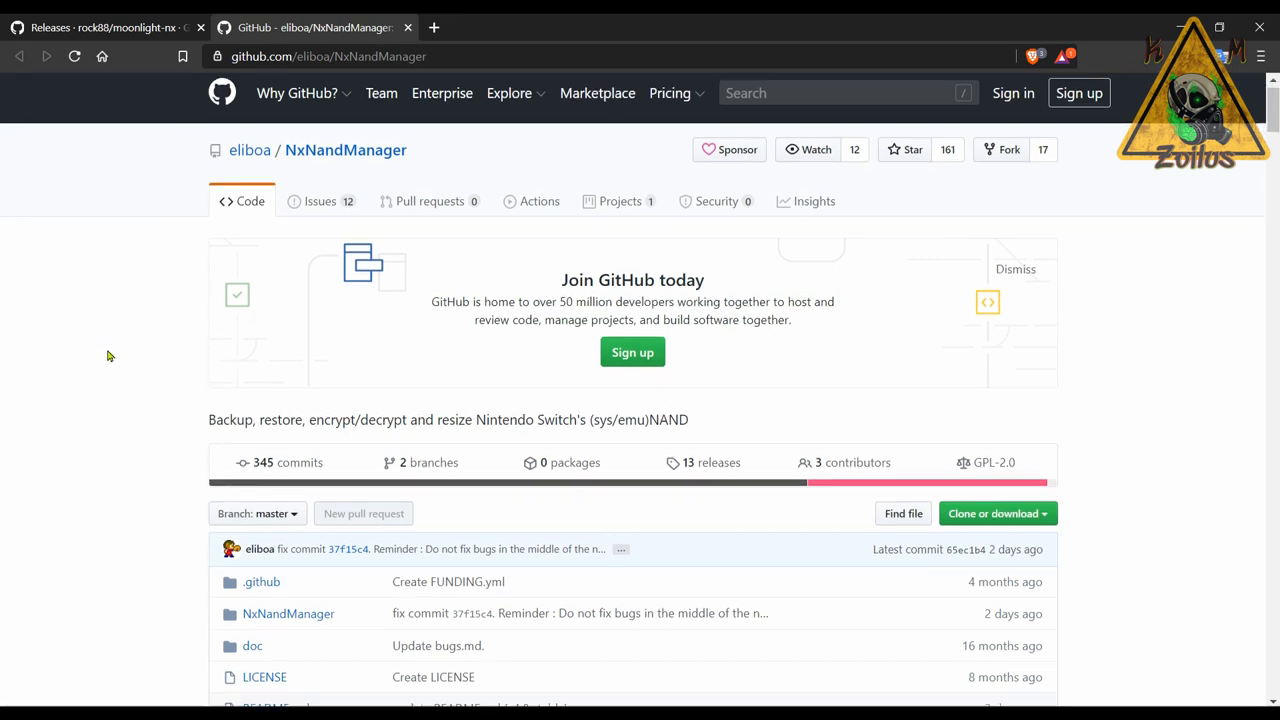
pyautogui.scroll(-3)
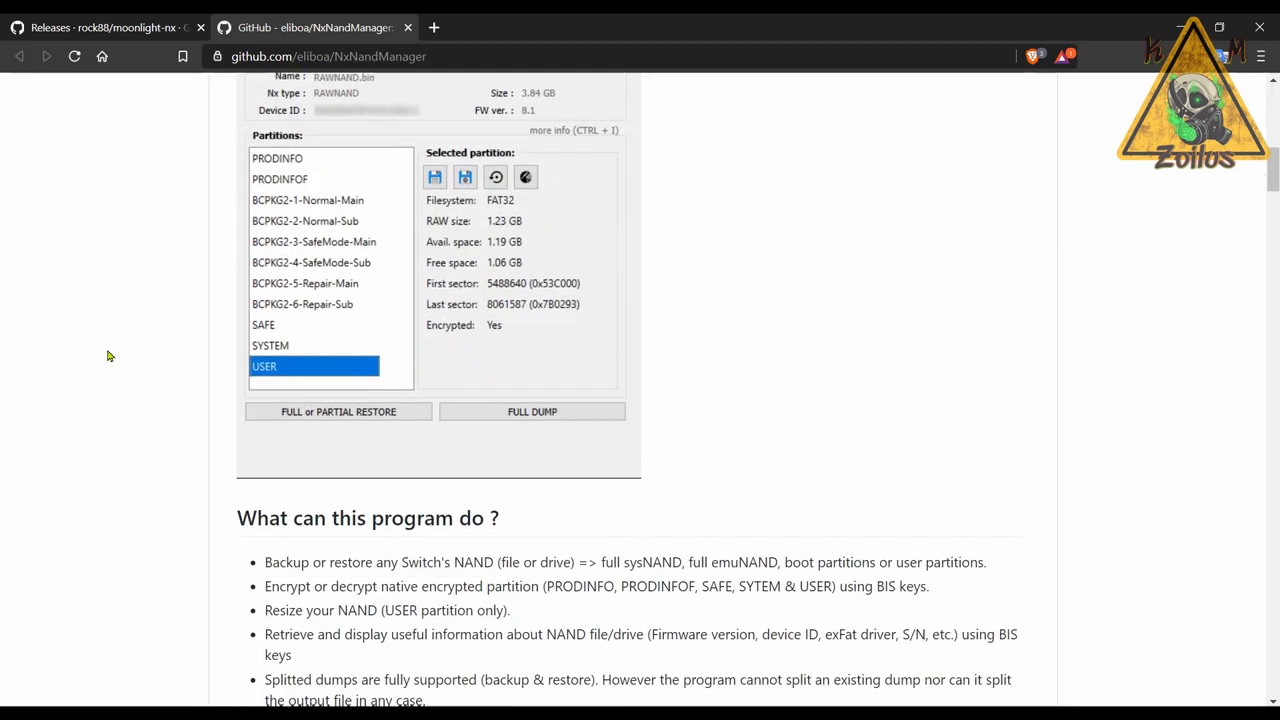
pyautogui.scroll(-3)
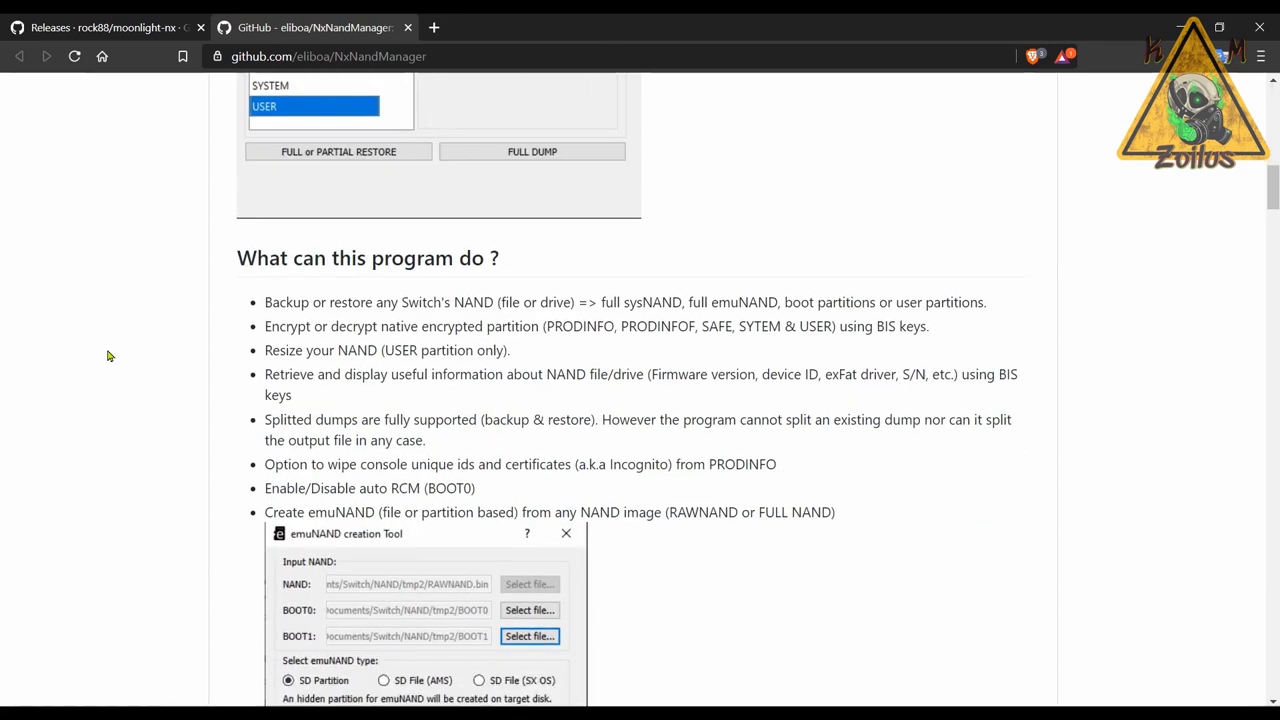
pyautogui.moveTo(128, 352)
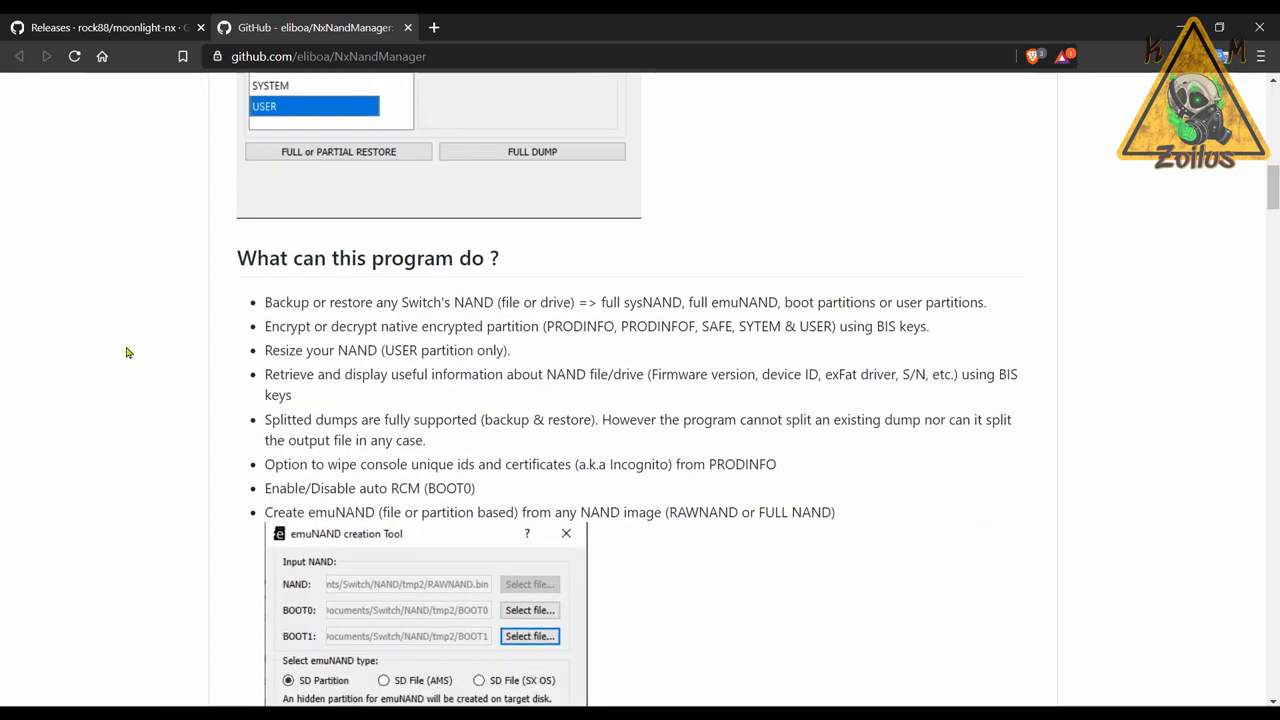
pyautogui.scroll(-3)
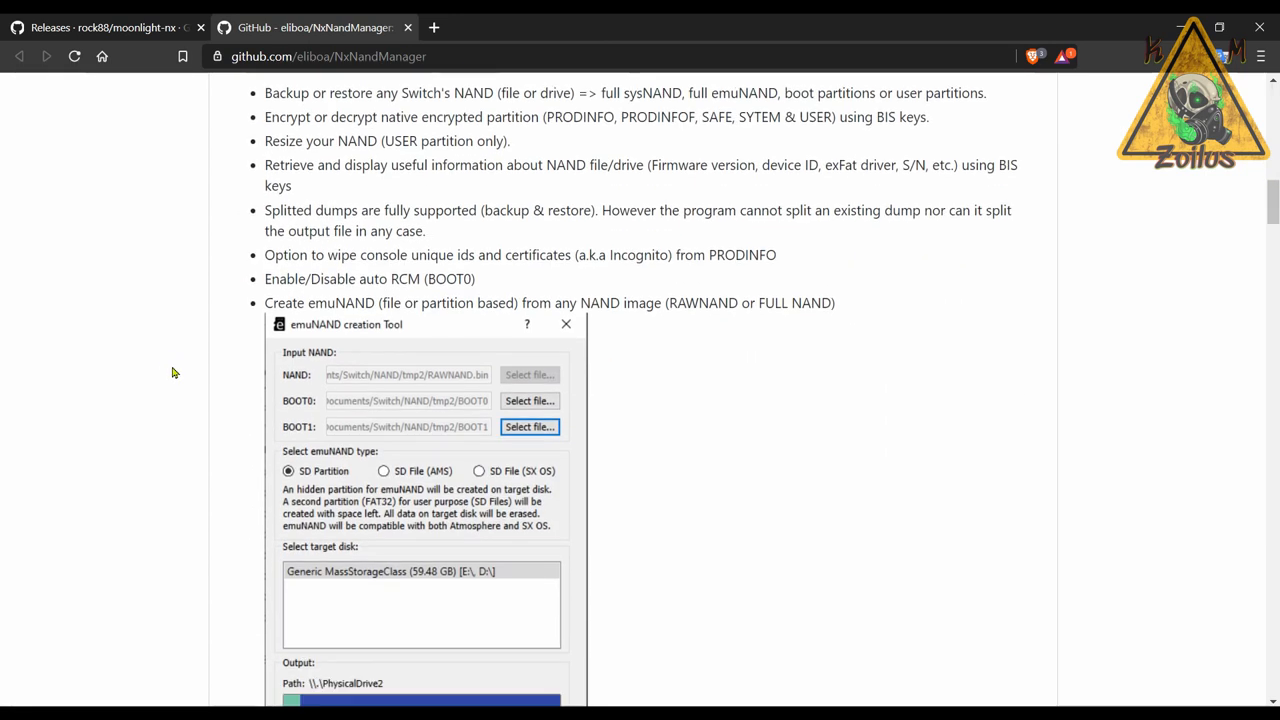
pyautogui.scroll(-3)
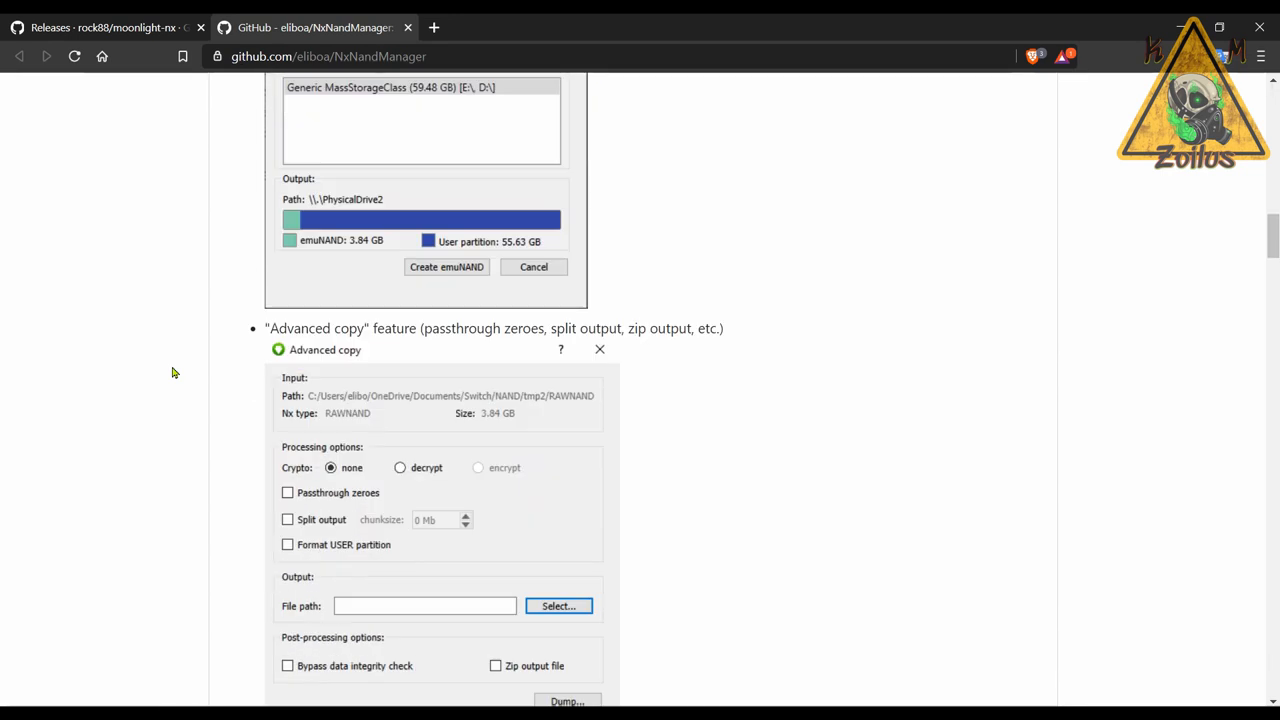
pyautogui.scroll(-3)
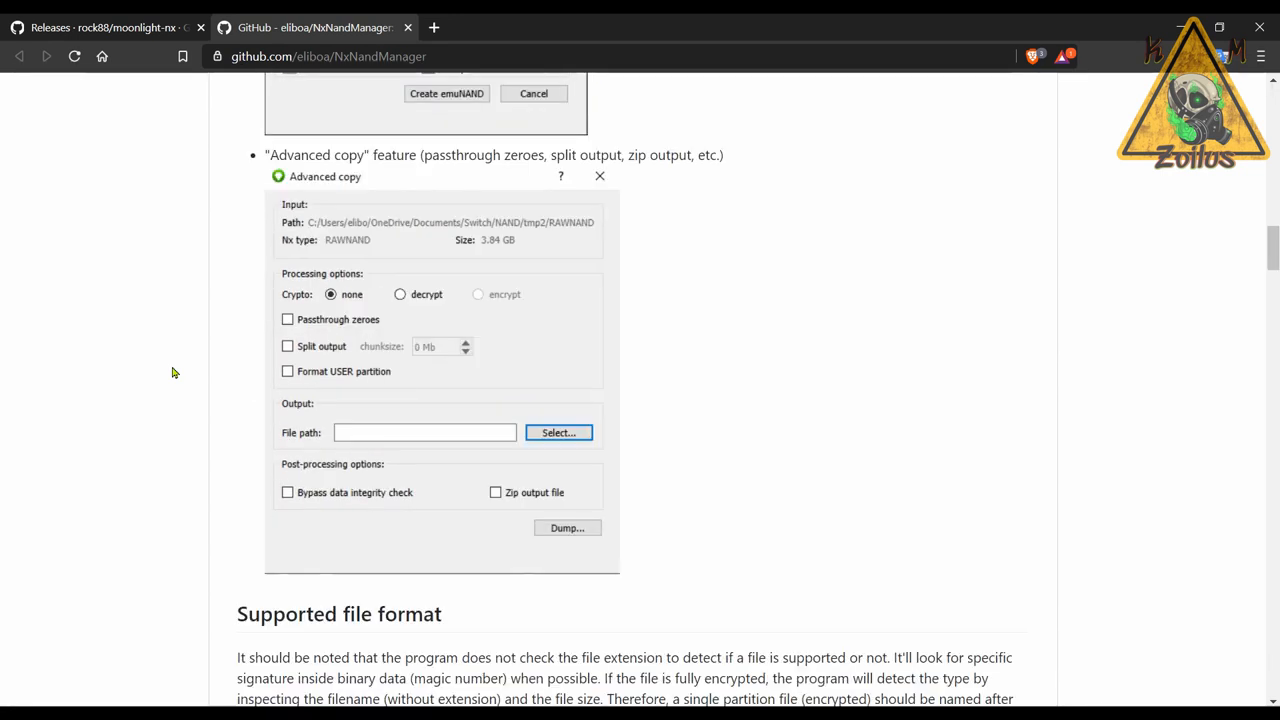
pyautogui.scroll(-3)
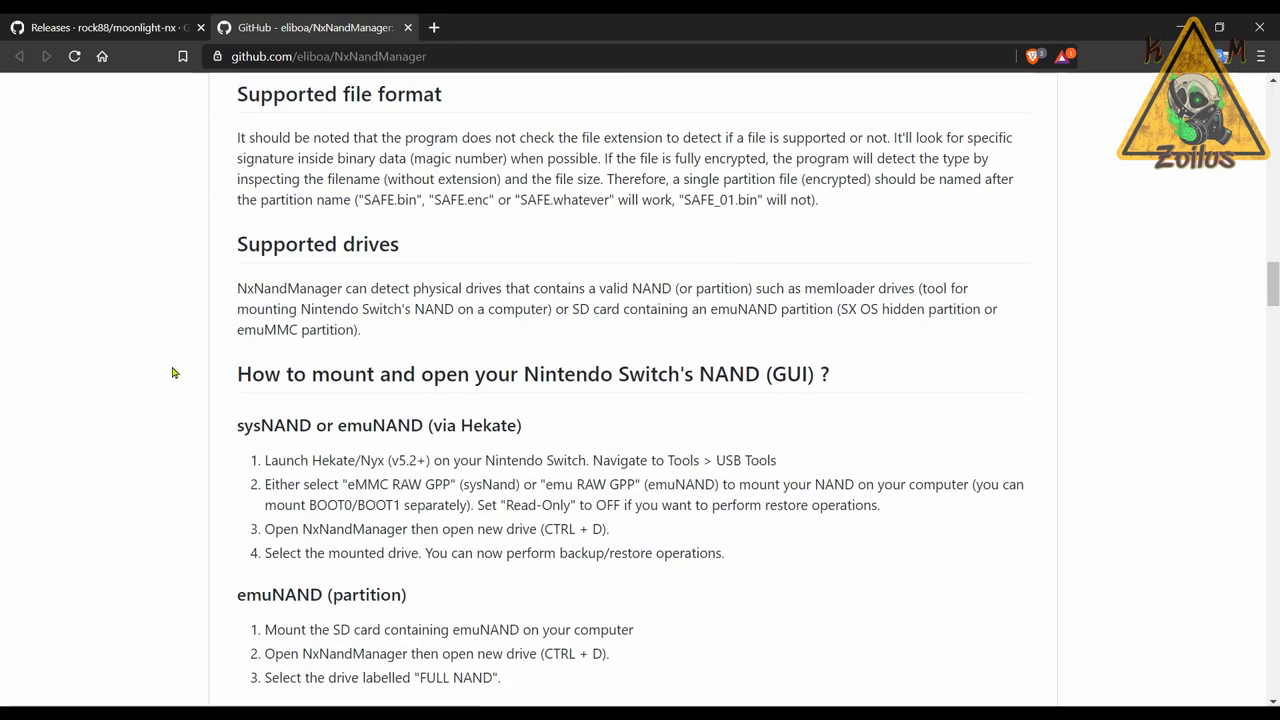
pyautogui.scroll(-3)
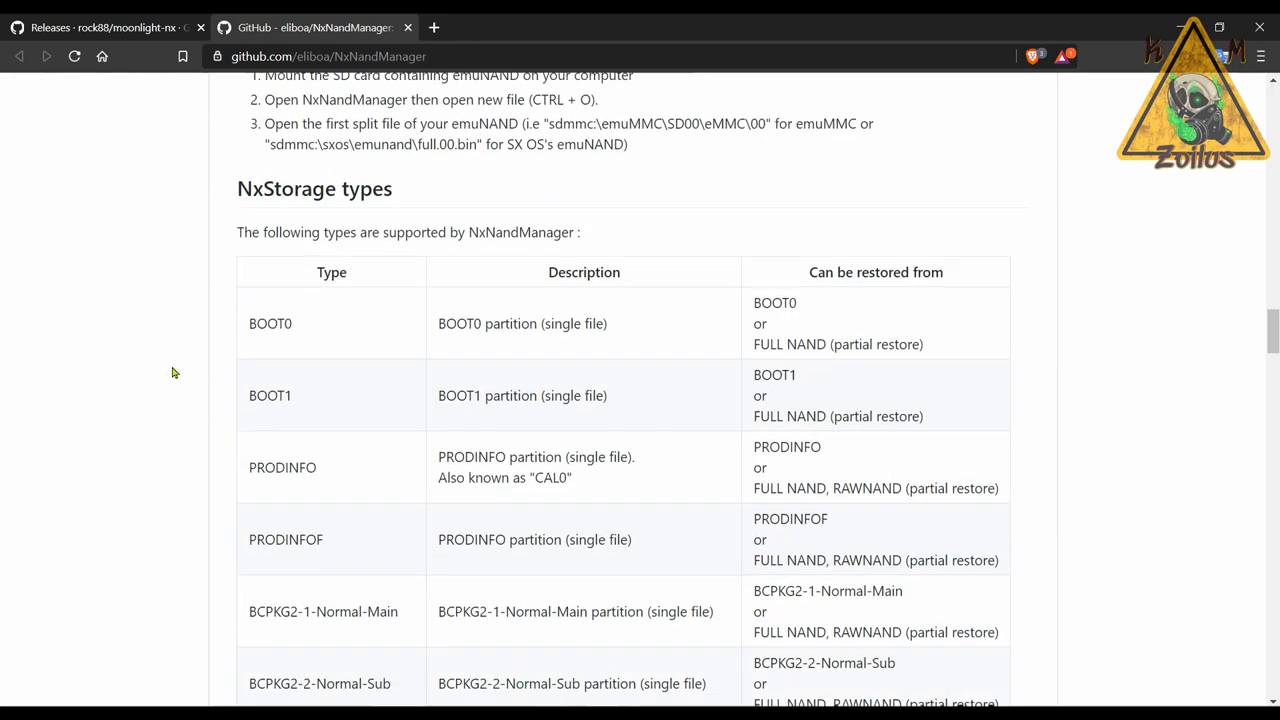
pyautogui.scroll(-3)
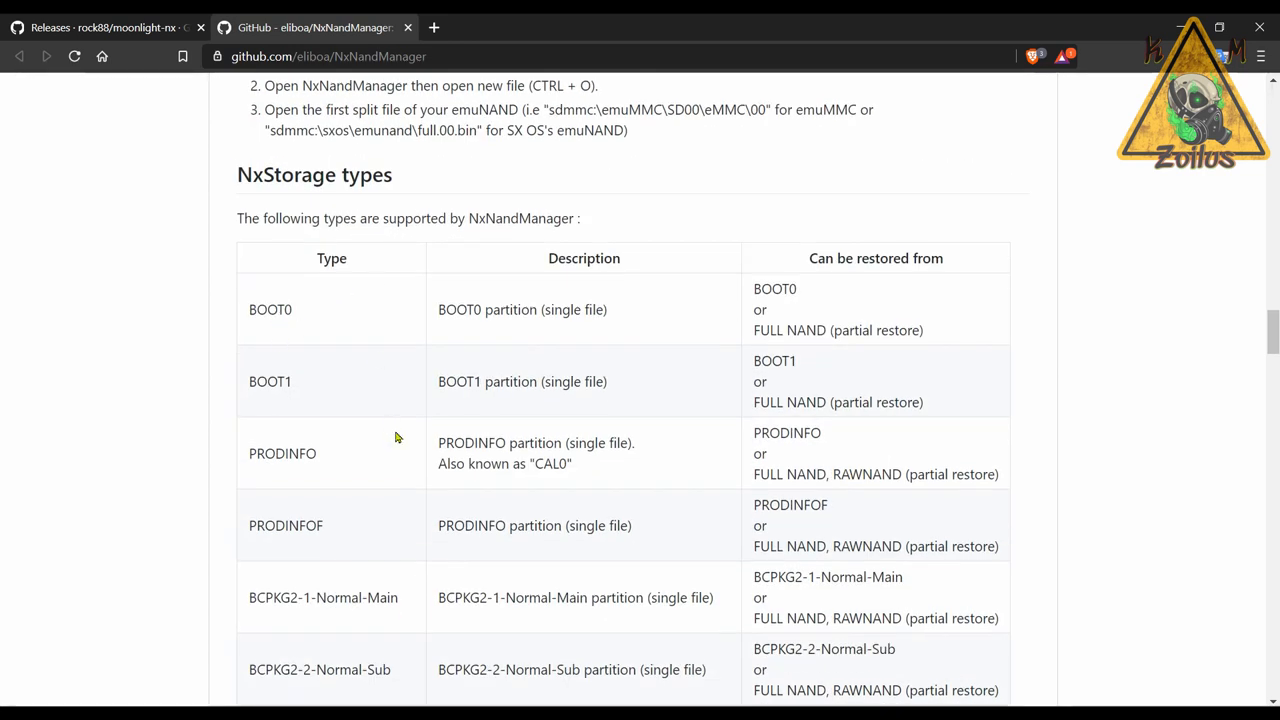
pyautogui.scroll(-3)
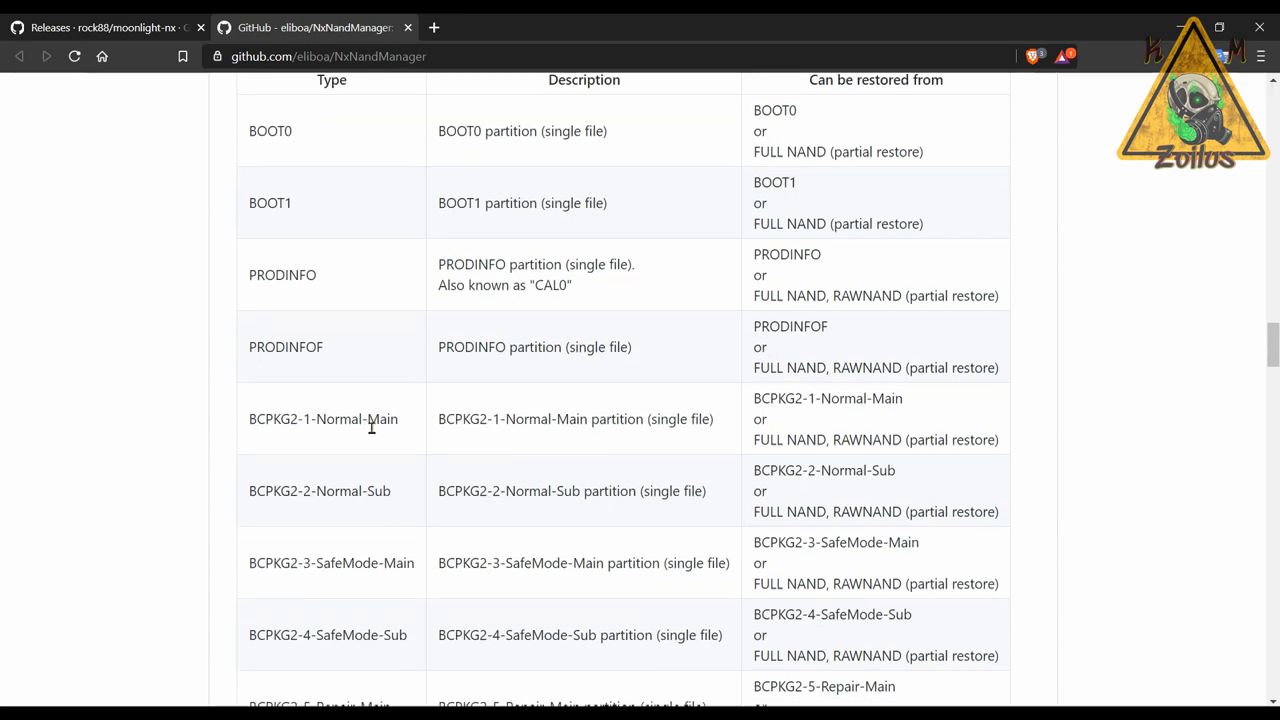
pyautogui.scroll(-3)
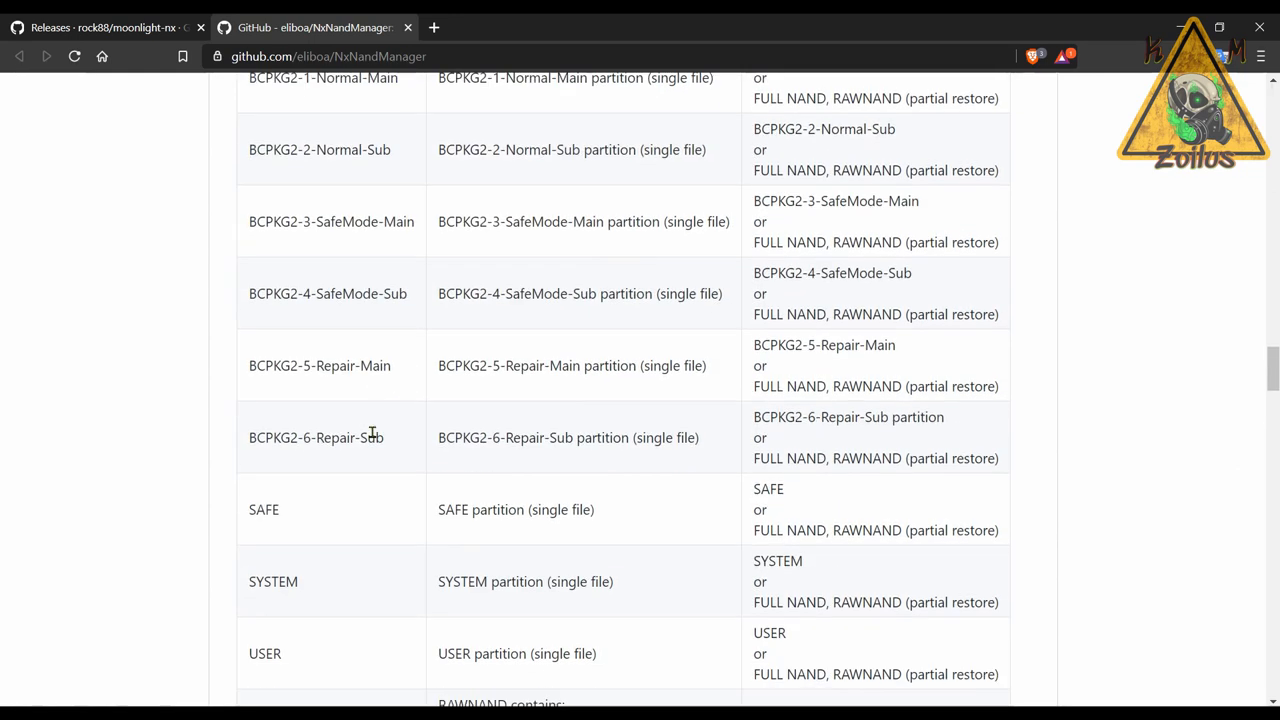
pyautogui.scroll(-3)
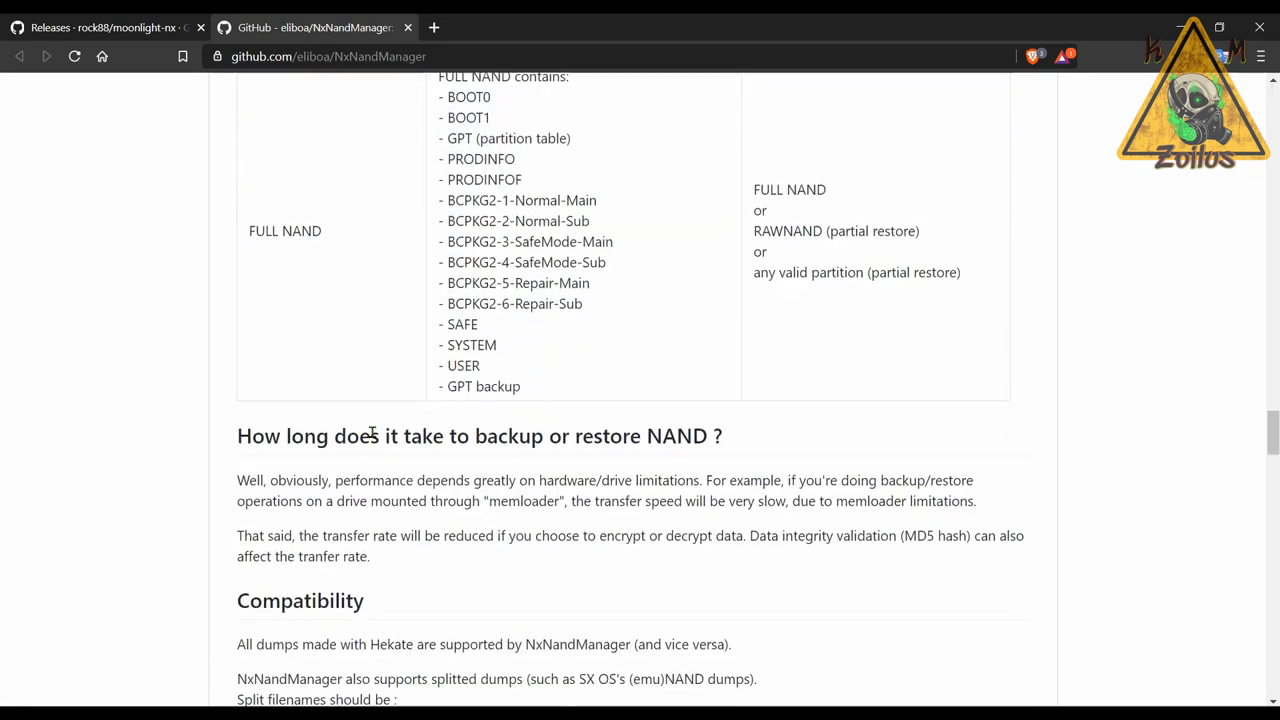
pyautogui.scroll(-3)
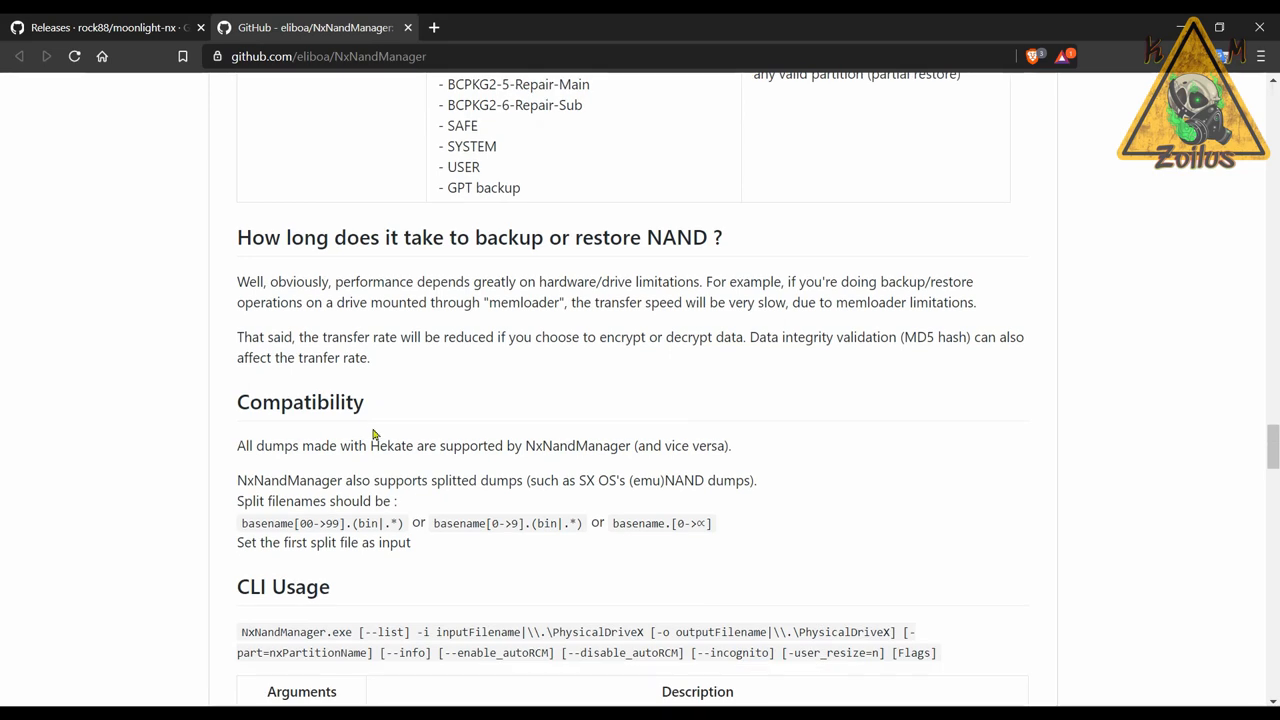
pyautogui.moveTo(388, 430)
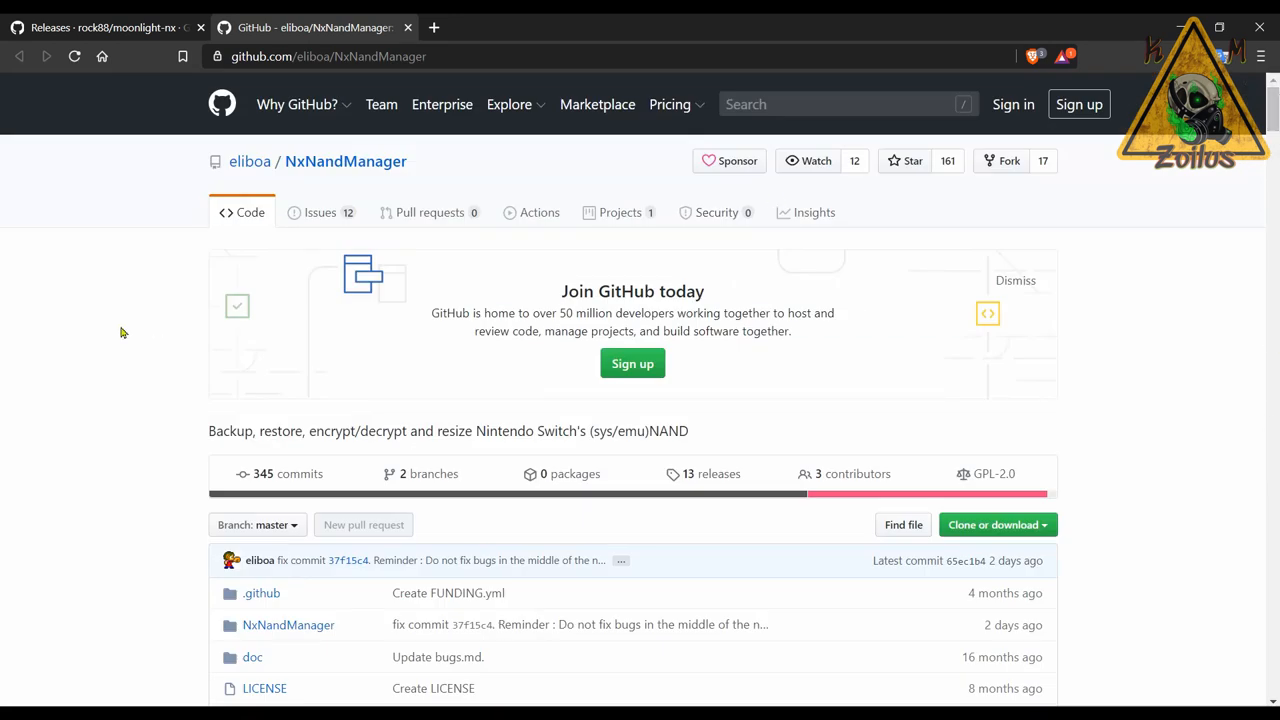
pyautogui.moveTo(276, 192)
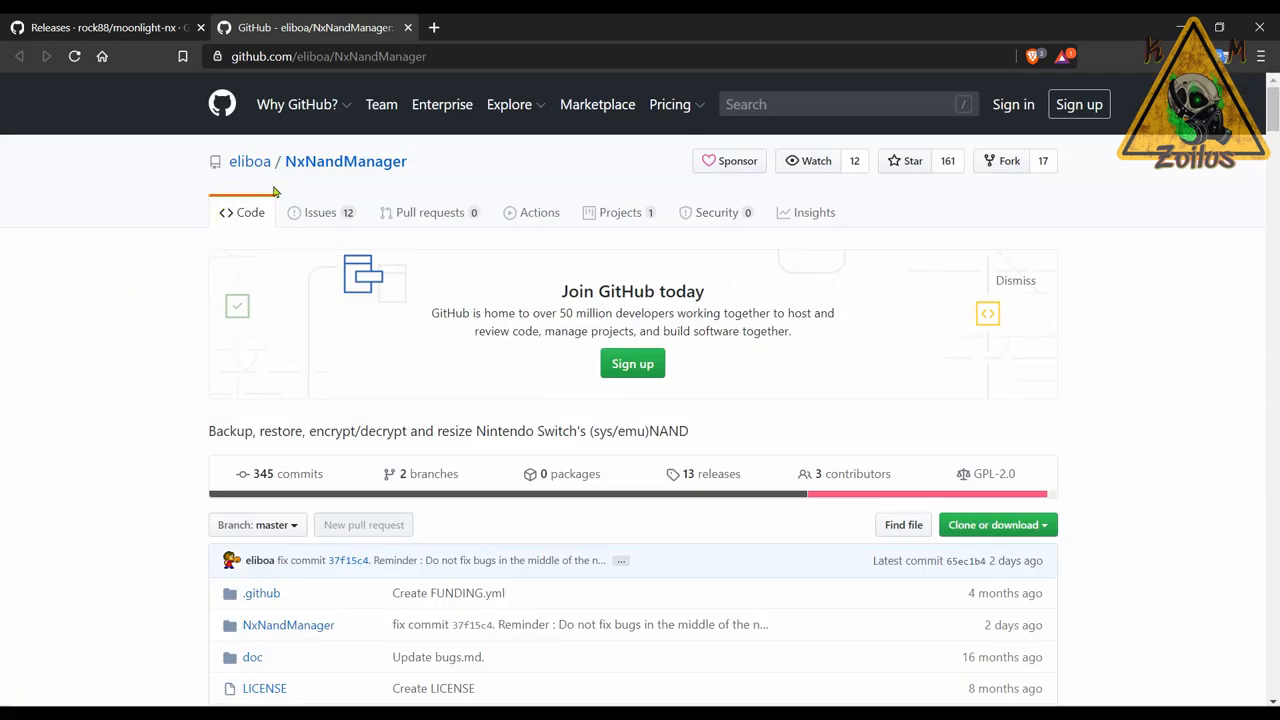
pyautogui.moveTo(270, 188)
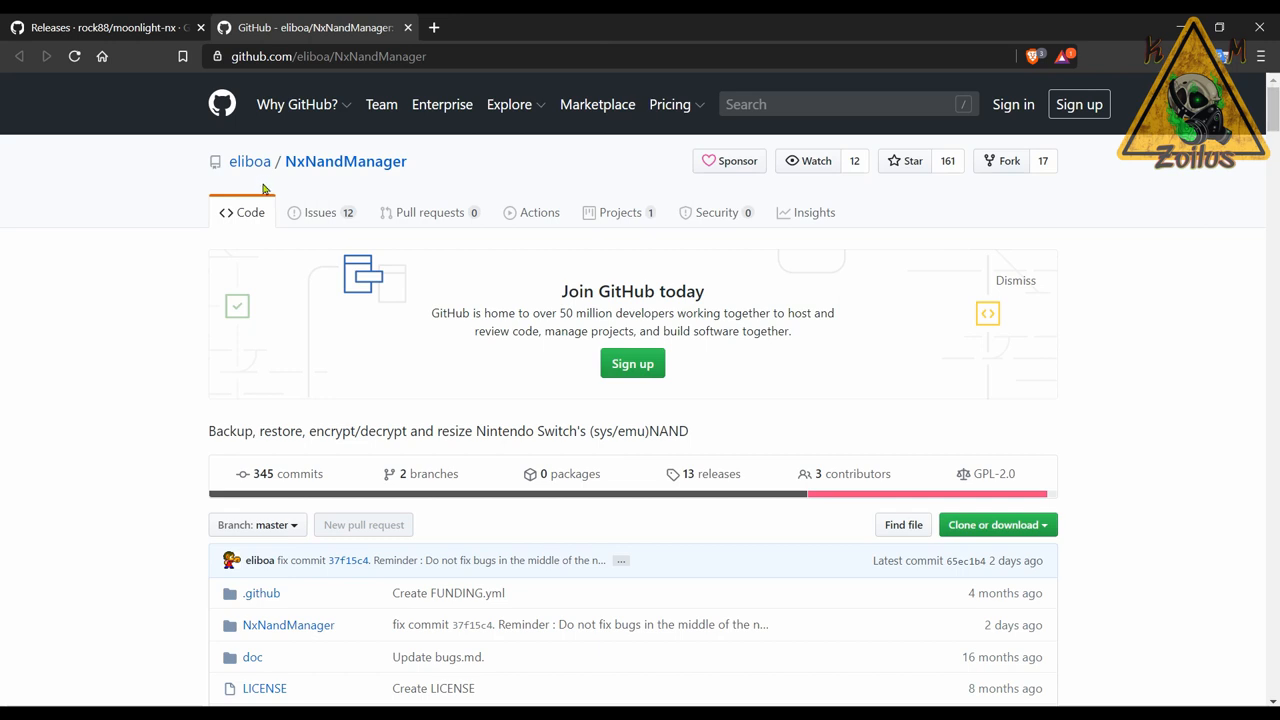
pyautogui.moveTo(692, 488)
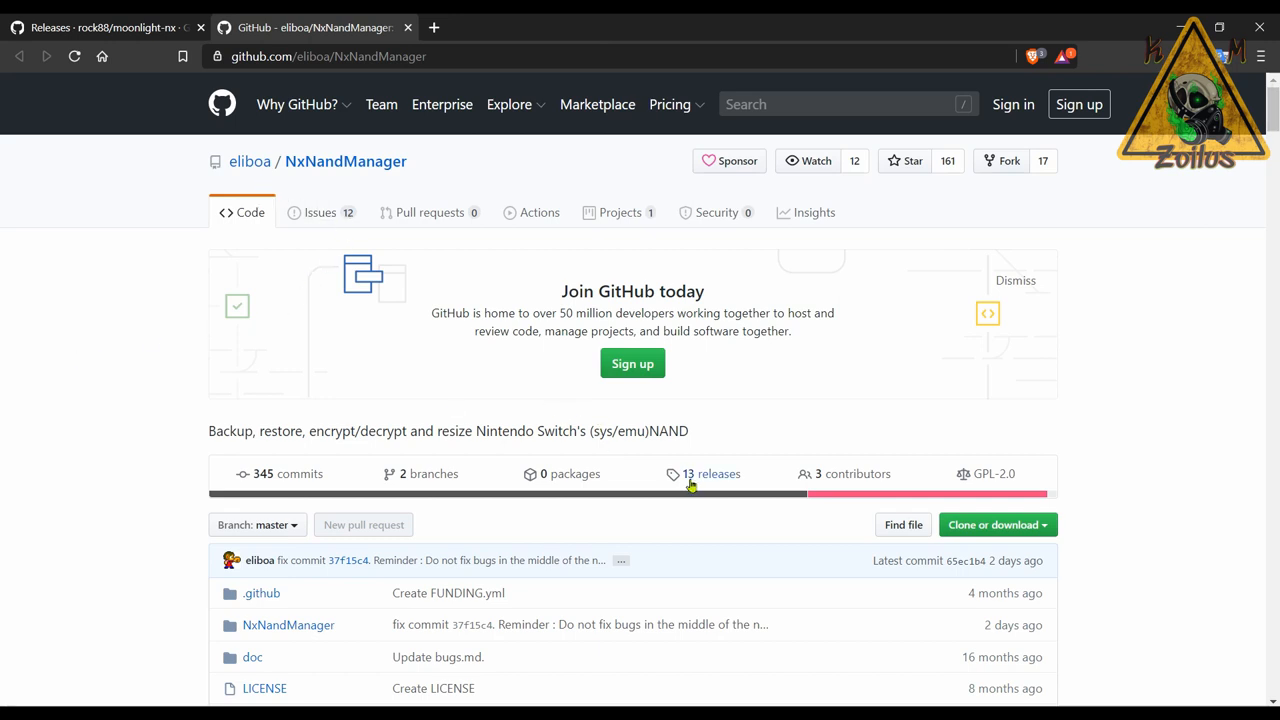
# Step: View the NxNandManager '13 releases' list and scroll v4.0 notes to the x64 and CLI-only x86 zips
pyautogui.click(714, 472)
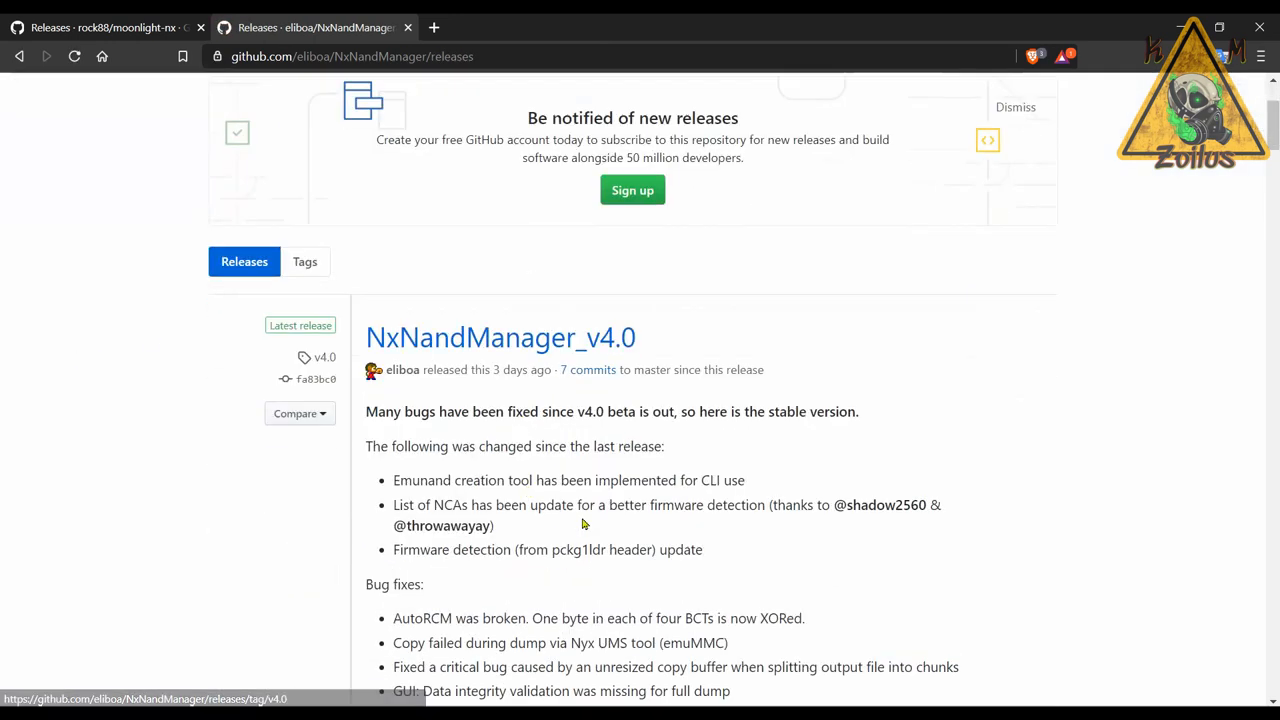
pyautogui.scroll(-3)
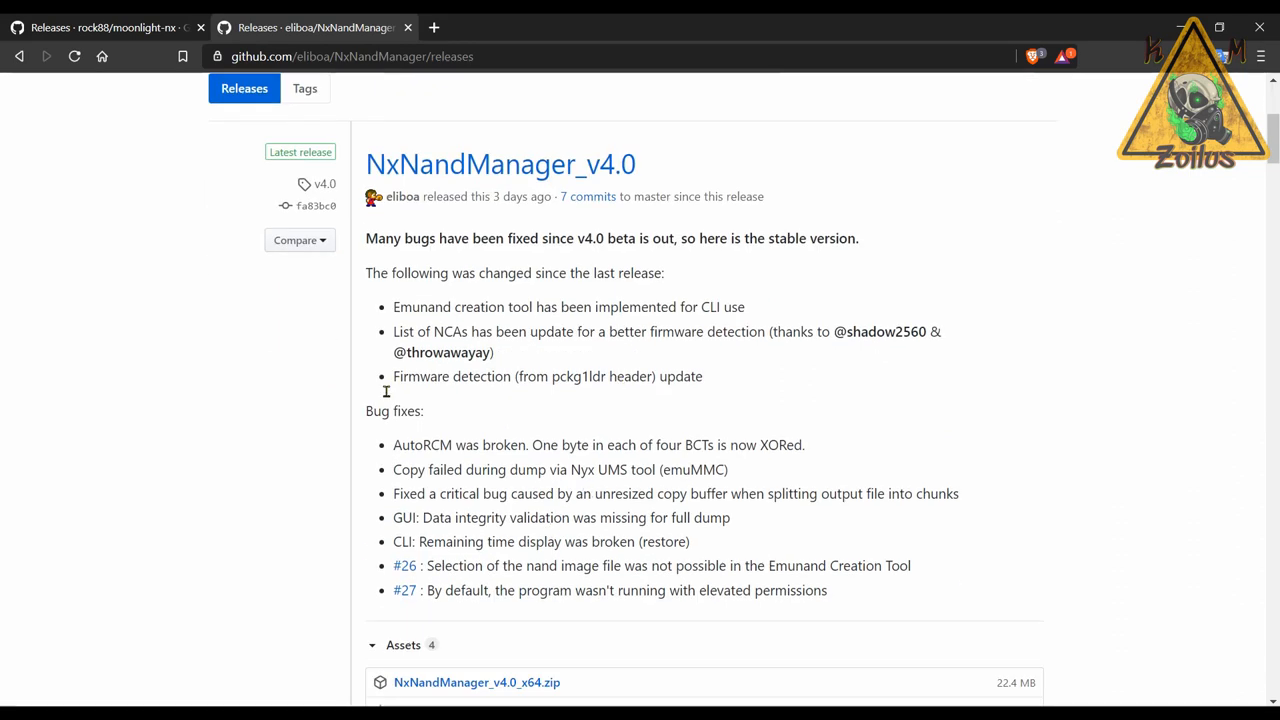
pyautogui.moveTo(512, 460)
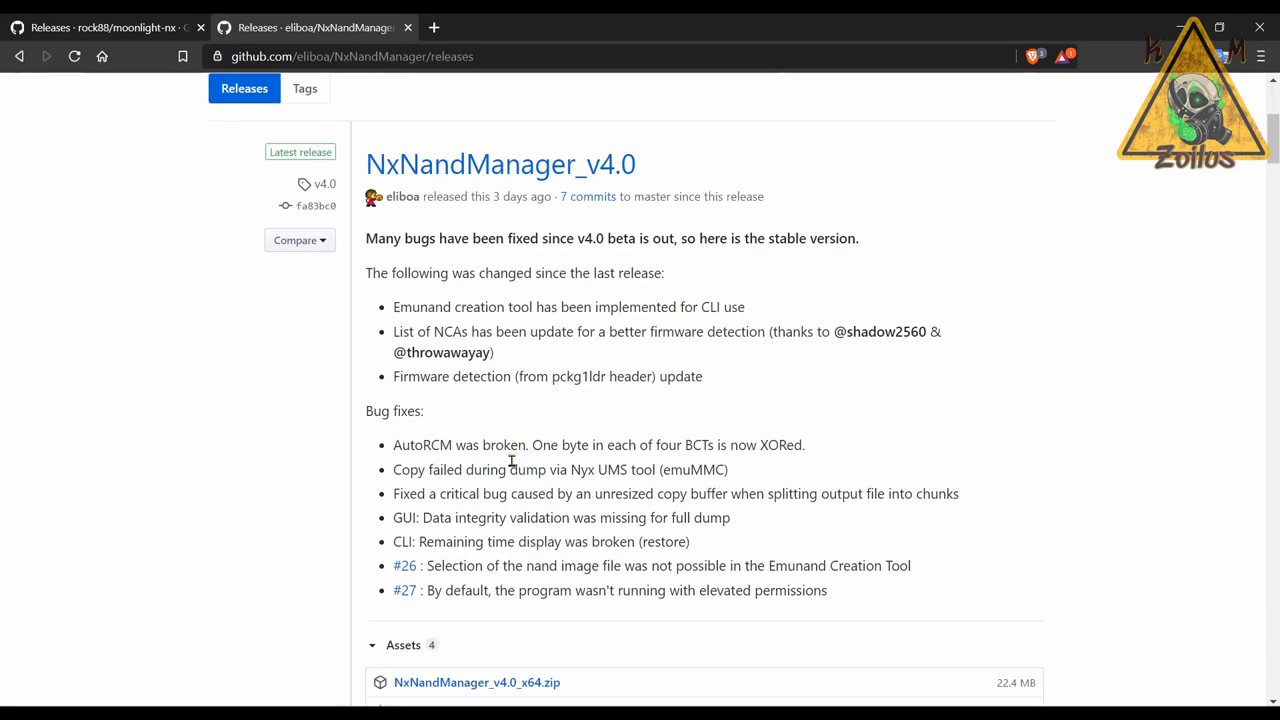
pyautogui.scroll(-3)
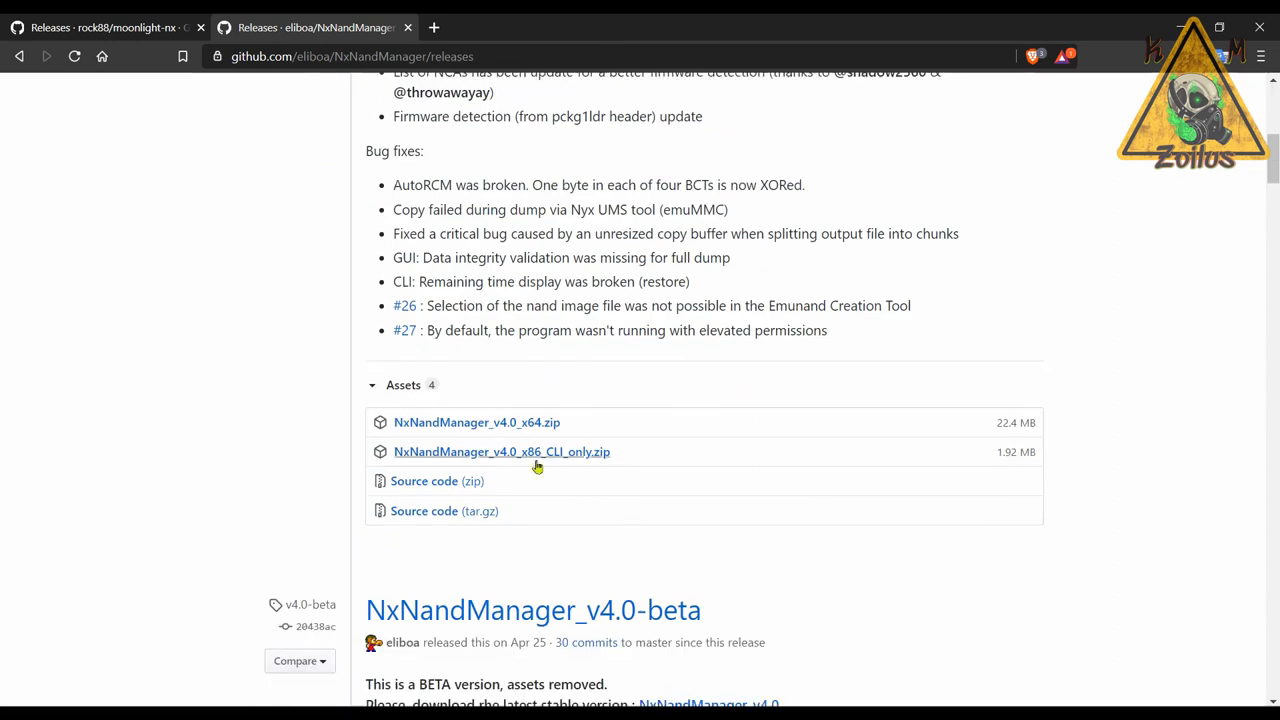
pyautogui.moveTo(520, 516)
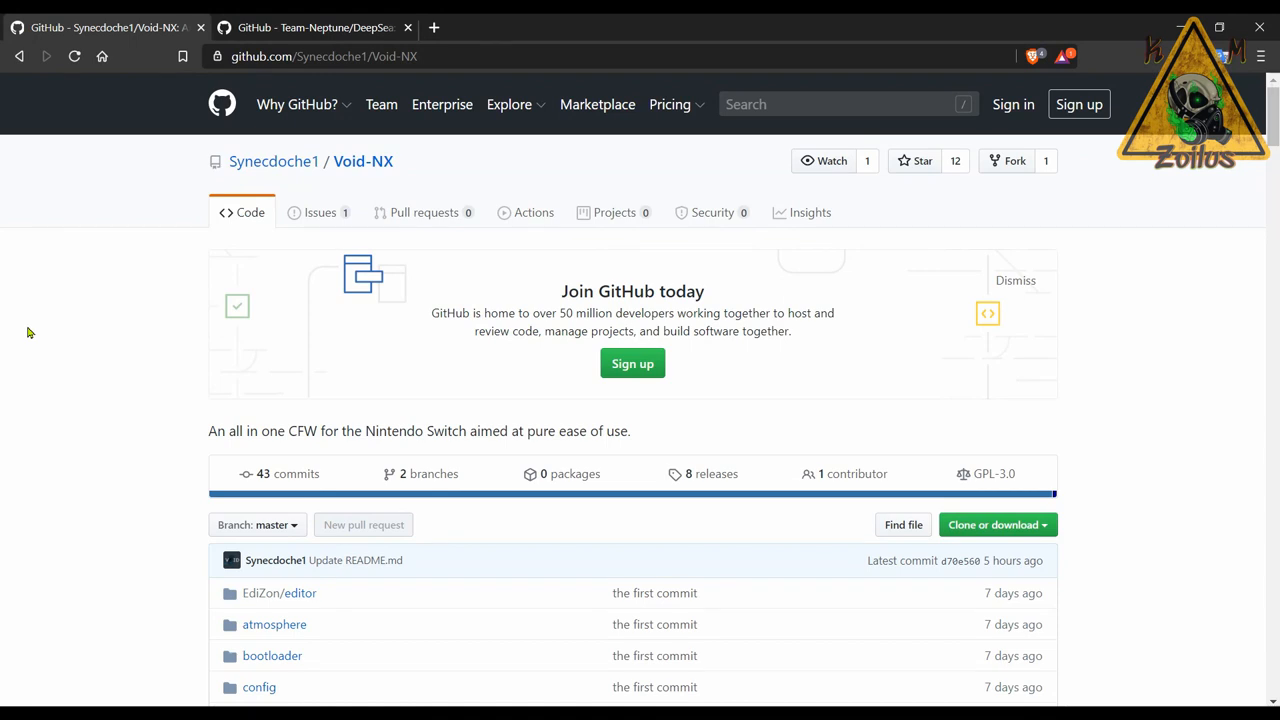
# Step: Scroll the Void-NX README through Features, Payloads, PC Tools and Homebrew Included
pyautogui.scroll(-3)
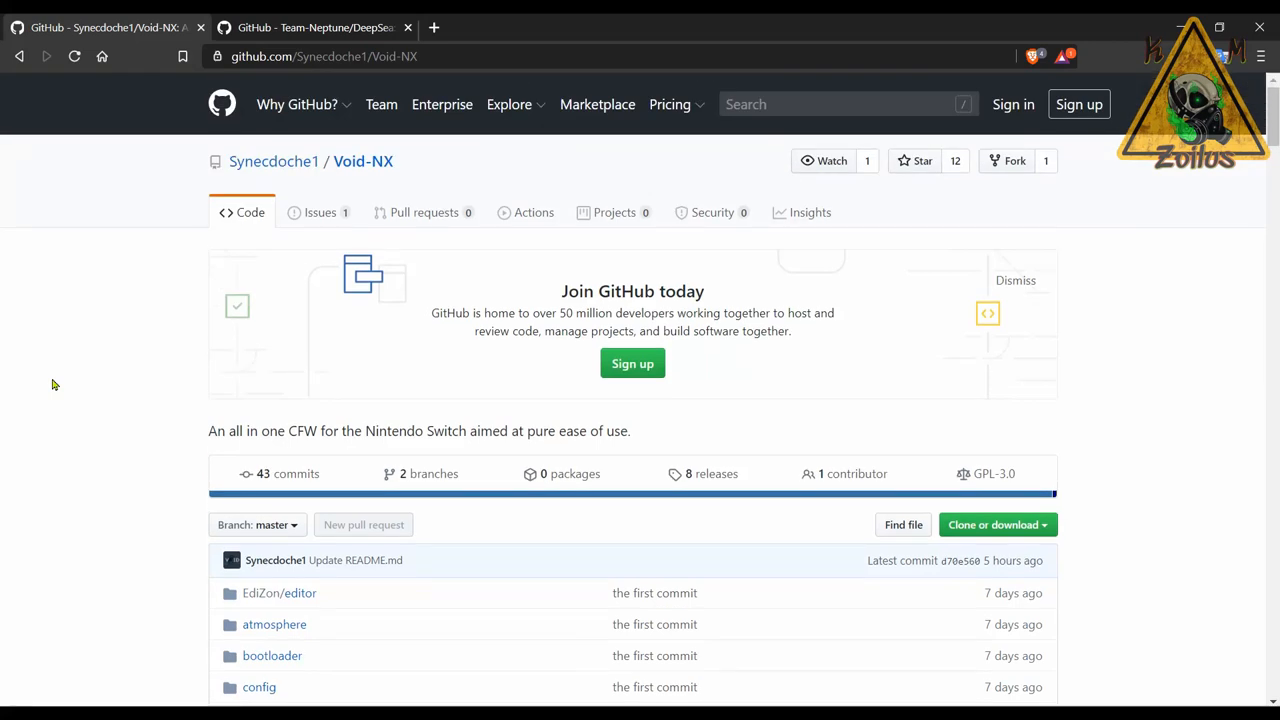
pyautogui.scroll(-3)
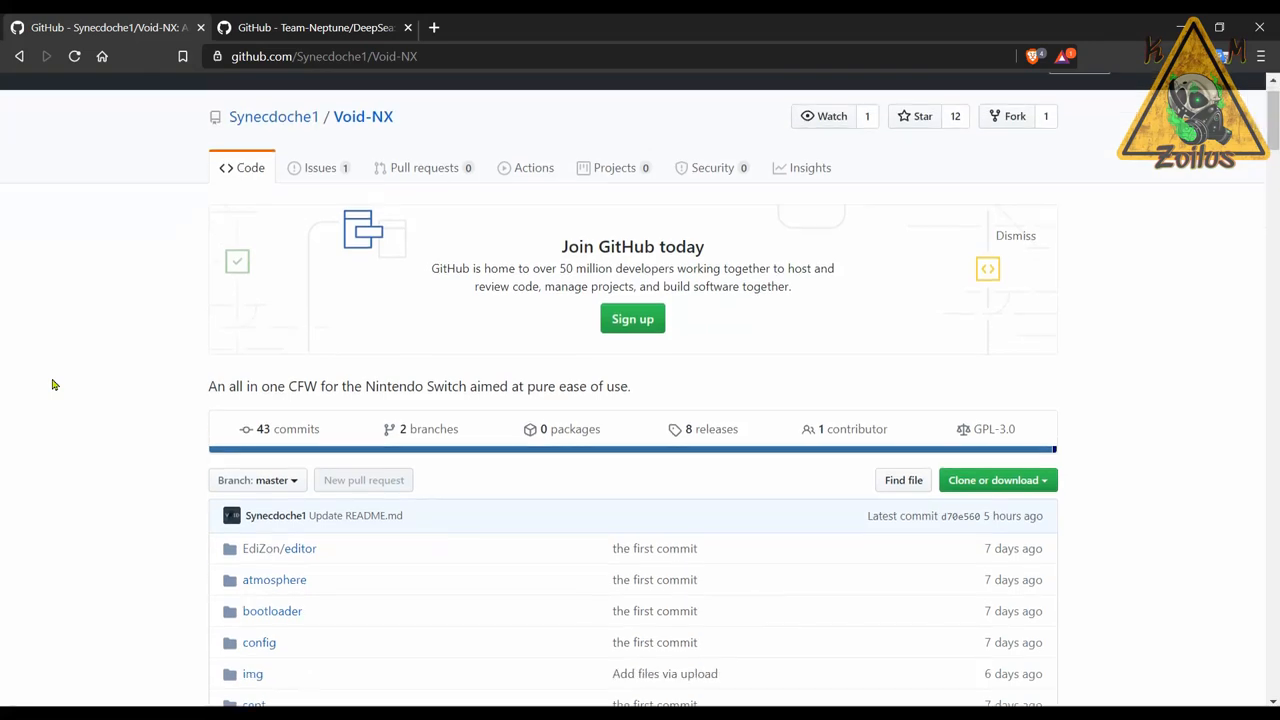
pyautogui.scroll(-3)
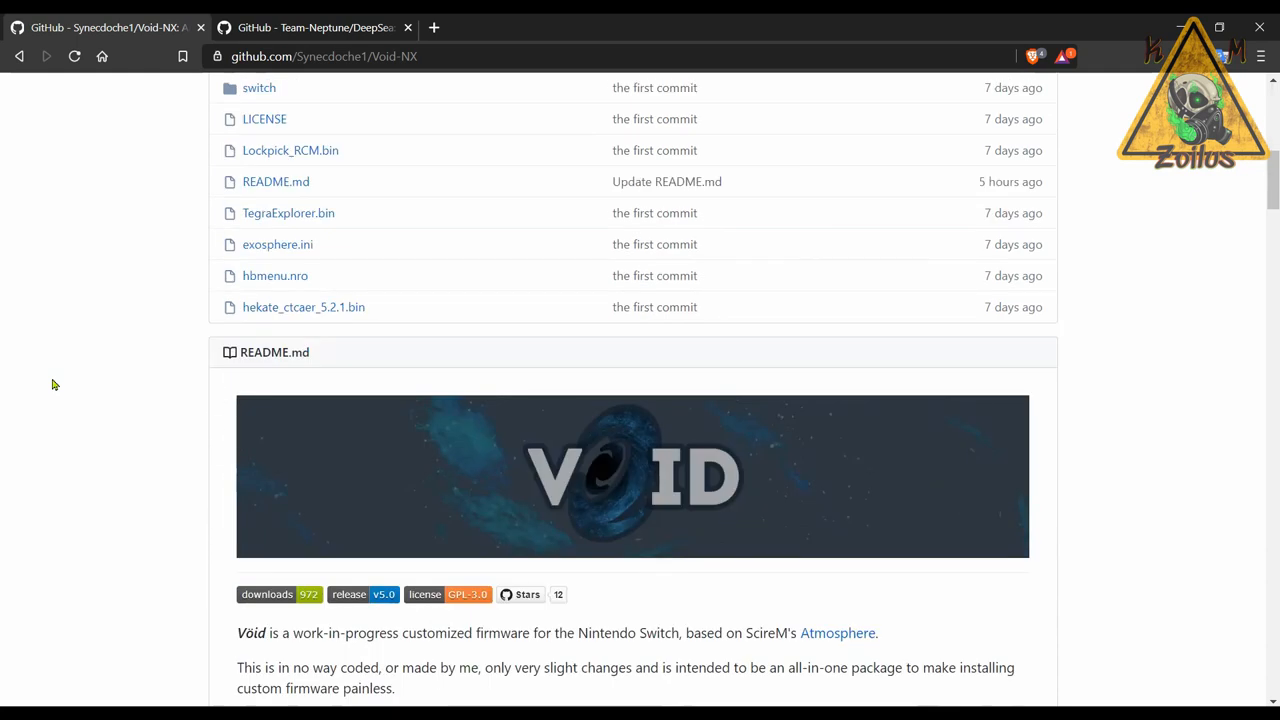
pyautogui.scroll(-3)
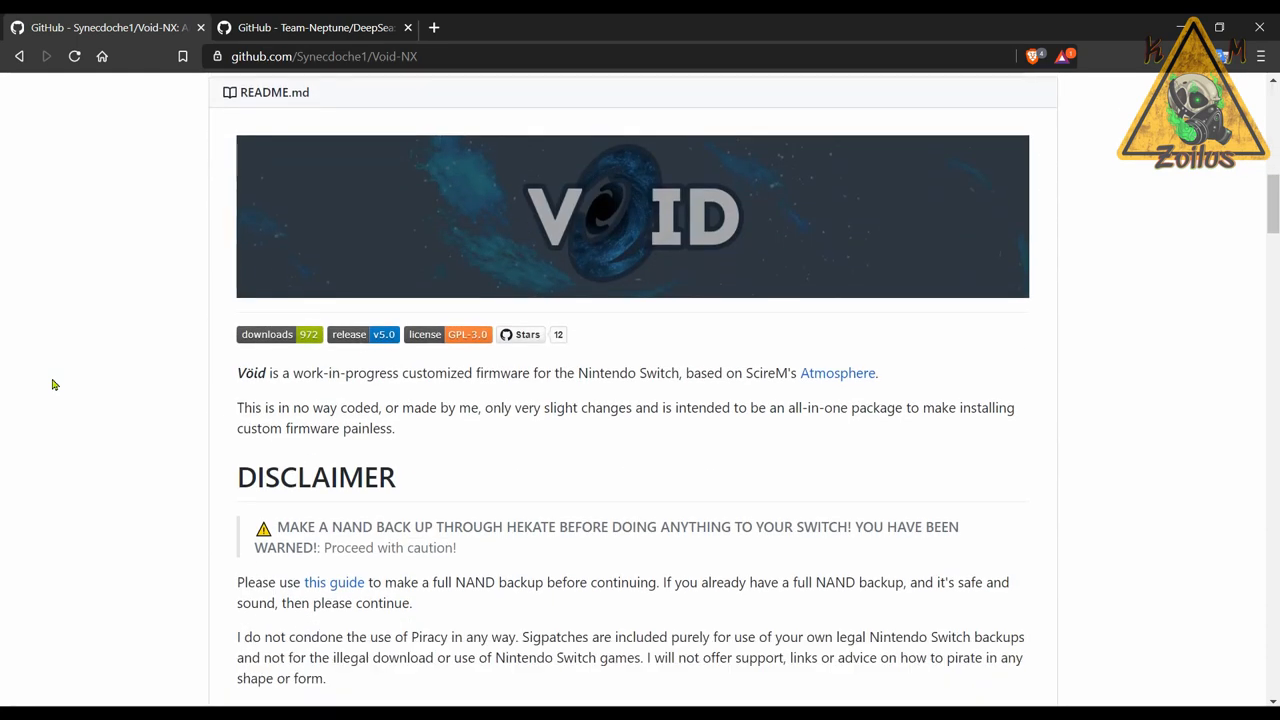
pyautogui.scroll(-3)
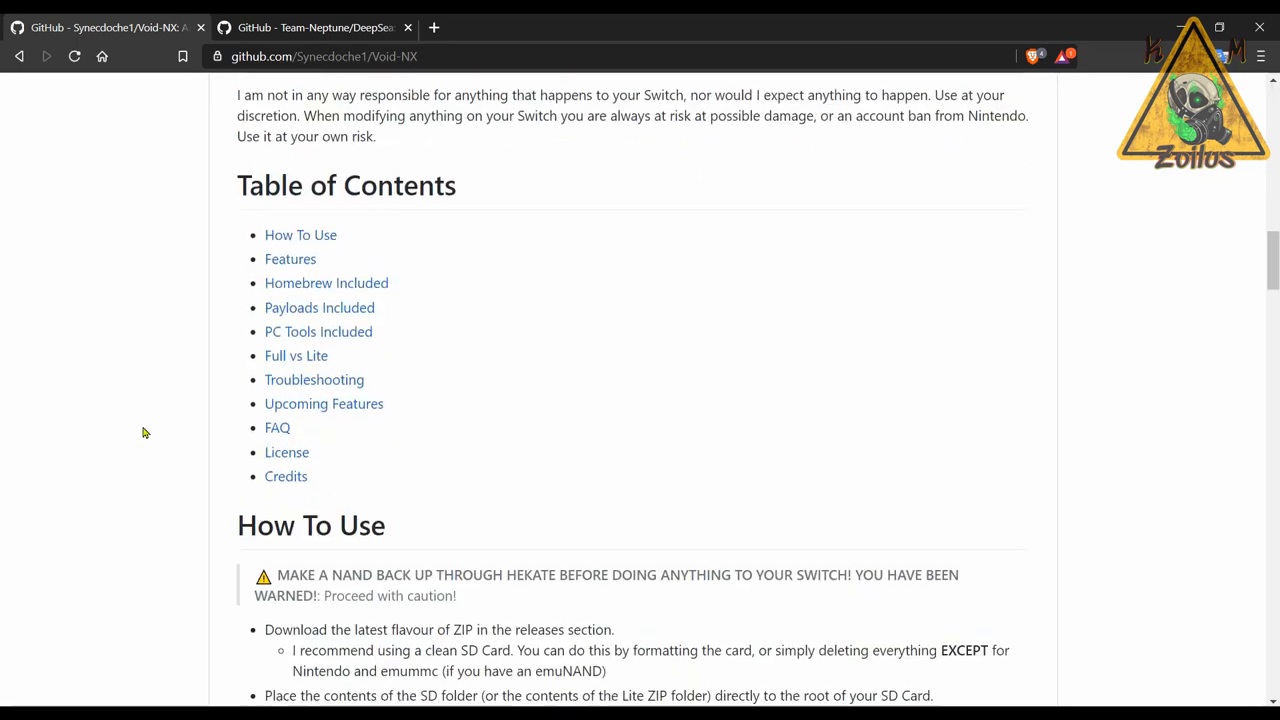
pyautogui.scroll(-3)
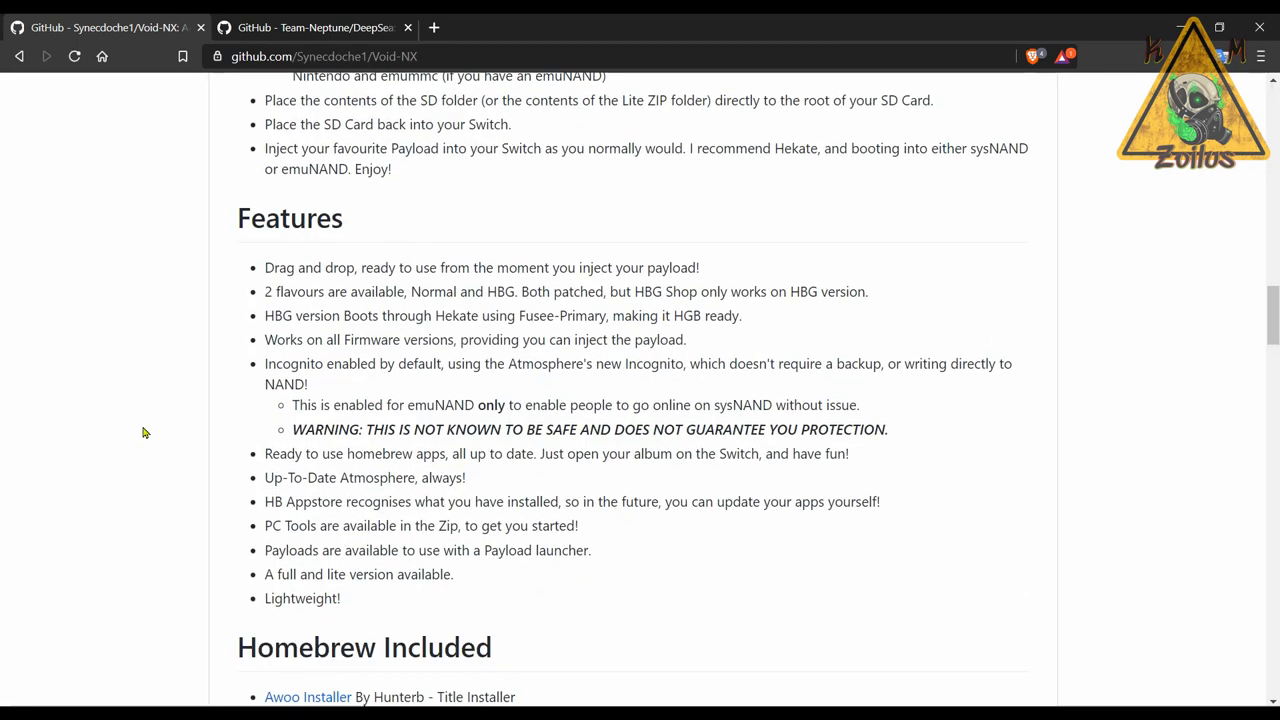
pyautogui.scroll(-3)
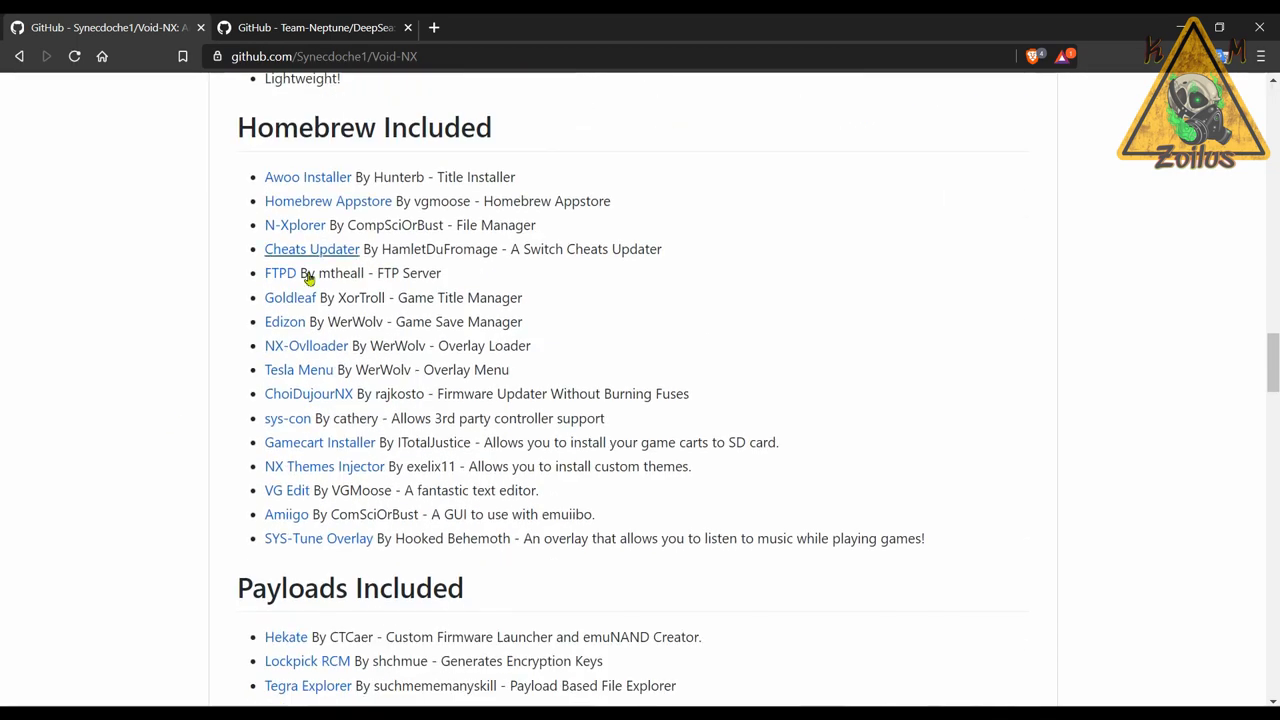
pyautogui.moveTo(286, 490)
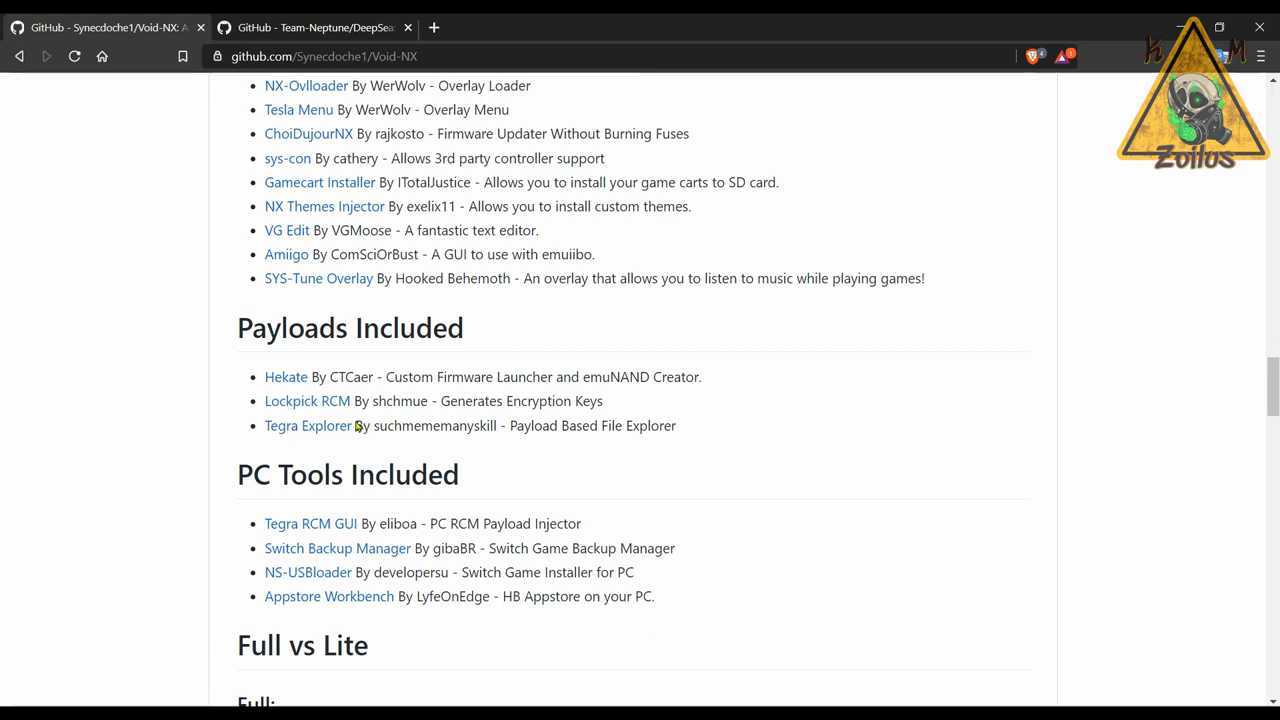
pyautogui.moveTo(360, 516)
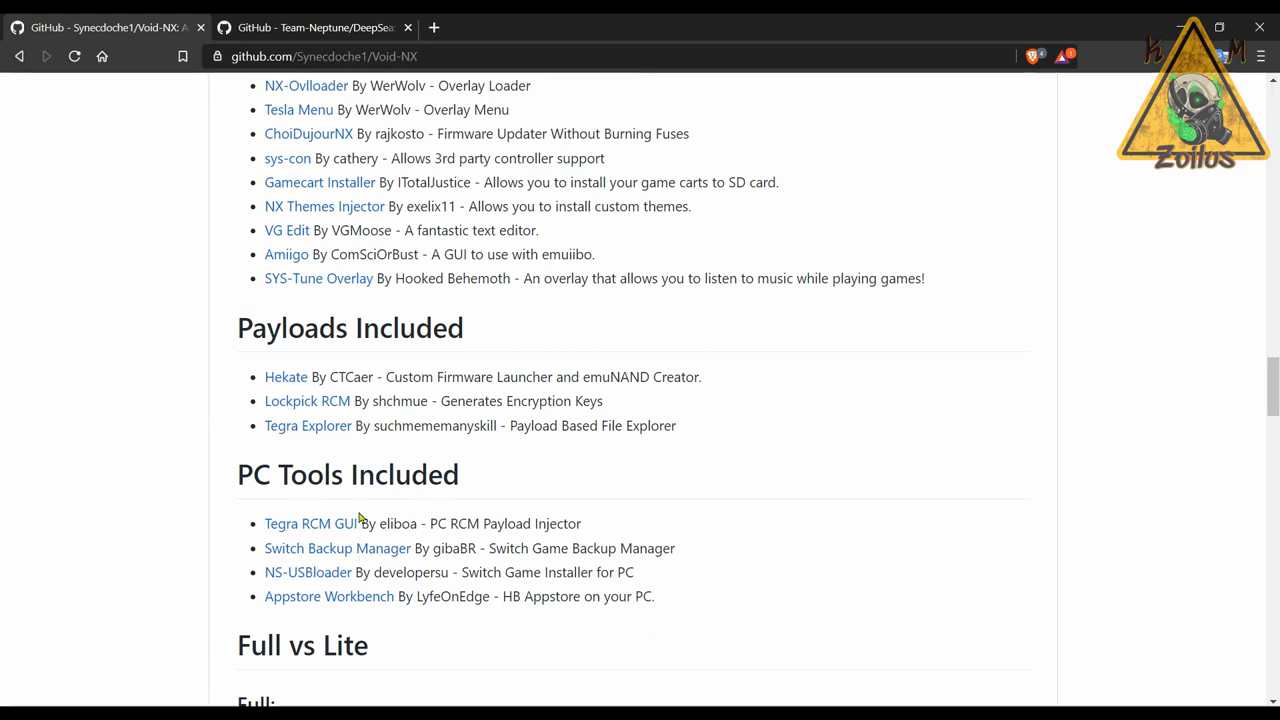
pyautogui.moveTo(360, 512)
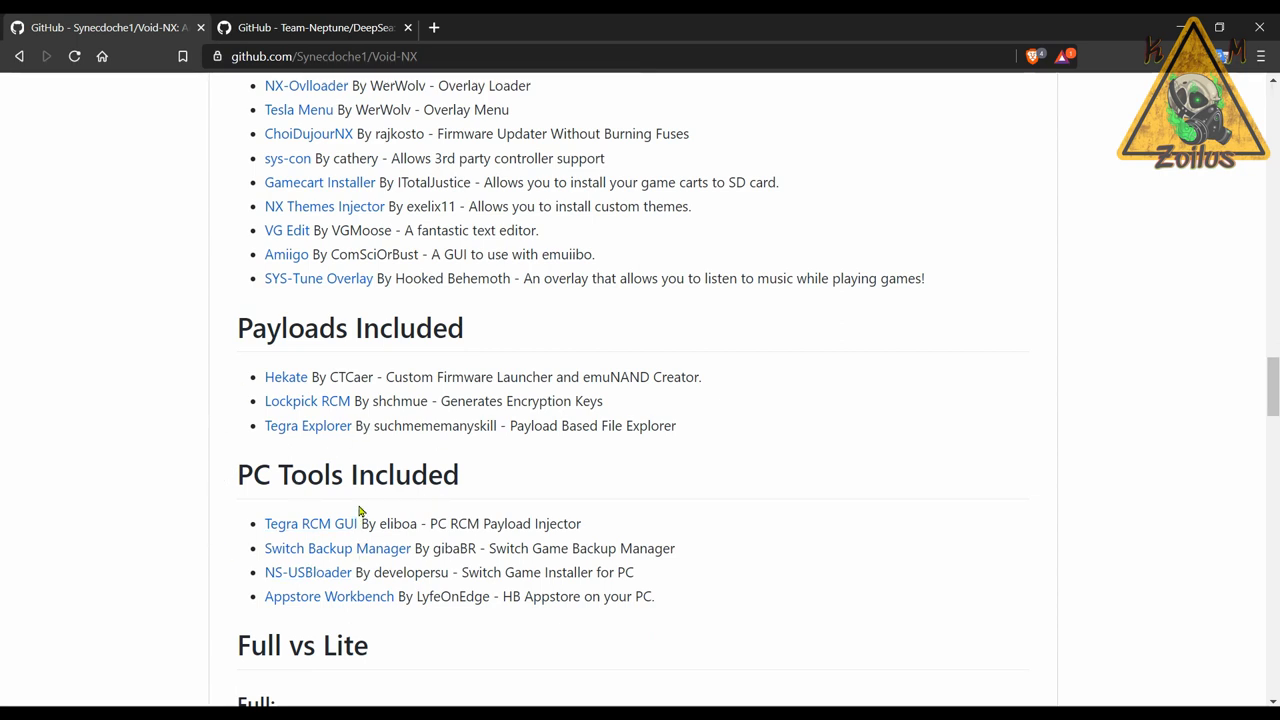
pyautogui.scroll(-3)
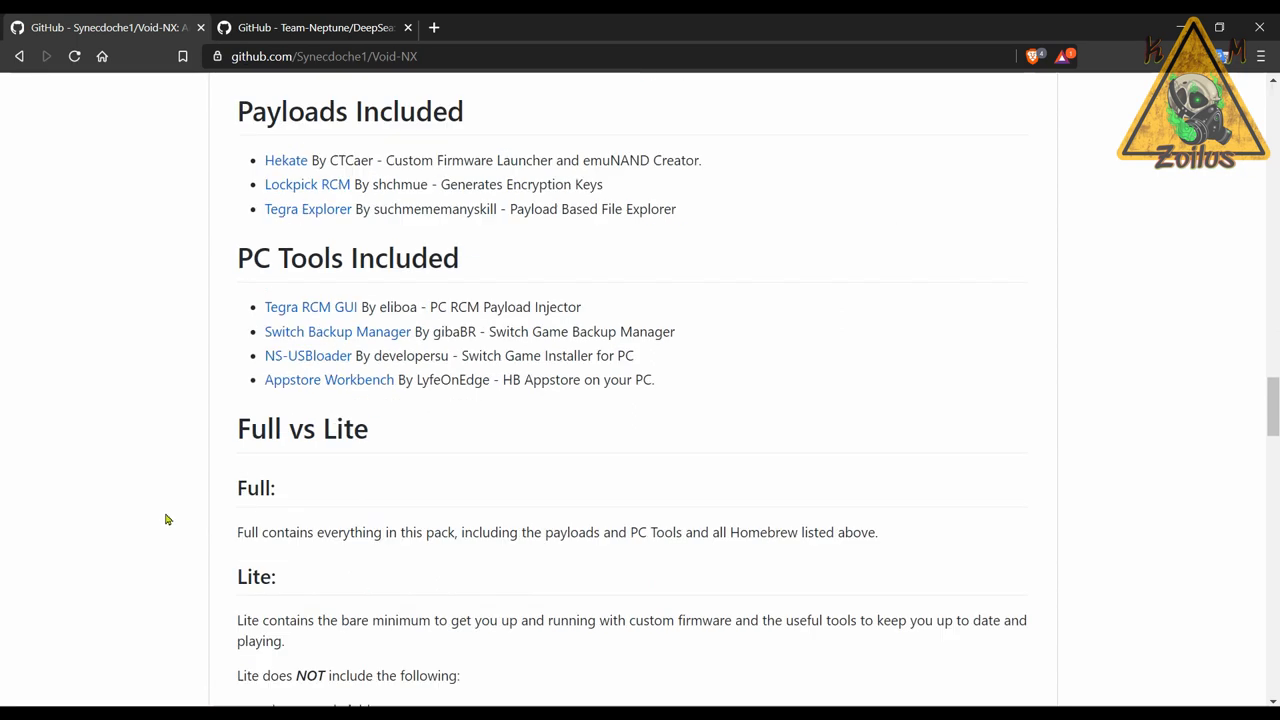
pyautogui.scroll(-3)
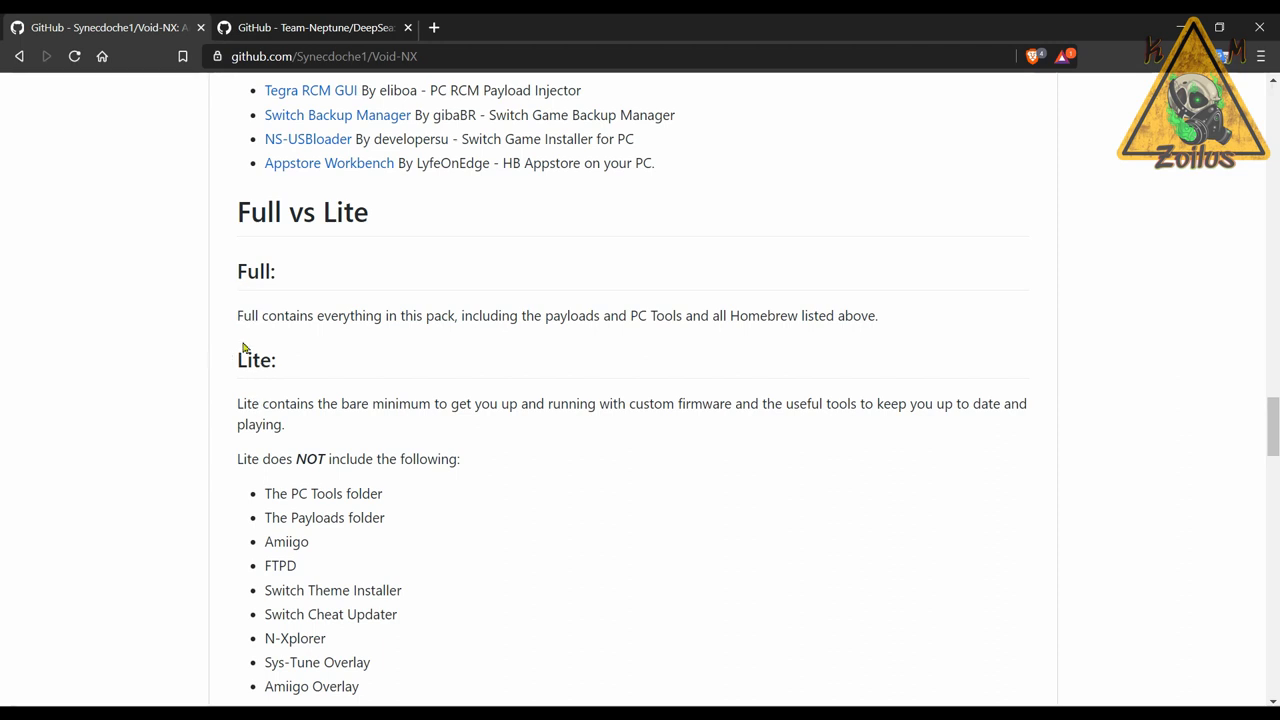
pyautogui.moveTo(428, 344)
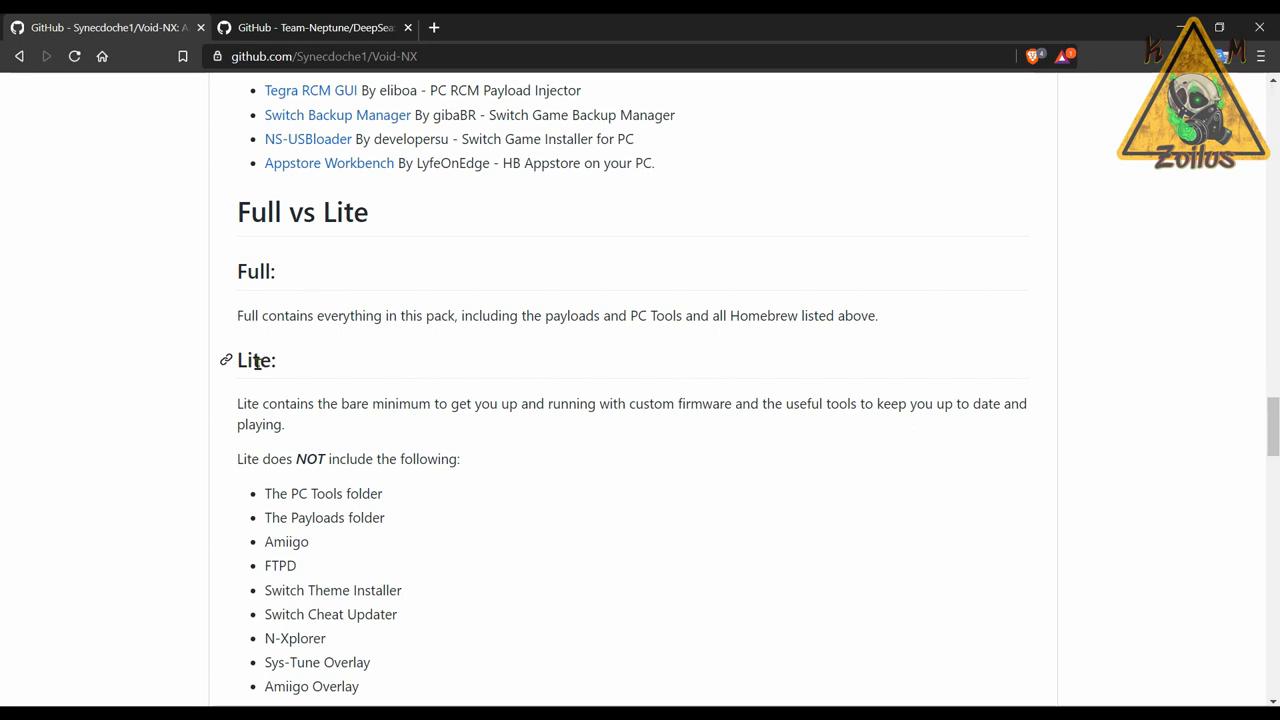
pyautogui.scroll(-3)
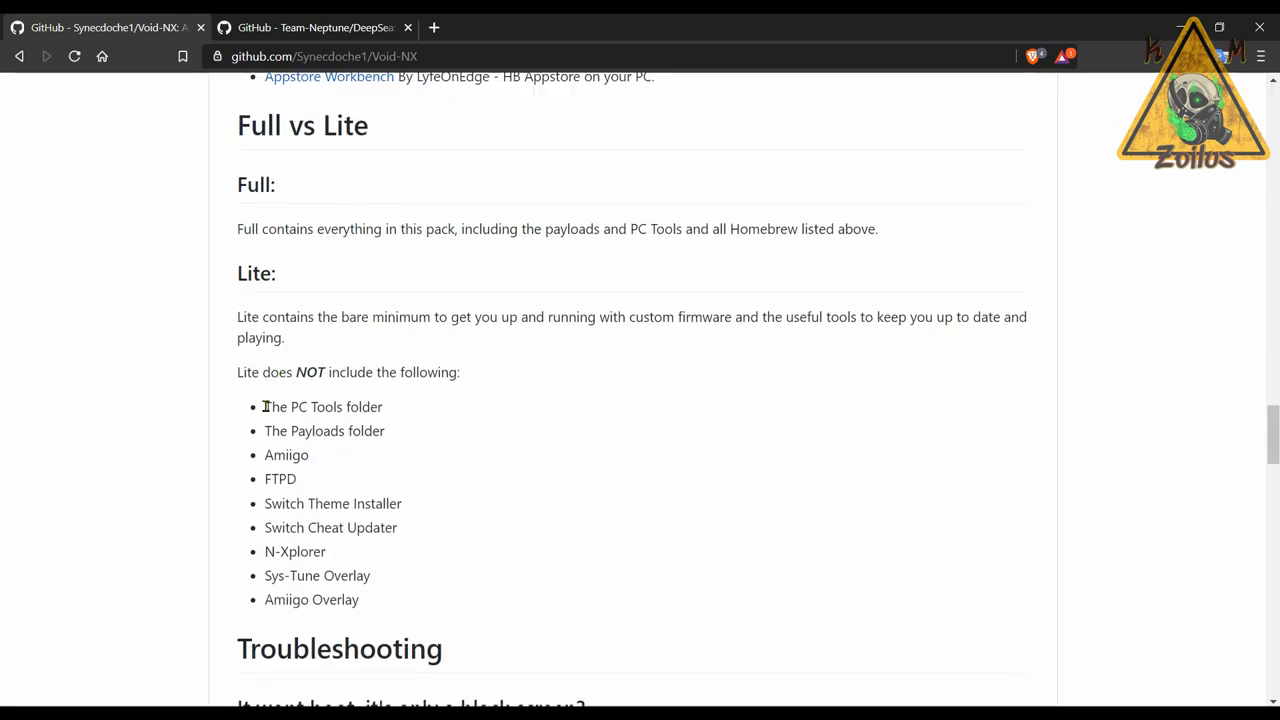
pyautogui.moveTo(264, 406); pyautogui.dragTo(360, 600)
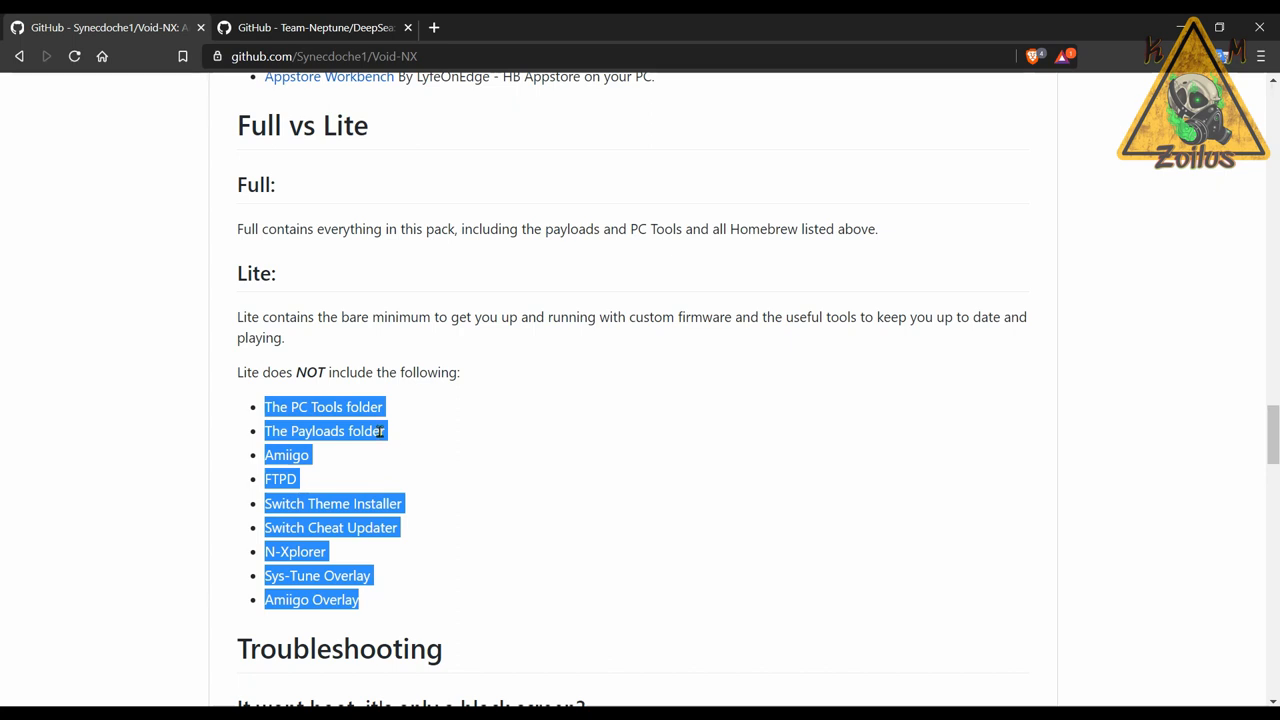
pyautogui.click(390, 452)
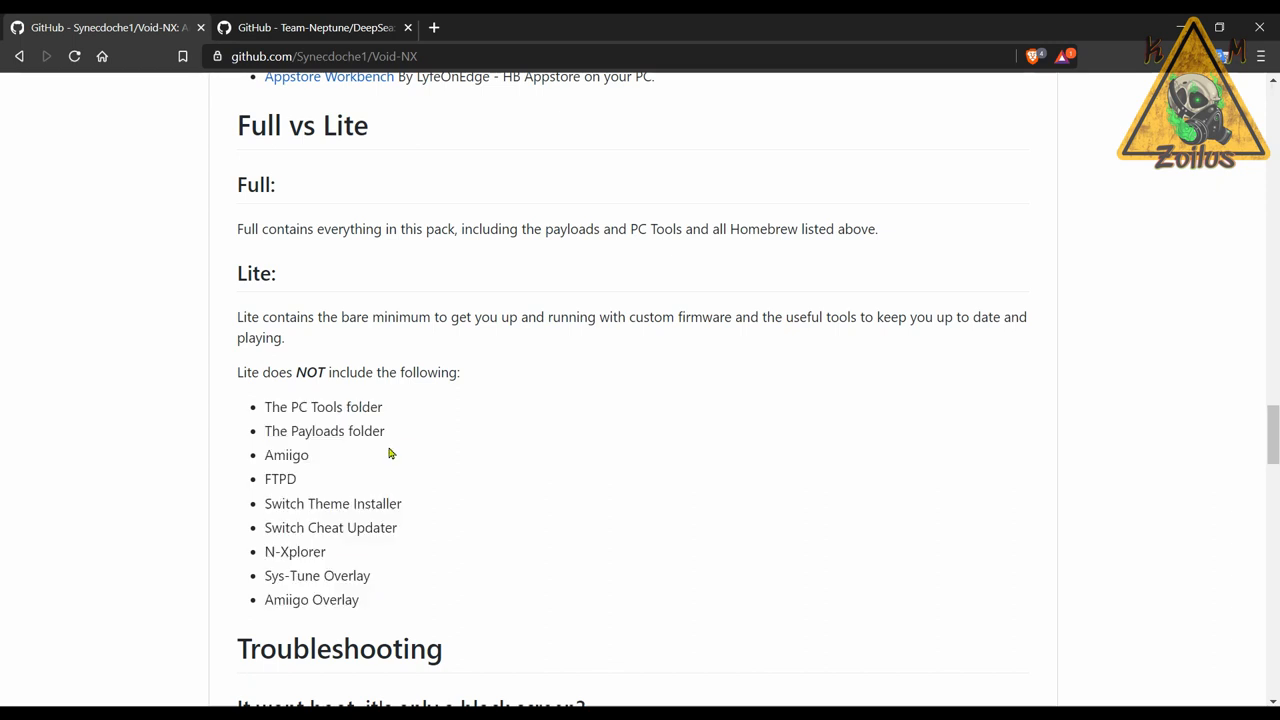
pyautogui.moveTo(458, 472)
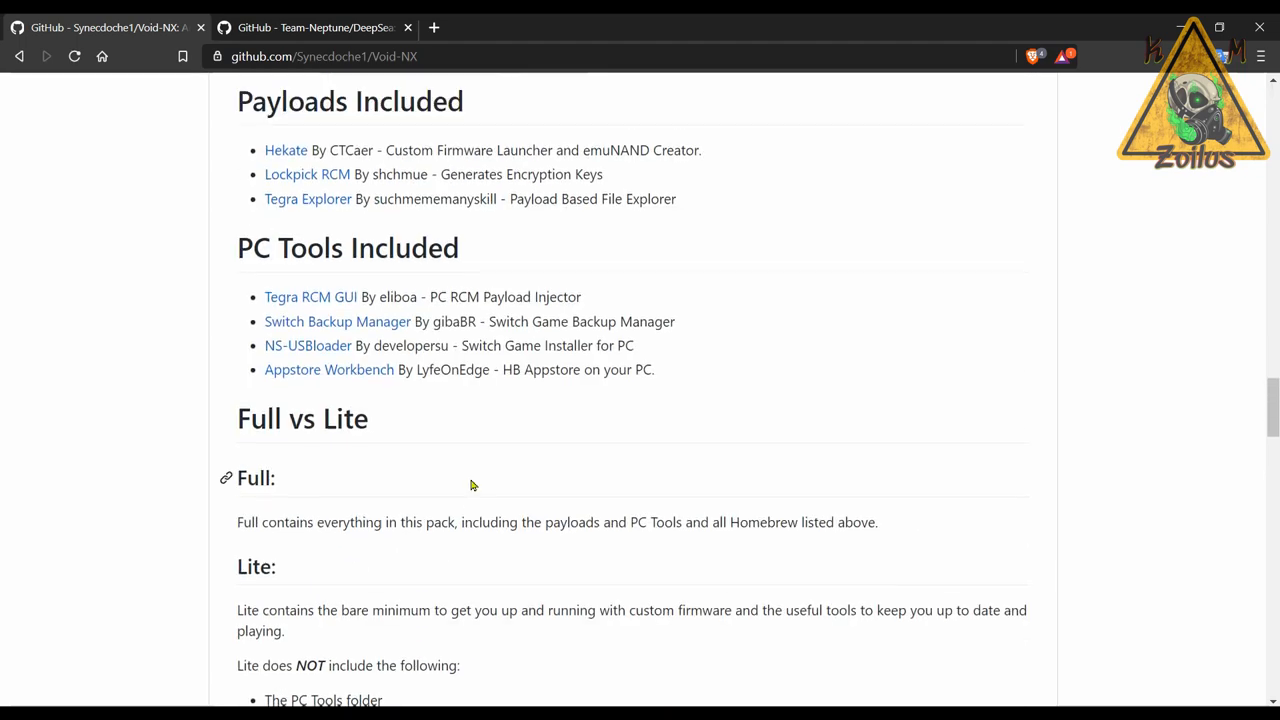
pyautogui.scroll(3)
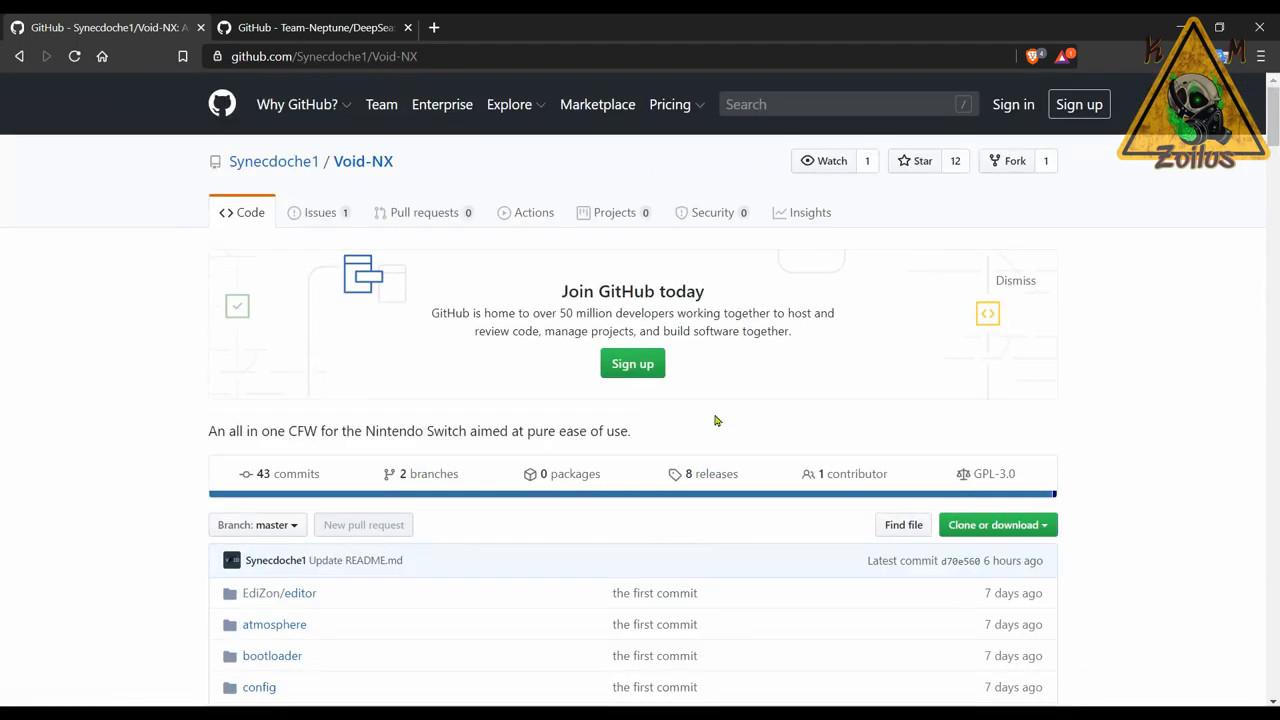
# Step: View Void-NX releases and read the 5.0 Normal and HBG notes down to the four zip assets
pyautogui.click(714, 472)
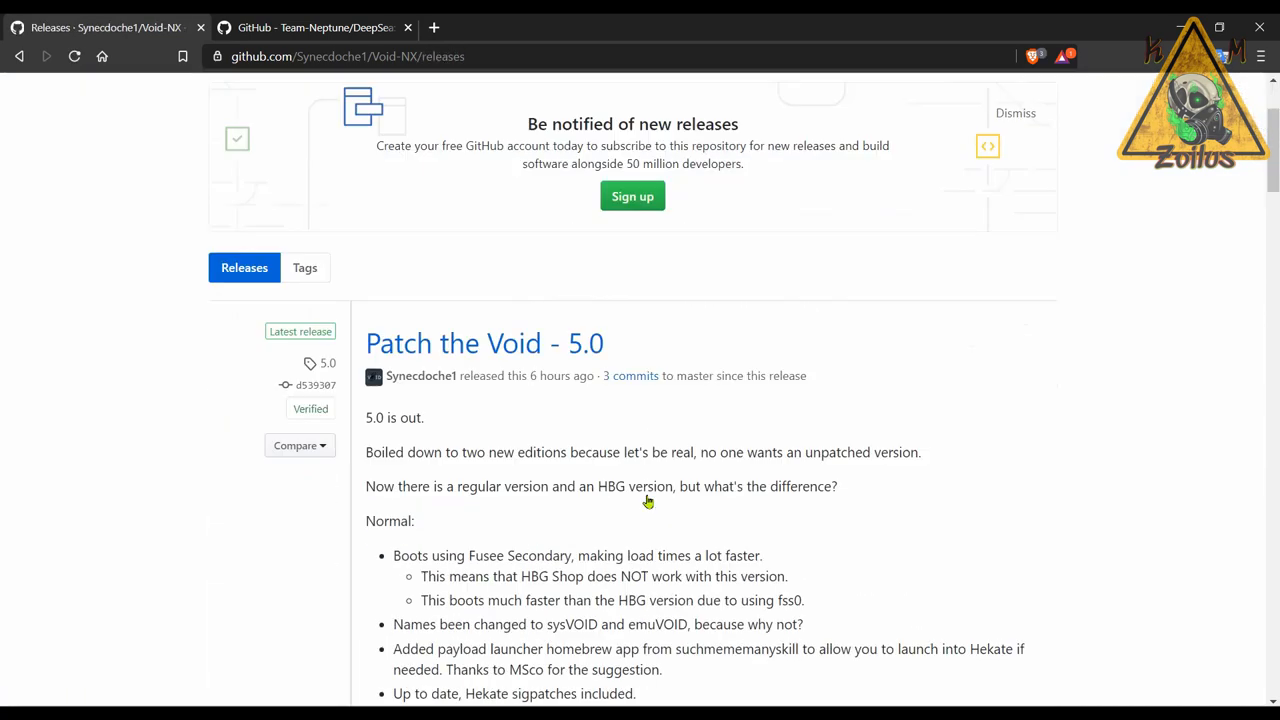
pyautogui.scroll(-3)
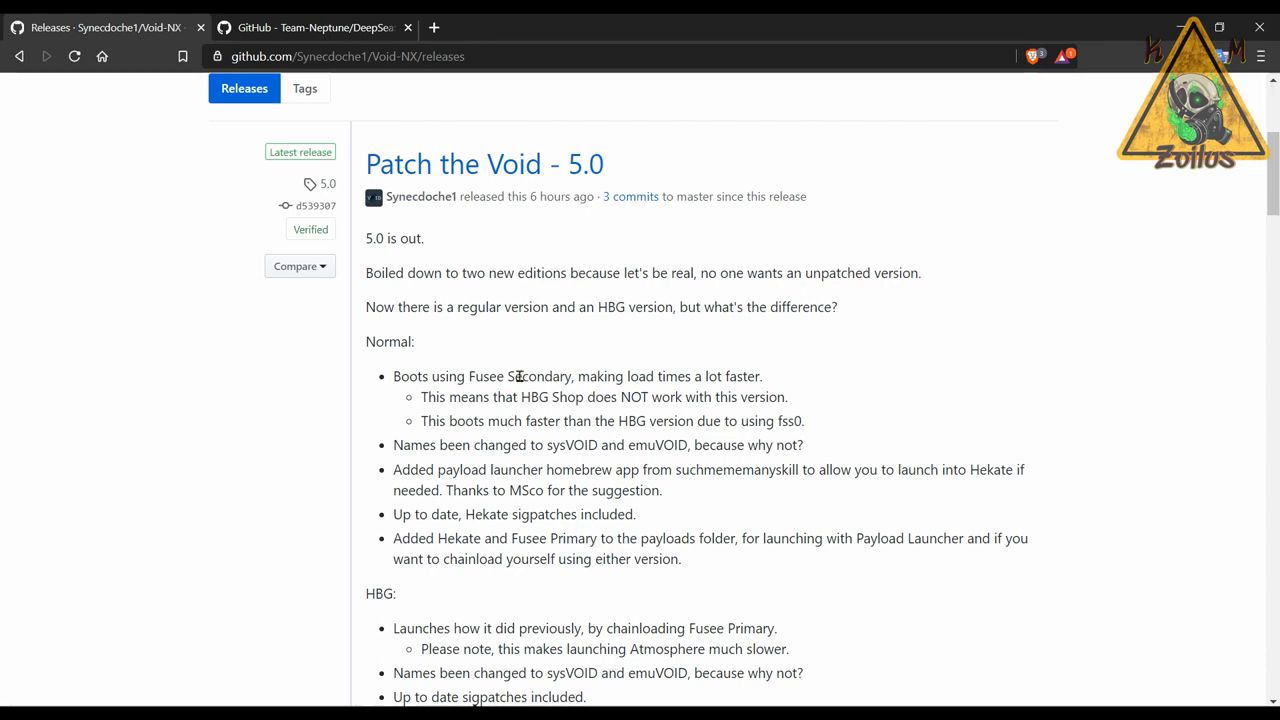
pyautogui.scroll(-3)
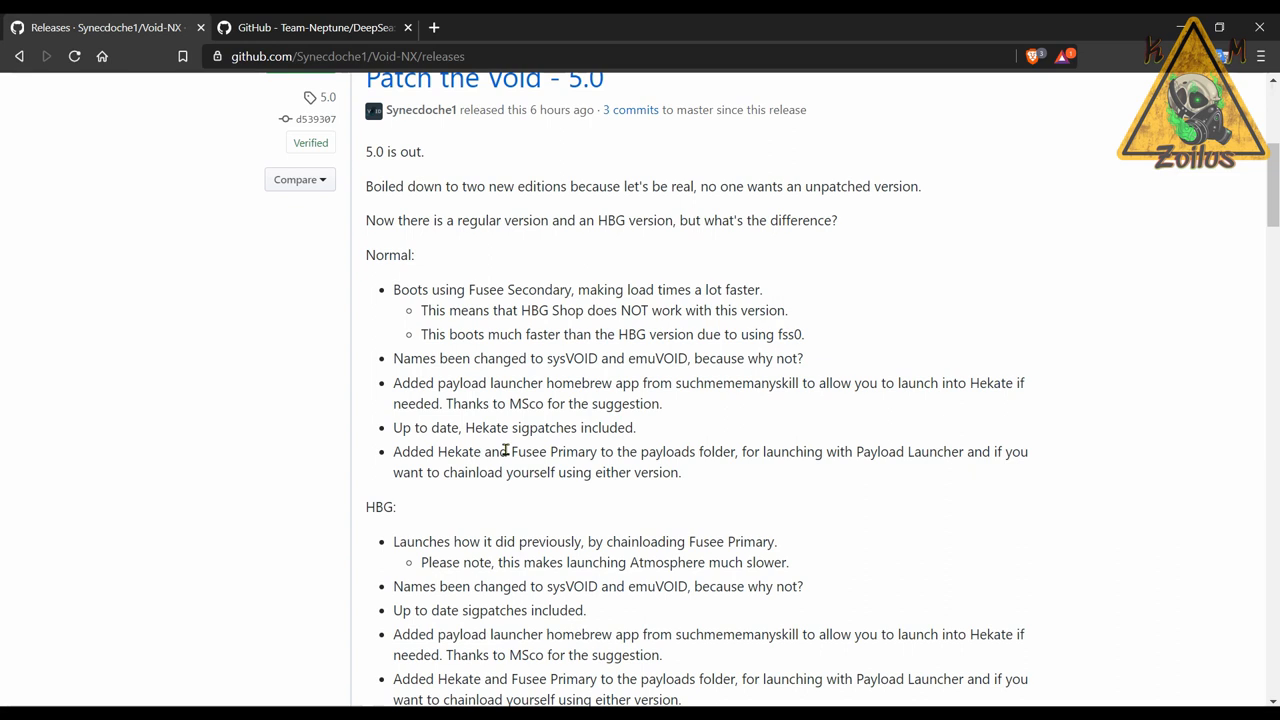
pyautogui.moveTo(418, 288)
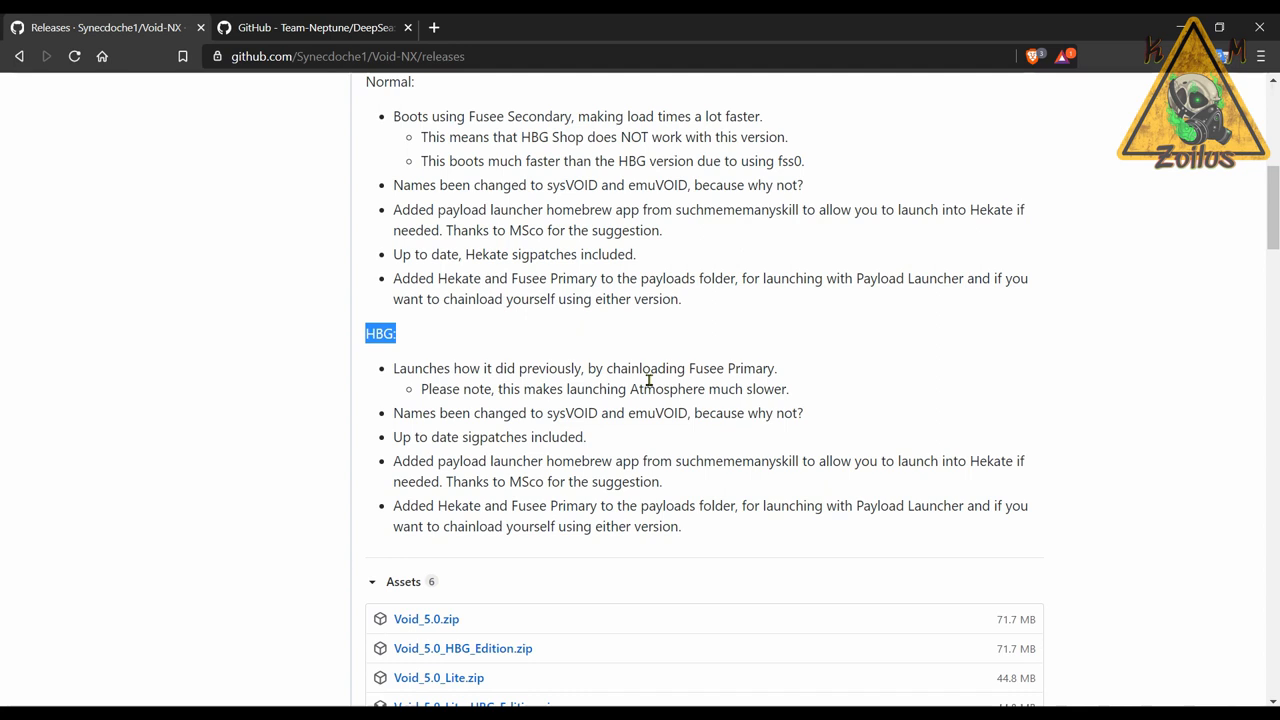
pyautogui.moveTo(436, 368)
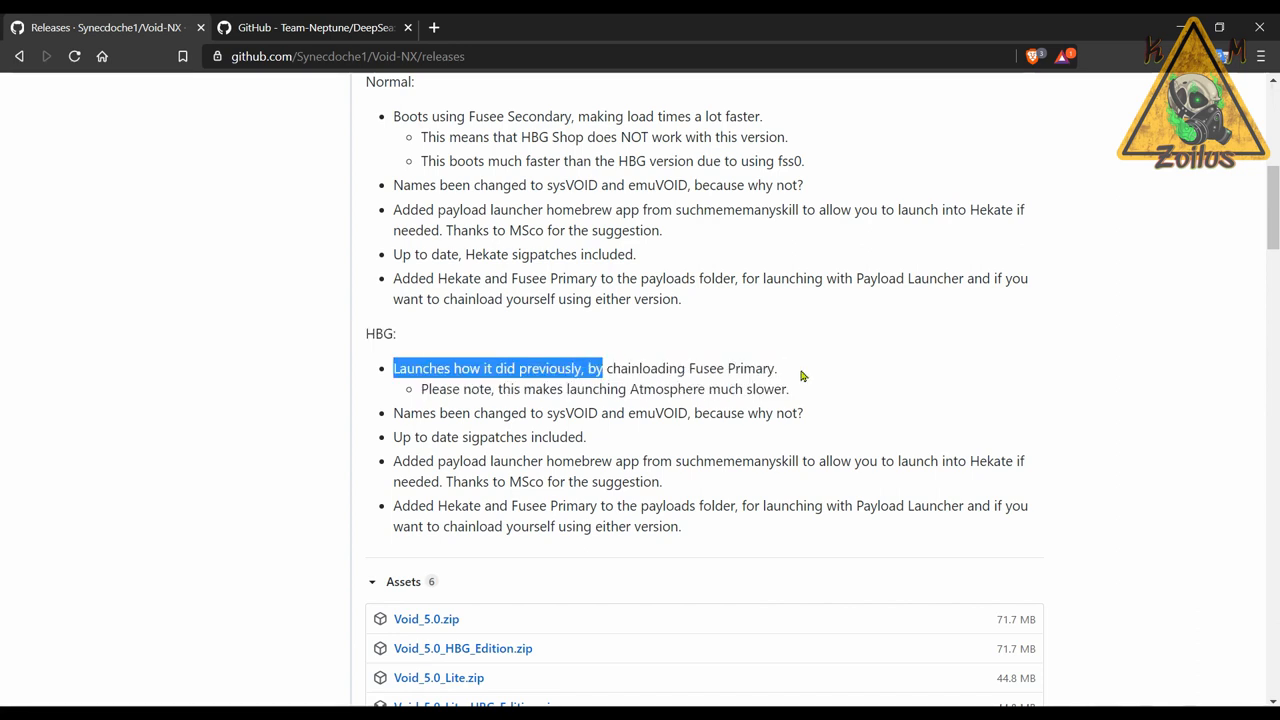
pyautogui.click(684, 408)
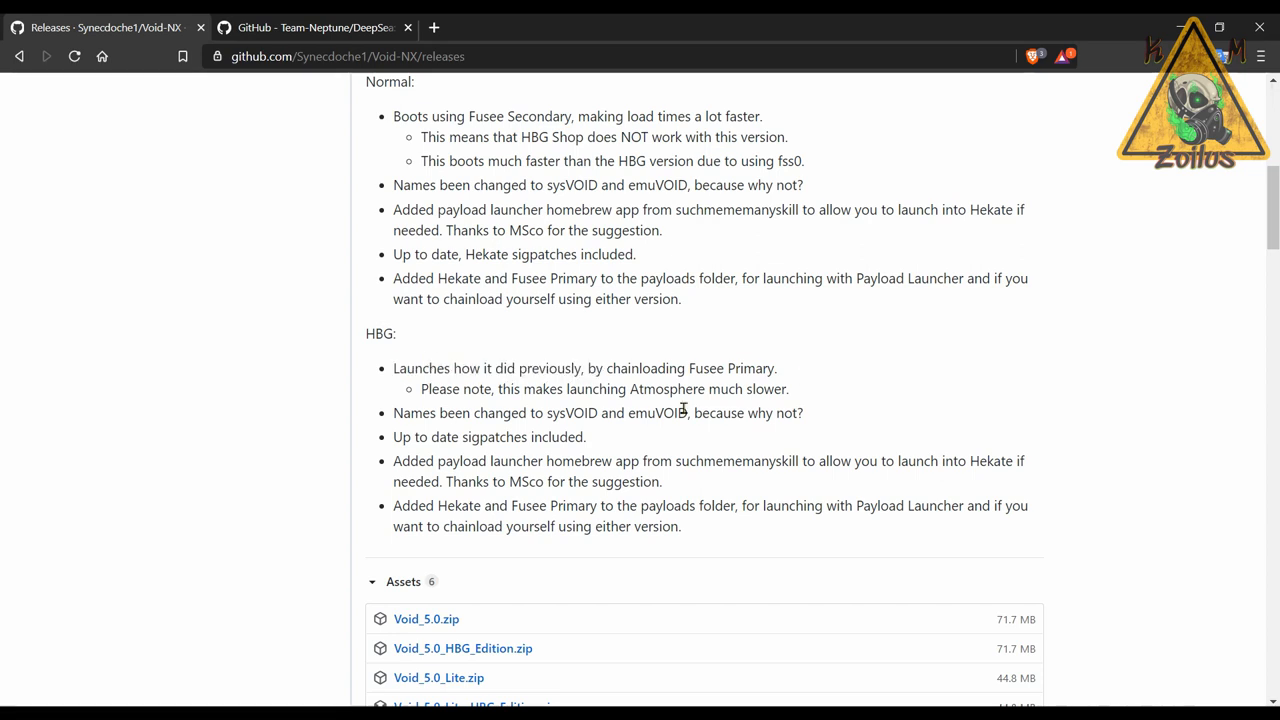
pyautogui.moveTo(644, 442)
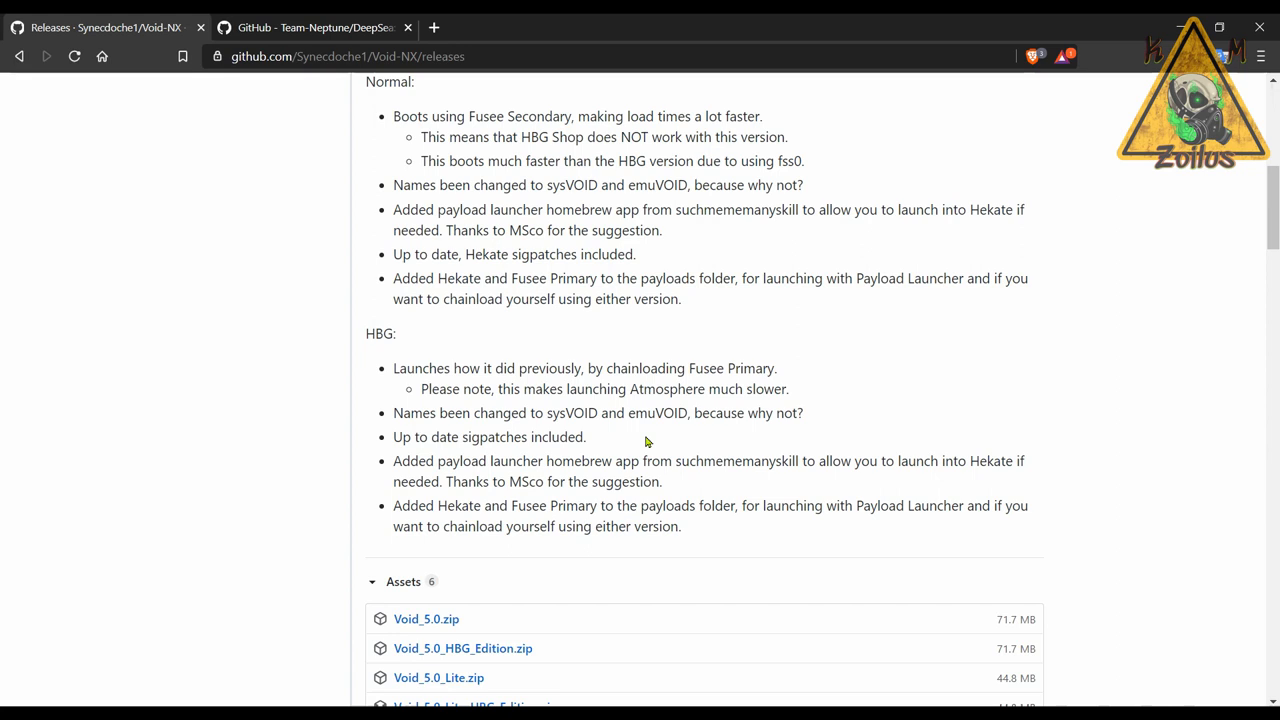
pyautogui.scroll(-3)
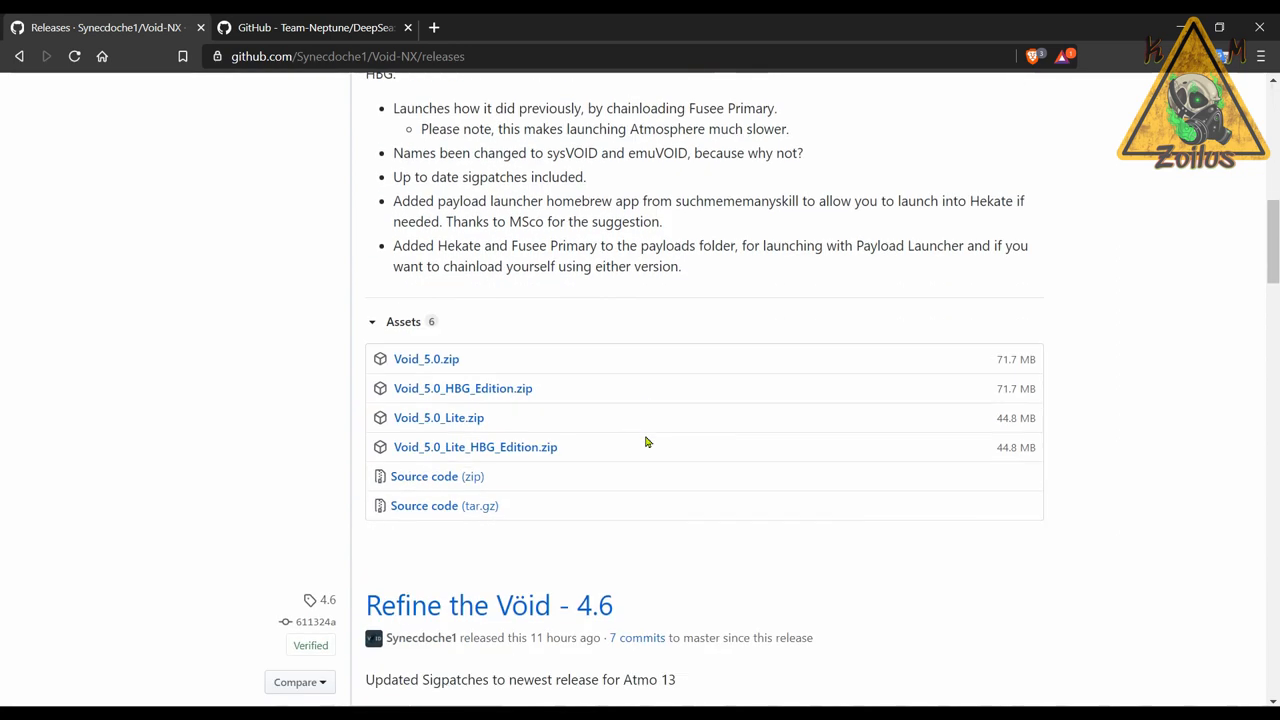
pyautogui.moveTo(516, 376)
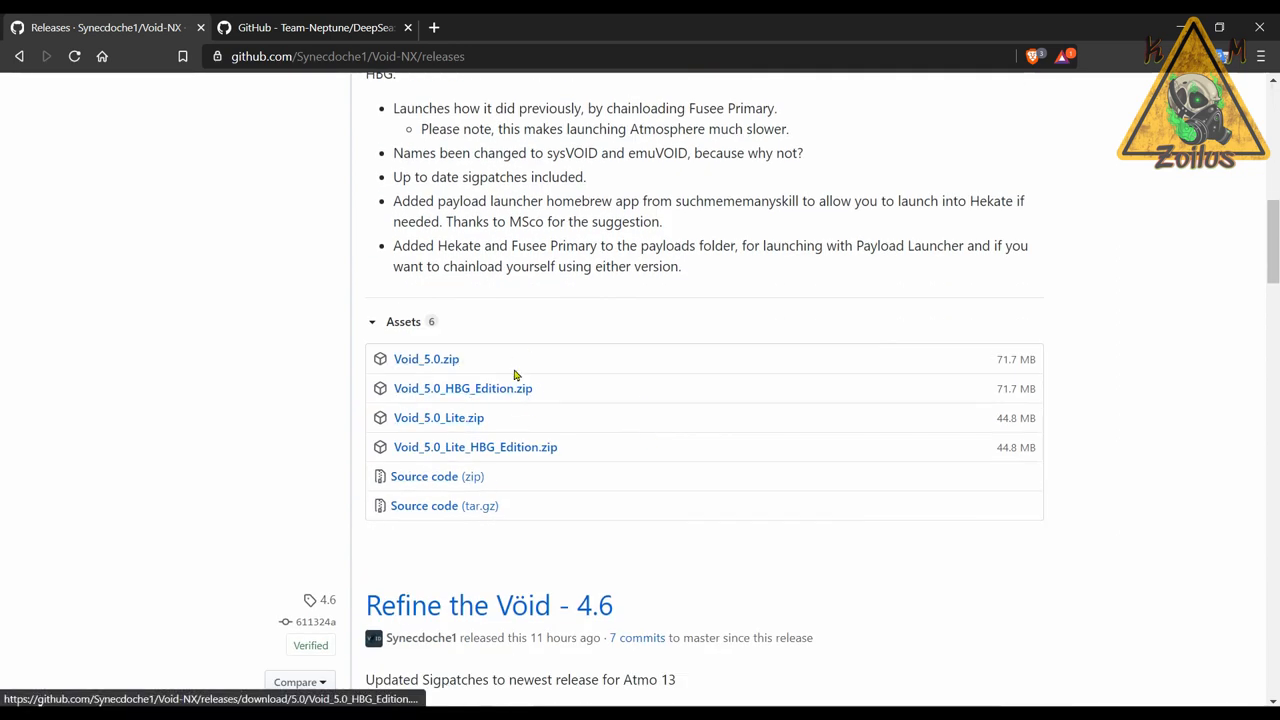
pyautogui.moveTo(504, 414)
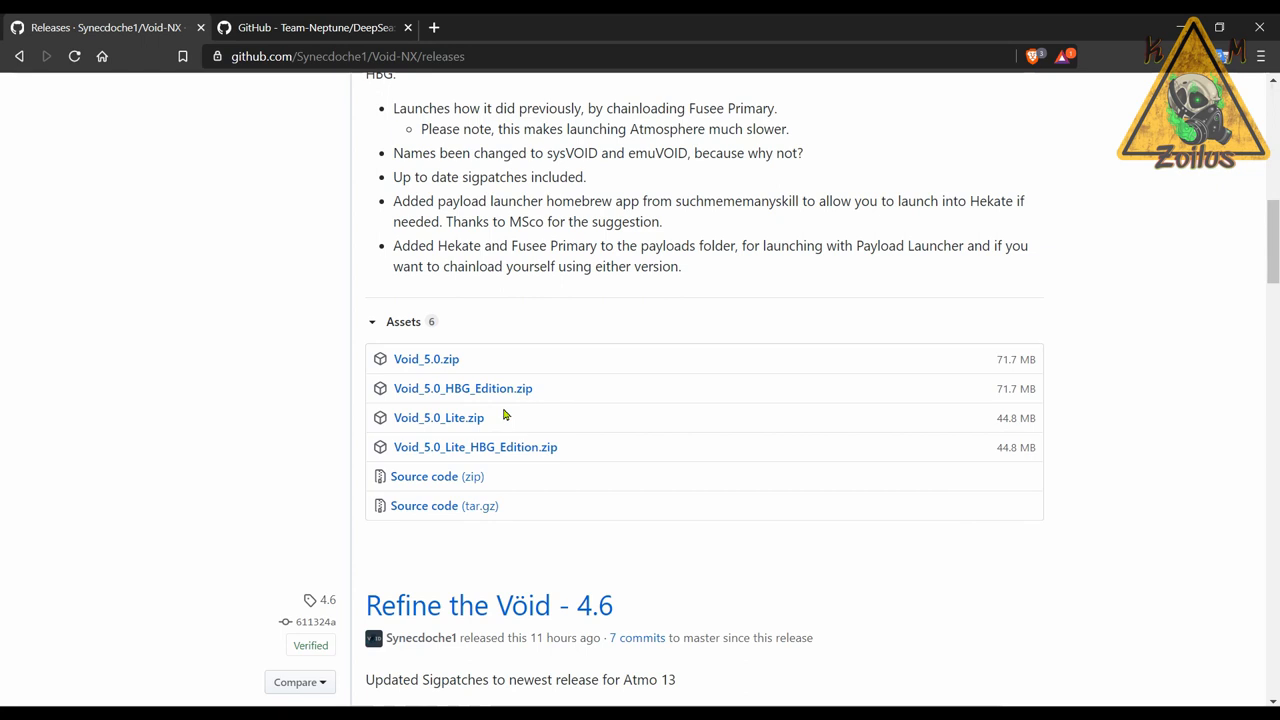
pyautogui.moveTo(444, 430)
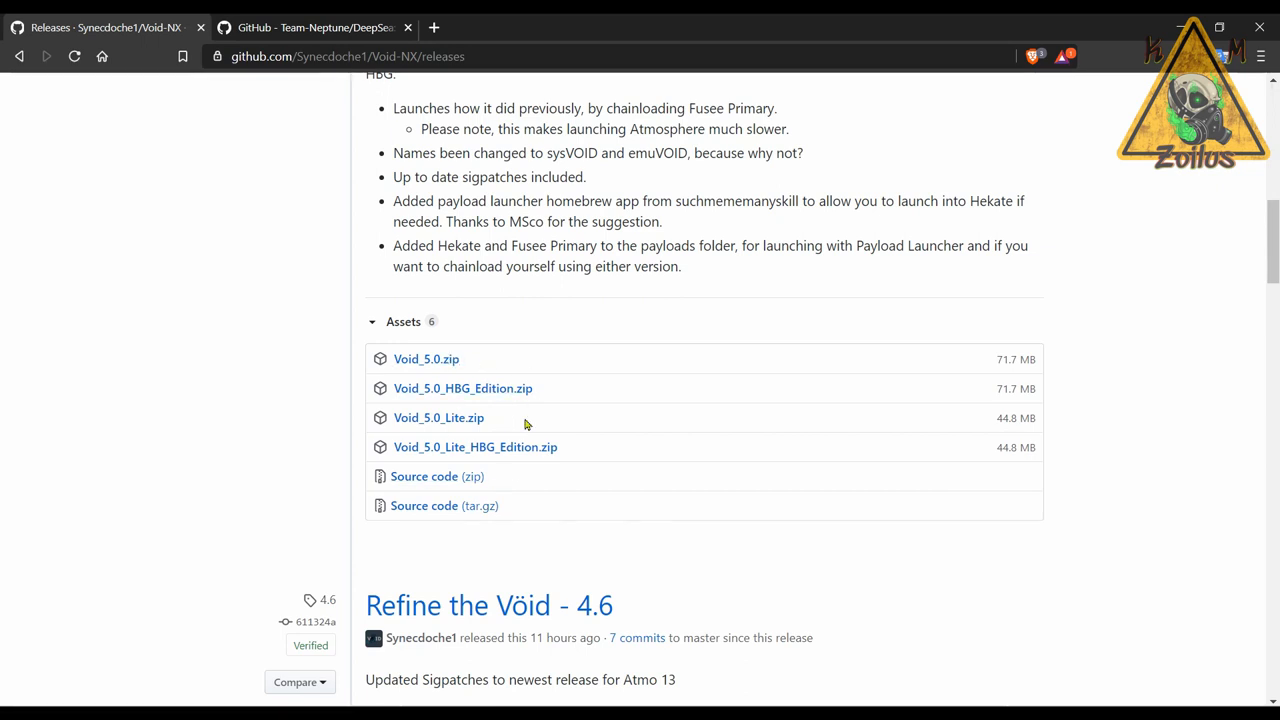
pyautogui.moveTo(396, 358)
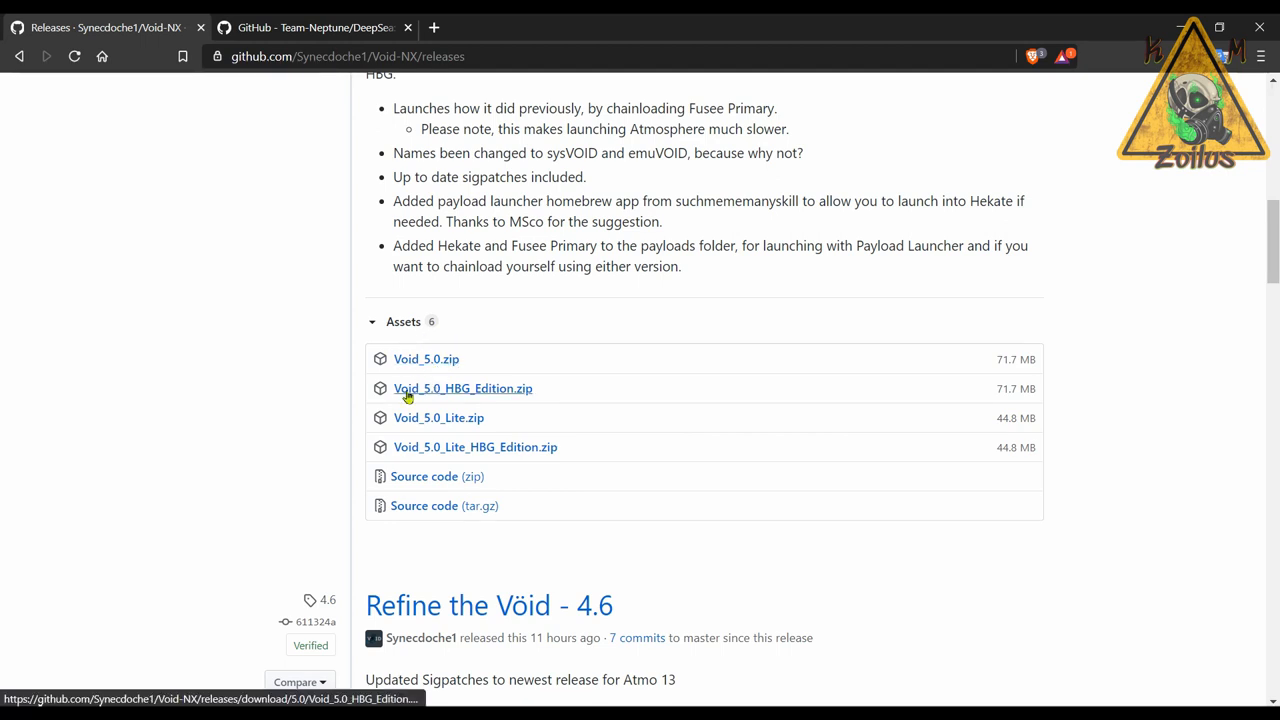
pyautogui.moveTo(448, 396)
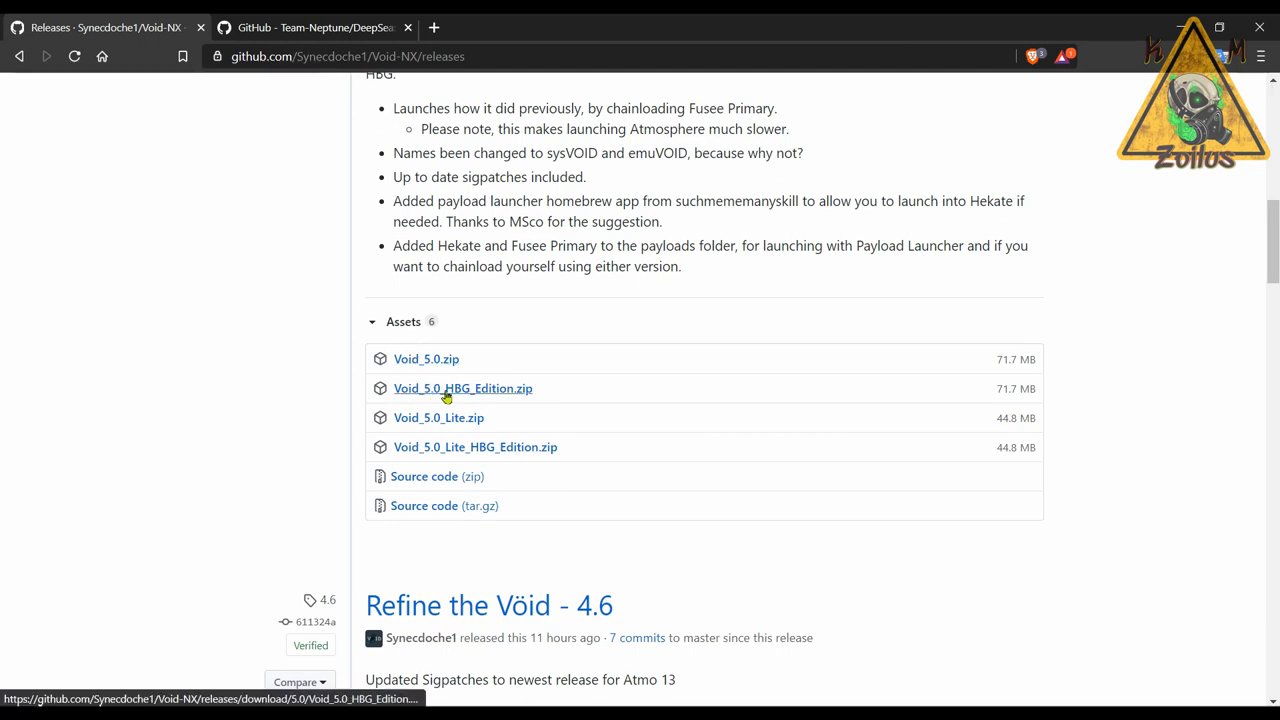
pyautogui.moveTo(458, 390)
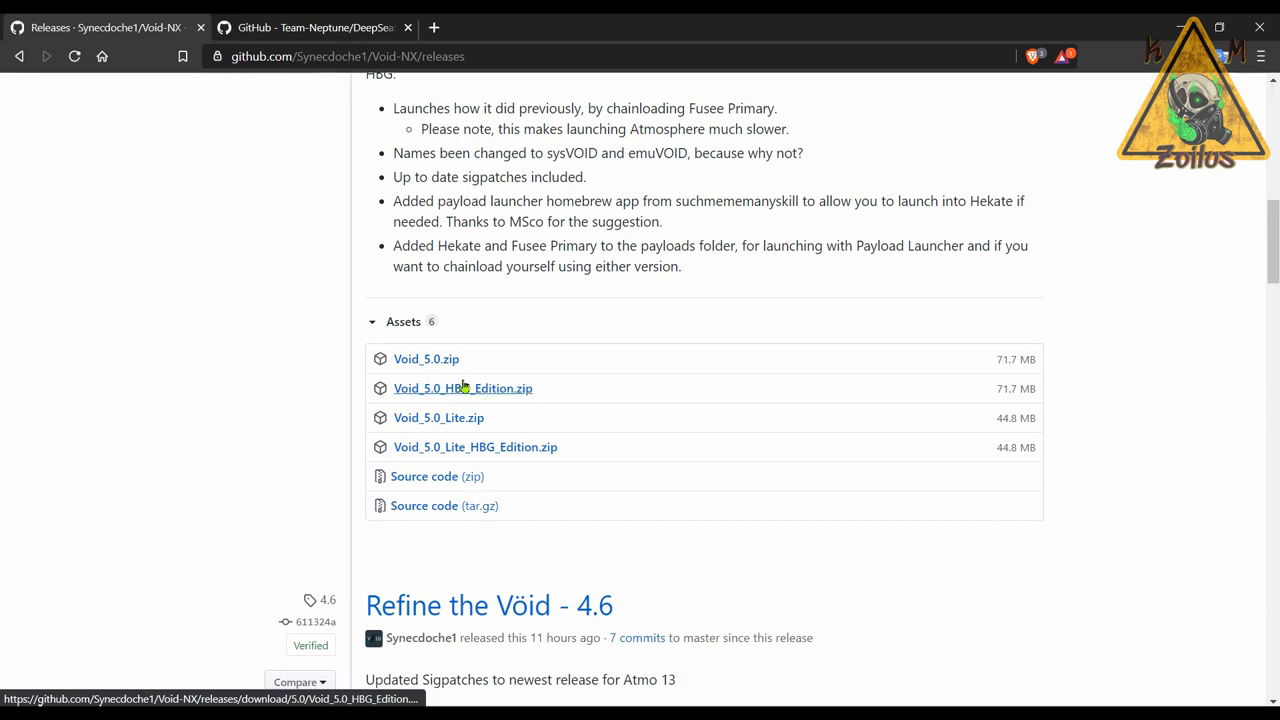
pyautogui.moveTo(470, 390)
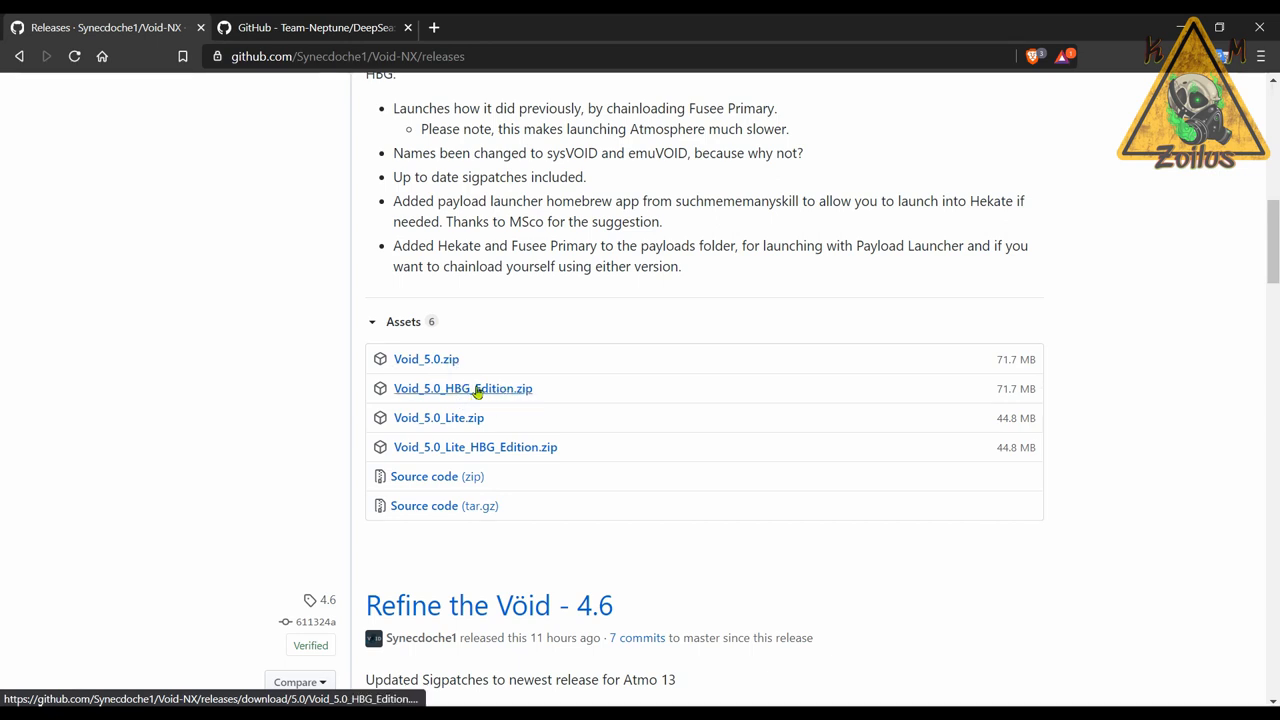
pyautogui.moveTo(464, 388)
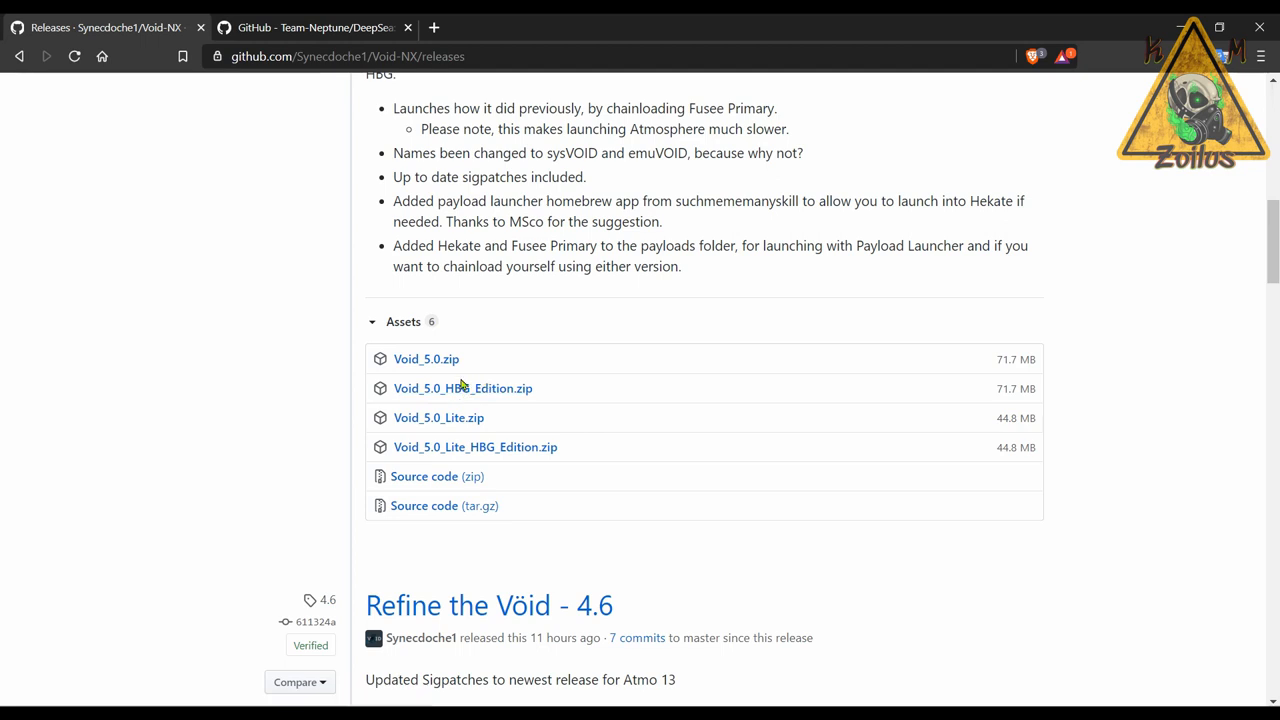
pyautogui.moveTo(476, 448)
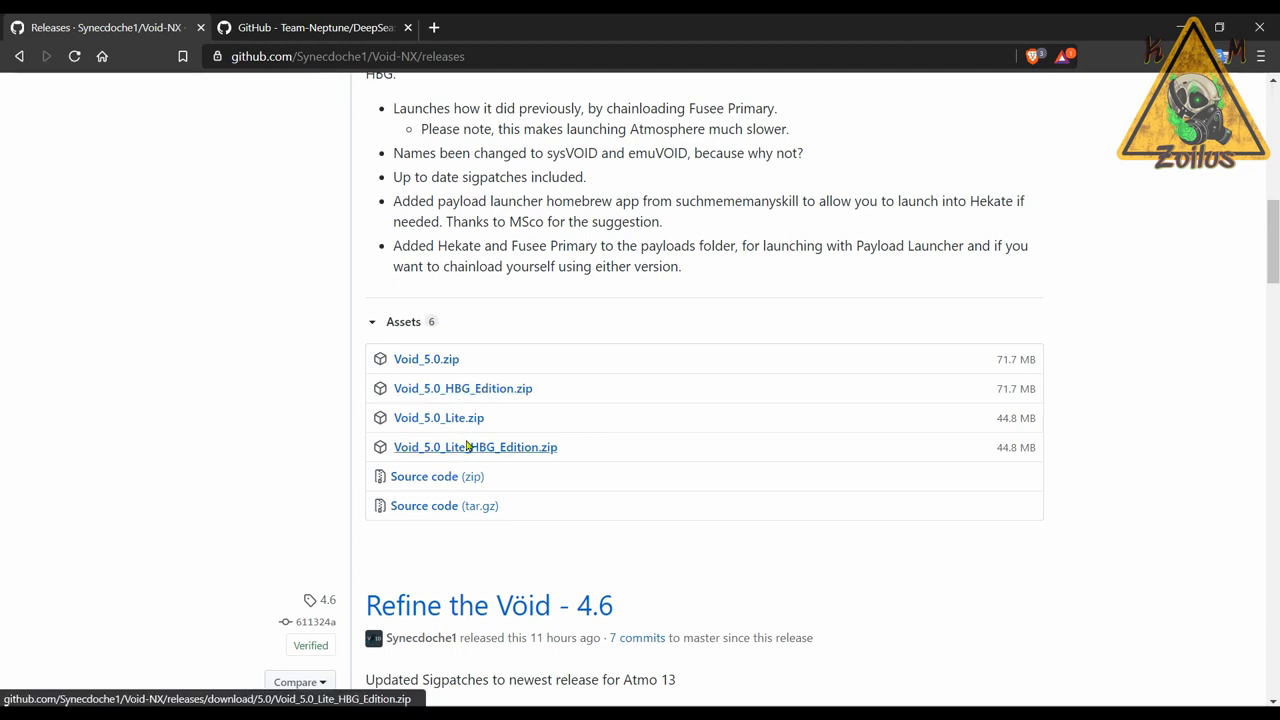
pyautogui.moveTo(470, 448)
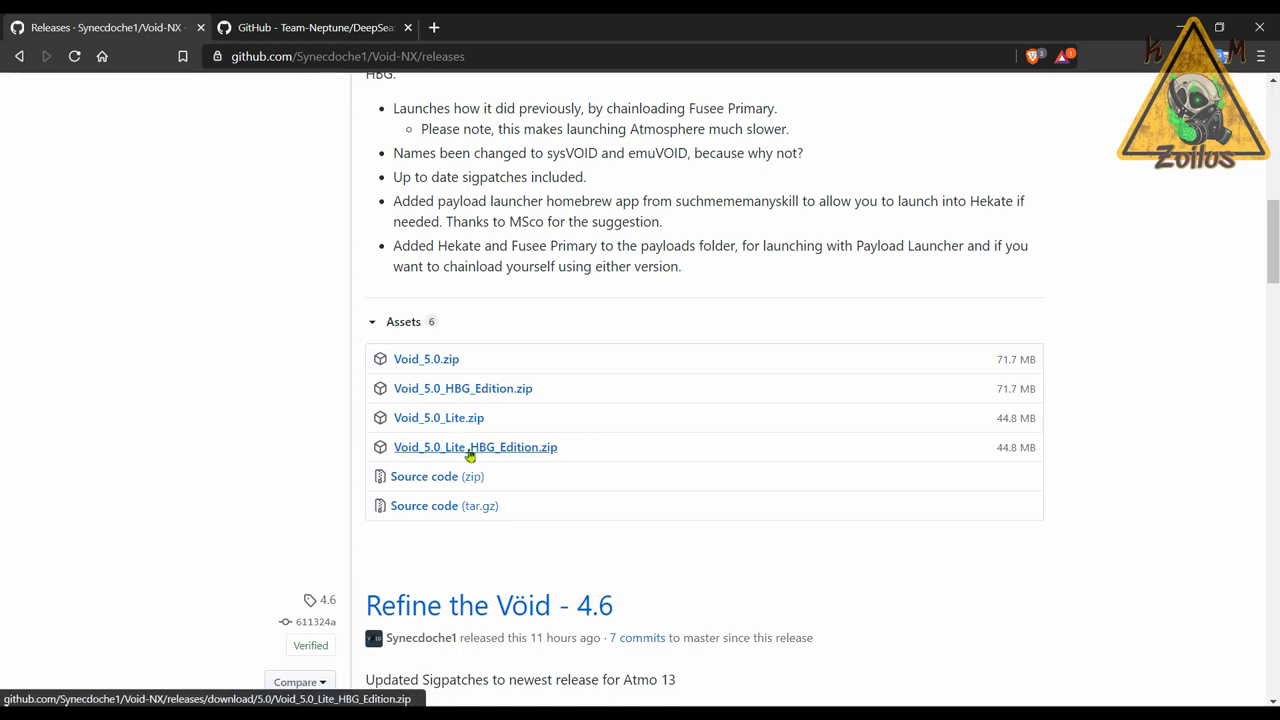
pyautogui.moveTo(546, 458)
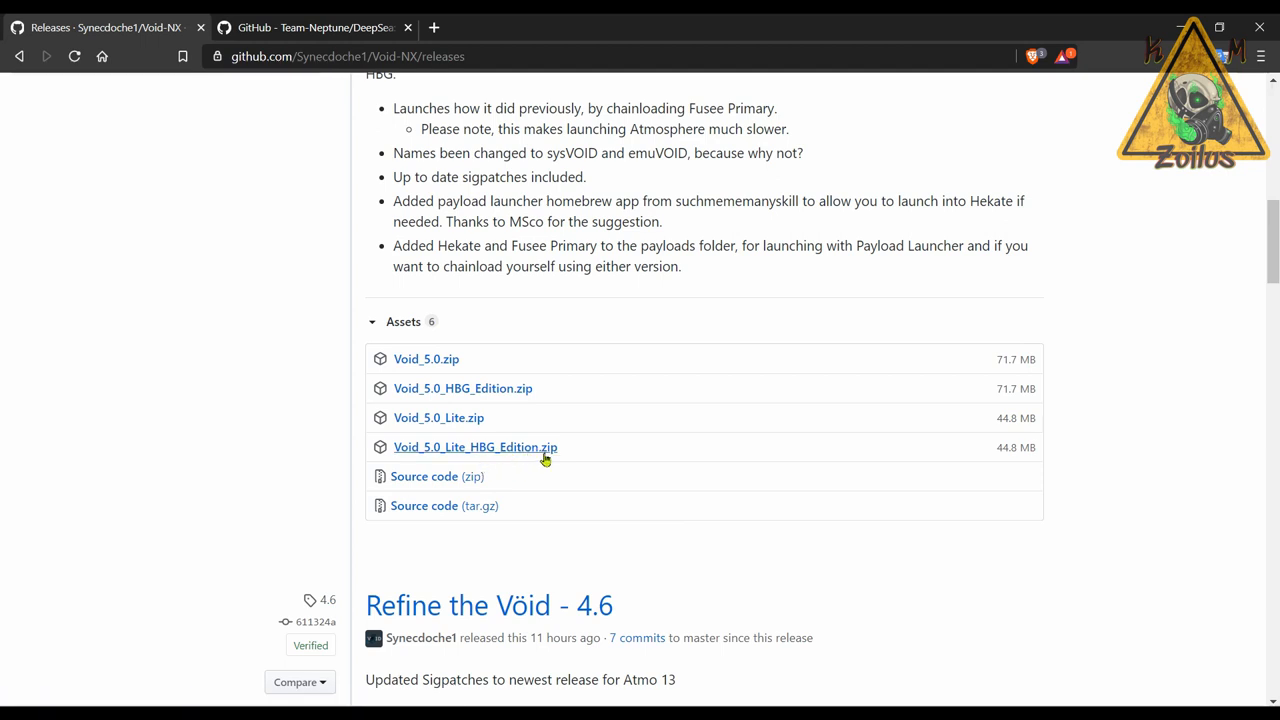
pyautogui.moveTo(550, 392)
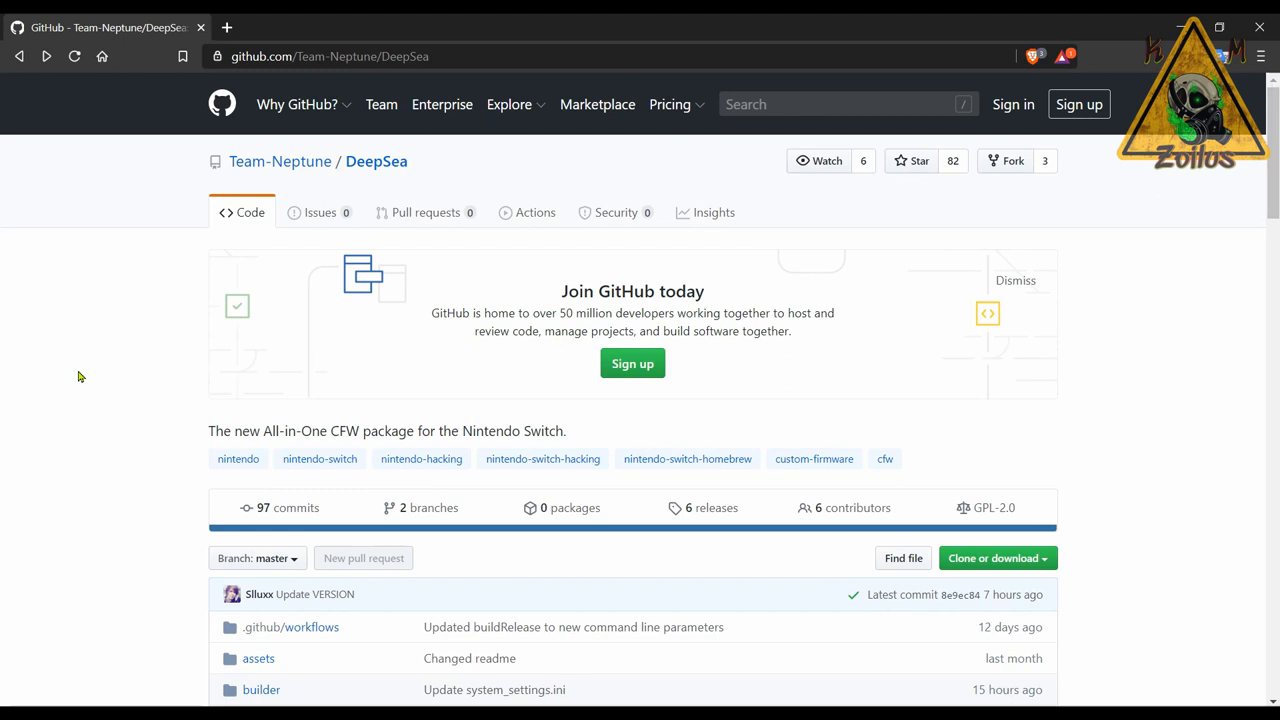
pyautogui.scroll(-3)
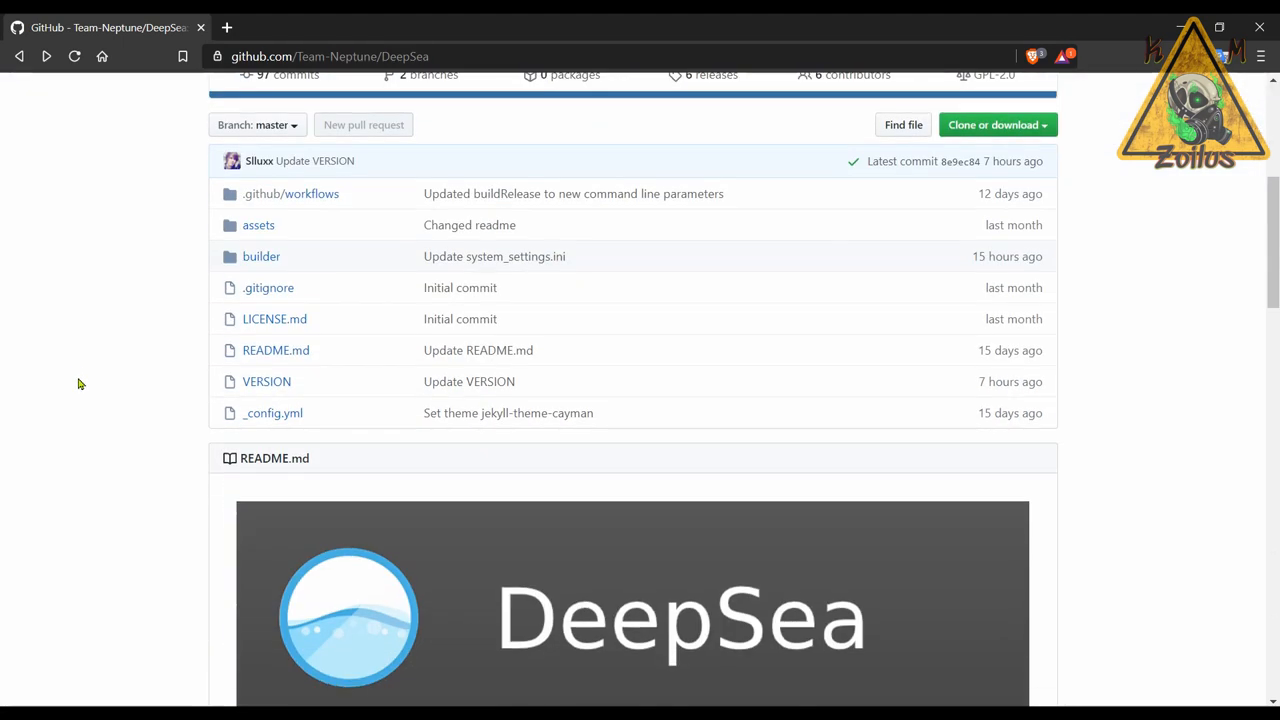
pyautogui.scroll(-3)
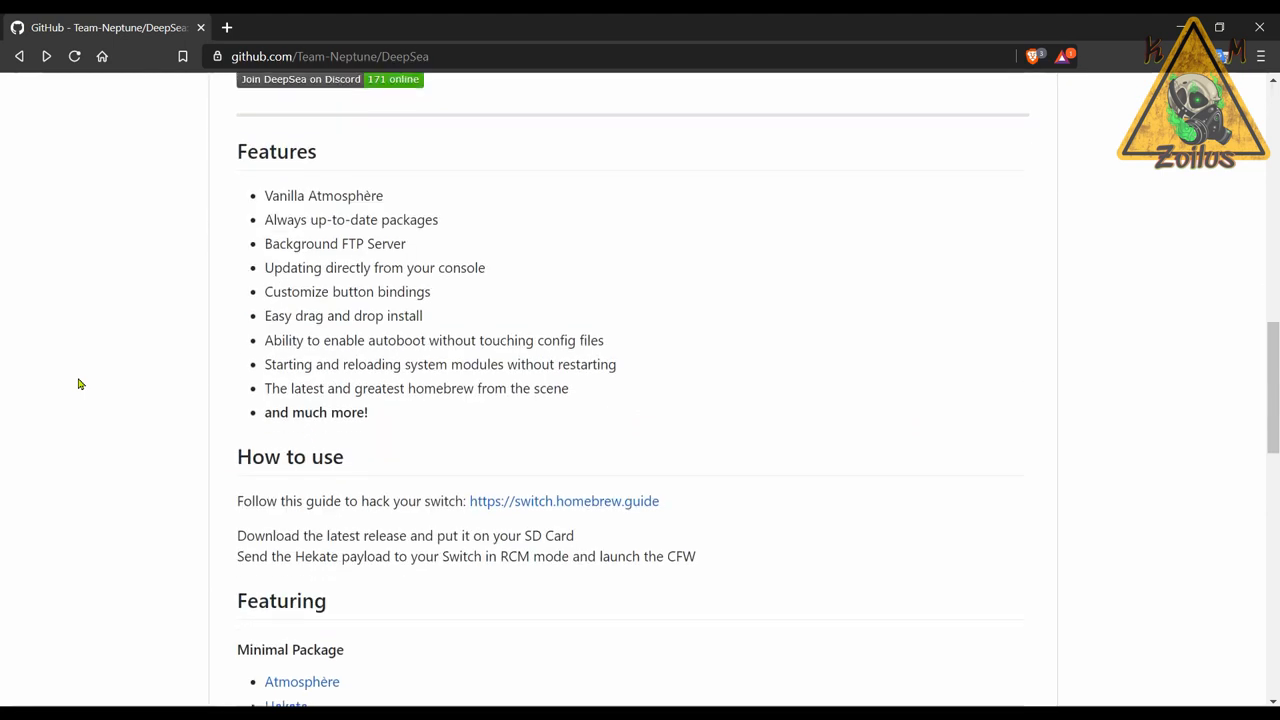
pyautogui.scroll(-3)
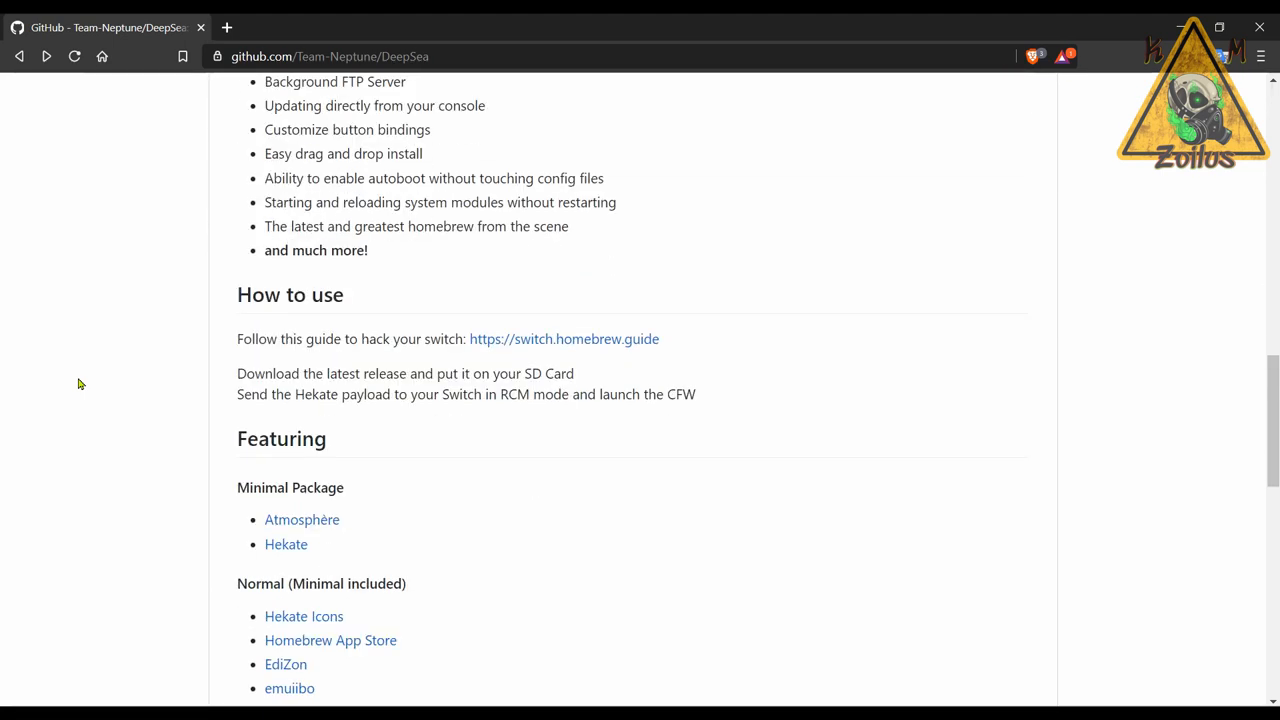
pyautogui.scroll(-3)
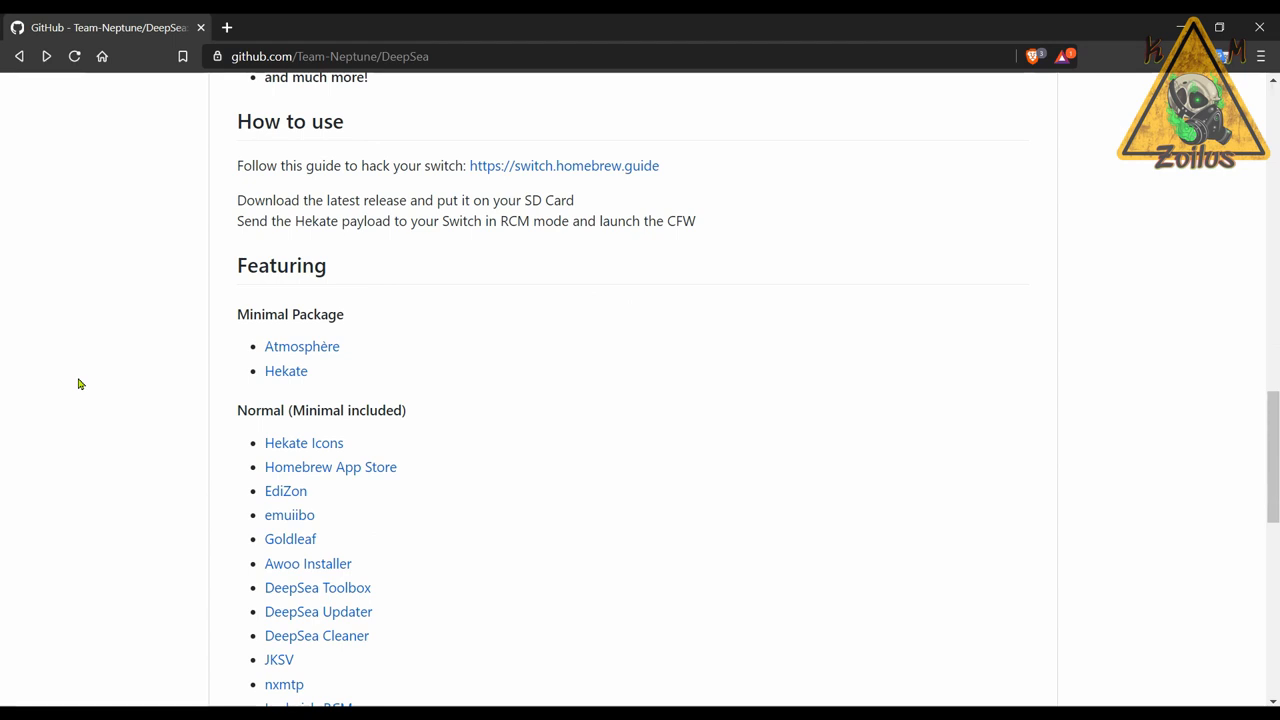
pyautogui.scroll(-3)
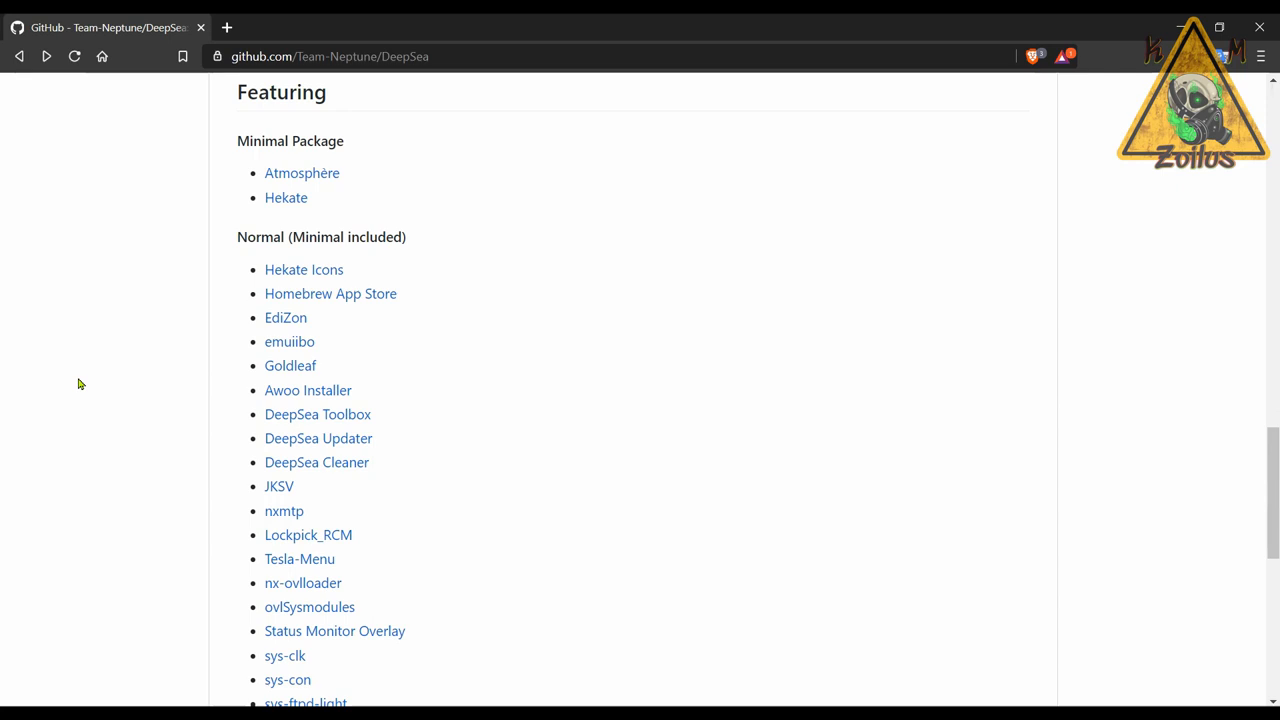
pyautogui.moveTo(300, 300)
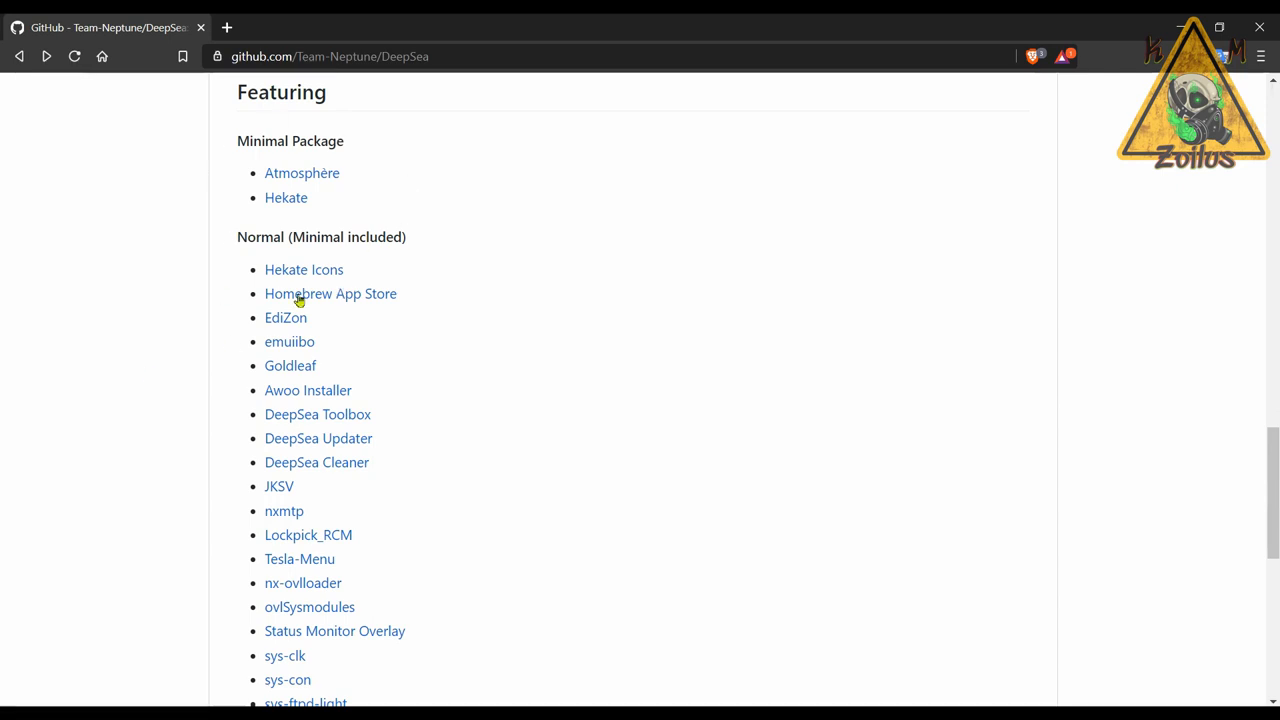
pyautogui.moveTo(336, 140)
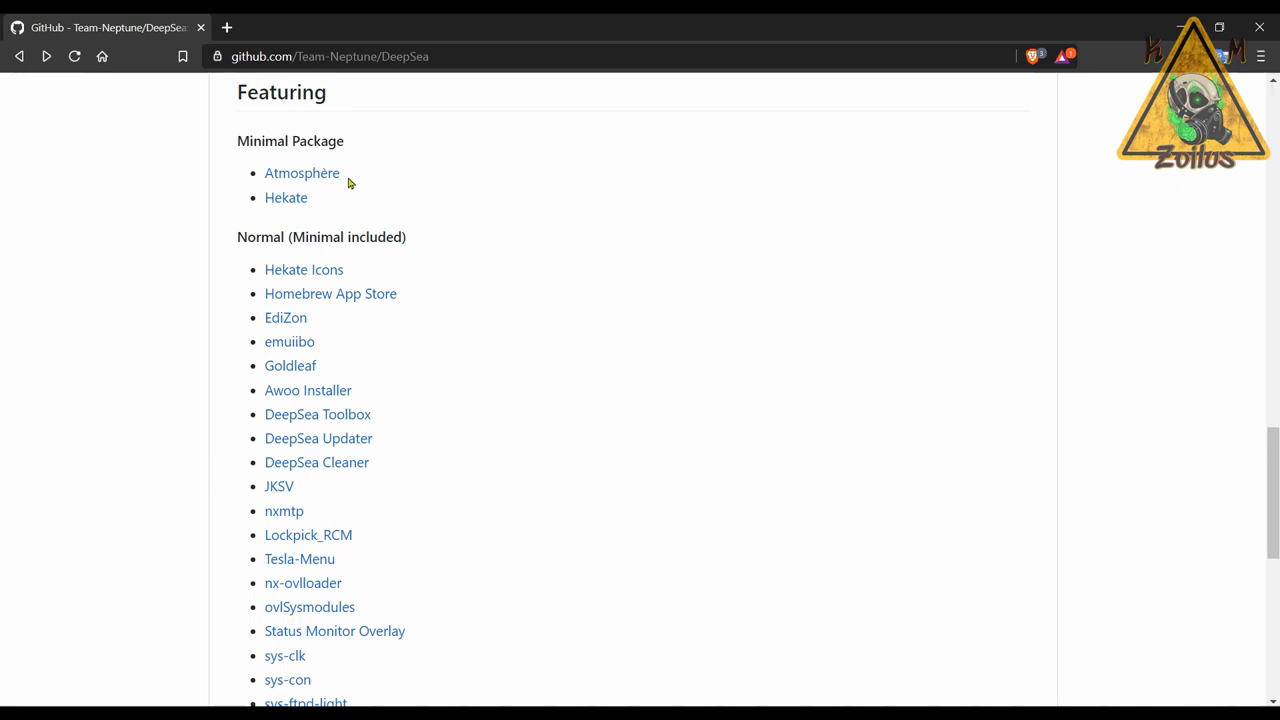
pyautogui.moveTo(344, 204)
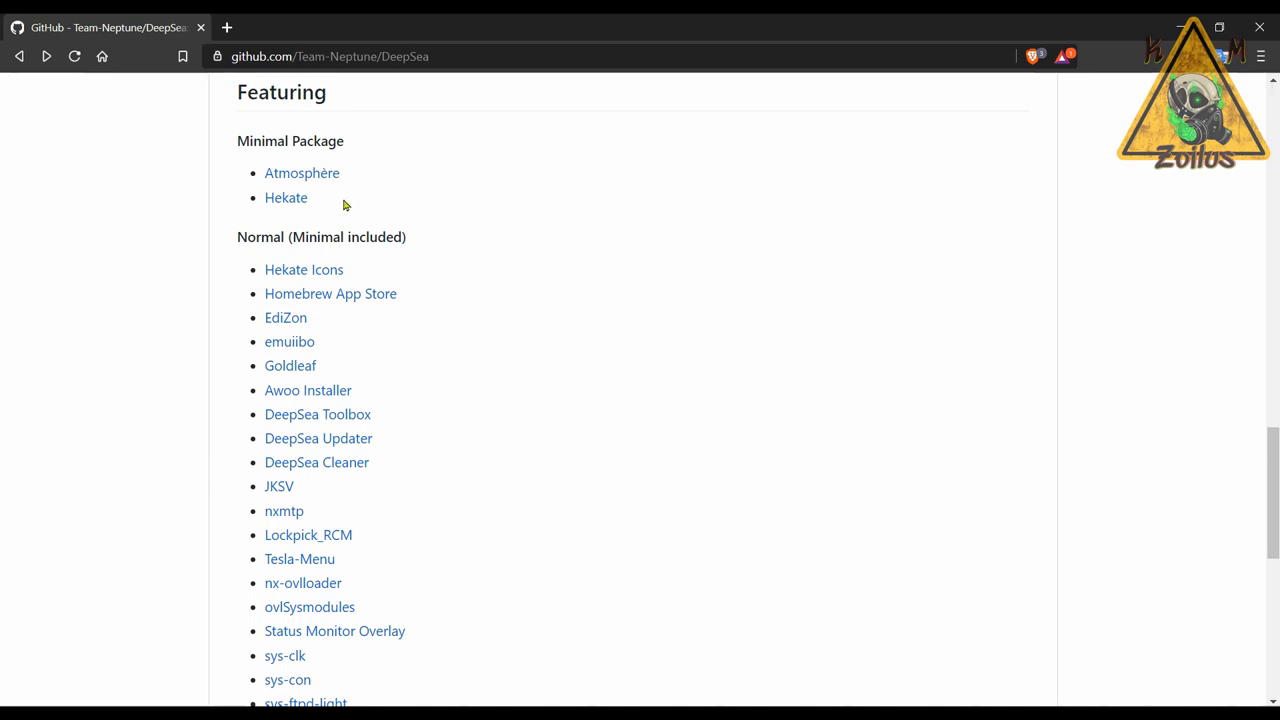
pyautogui.moveTo(256, 236)
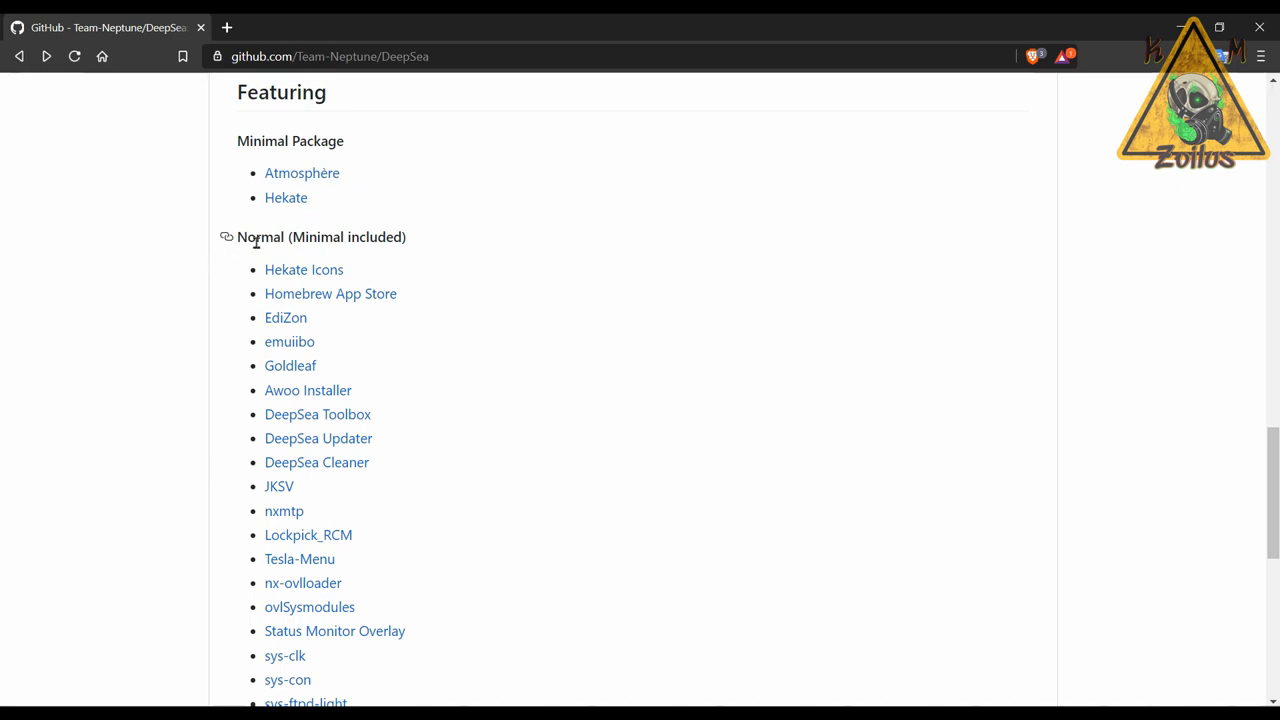
pyautogui.moveTo(312, 236)
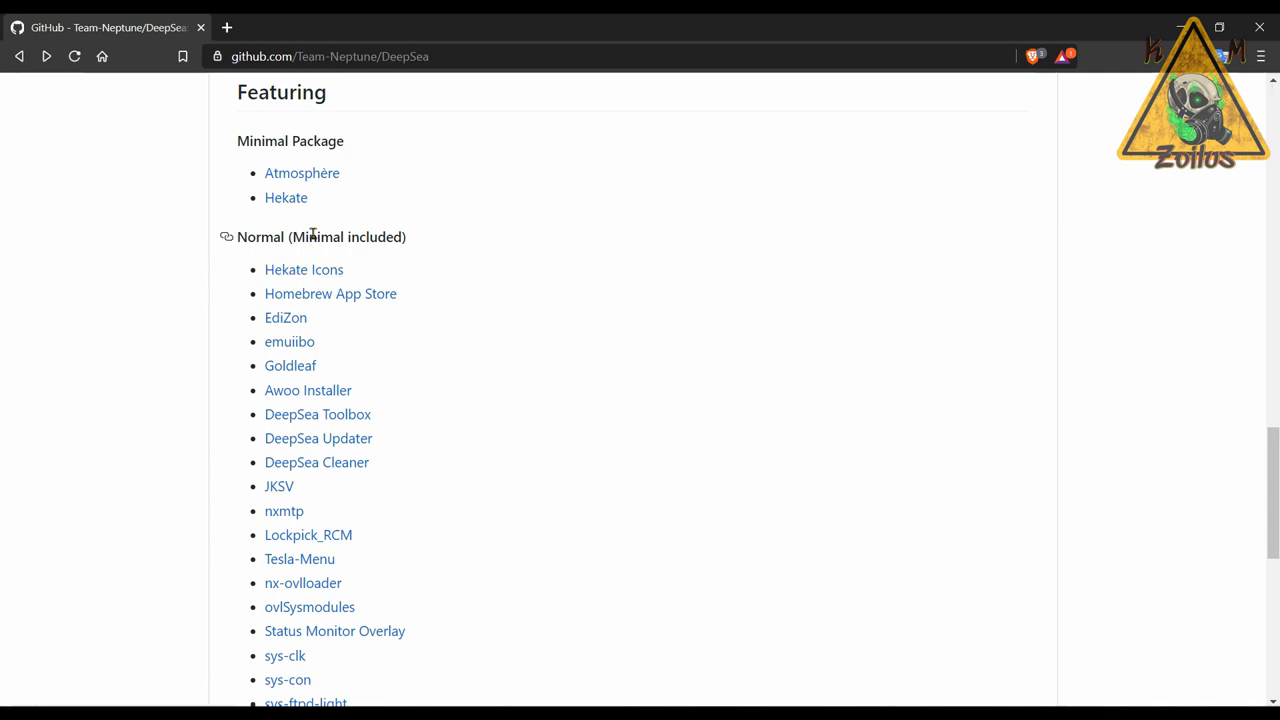
pyautogui.moveTo(222, 266)
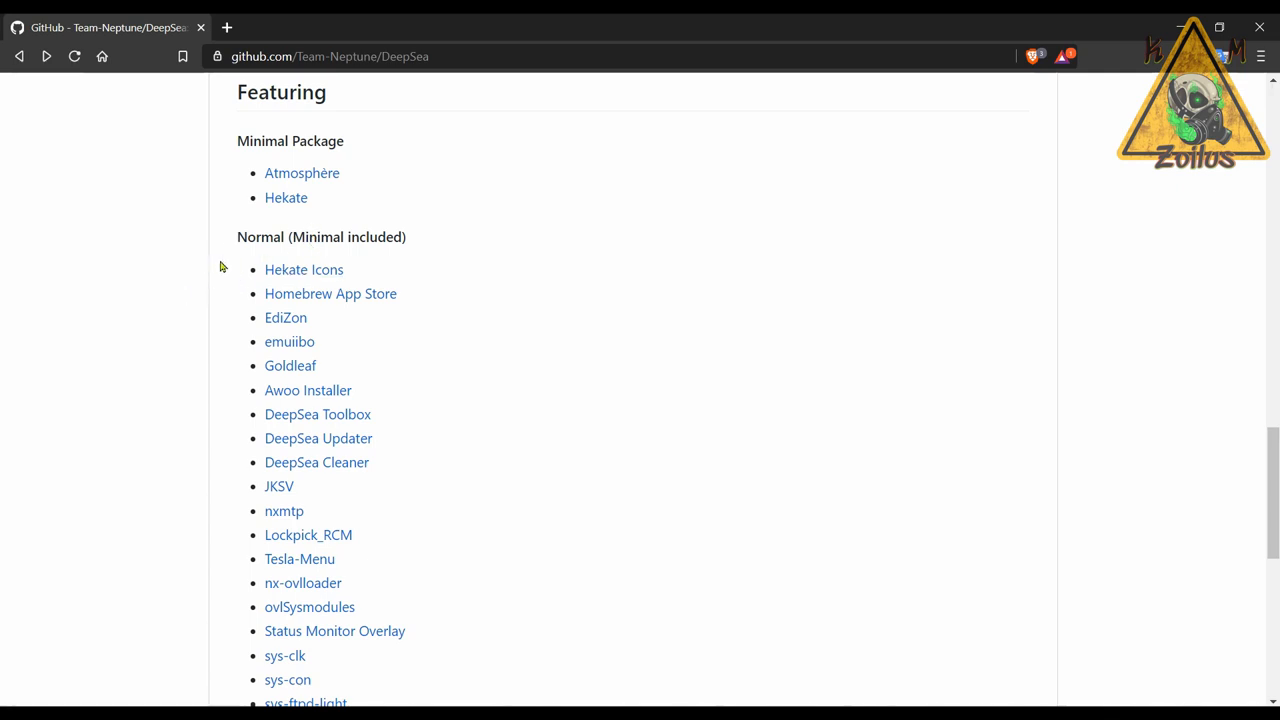
pyautogui.moveTo(434, 356)
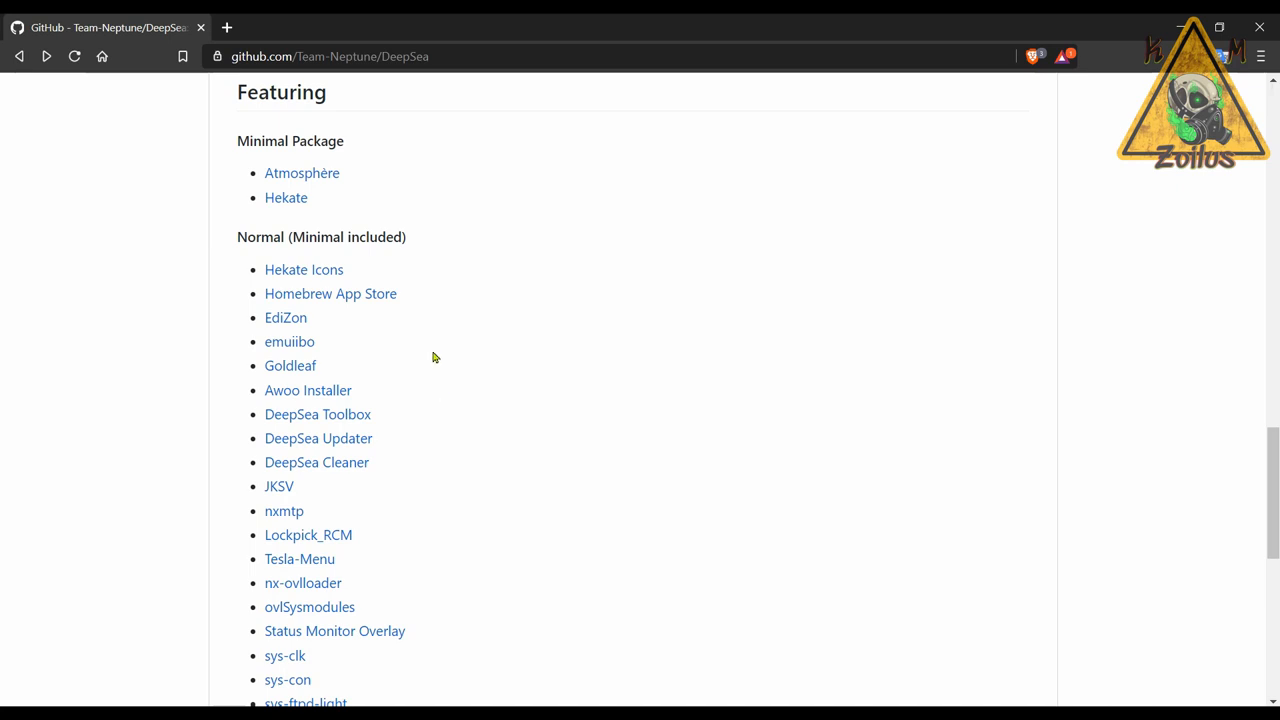
# Step: Scroll DeepSea's README through Normal, Patched, Credits and Notes, then back to the top
pyautogui.scroll(-3)
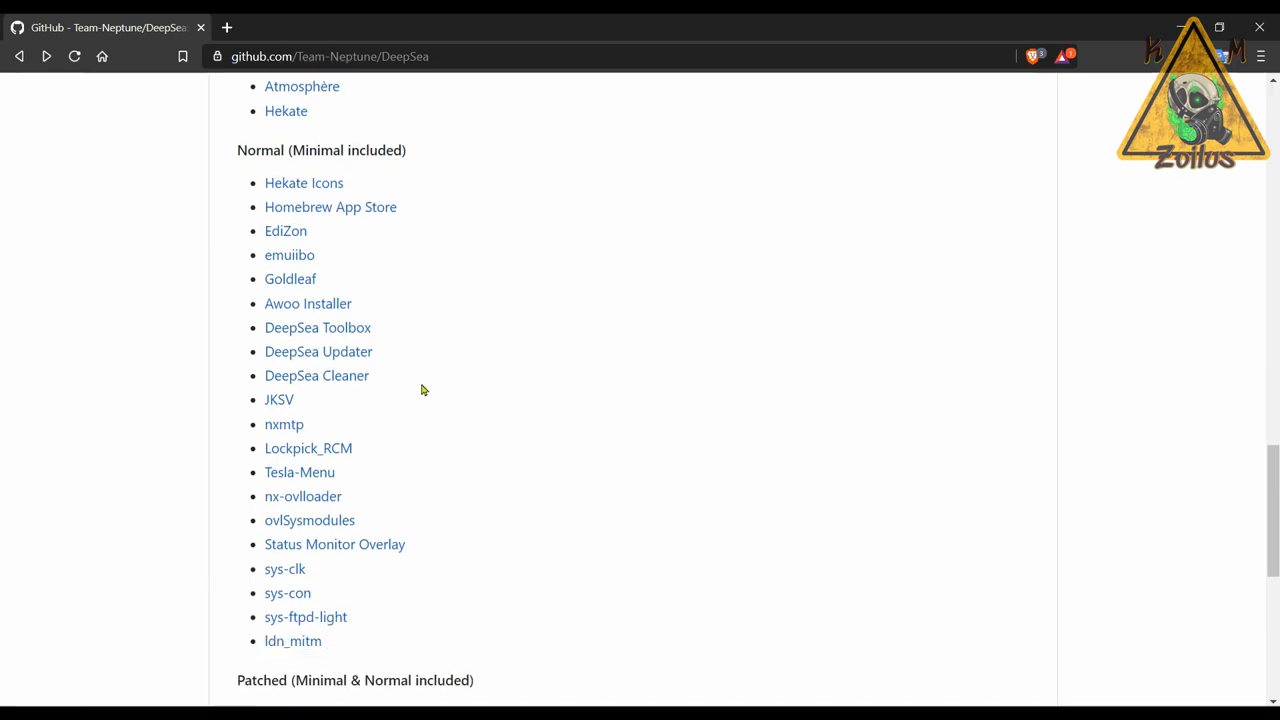
pyautogui.moveTo(394, 338)
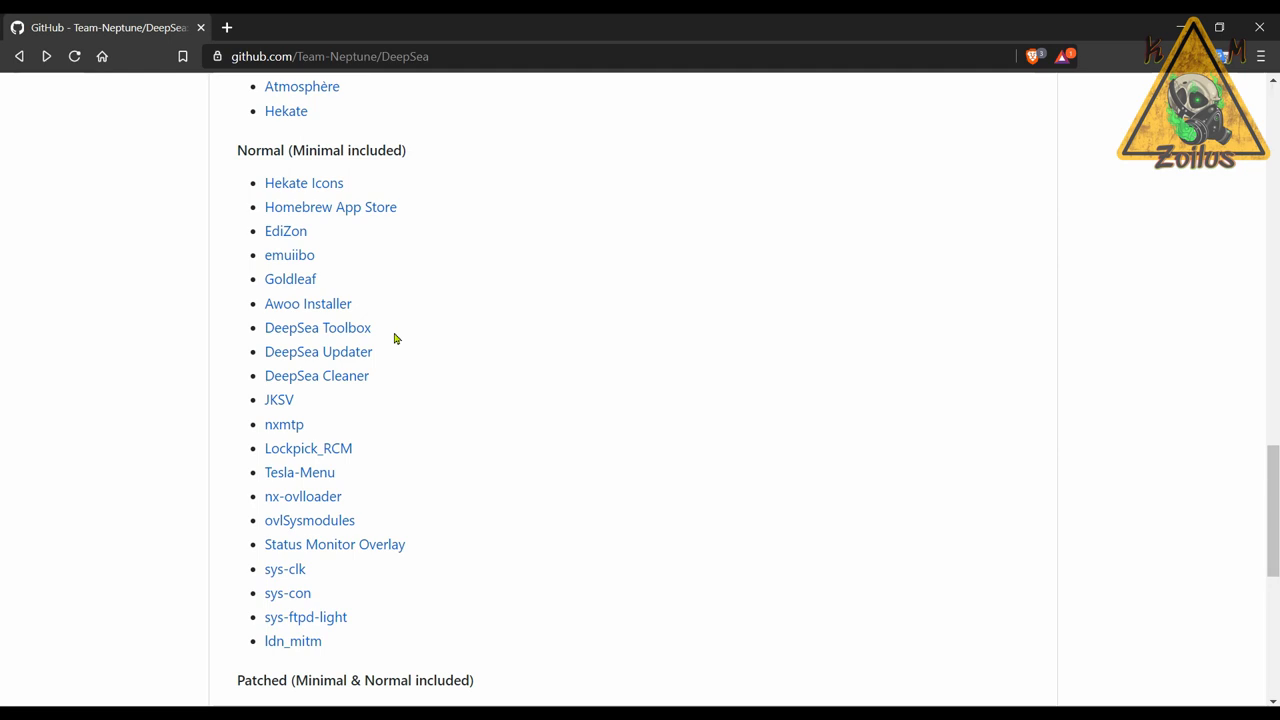
pyautogui.moveTo(390, 336)
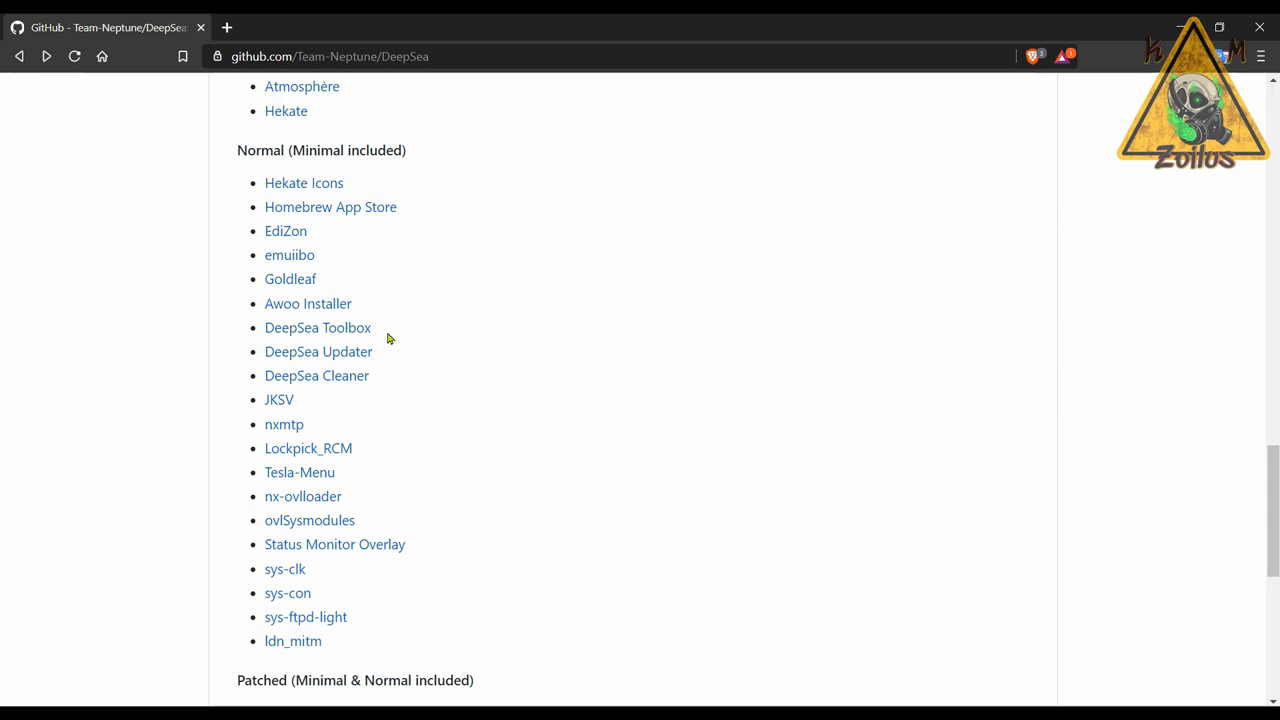
pyautogui.moveTo(352, 394)
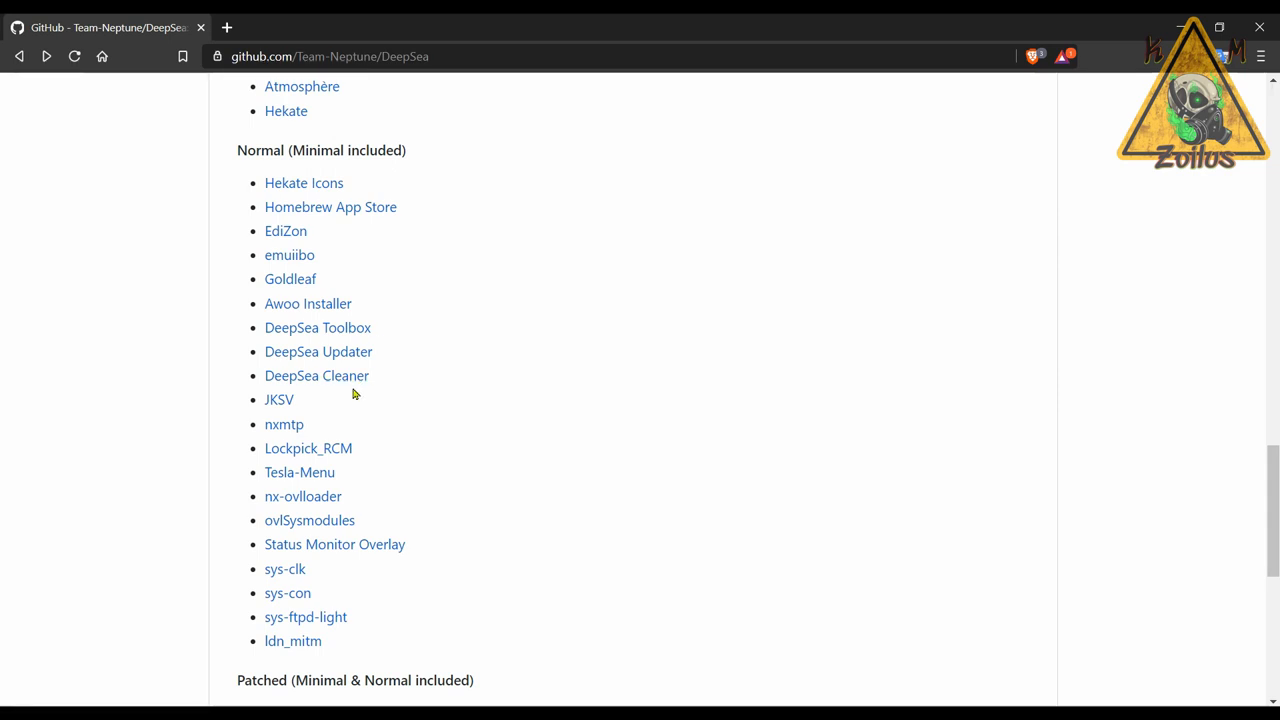
pyautogui.moveTo(350, 376)
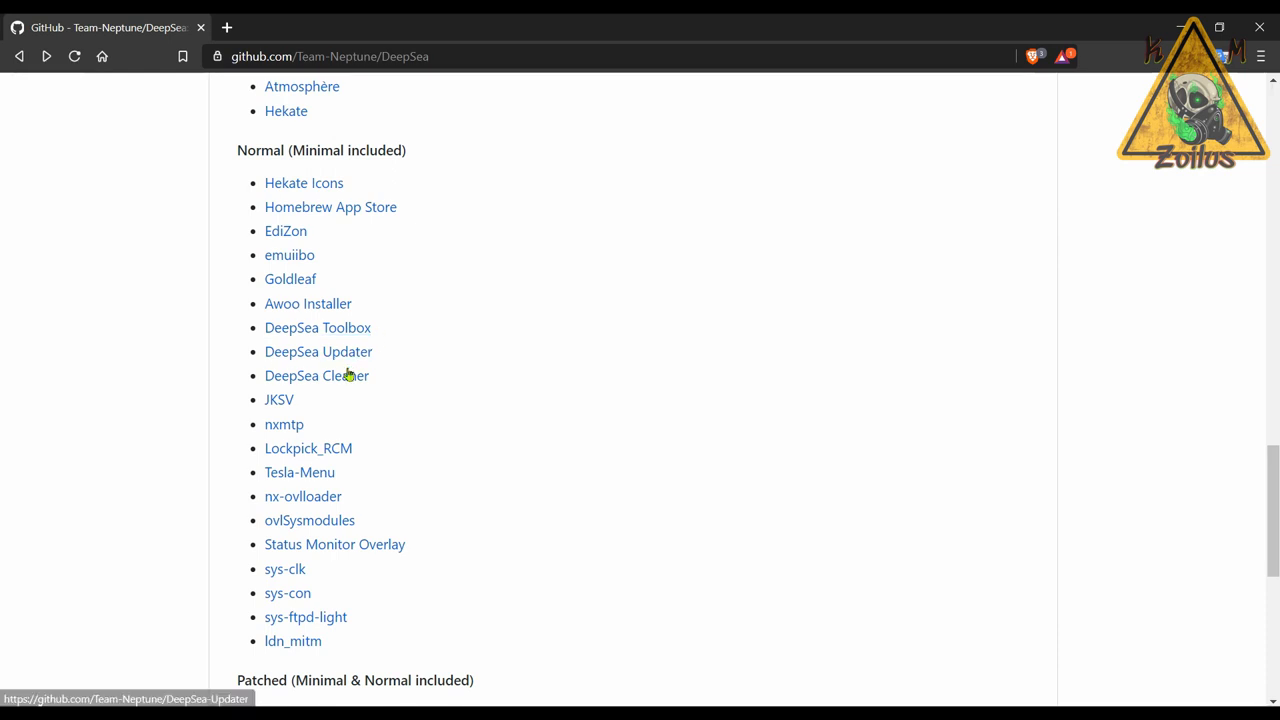
pyautogui.moveTo(584, 512)
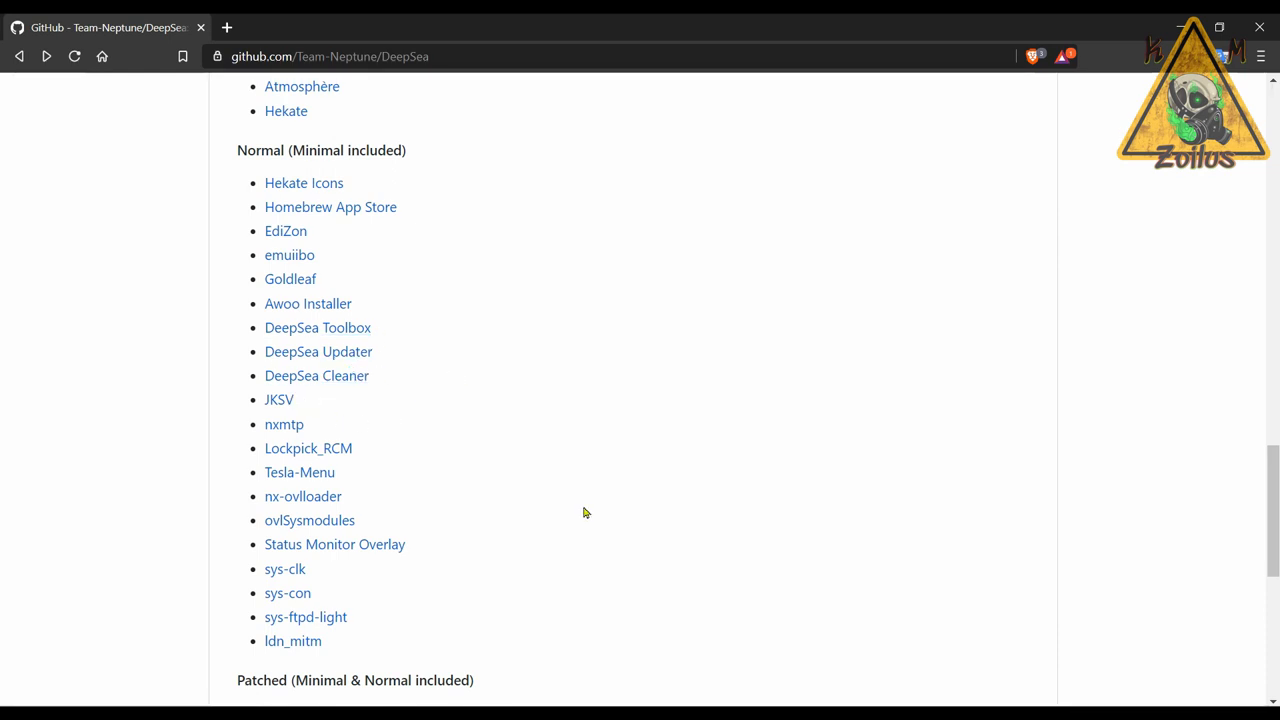
pyautogui.moveTo(488, 492)
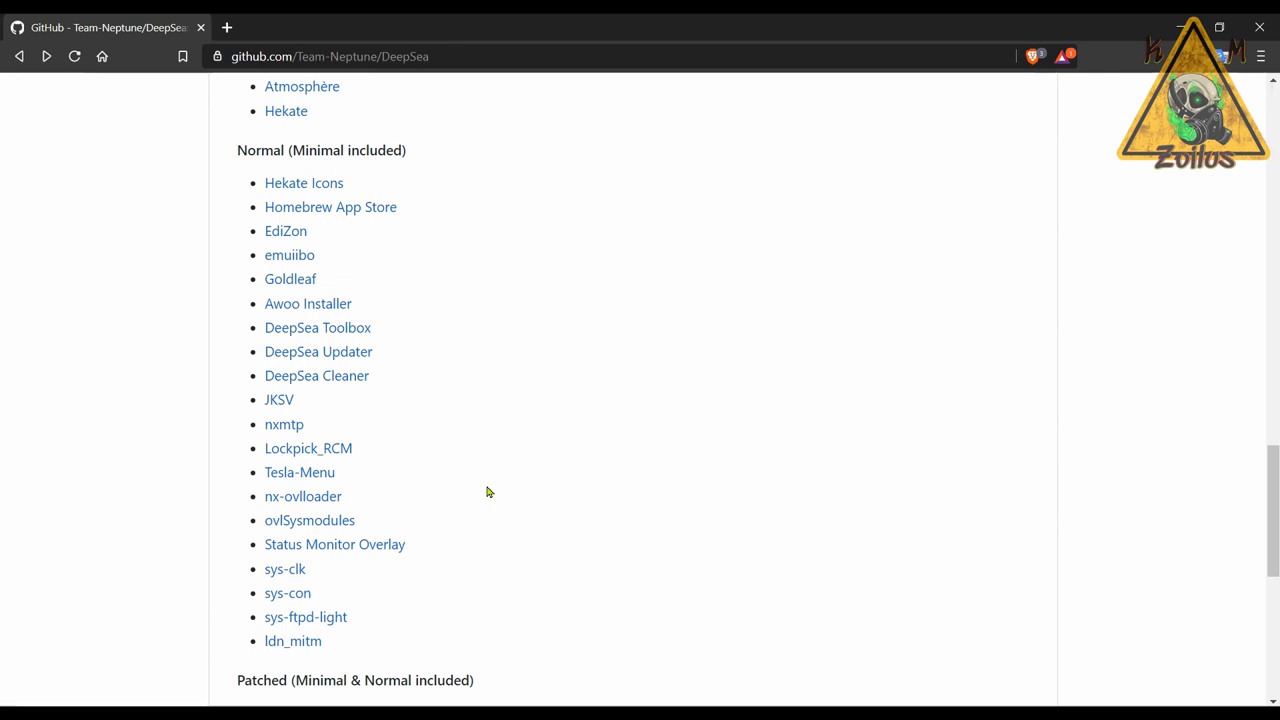
pyautogui.moveTo(398, 312)
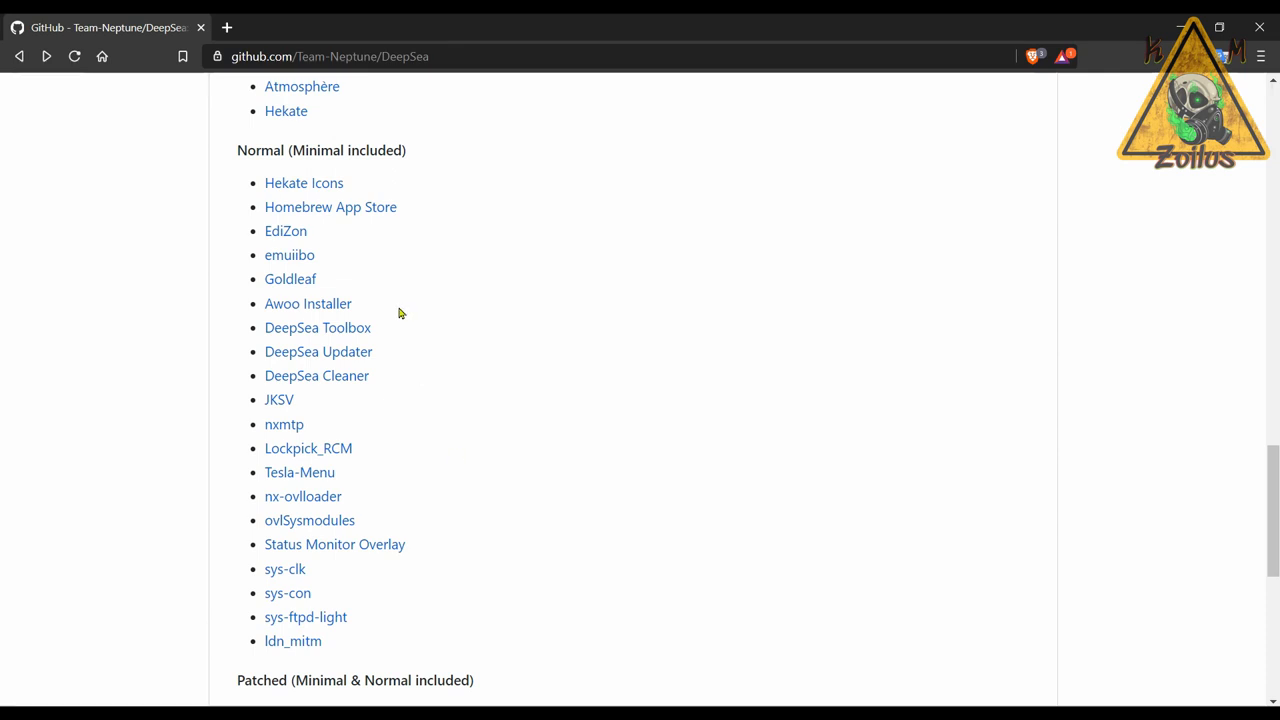
pyautogui.moveTo(452, 362)
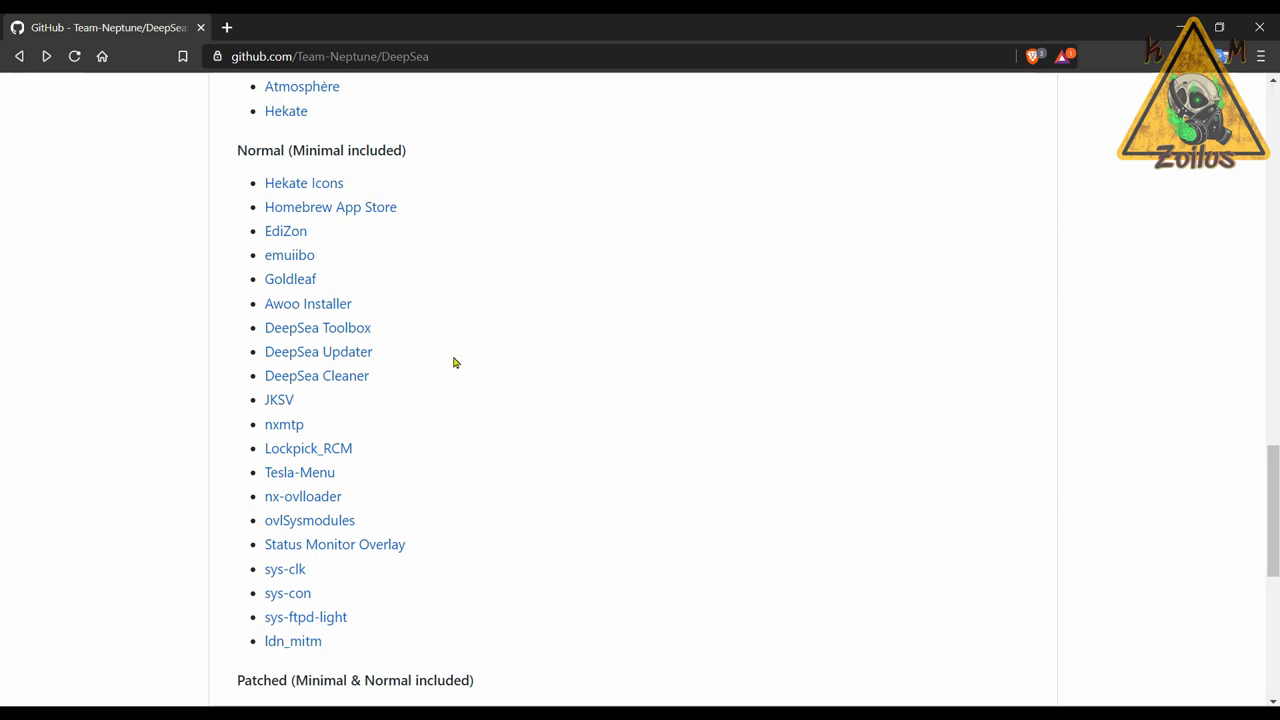
pyautogui.moveTo(400, 206)
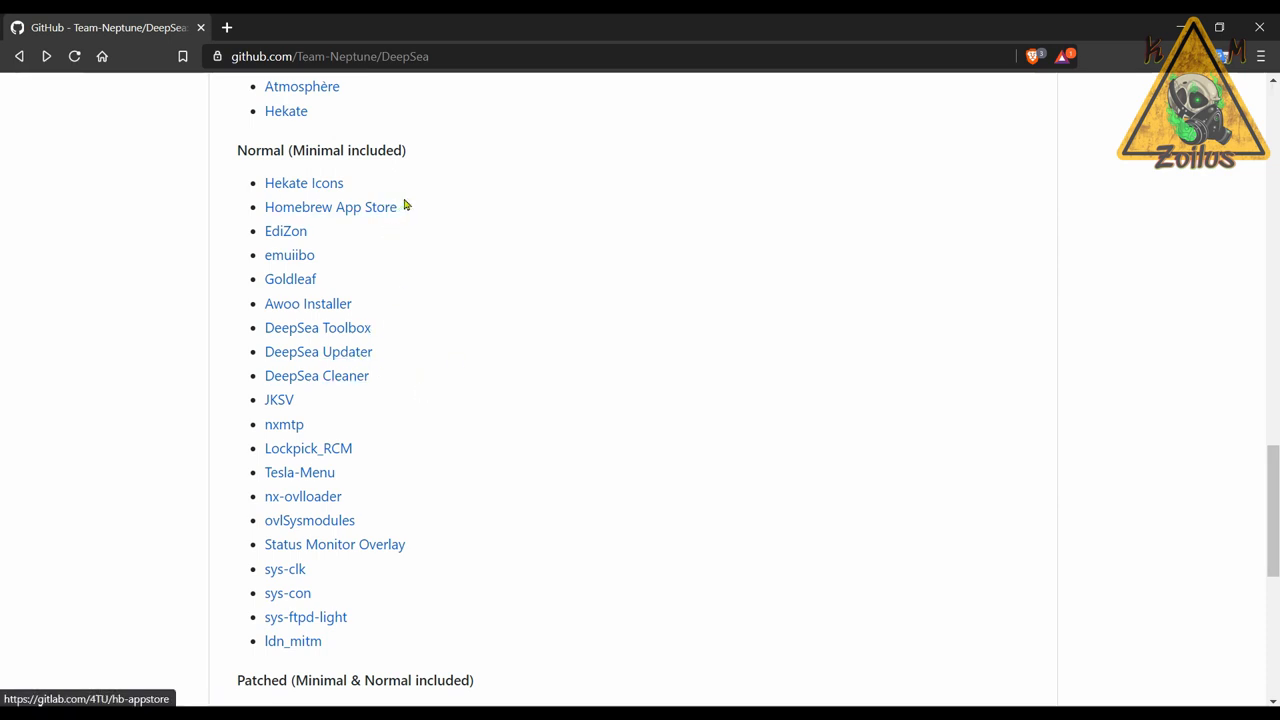
pyautogui.moveTo(424, 524)
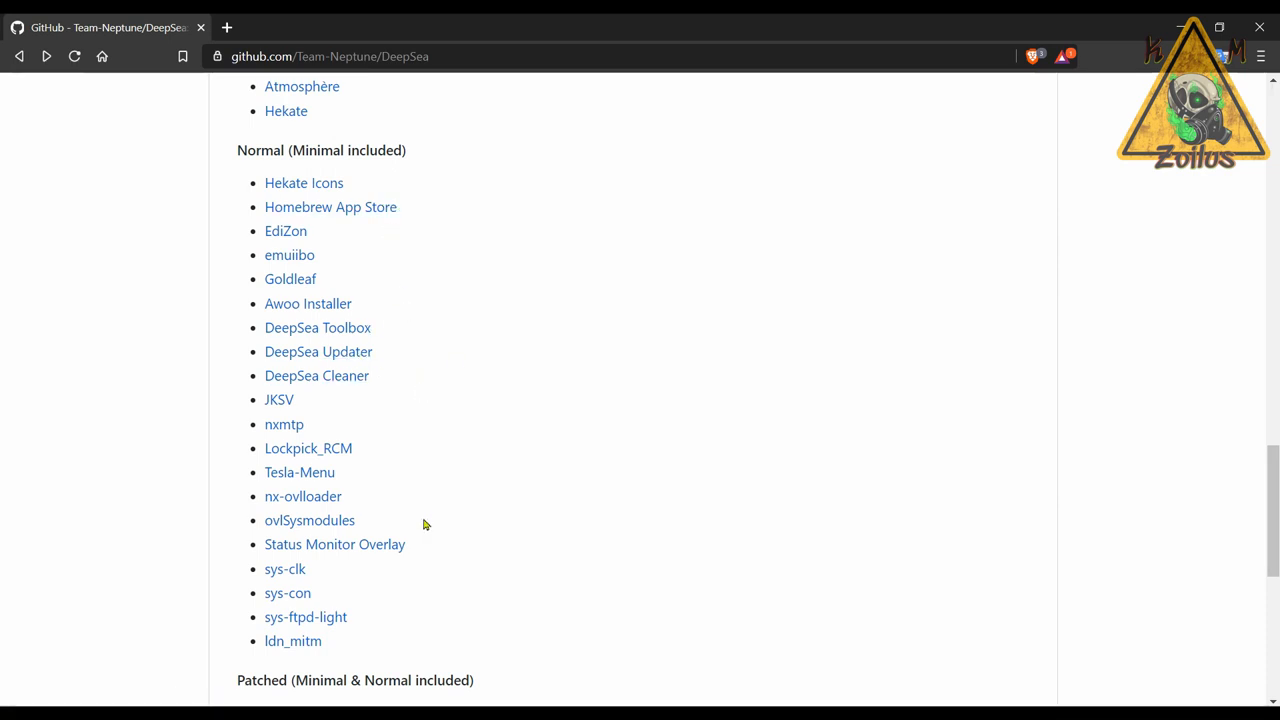
pyautogui.scroll(-3)
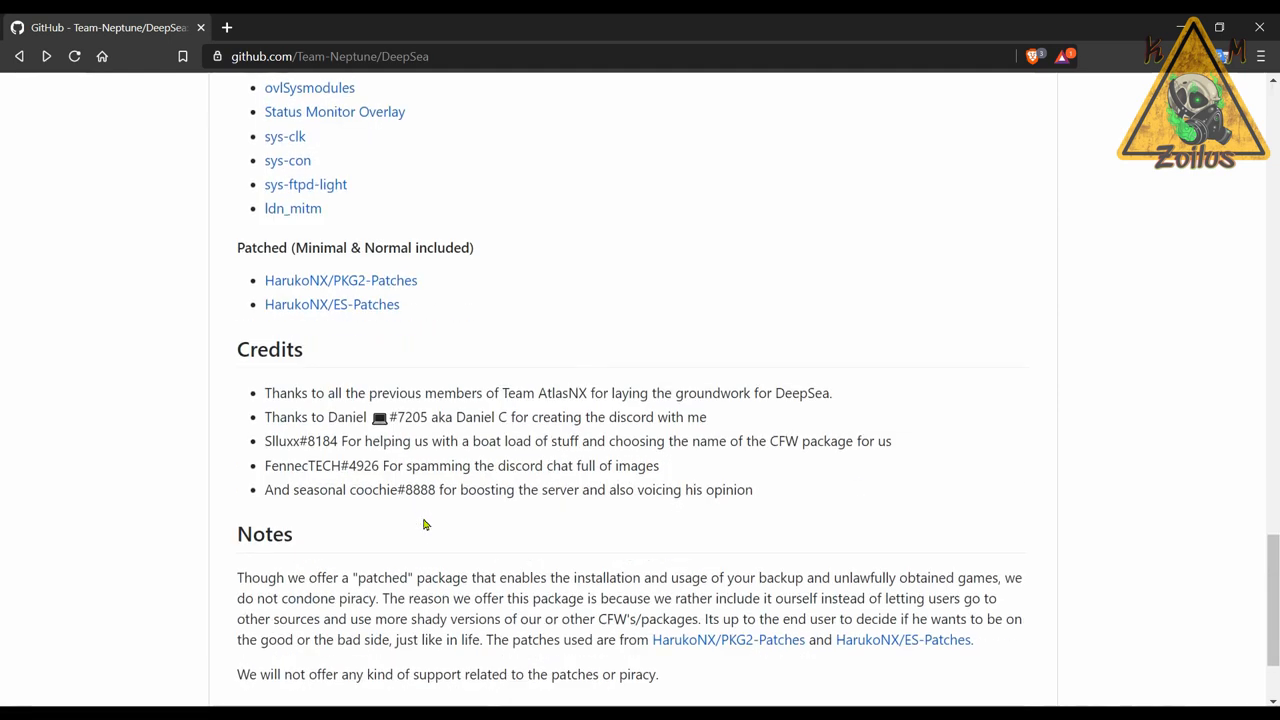
pyautogui.scroll(3)
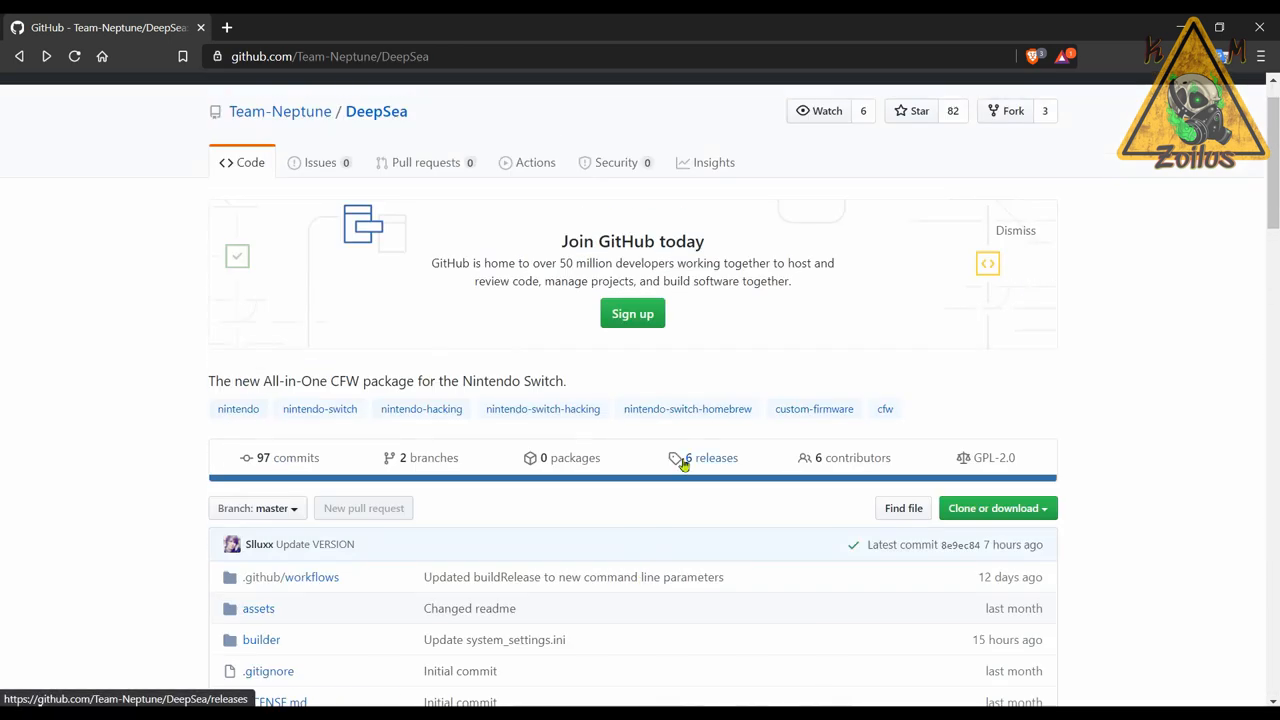
# Step: View DeepSea's Release 1.4.1 with its minimal, patched and full zip assets
pyautogui.click(708, 456)
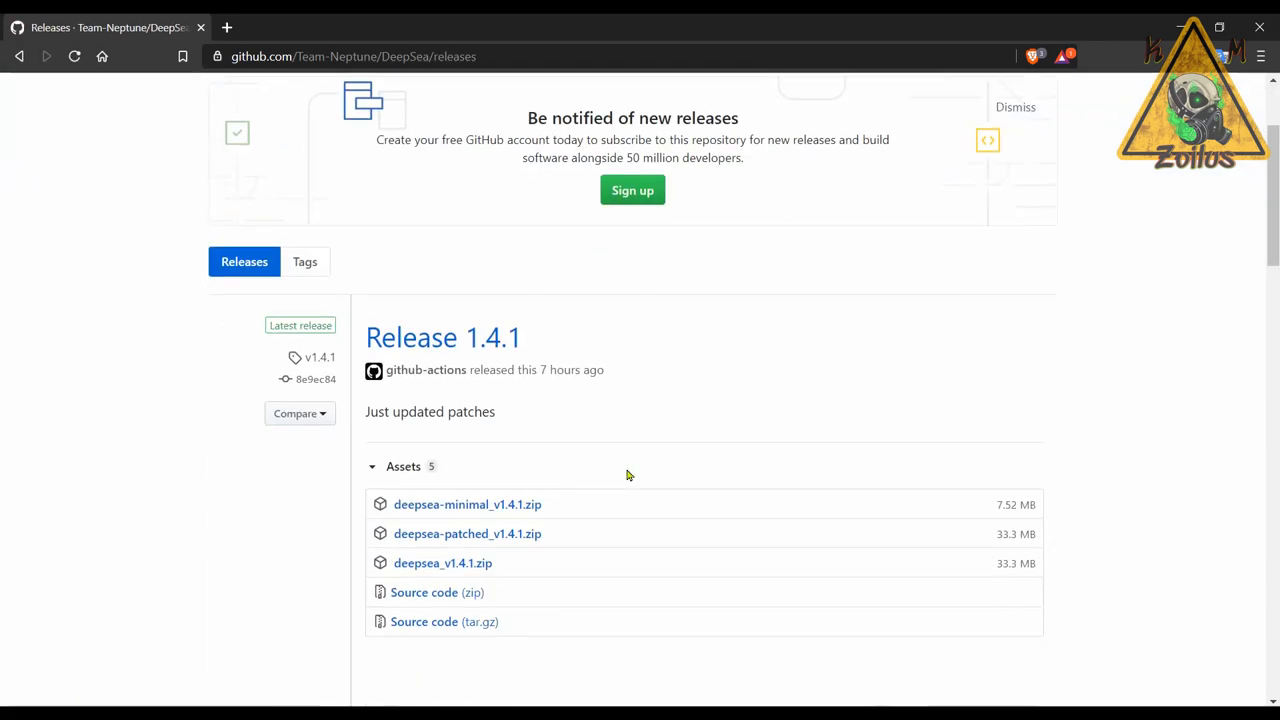
pyautogui.scroll(-3)
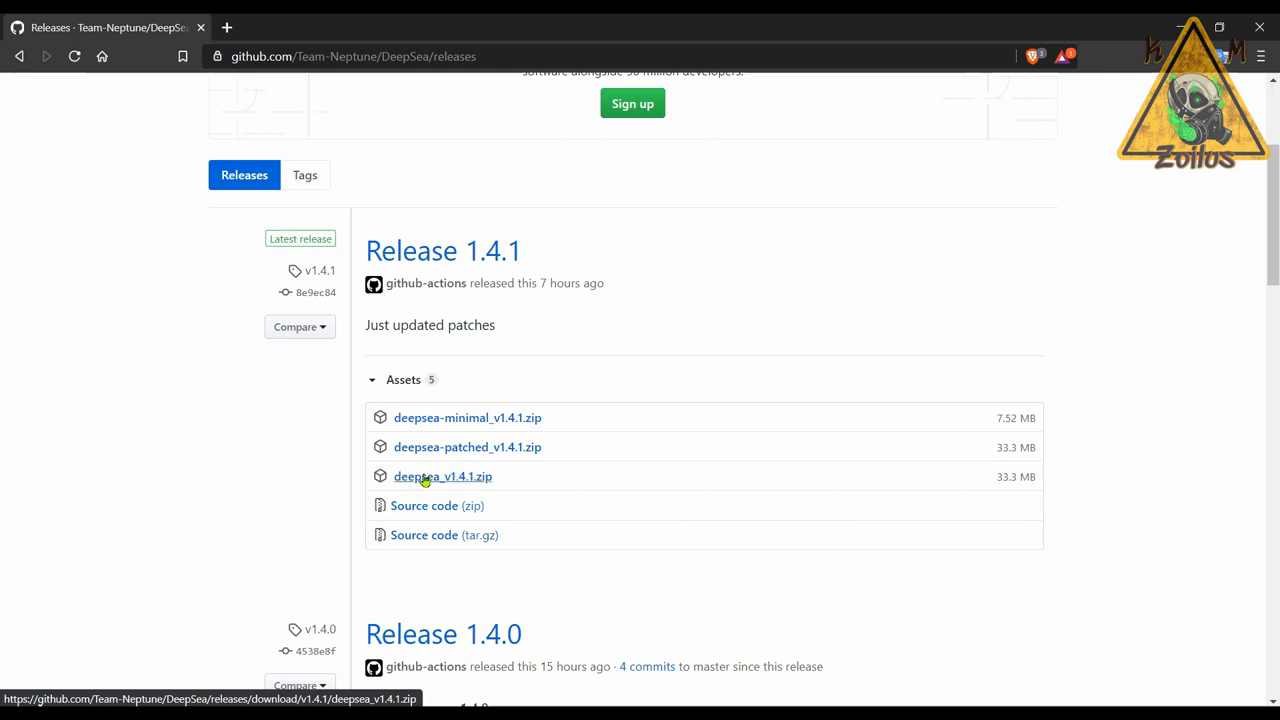
pyautogui.moveTo(480, 488)
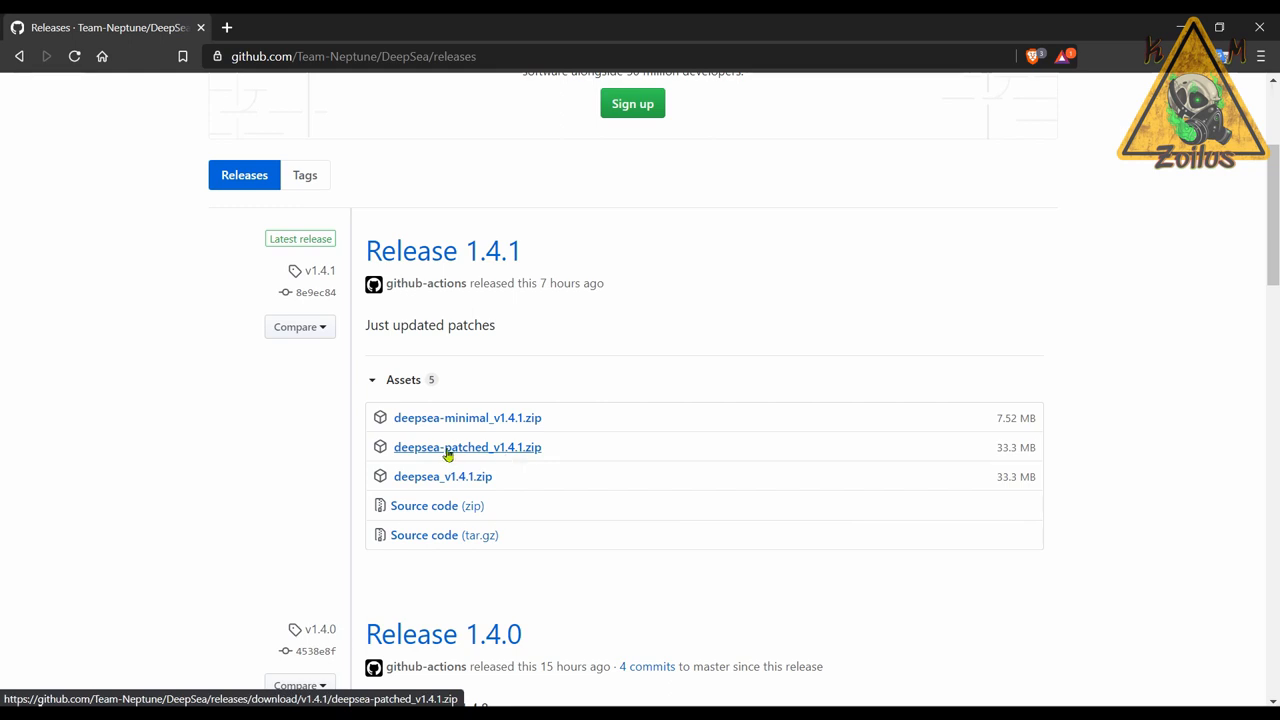
pyautogui.moveTo(502, 456)
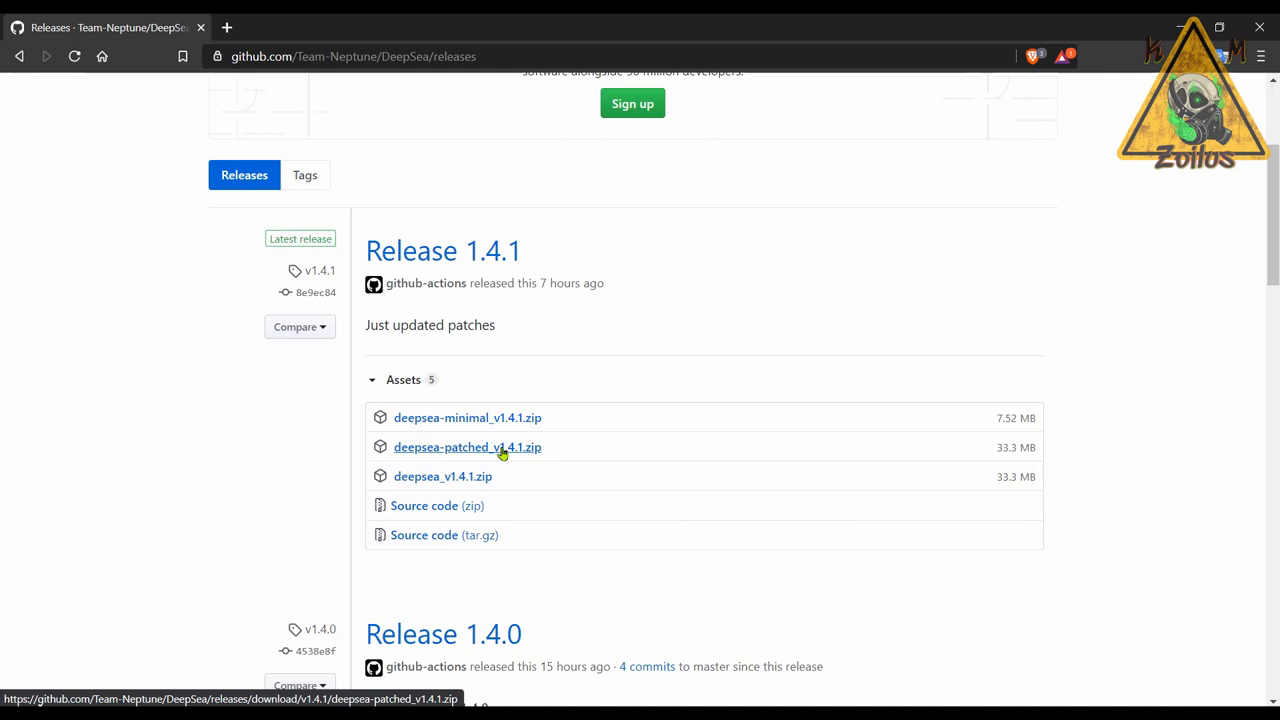
pyautogui.moveTo(462, 418)
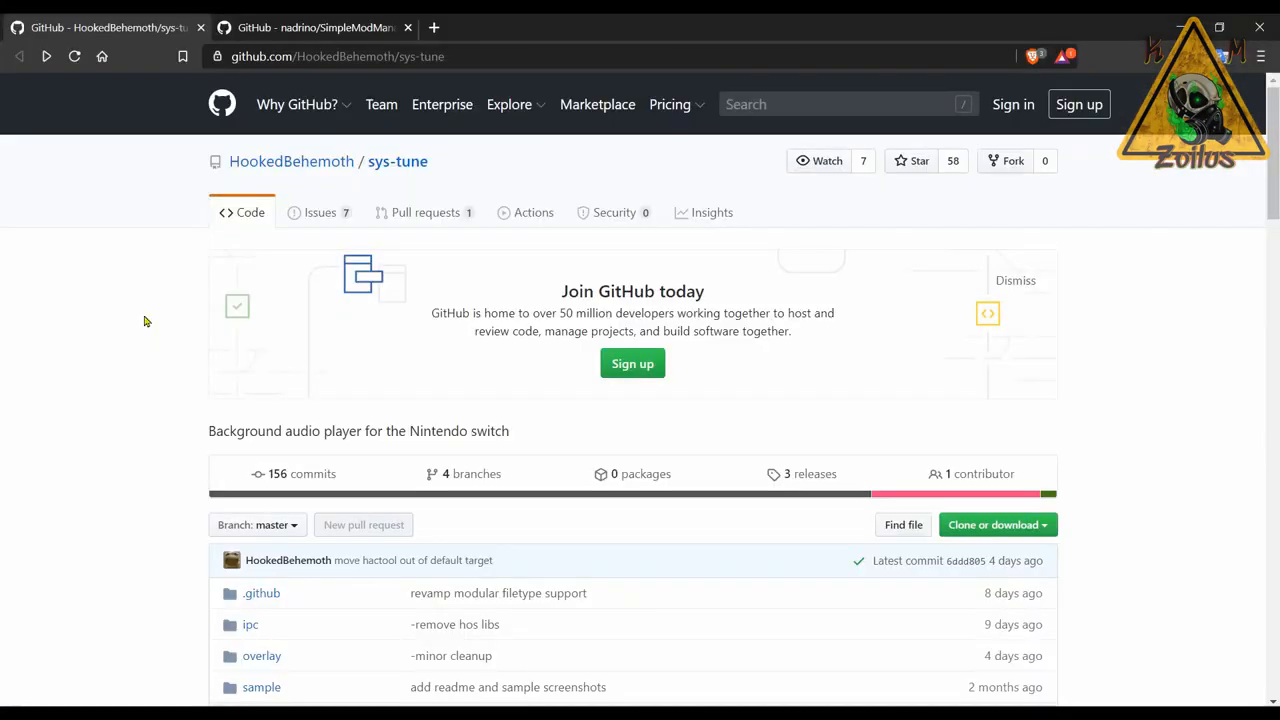
pyautogui.scroll(-3)
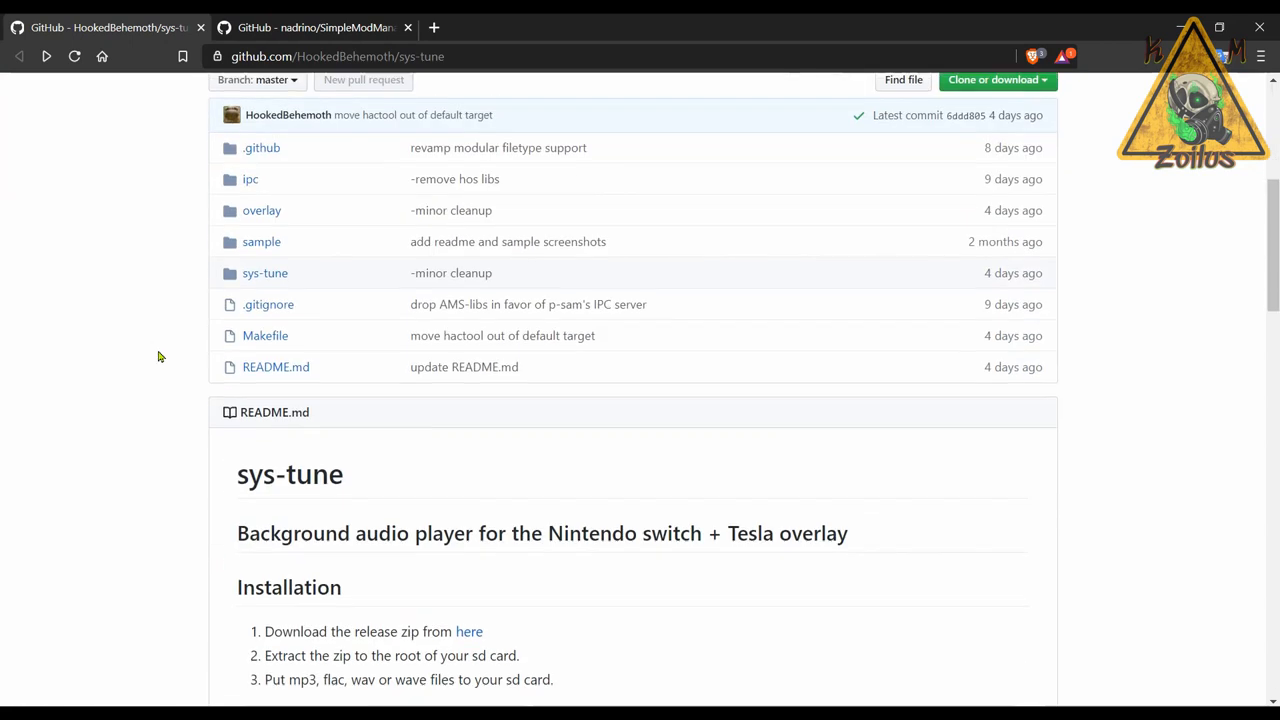
pyautogui.scroll(-3)
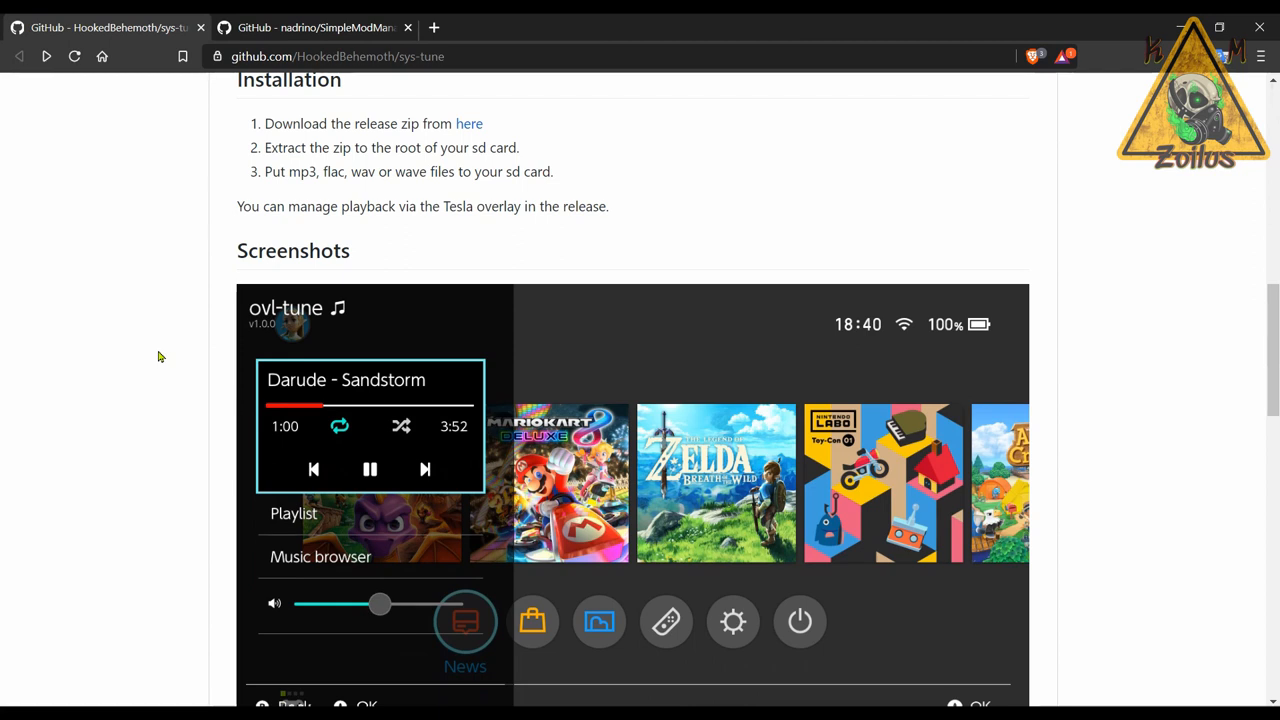
pyautogui.scroll(-3)
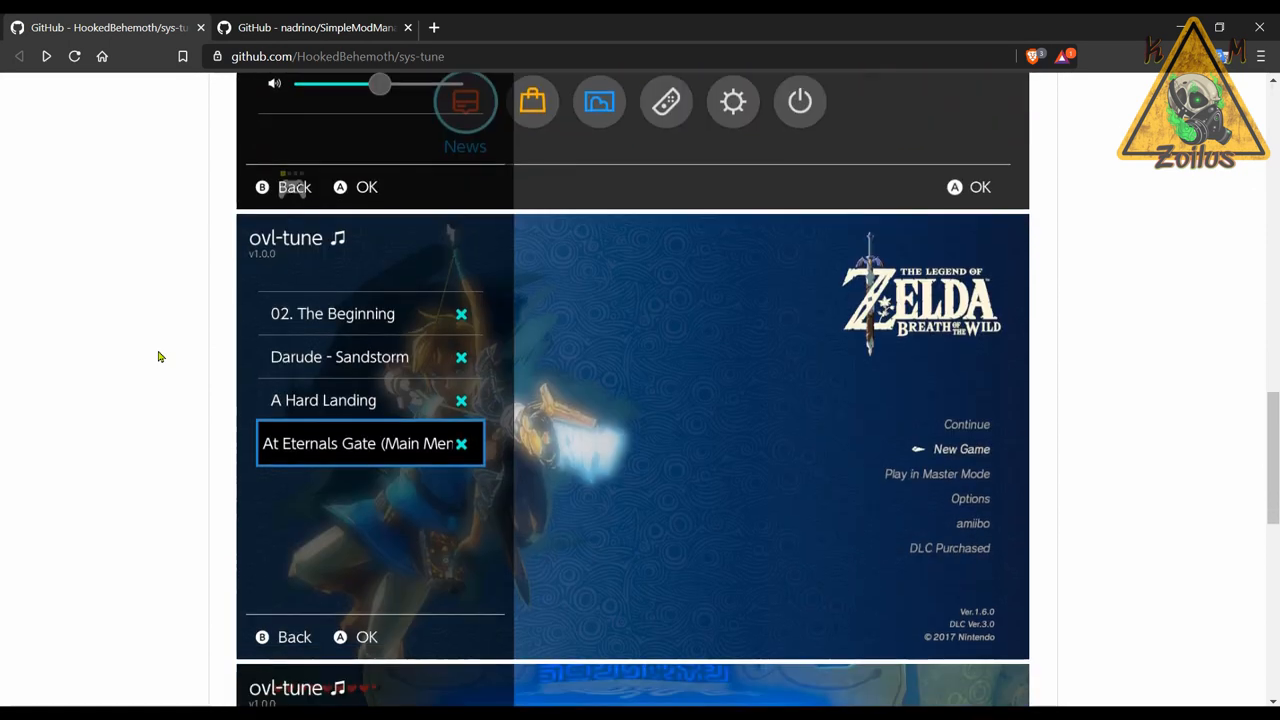
pyautogui.scroll(-3)
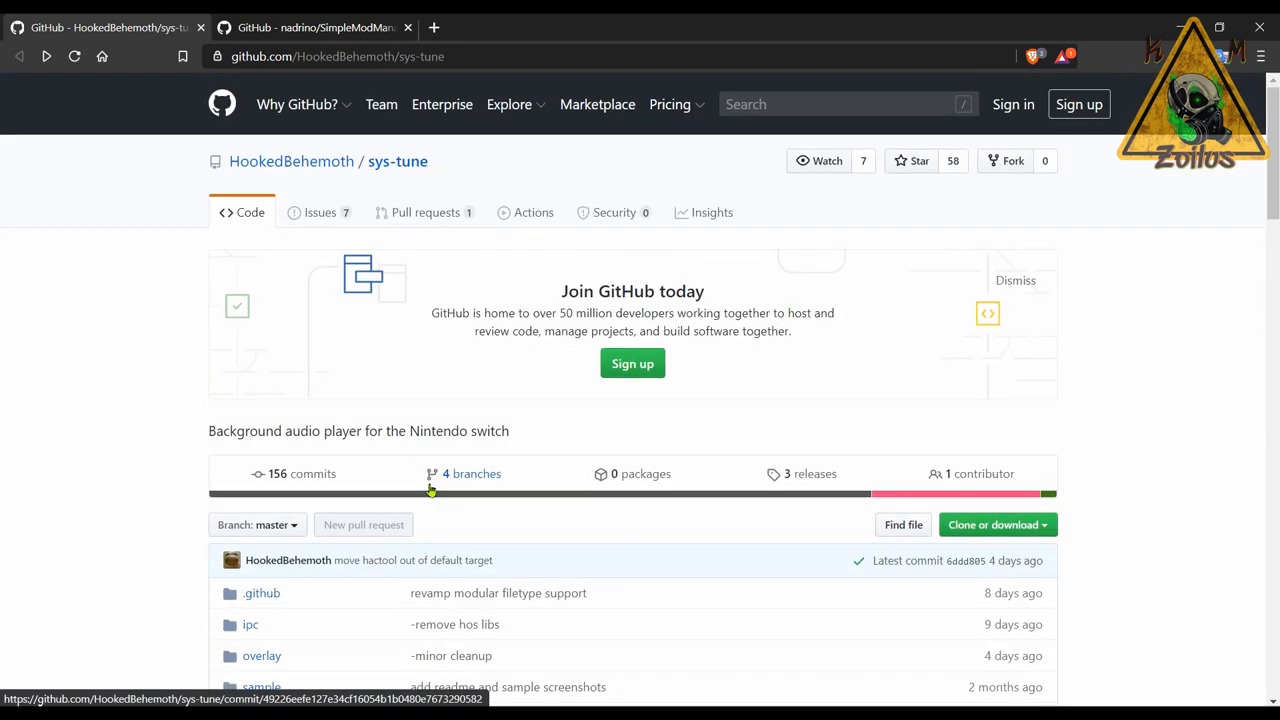
pyautogui.moveTo(788, 494)
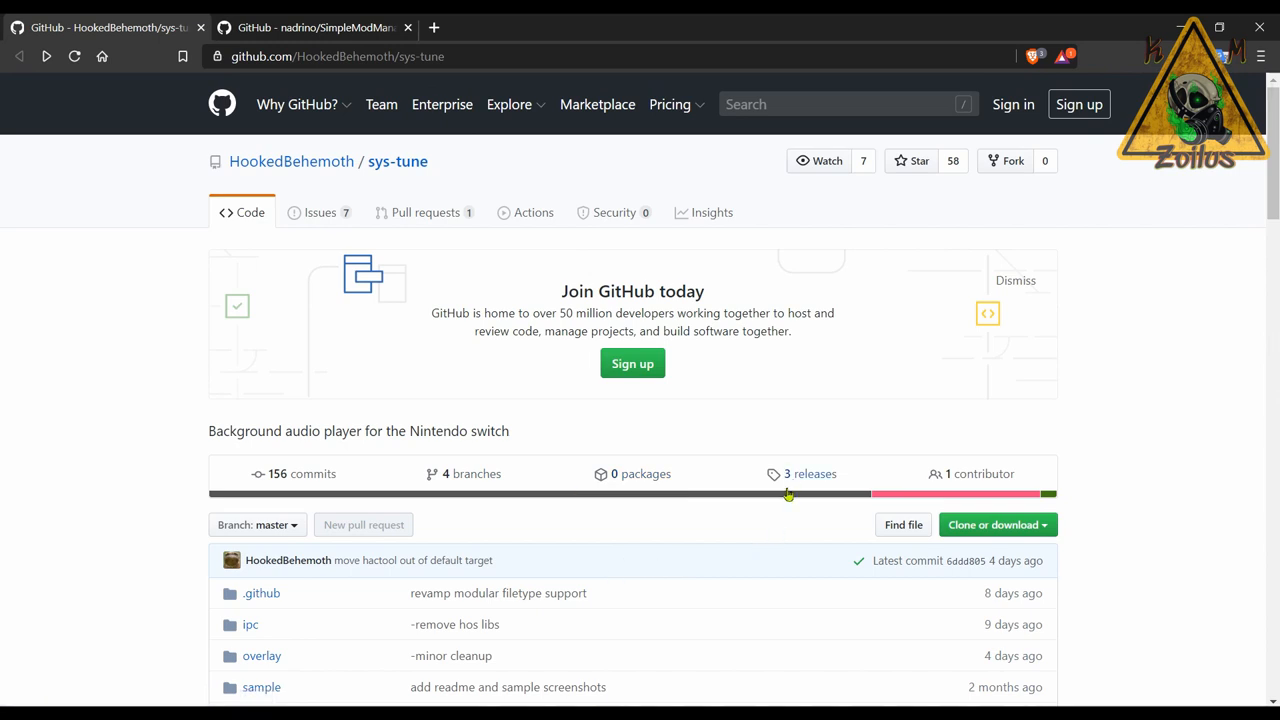
# Step: View the sys-tune 1.2.0 release notes with its zip and source assets
pyautogui.click(812, 472)
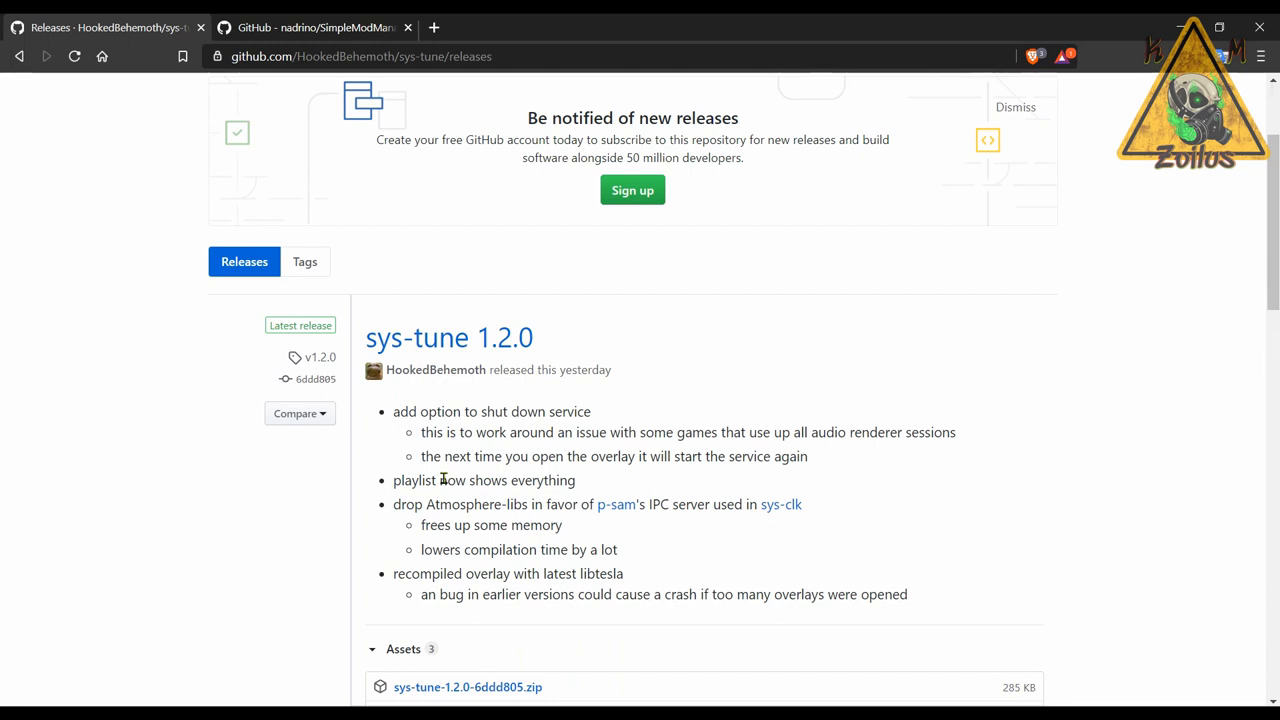
pyautogui.scroll(-3)
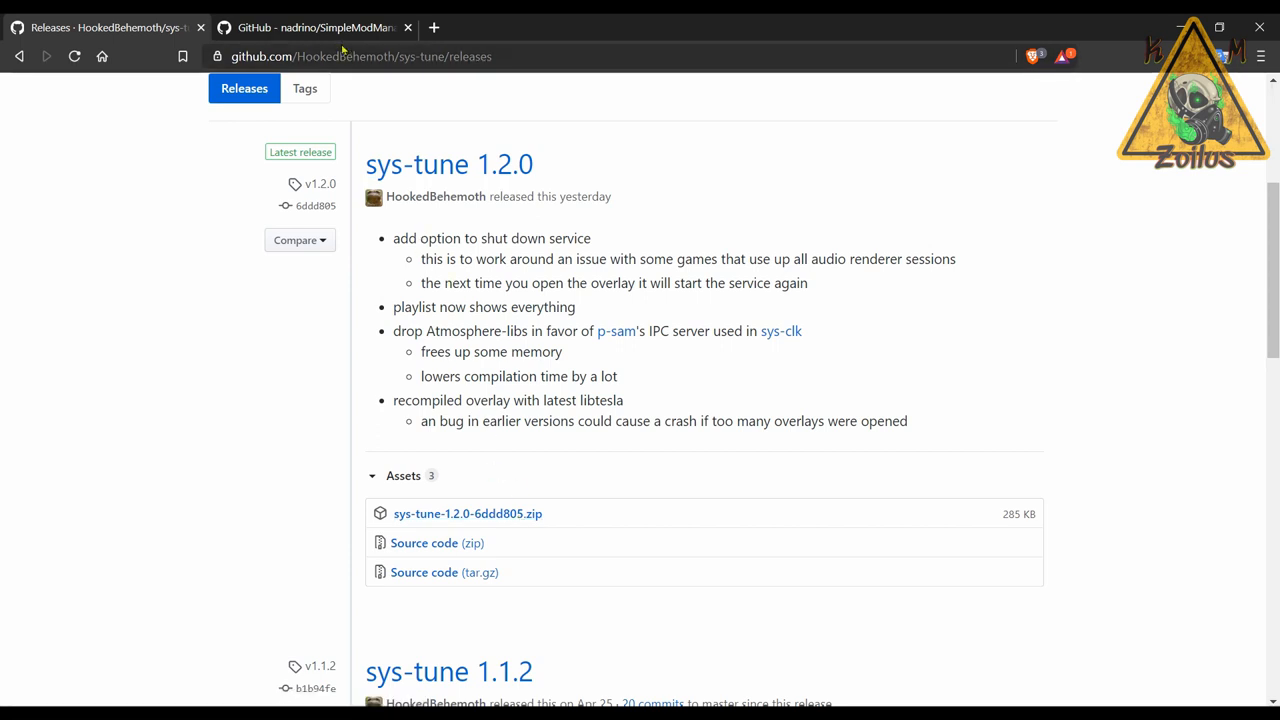
# Step: Return to the SimpleModManager repository and read its README through the usage and Compile notes
pyautogui.click(316, 28)
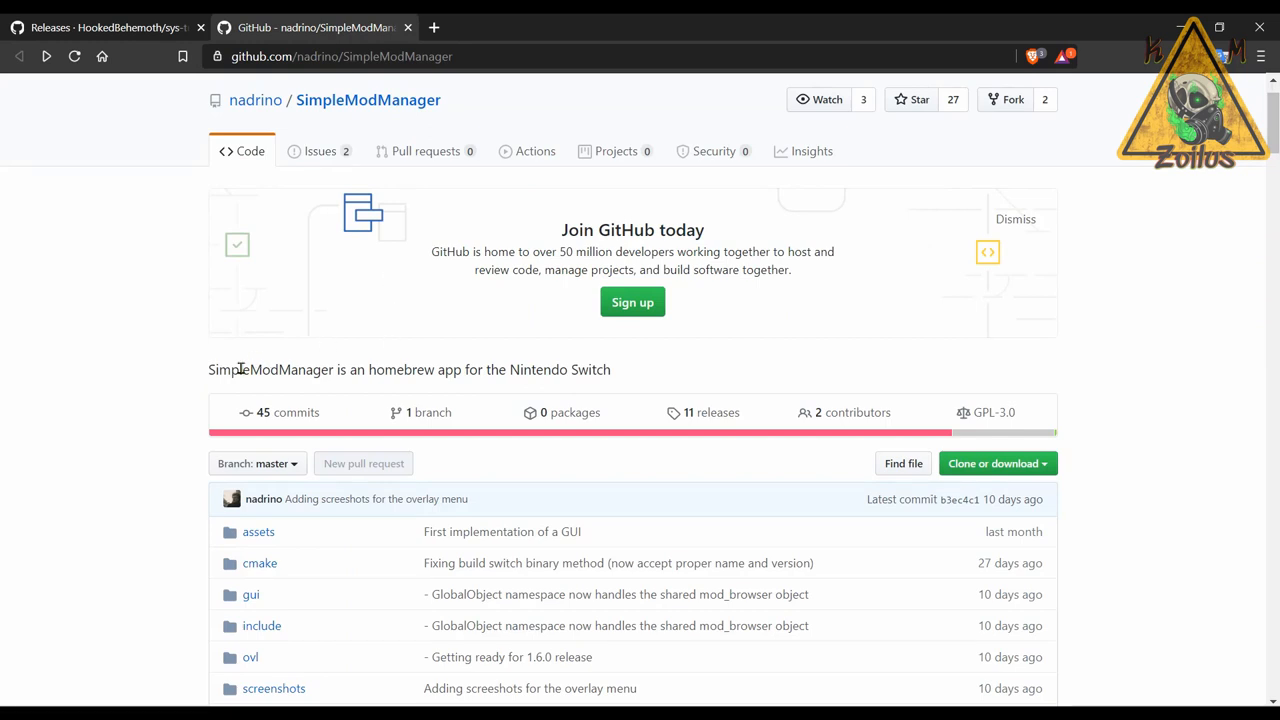
pyautogui.scroll(-3)
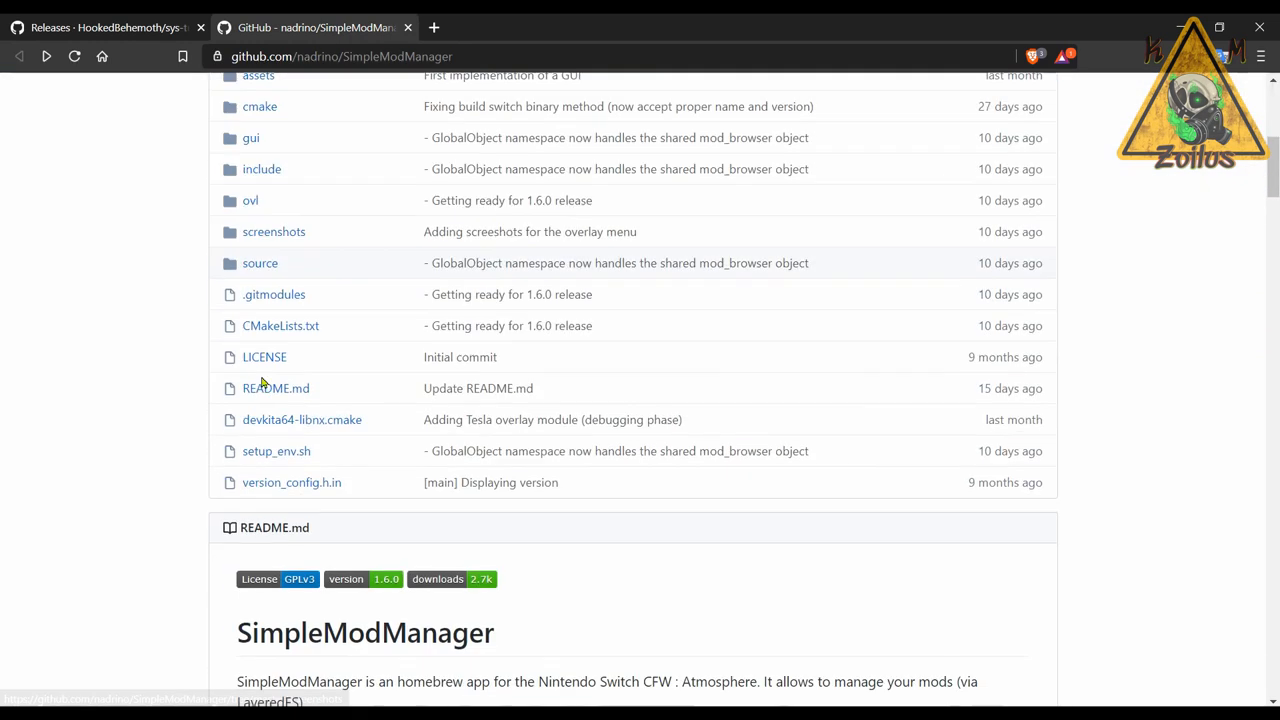
pyautogui.scroll(-3)
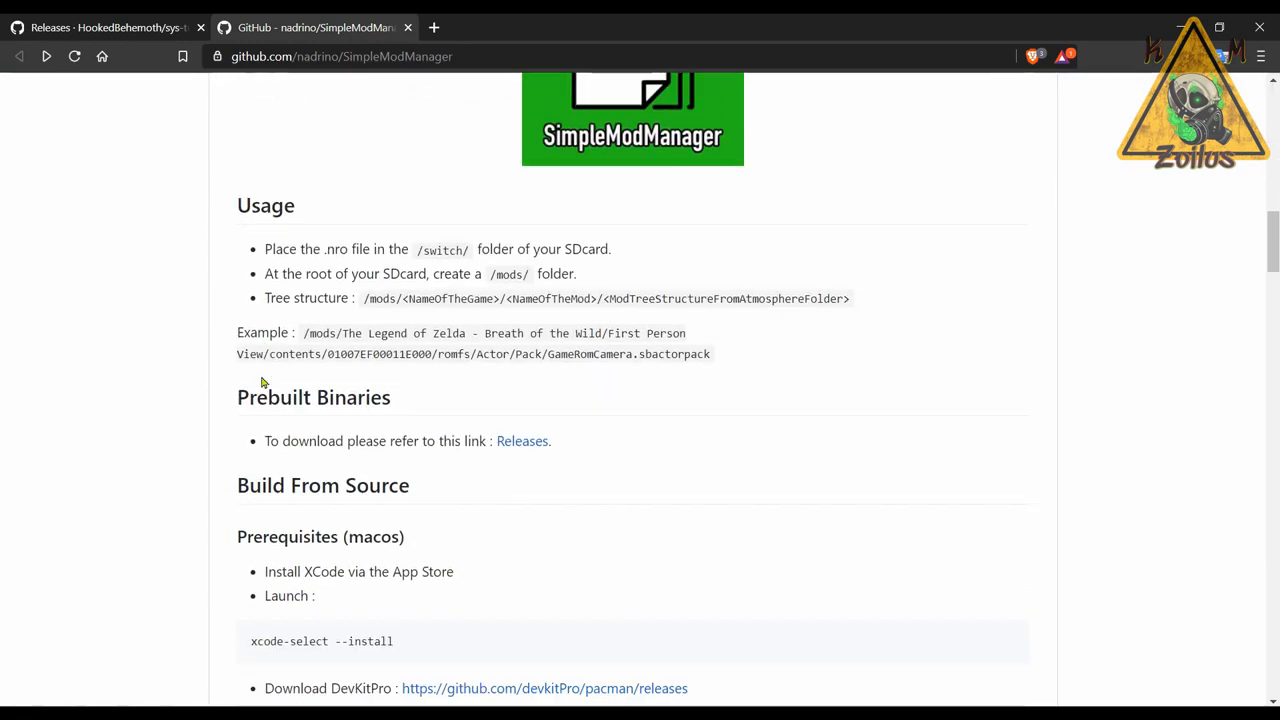
pyautogui.scroll(-3)
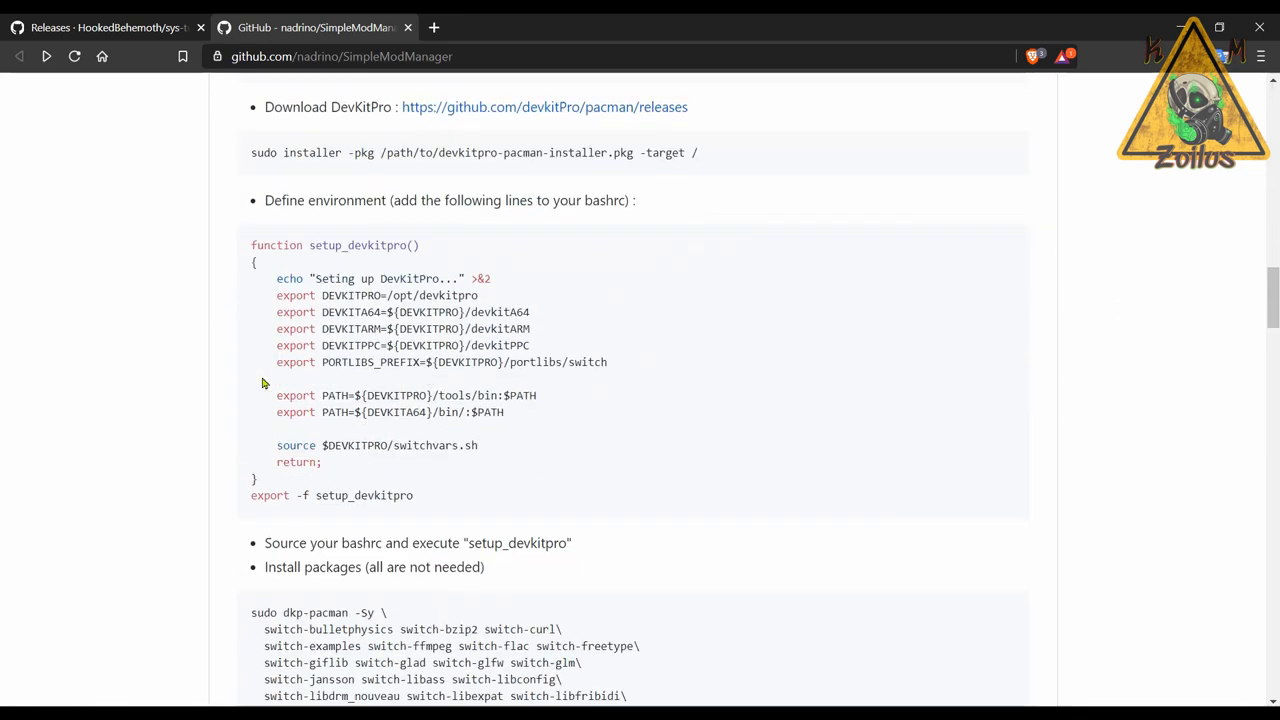
pyautogui.scroll(-3)
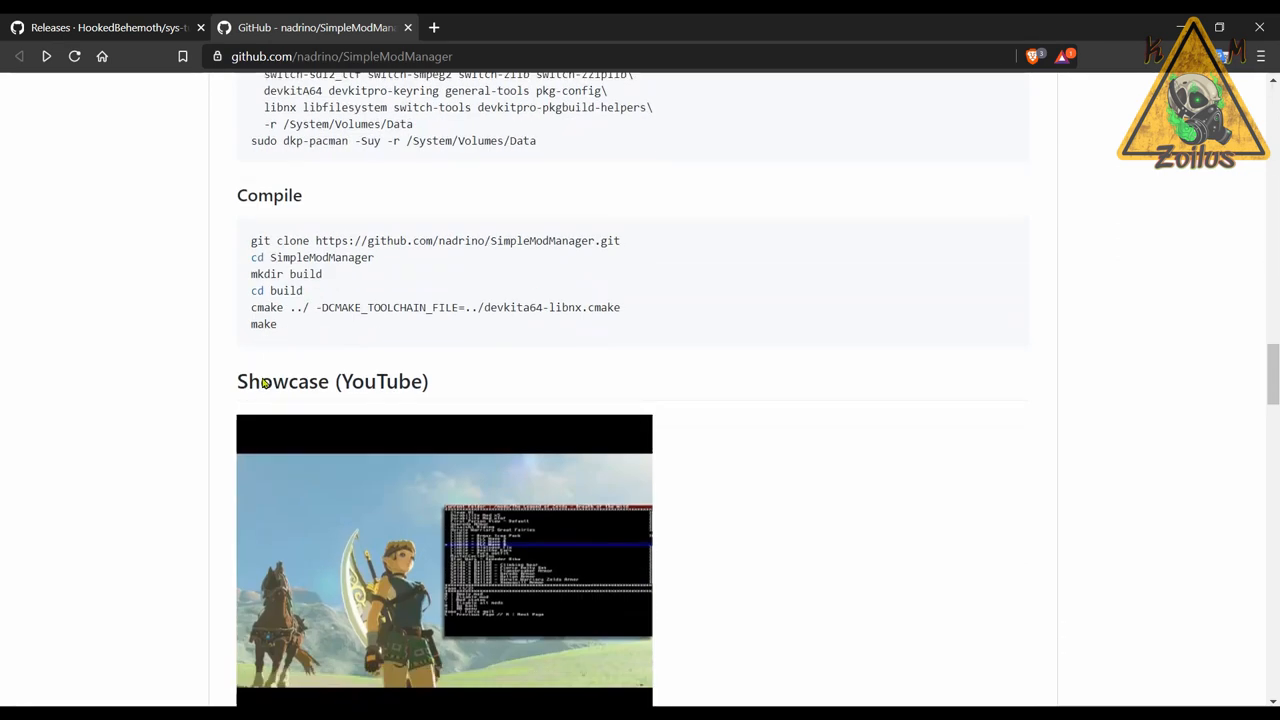
pyautogui.scroll(-3)
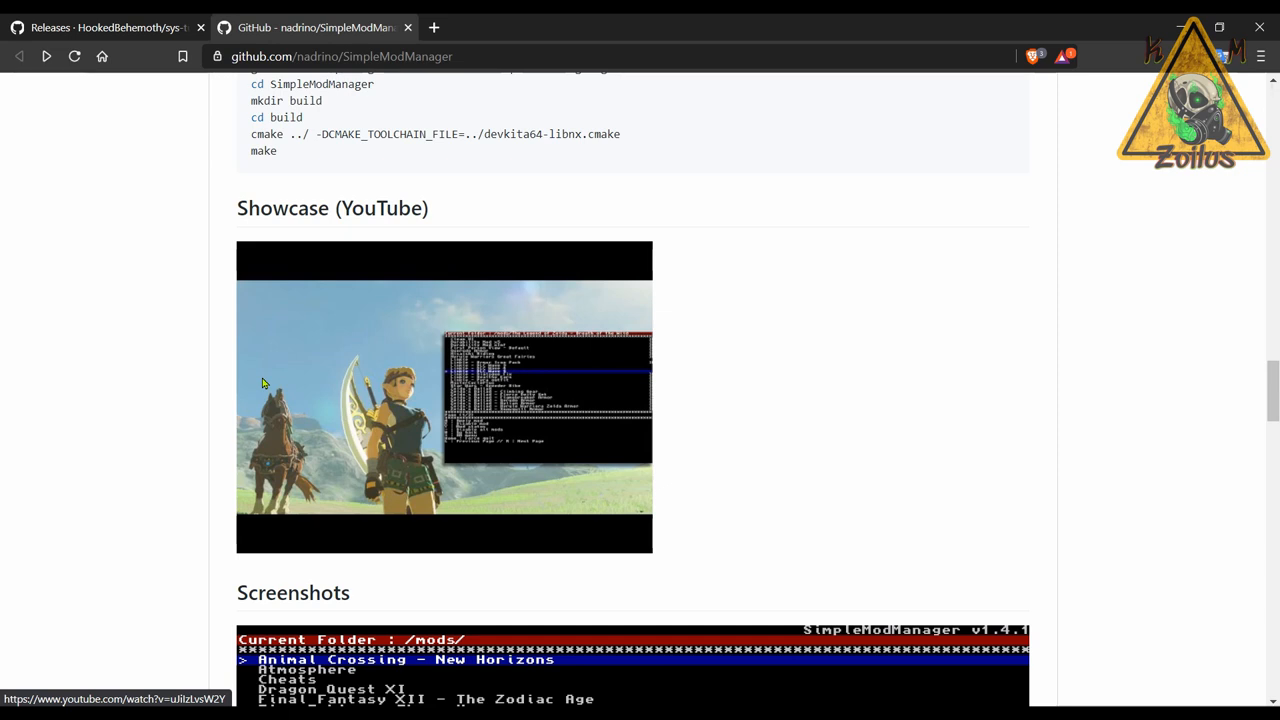
# Step: Continue down through the YouTube showcase and screenshots of SimpleModManager
pyautogui.scroll(-3)
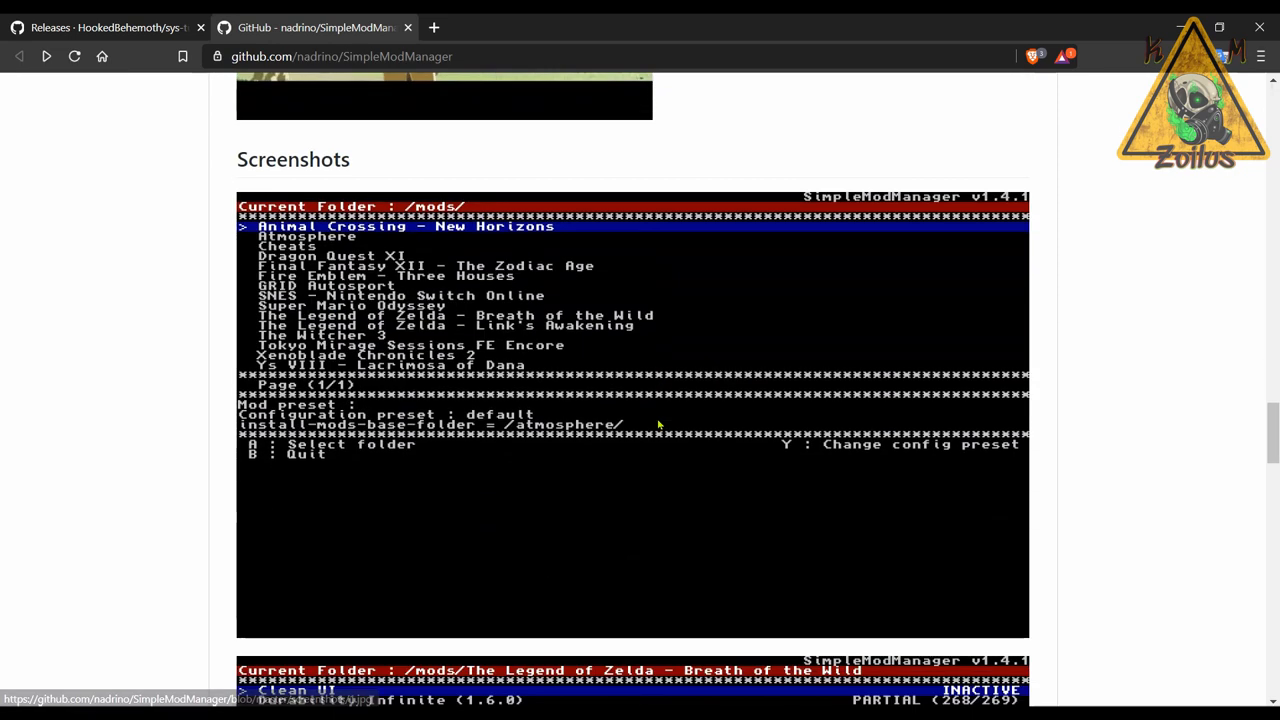
pyautogui.scroll(-3)
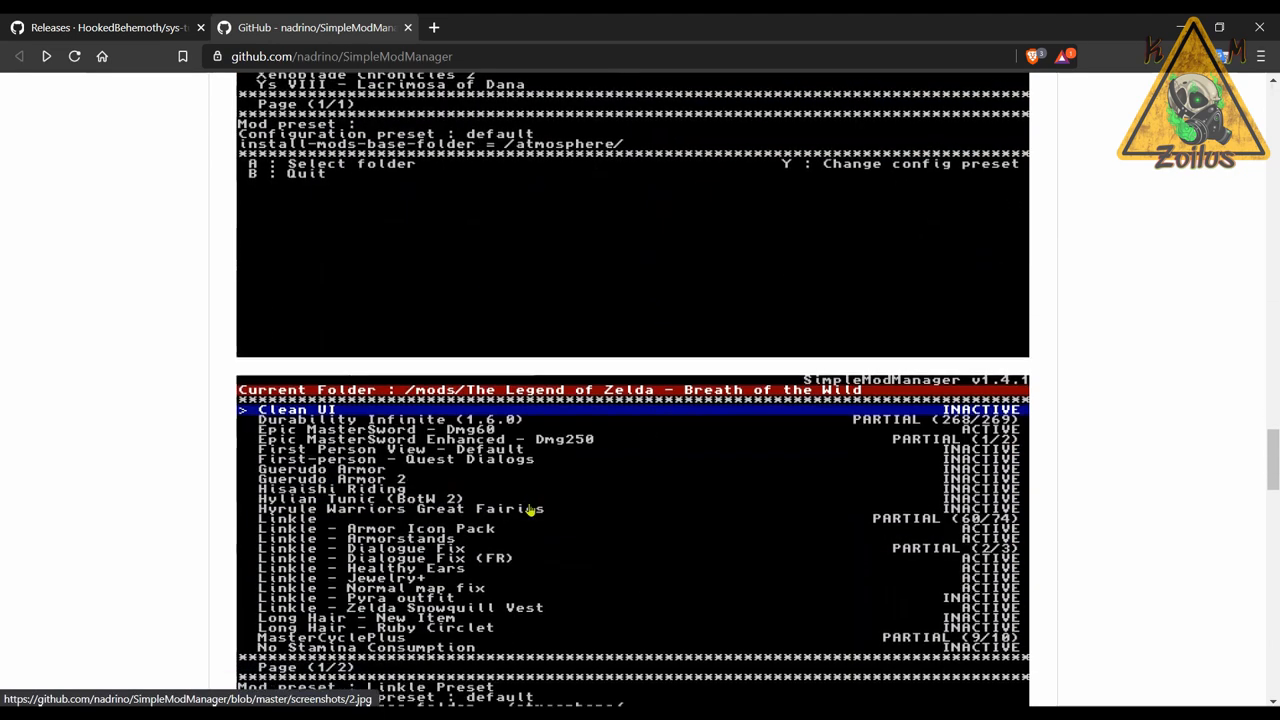
pyautogui.scroll(-3)
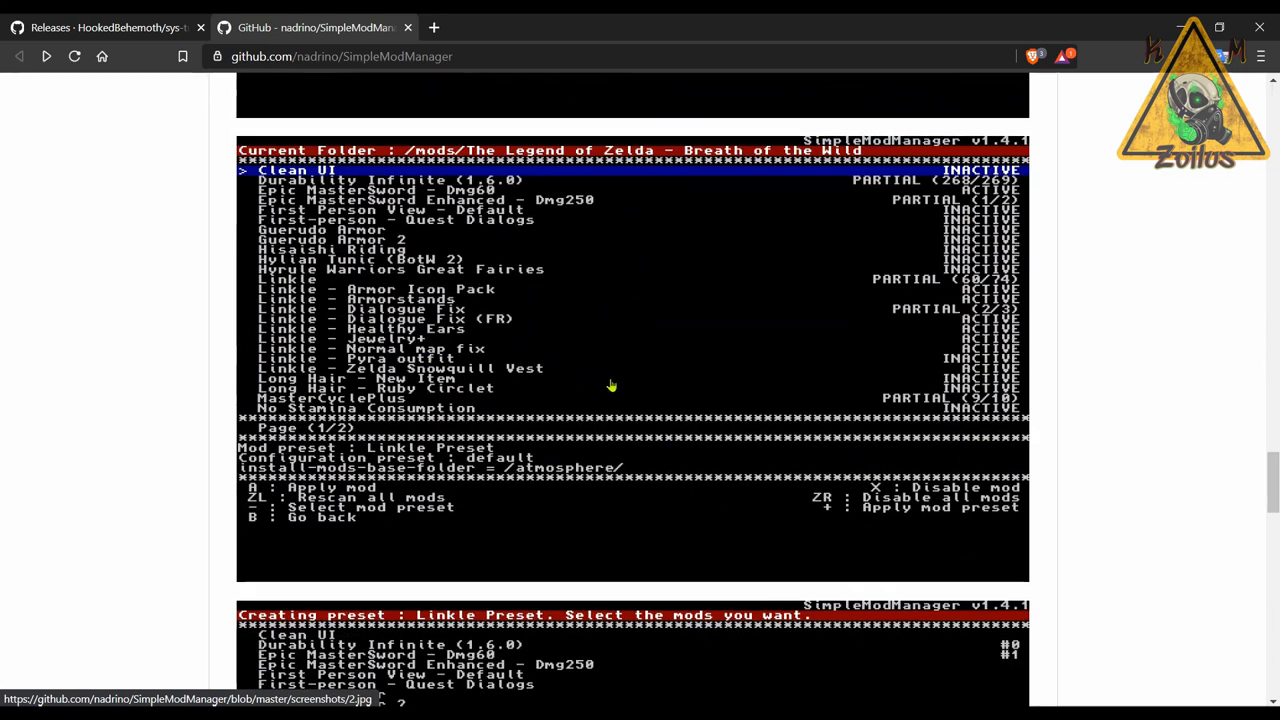
pyautogui.moveTo(464, 488)
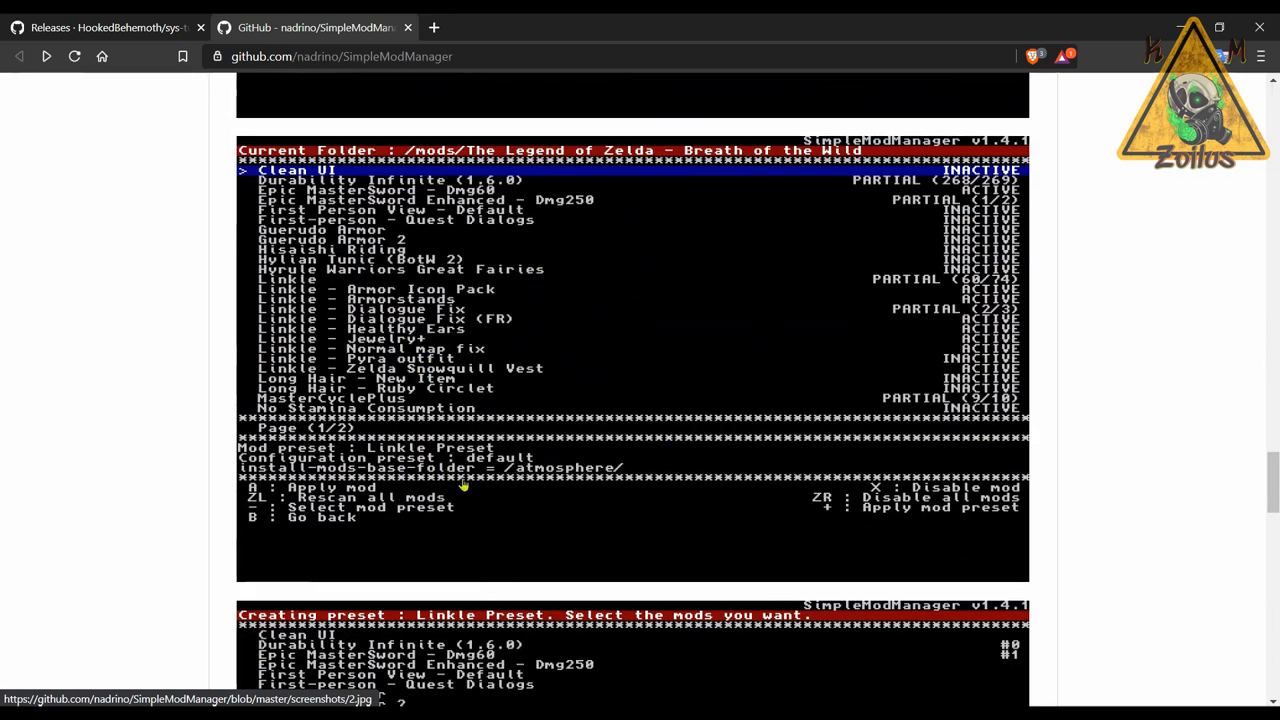
pyautogui.scroll(-3)
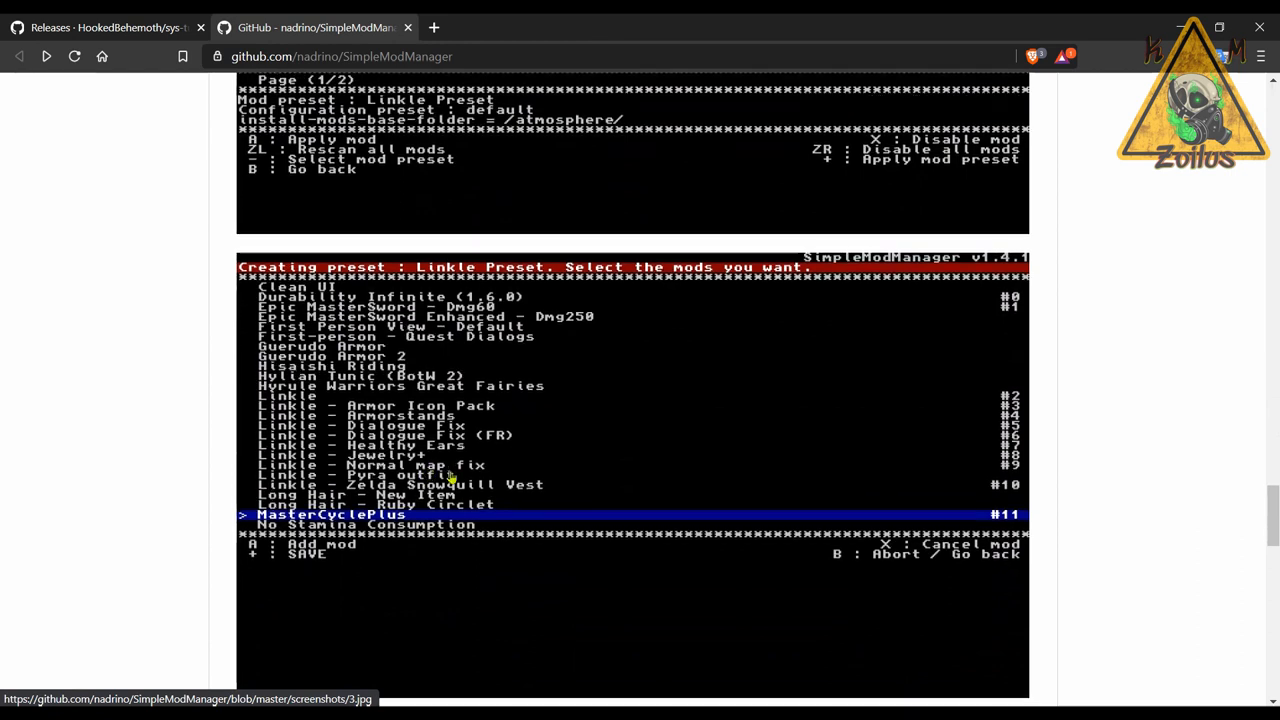
pyautogui.scroll(-3)
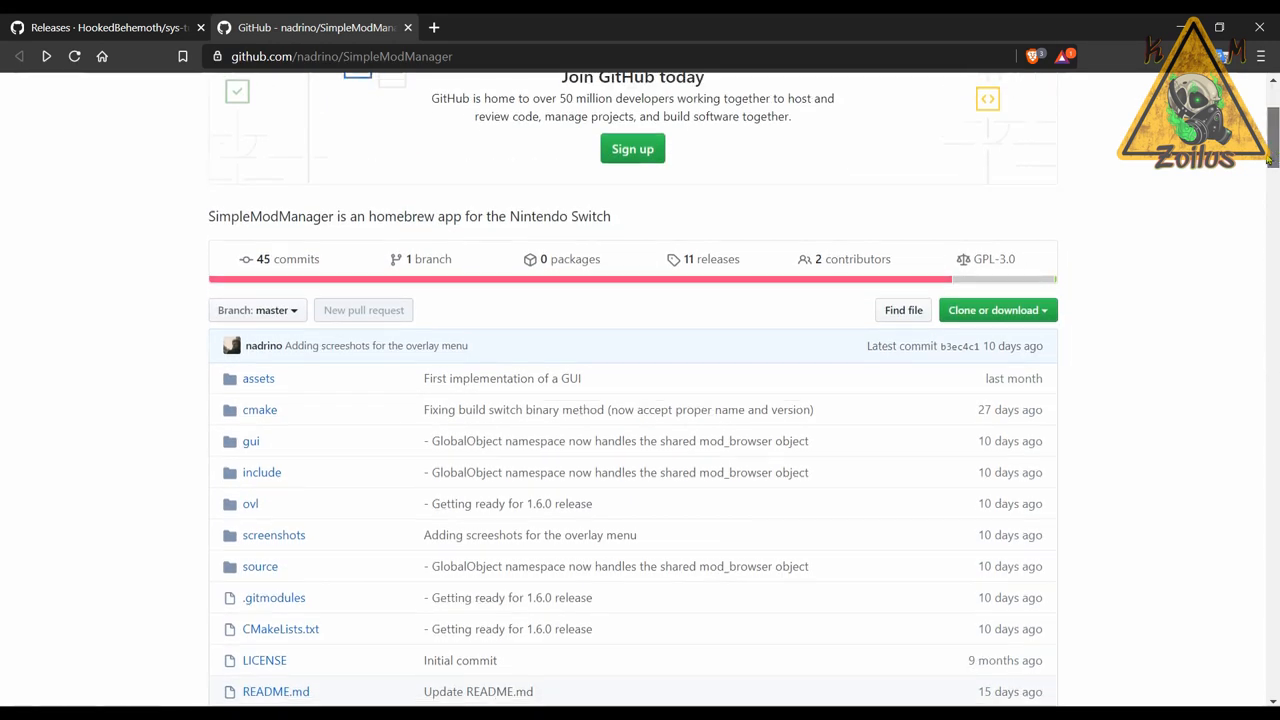
# Step: View SimpleModManager's releases, reading the v1.6.0 notes with its .nro and overlay .ovl assets
pyautogui.click(712, 260)
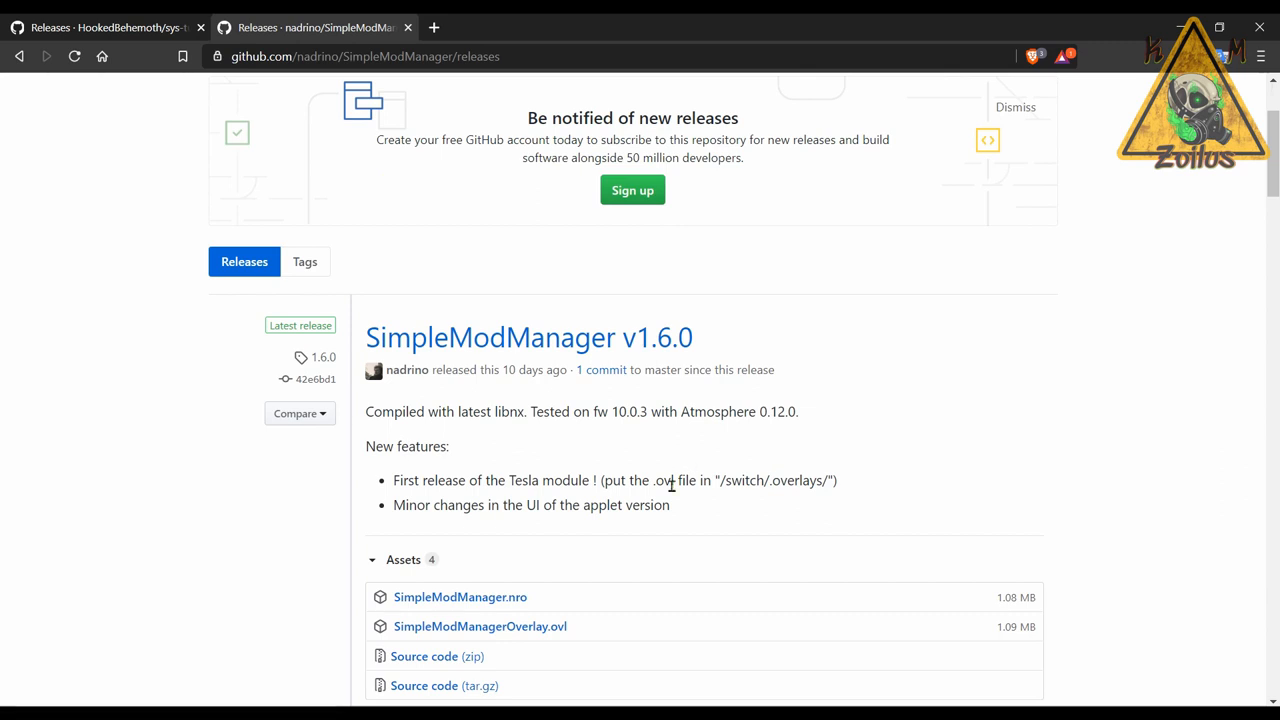
pyautogui.scroll(-3)
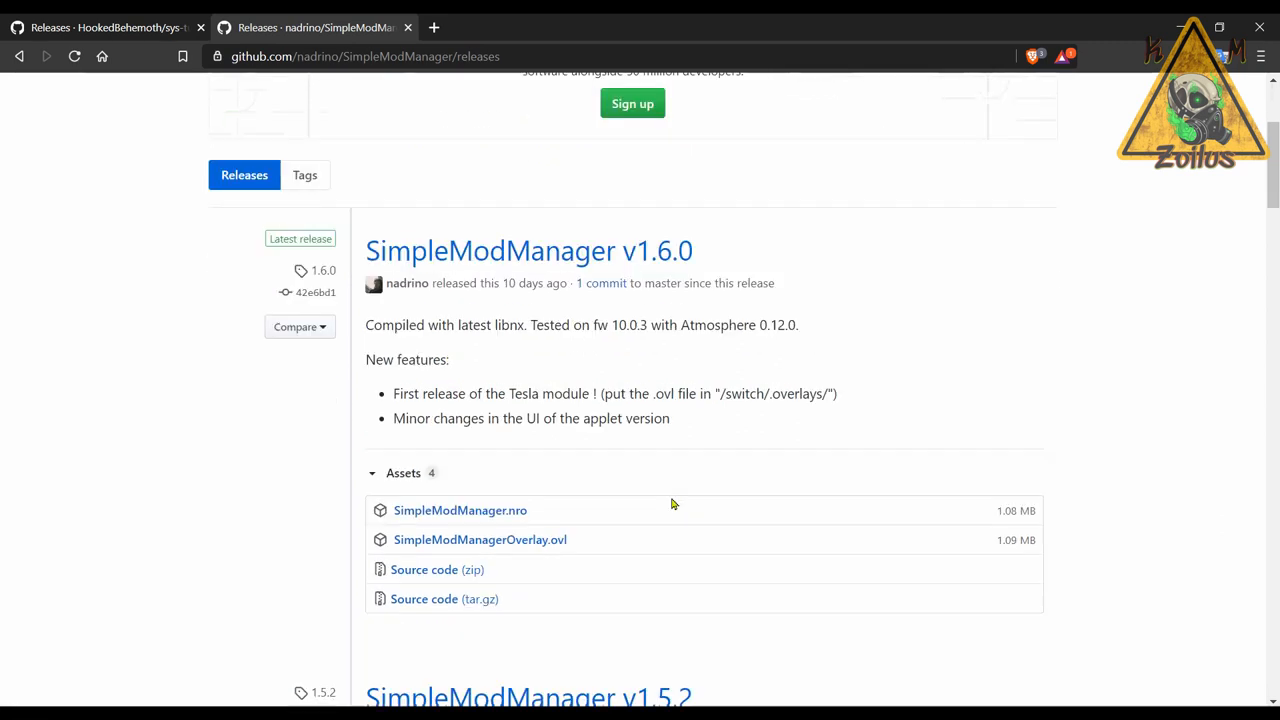
pyautogui.moveTo(588, 542)
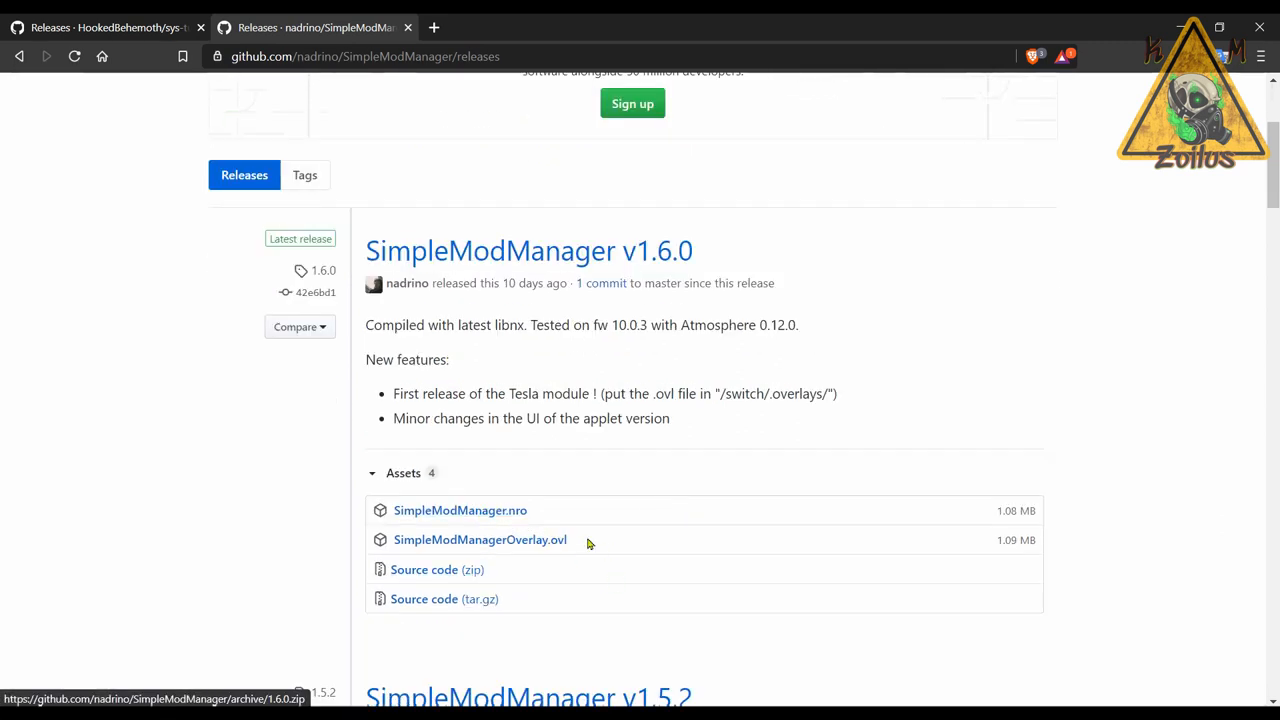
pyautogui.moveTo(540, 540)
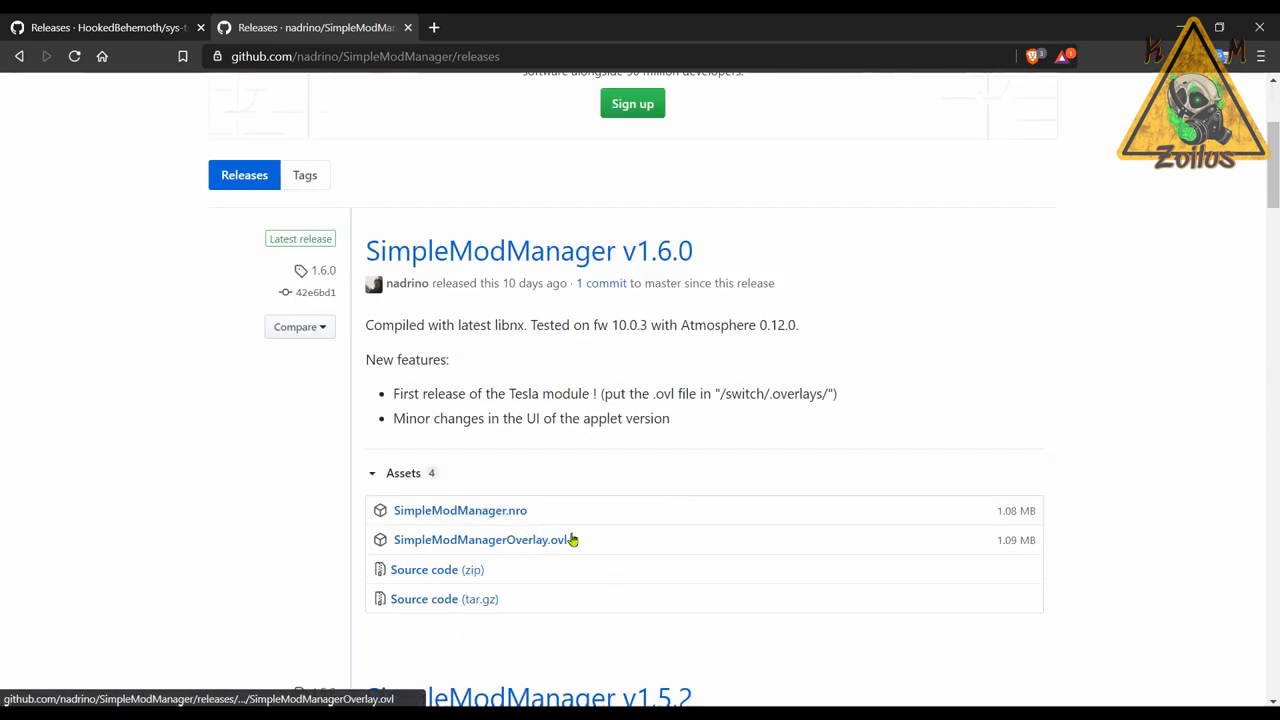
pyautogui.moveTo(788, 390)
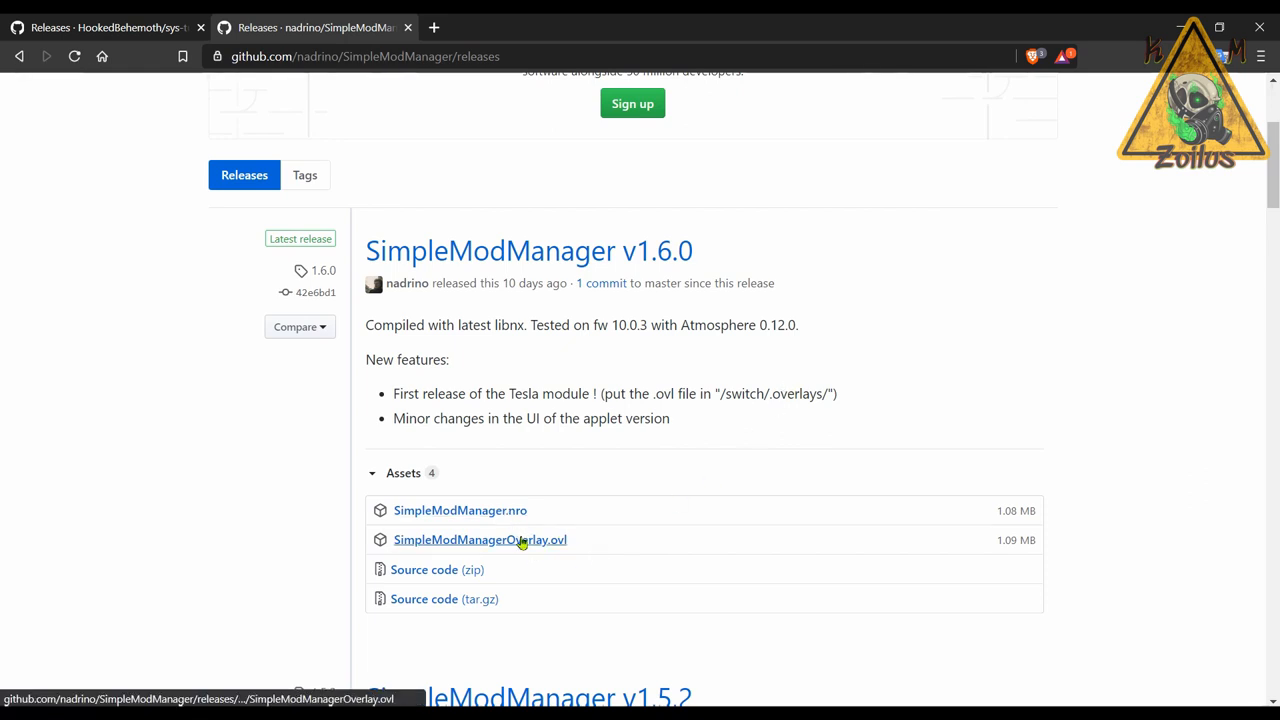
pyautogui.moveTo(520, 528)
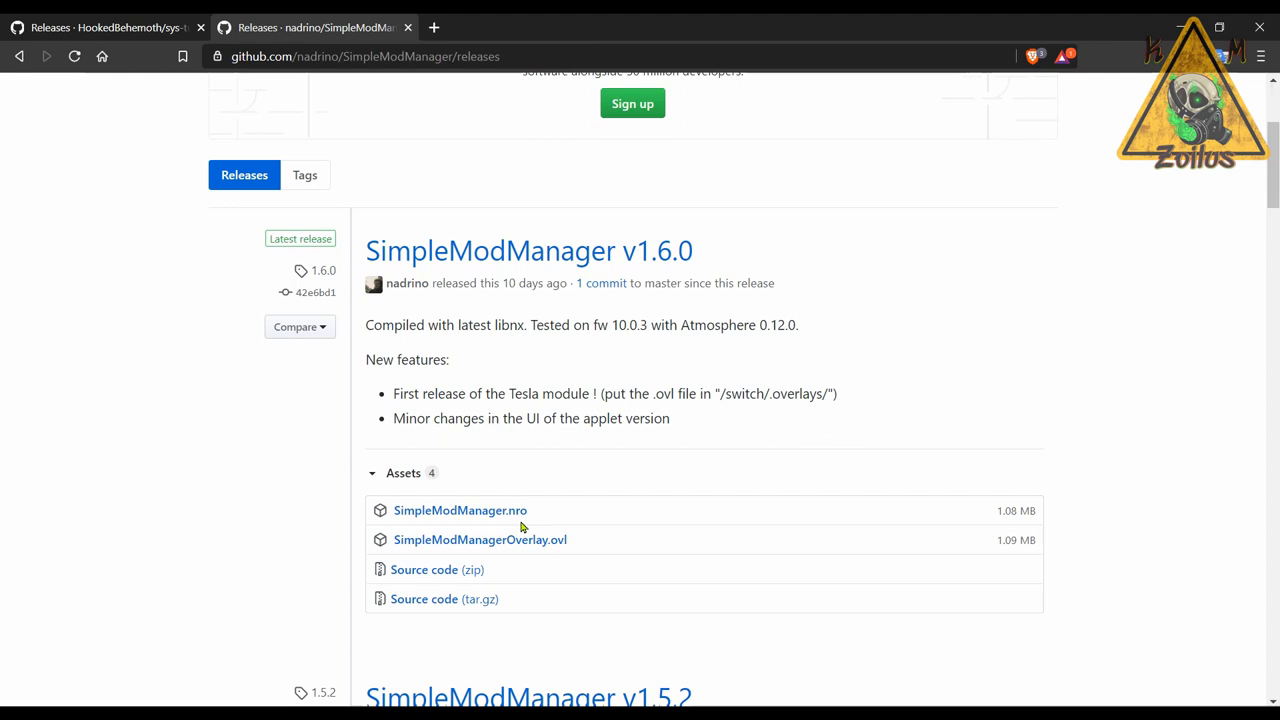
pyautogui.moveTo(516, 540)
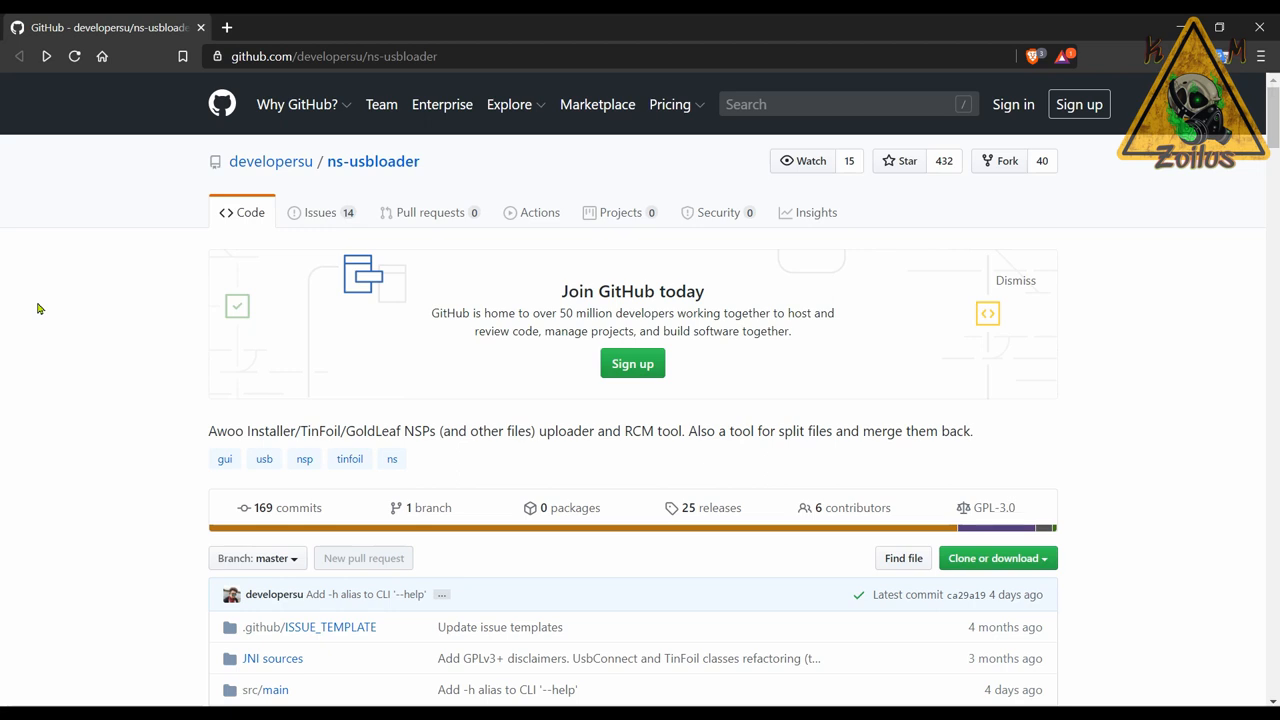
# Step: Skim the ns-usbloader README, then view its releases showing v3.0 'Add windows drivers' with two jar assets
pyautogui.scroll(-3)
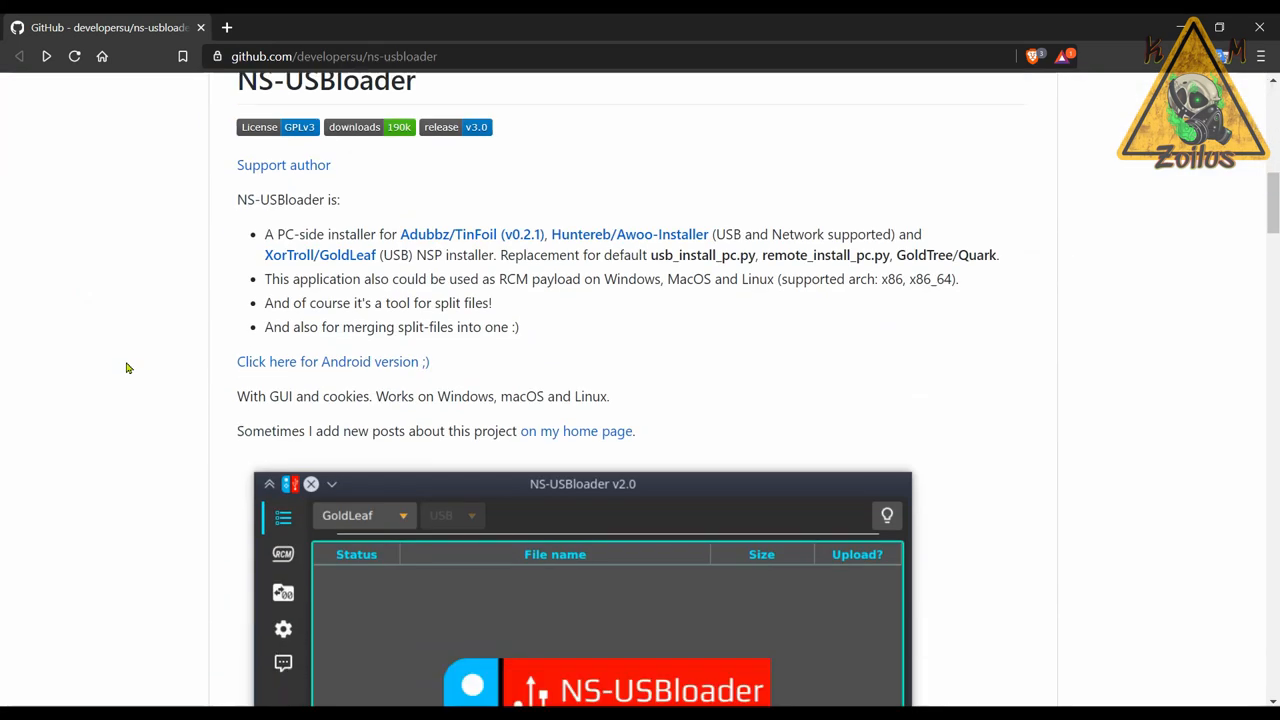
pyautogui.scroll(-3)
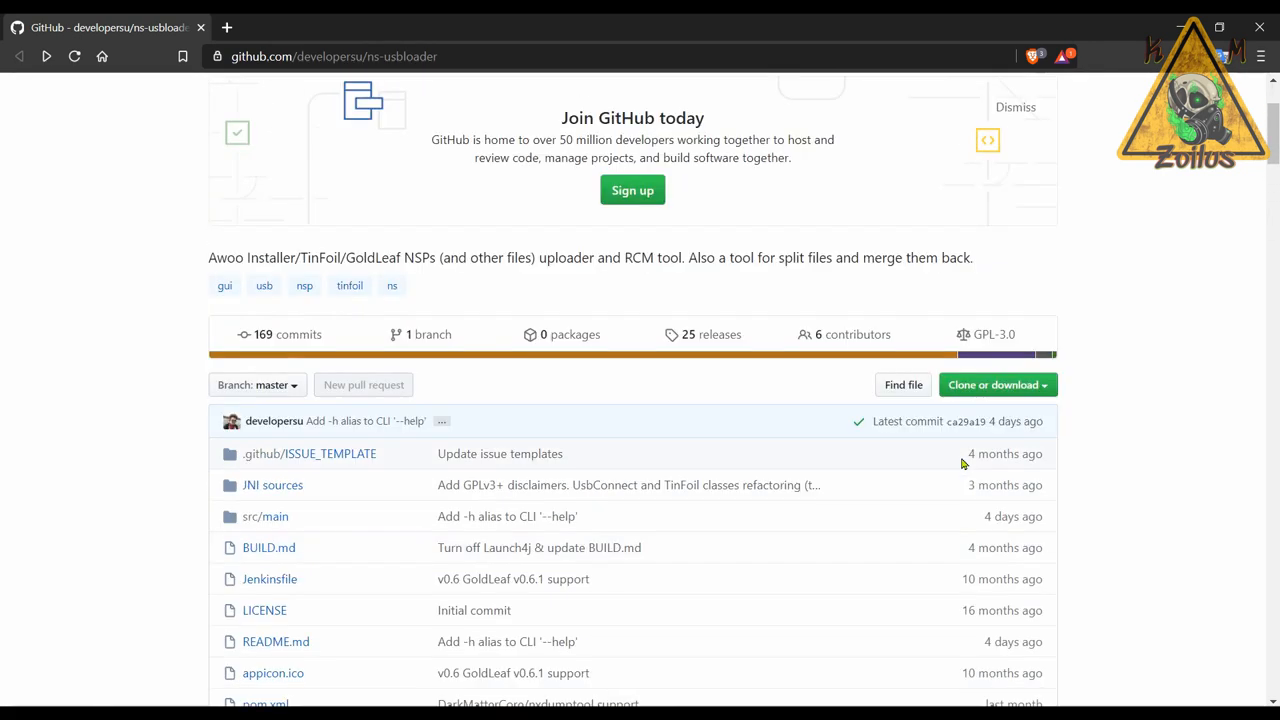
pyautogui.click(712, 334)
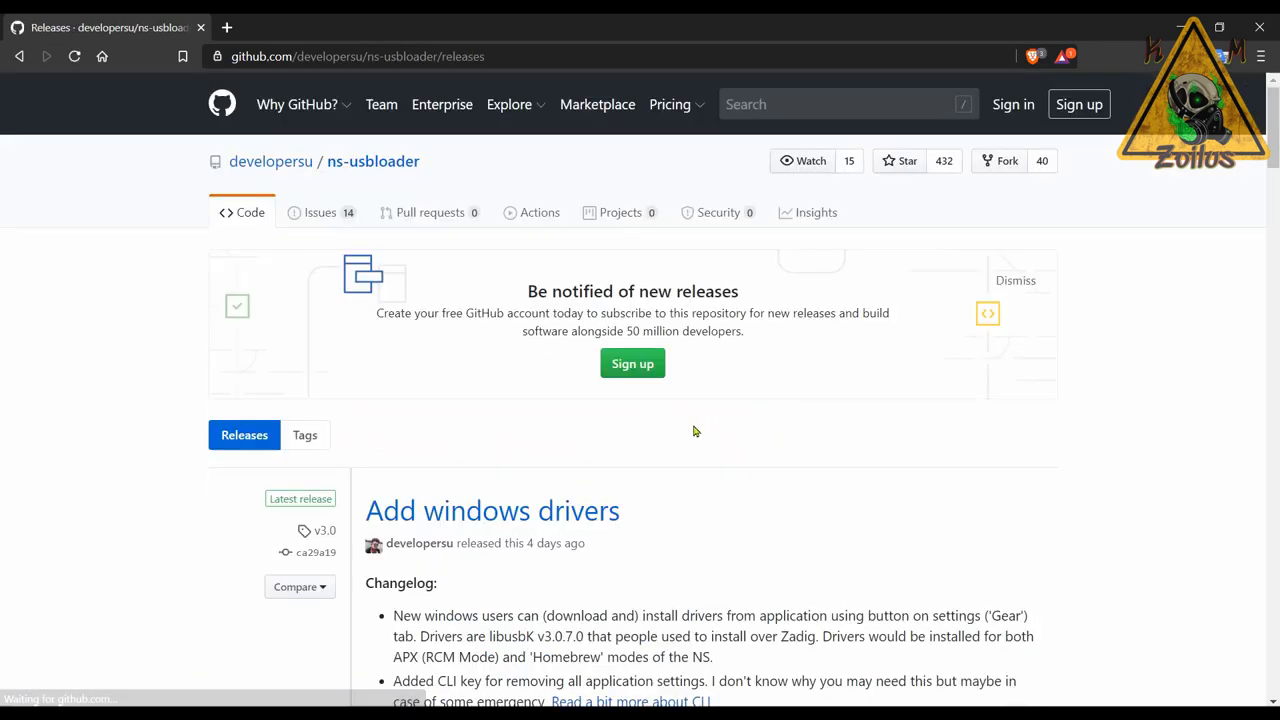
pyautogui.scroll(-3)
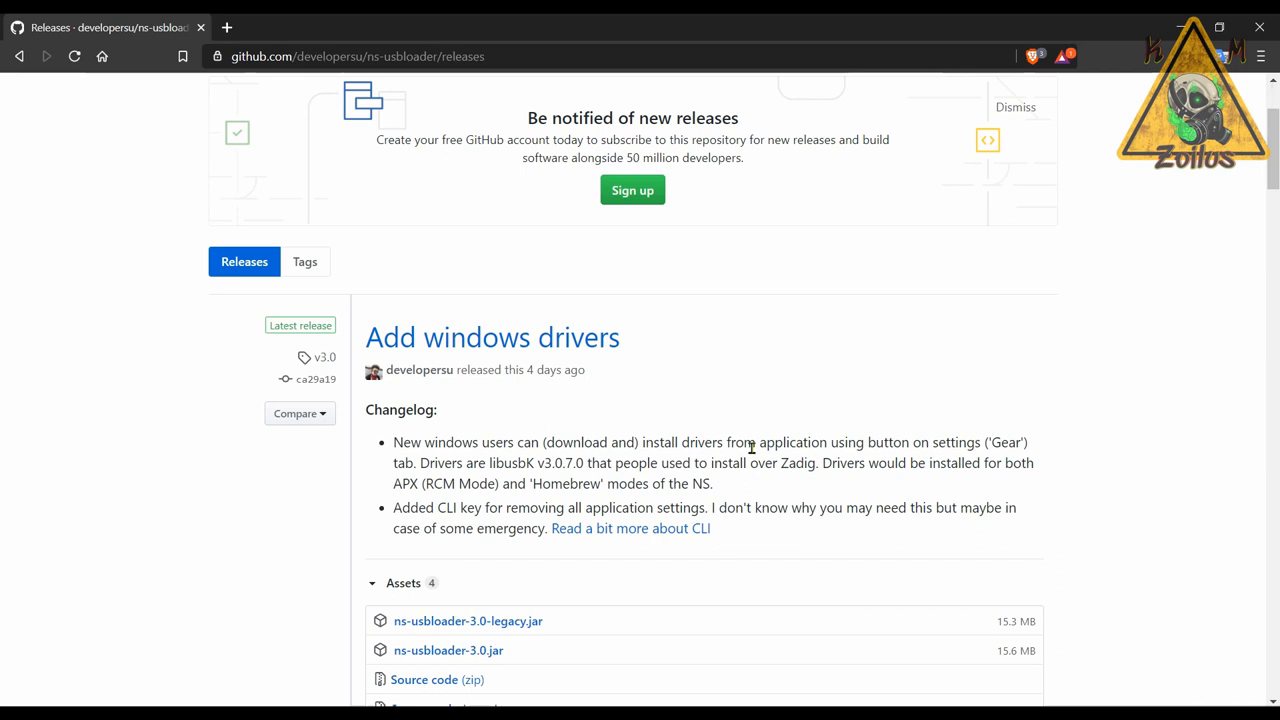
pyautogui.scroll(-3)
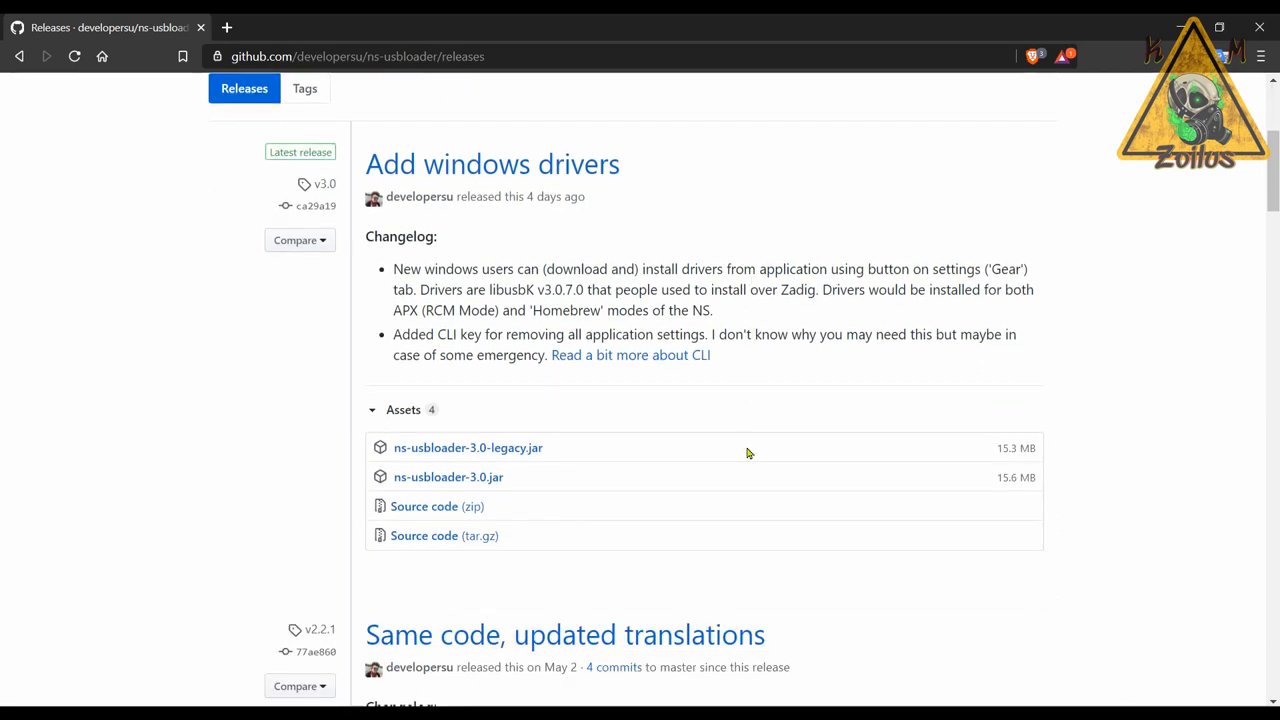
pyautogui.moveTo(436, 466)
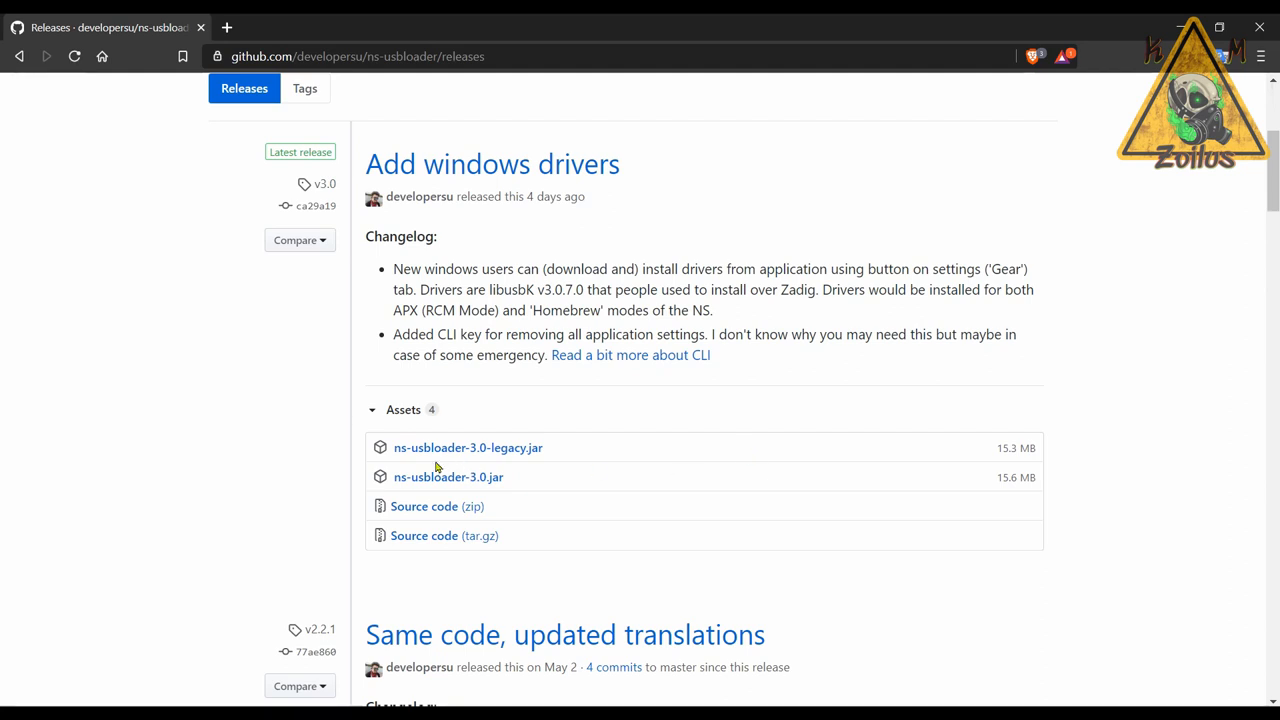
pyautogui.moveTo(448, 476)
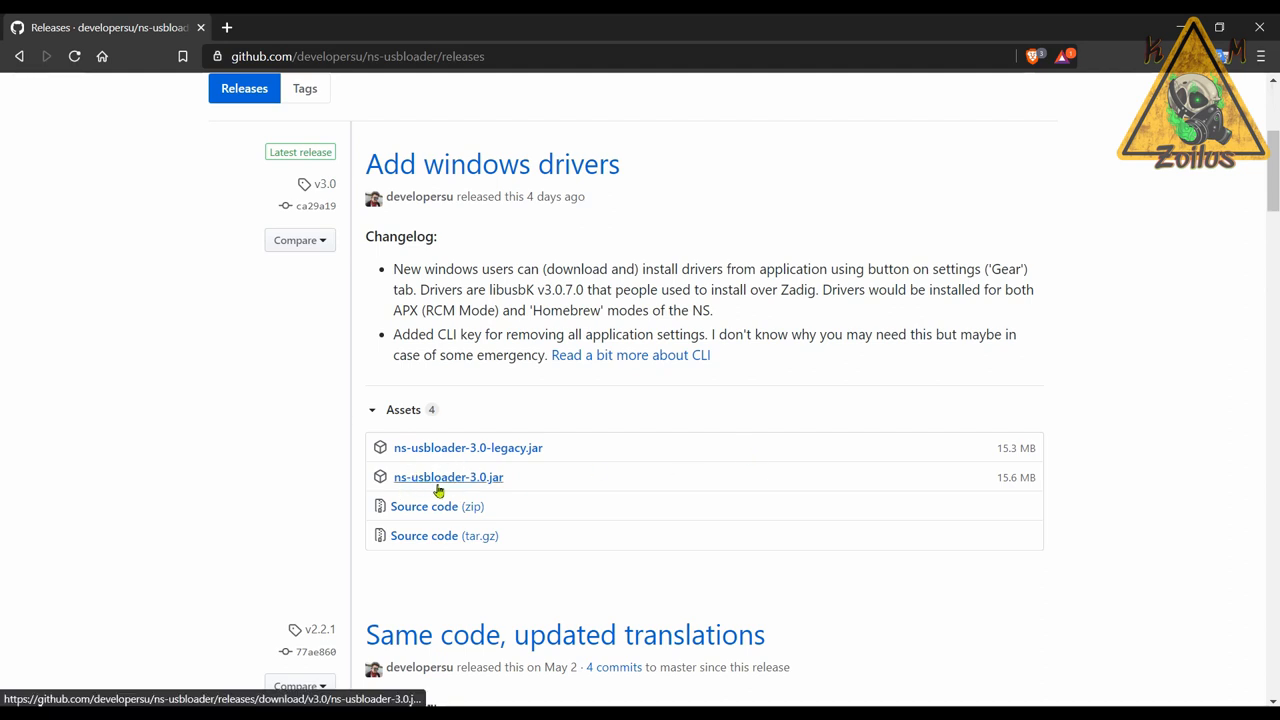
pyautogui.moveTo(504, 492)
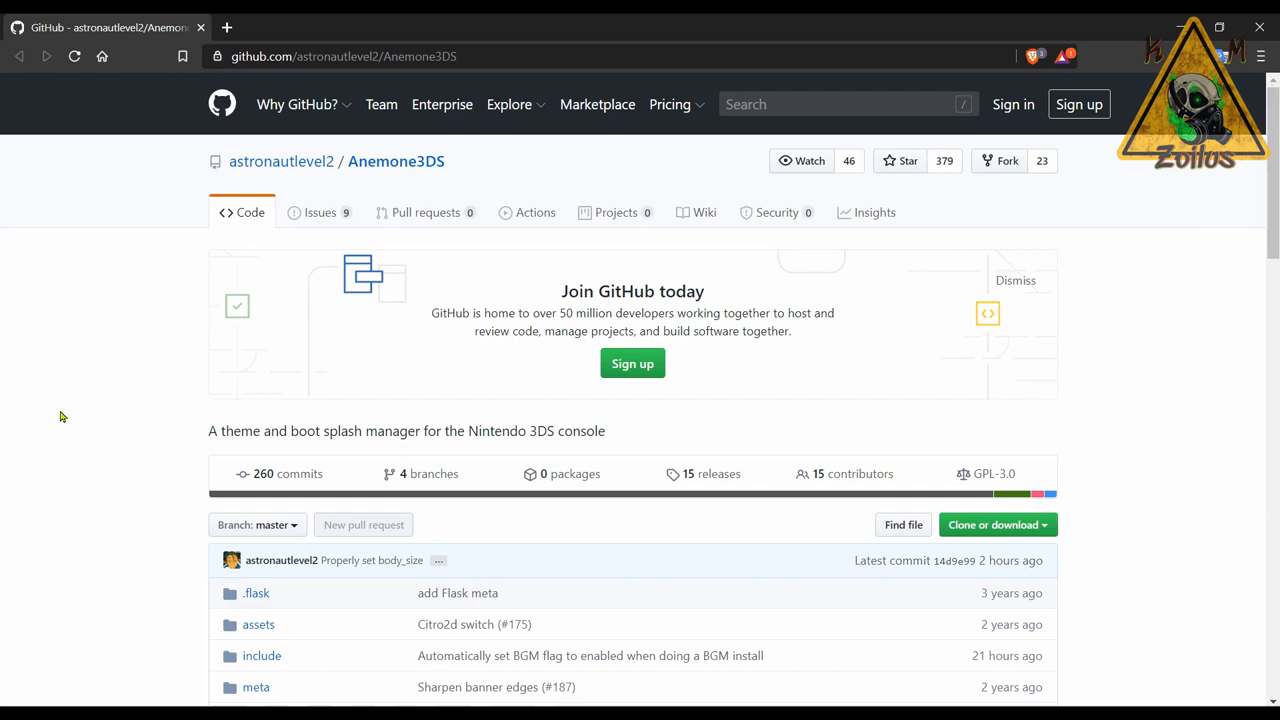
# Step: Skim the Anemone3DS repository page and go to its releases list via the '15 releases' link
pyautogui.scroll(-3)
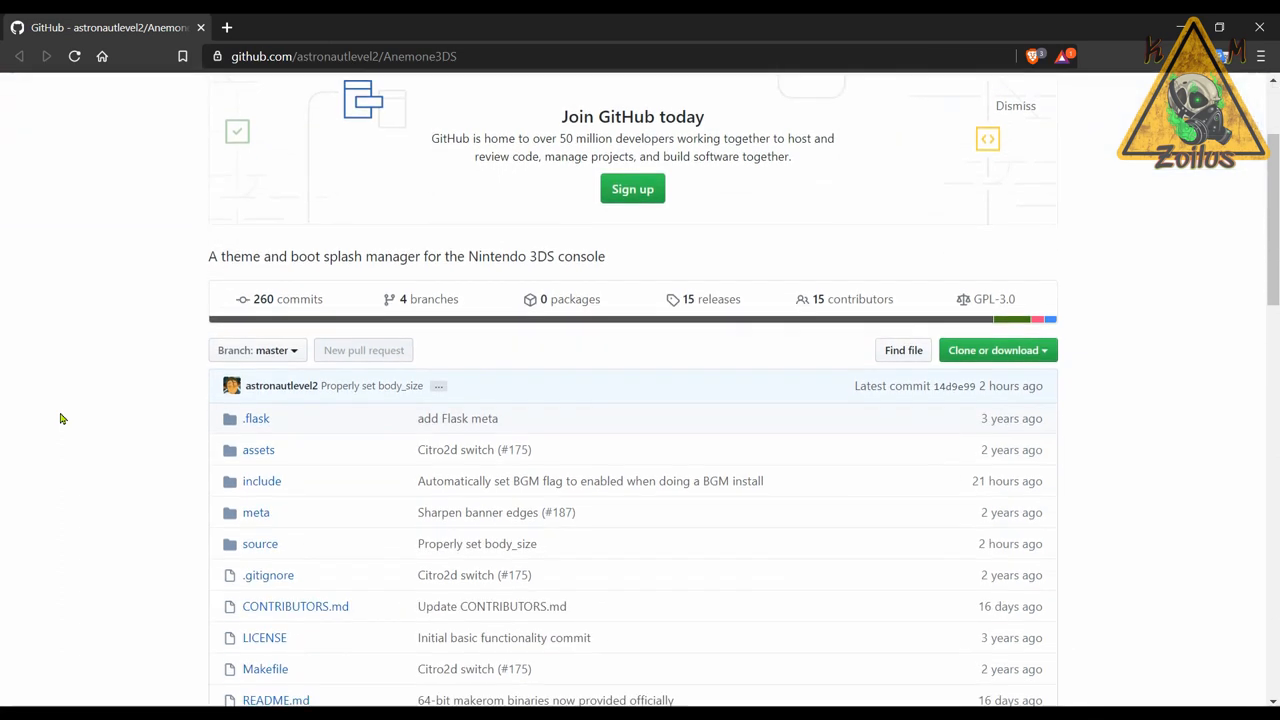
pyautogui.scroll(-3)
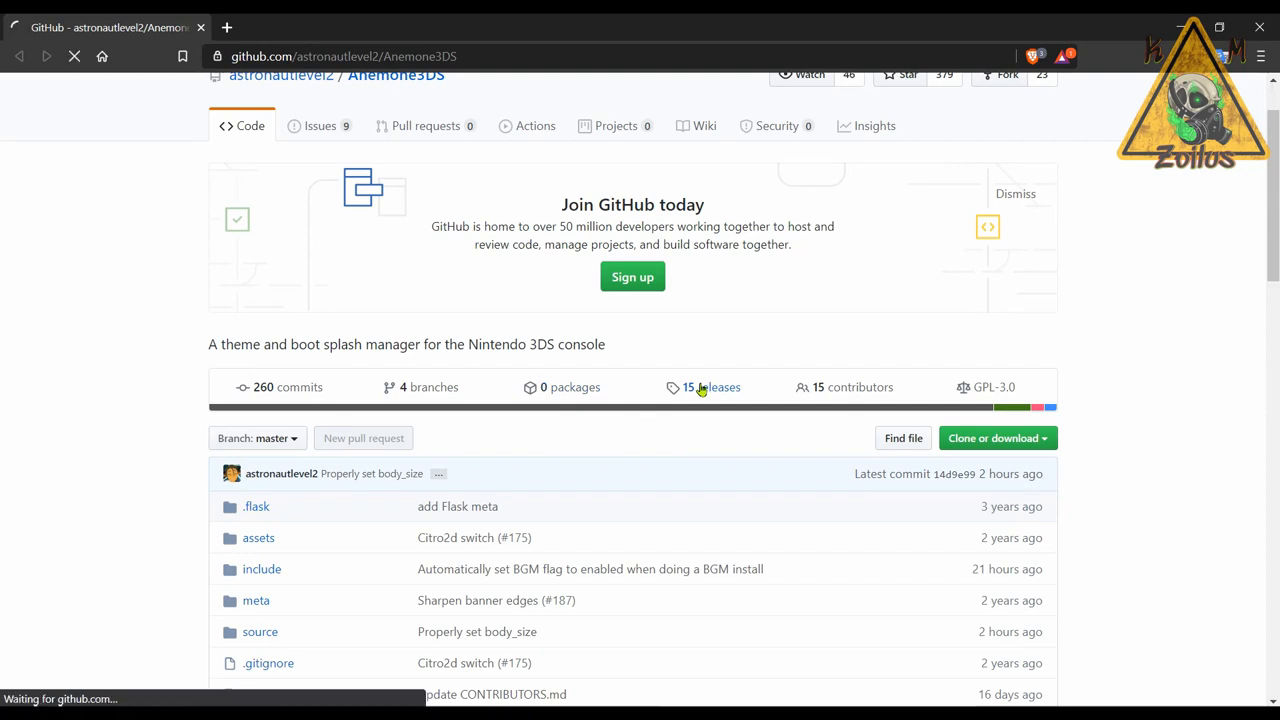
pyautogui.click(712, 388)
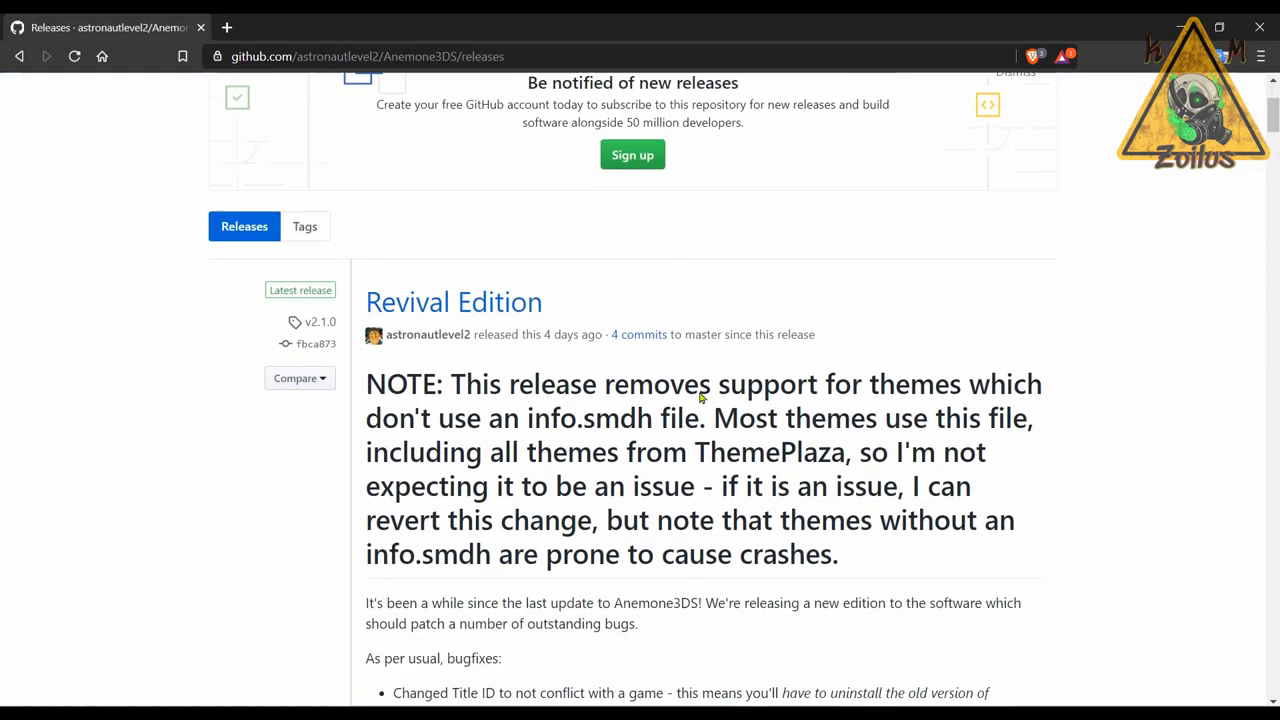
pyautogui.scroll(-3)
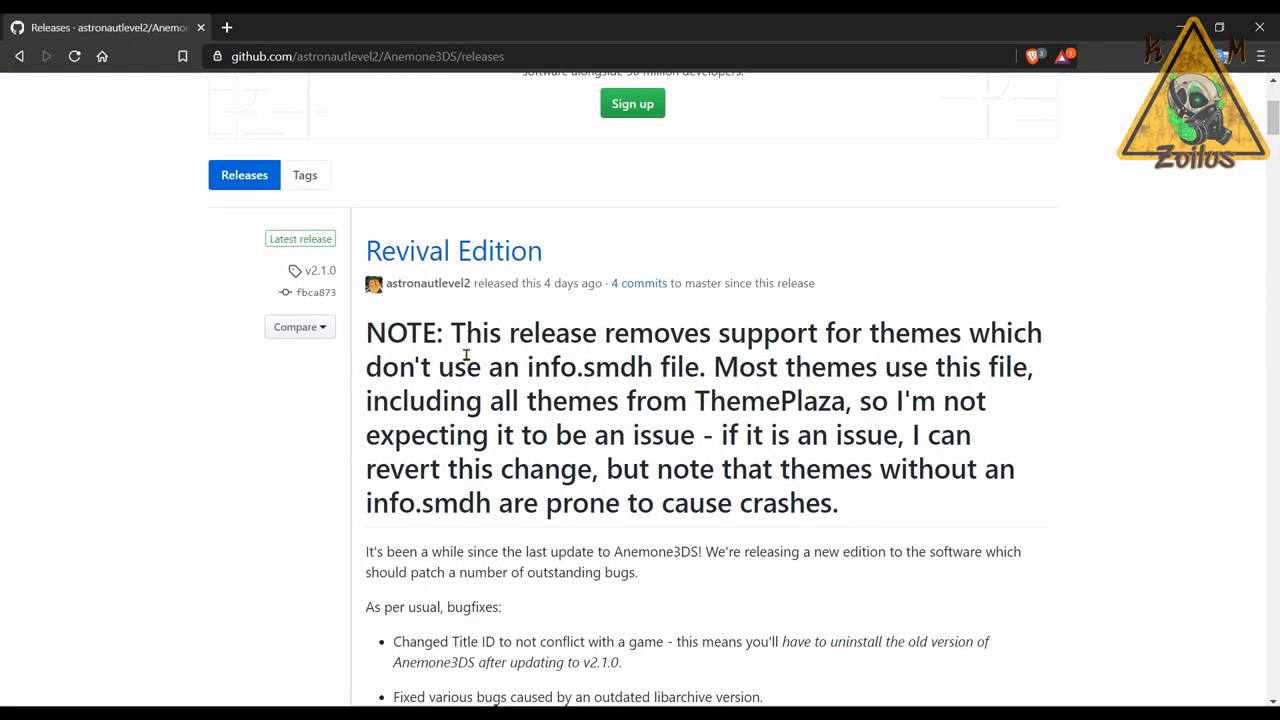
pyautogui.moveTo(452, 332); pyautogui.dragTo(864, 468)
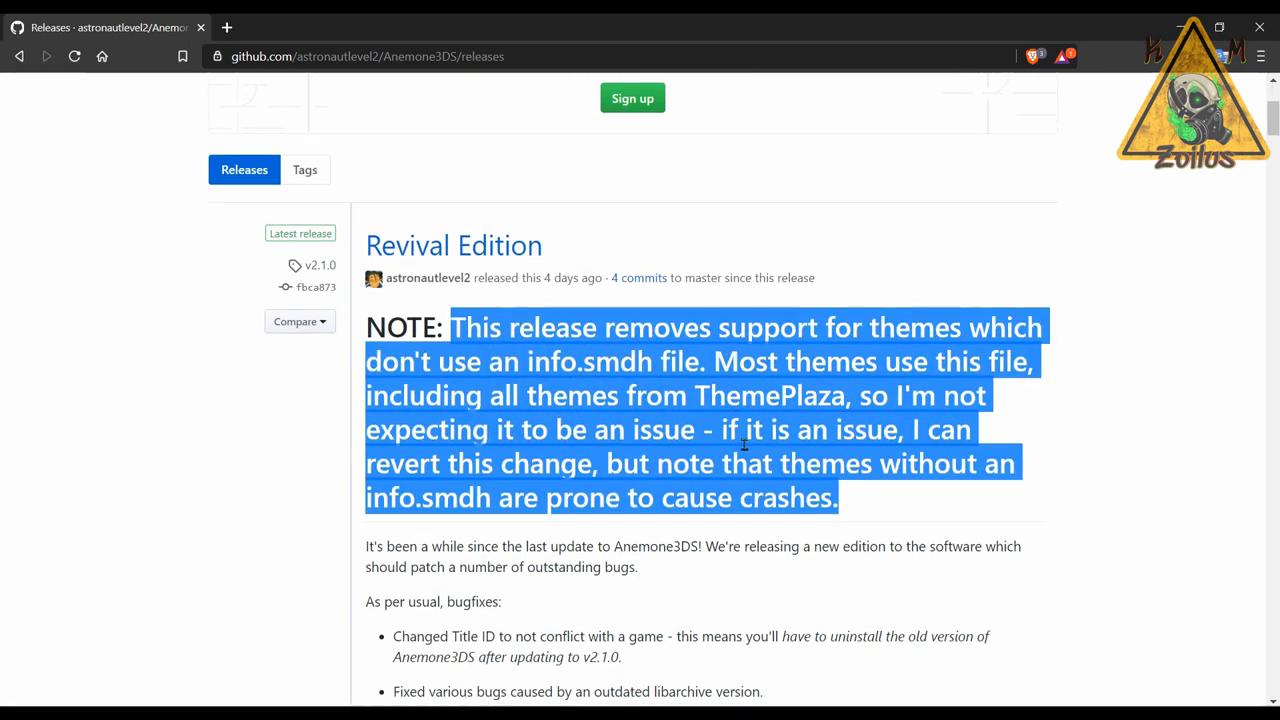
pyautogui.scroll(-3)
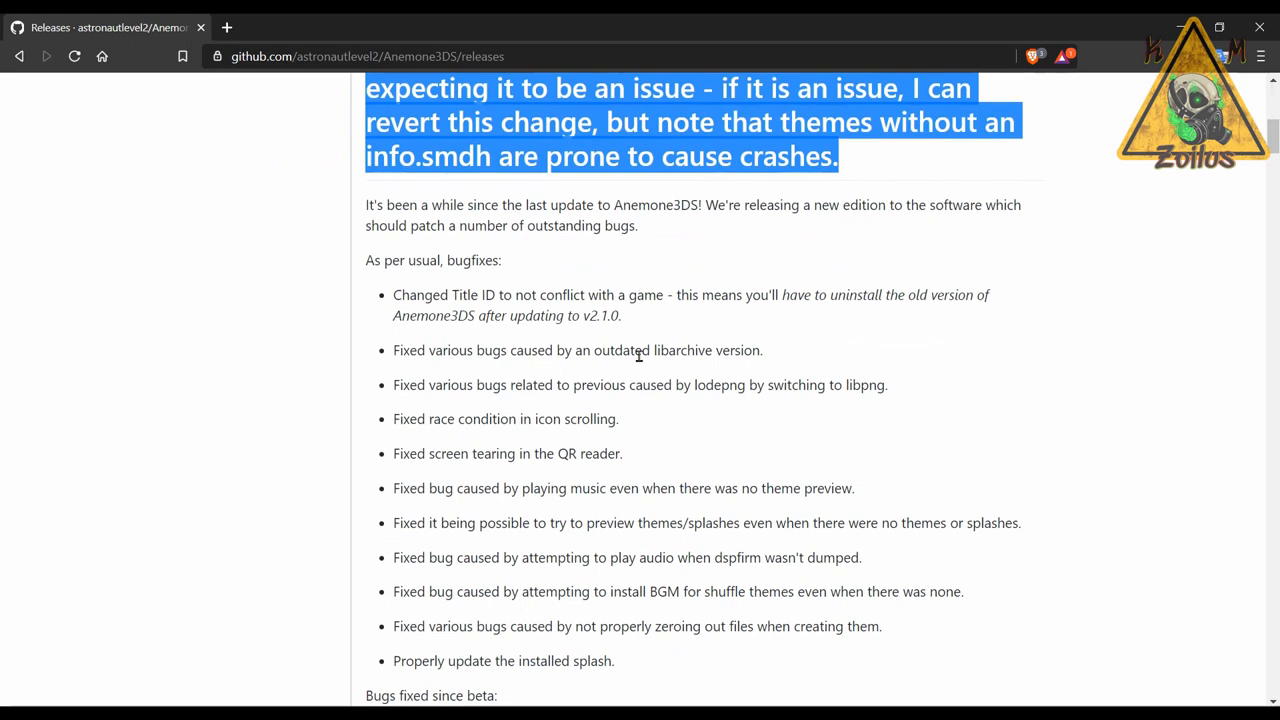
pyautogui.scroll(-3)
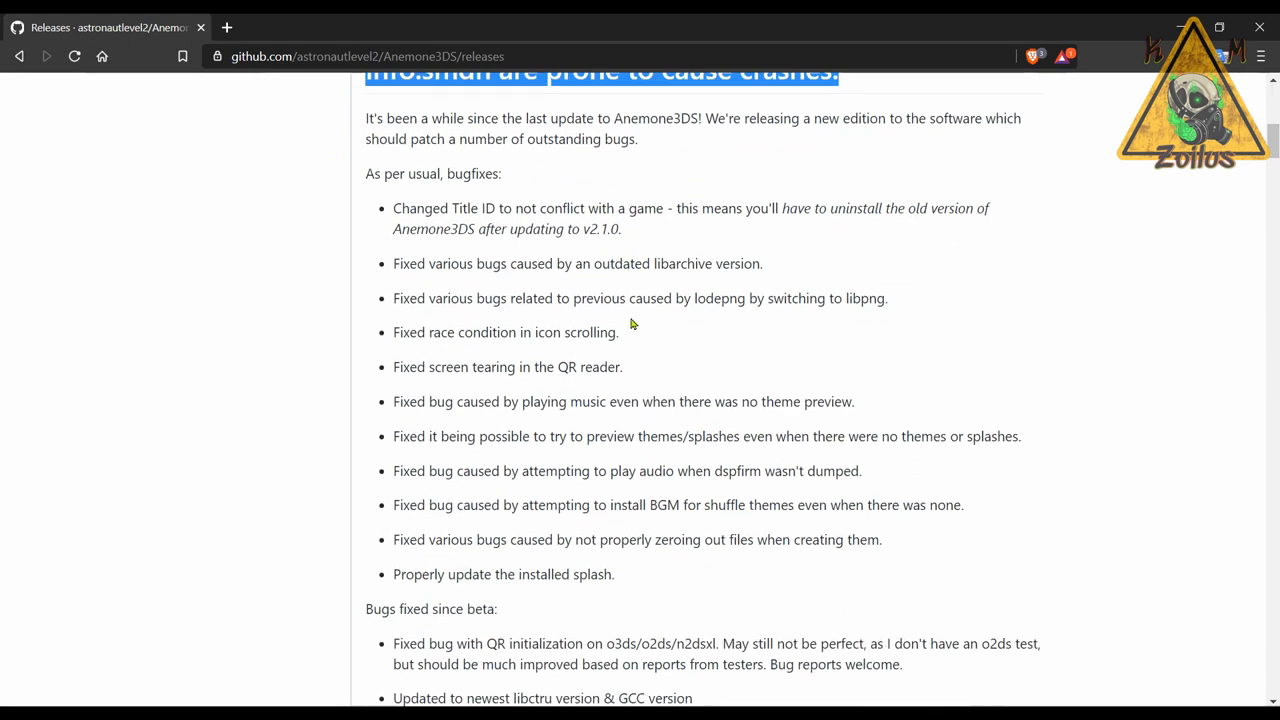
pyautogui.scroll(-3)
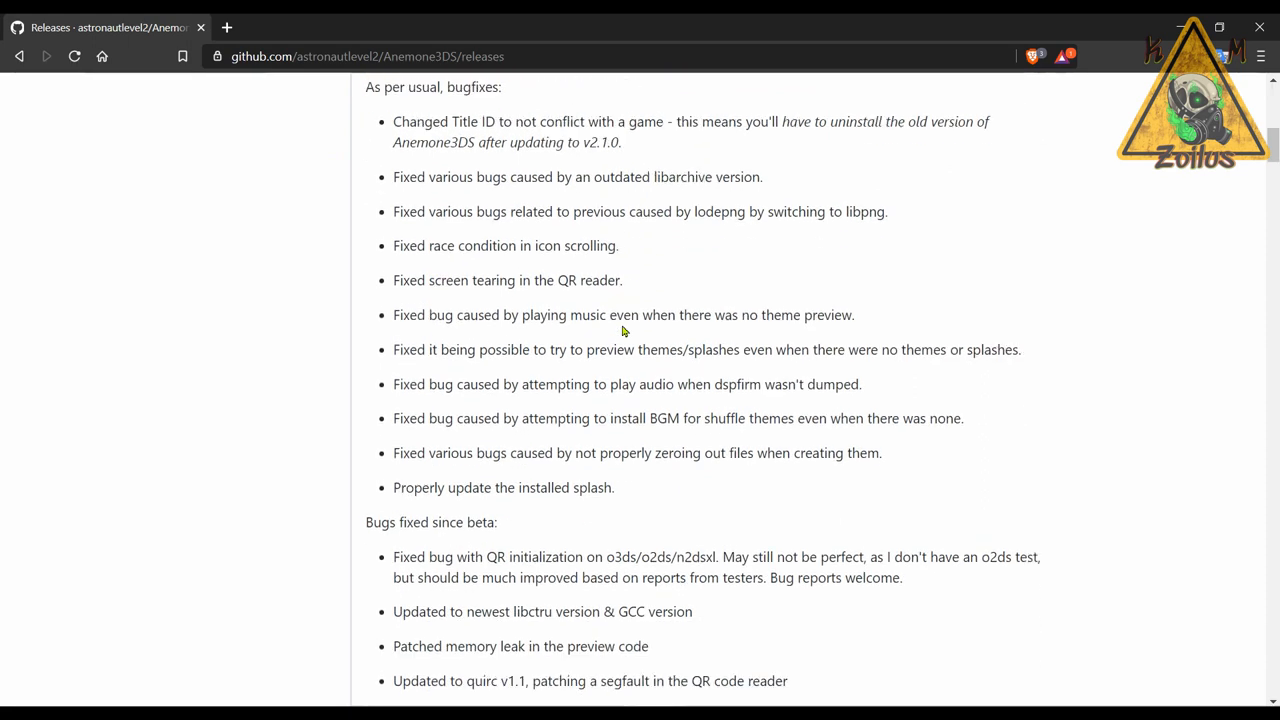
pyautogui.scroll(-3)
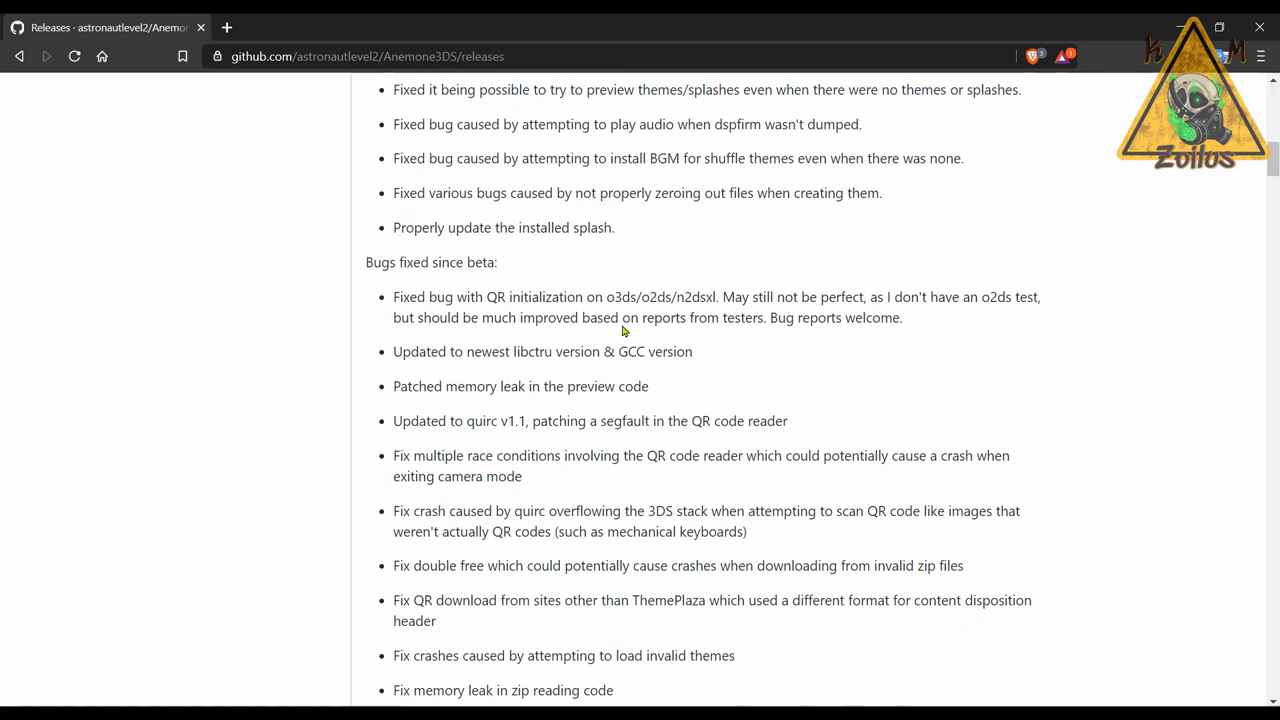
pyautogui.scroll(-3)
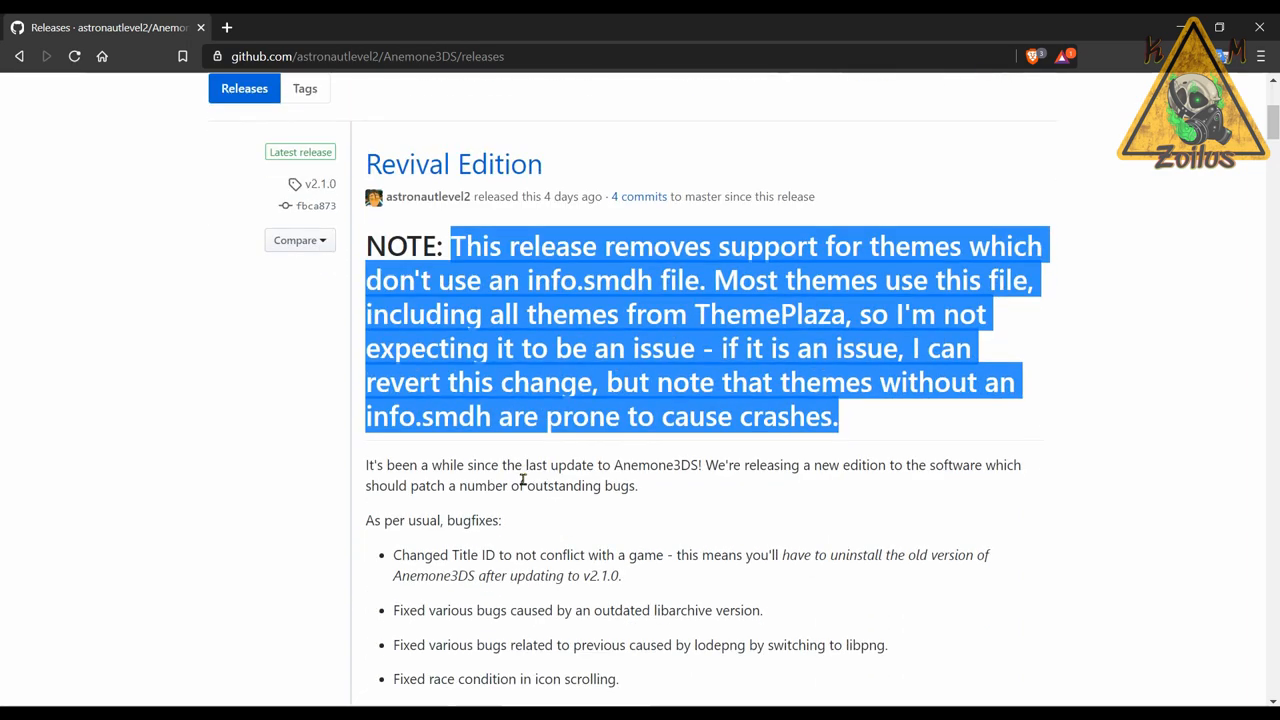
pyautogui.scroll(-3)
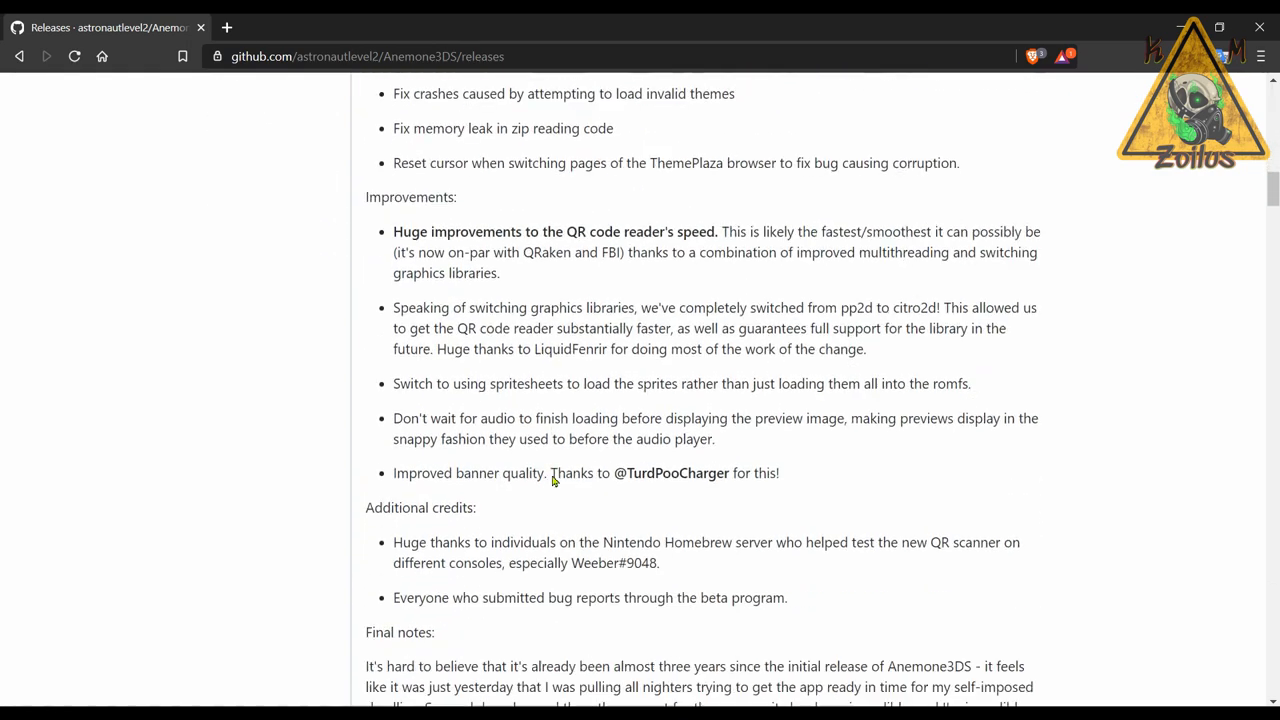
pyautogui.scroll(-3)
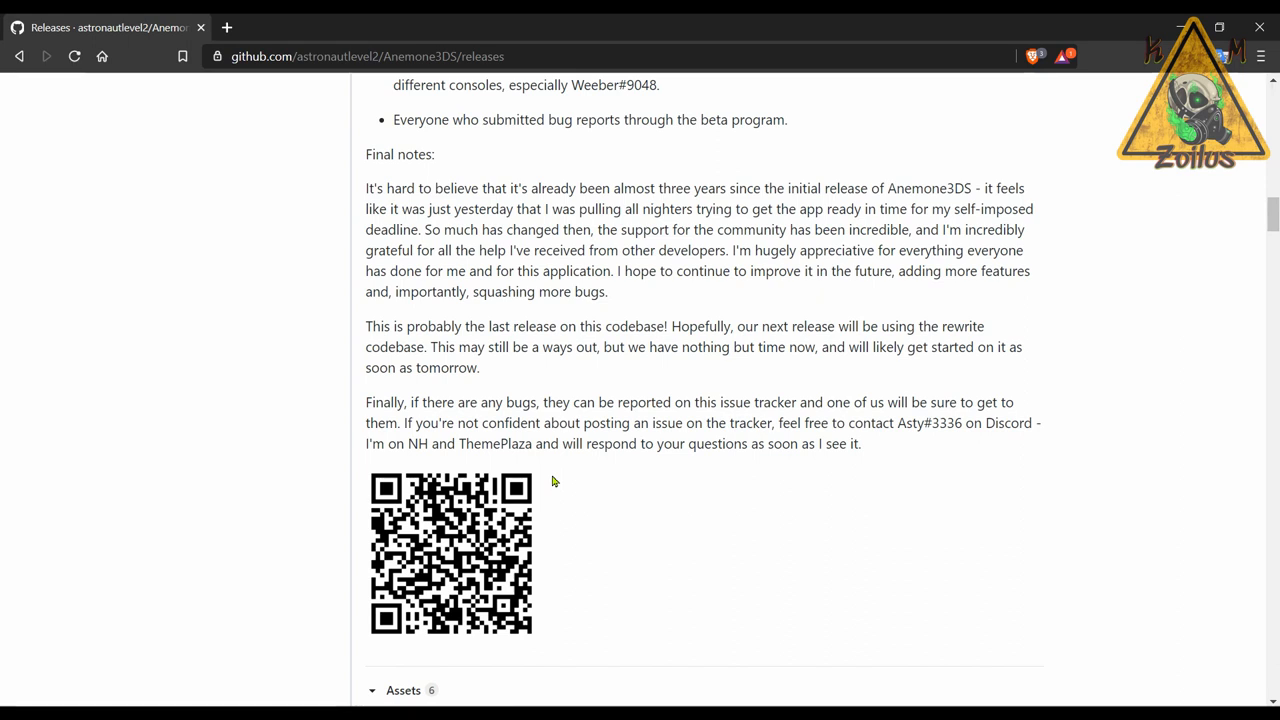
pyautogui.scroll(-3)
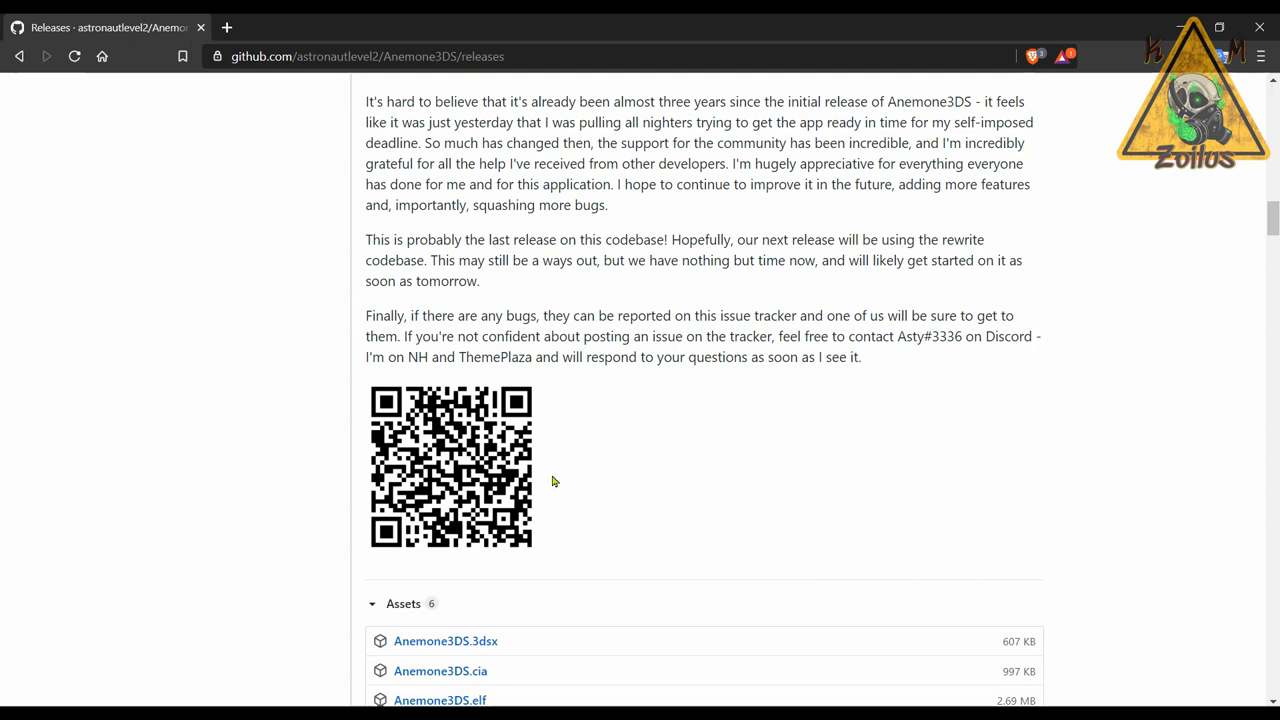
pyautogui.moveTo(408, 336)
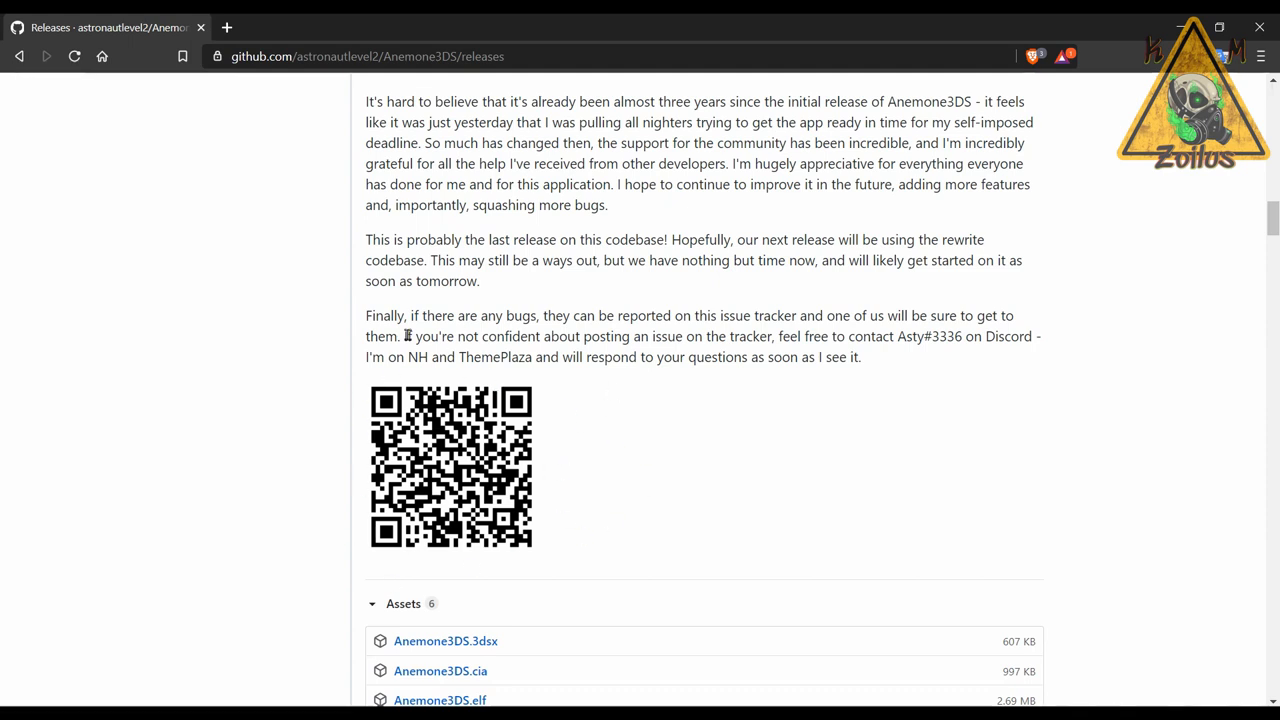
pyautogui.moveTo(548, 524)
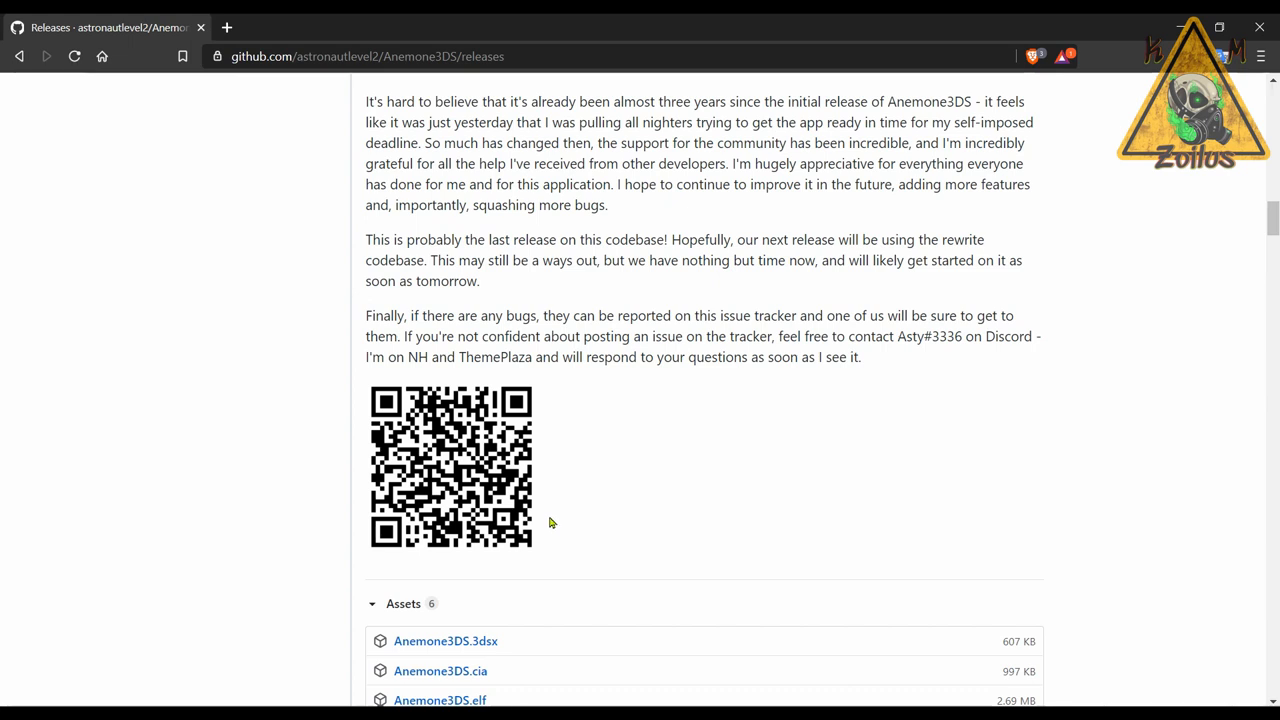
pyautogui.scroll(-3)
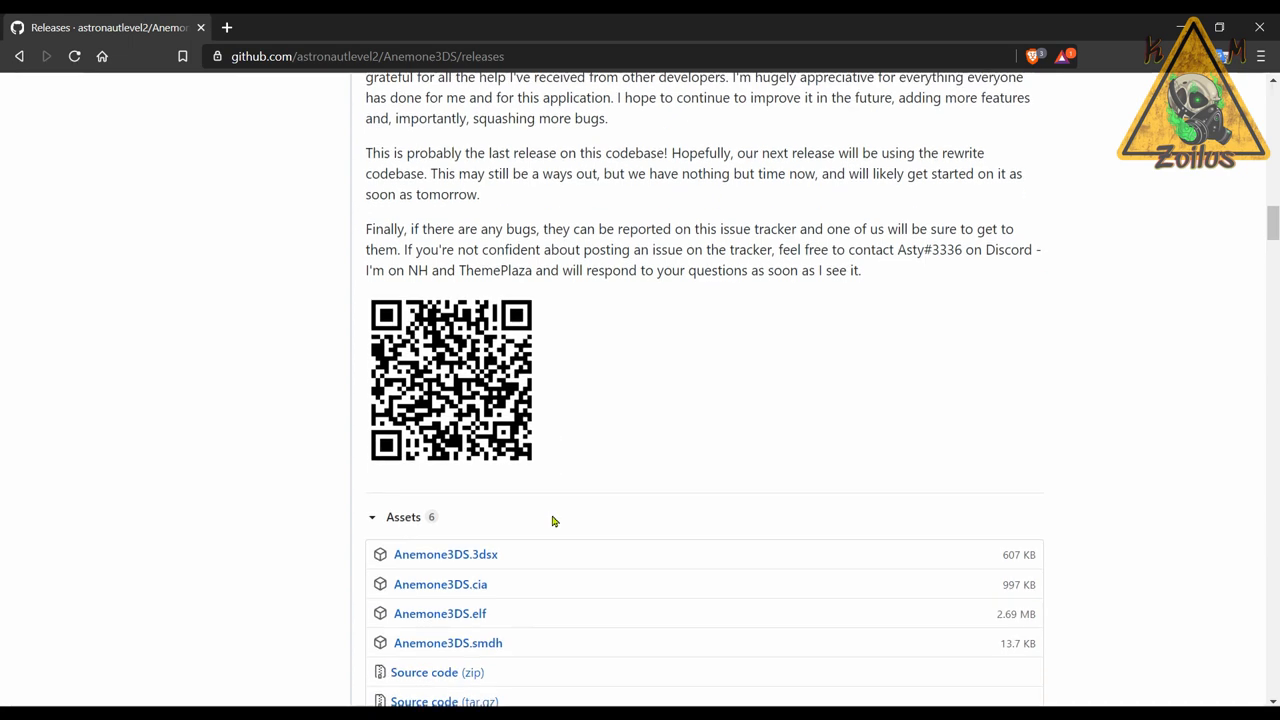
pyautogui.scroll(-3)
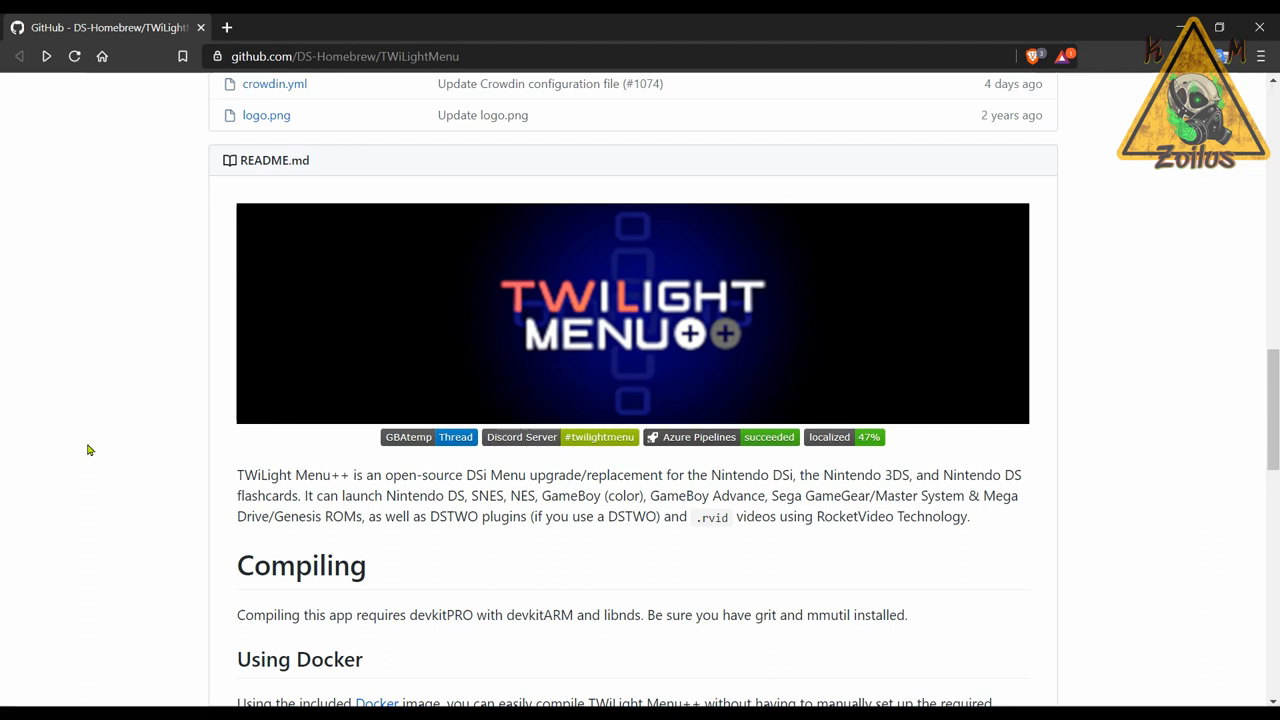
# Step: Go to TWiLightMenu's releases list via the '148 releases' link, showing v15.2.0 as latest
pyautogui.scroll(3)
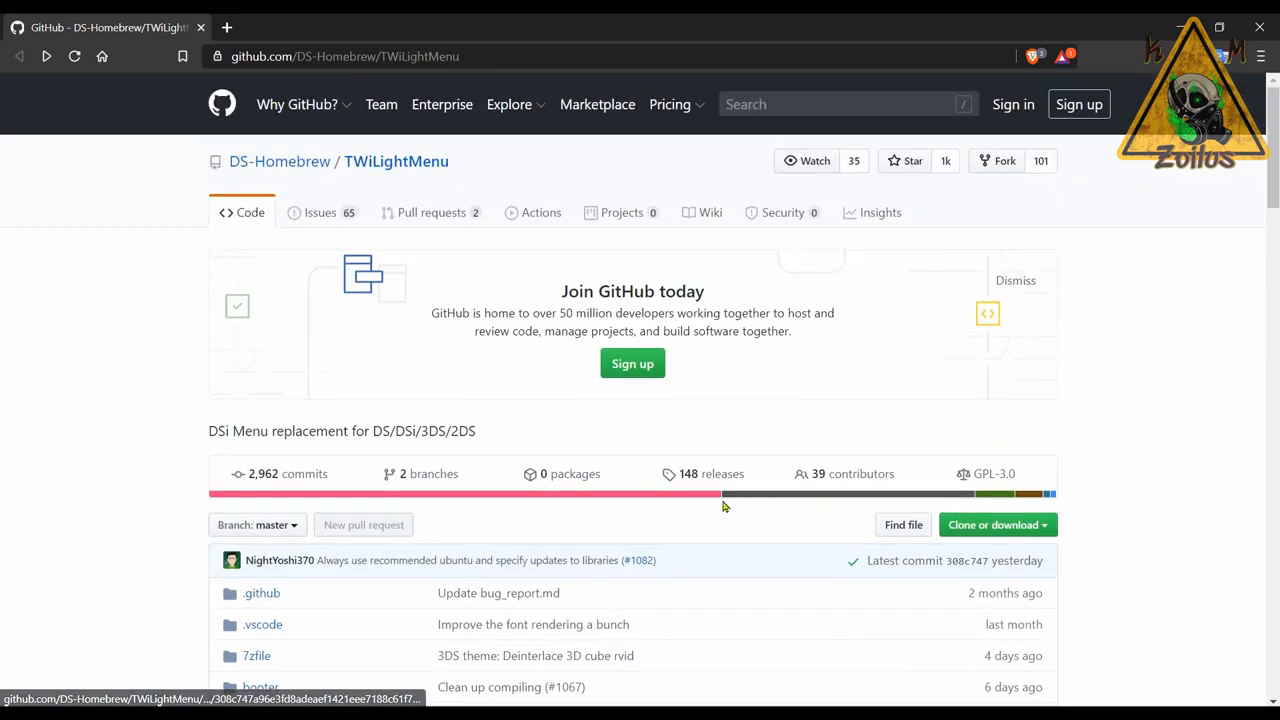
pyautogui.click(712, 472)
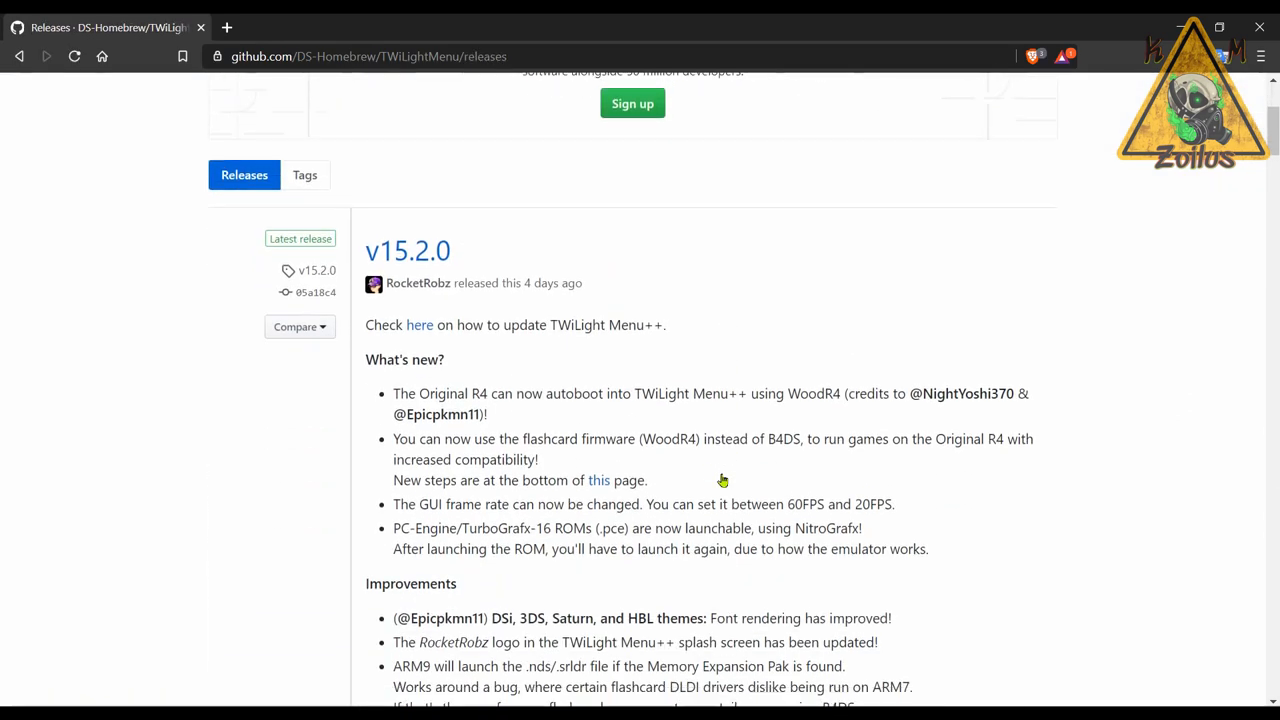
pyautogui.moveTo(676, 418)
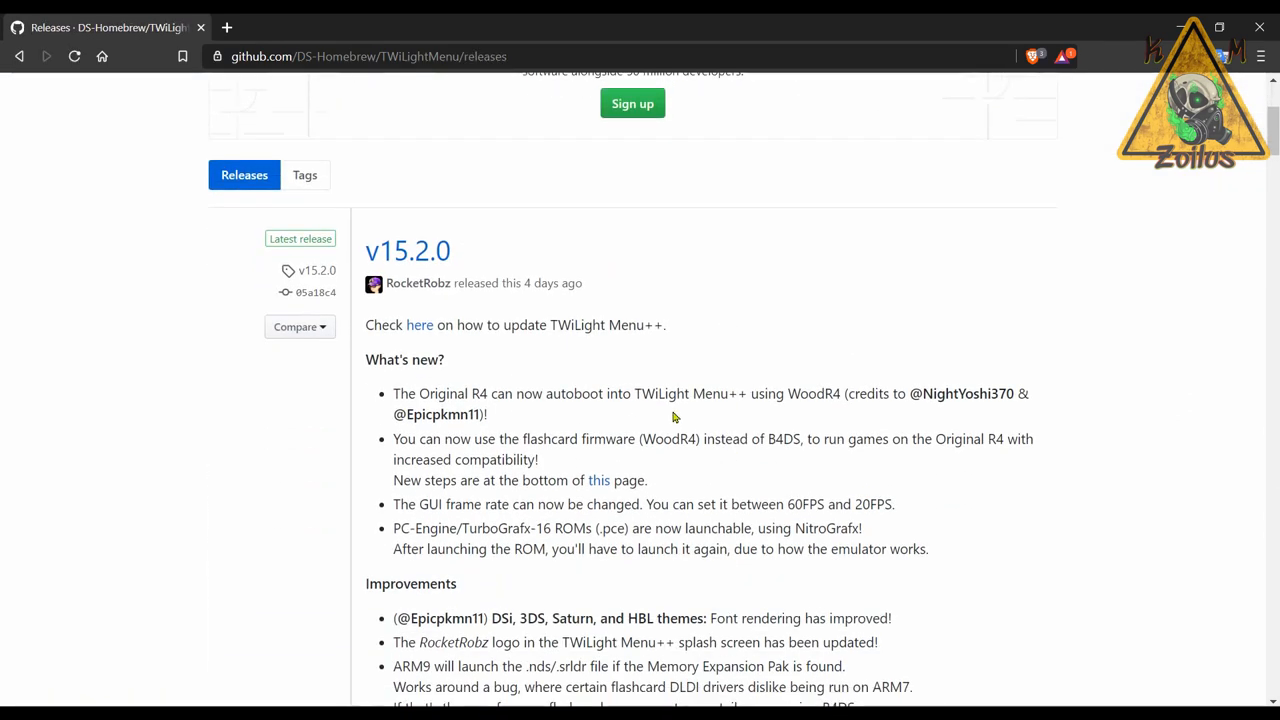
pyautogui.scroll(-3)
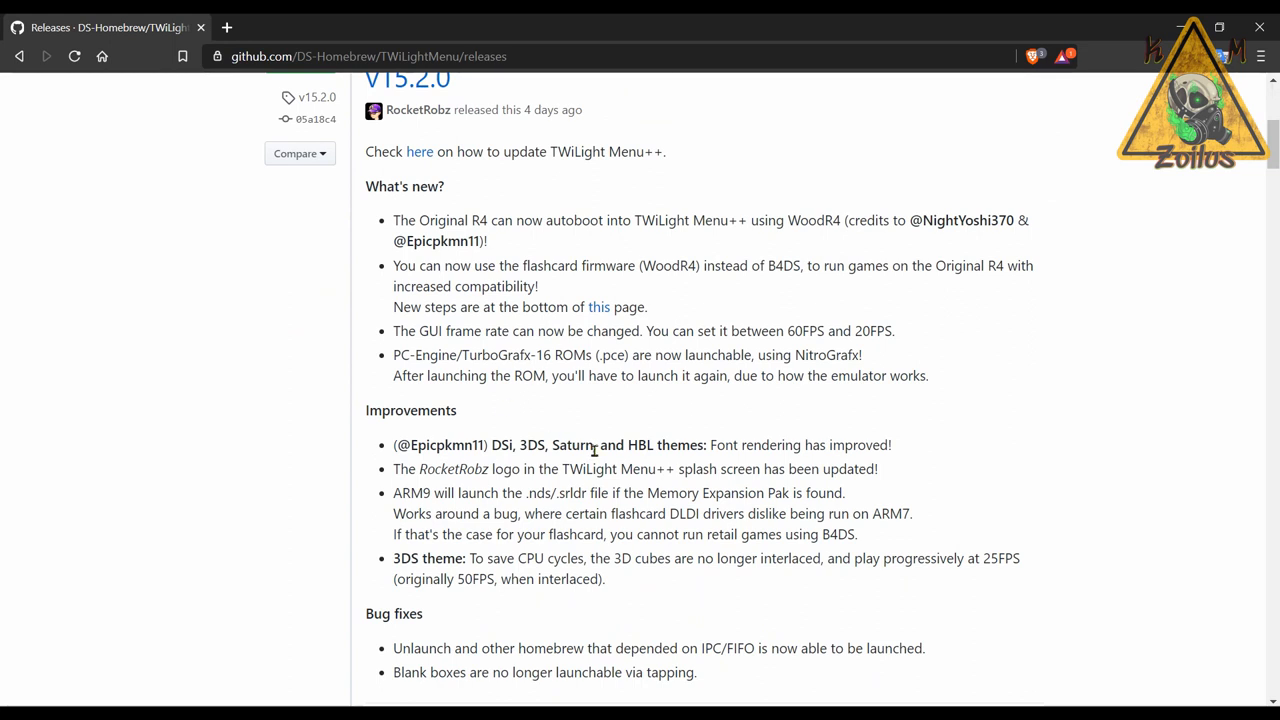
pyautogui.moveTo(548, 470)
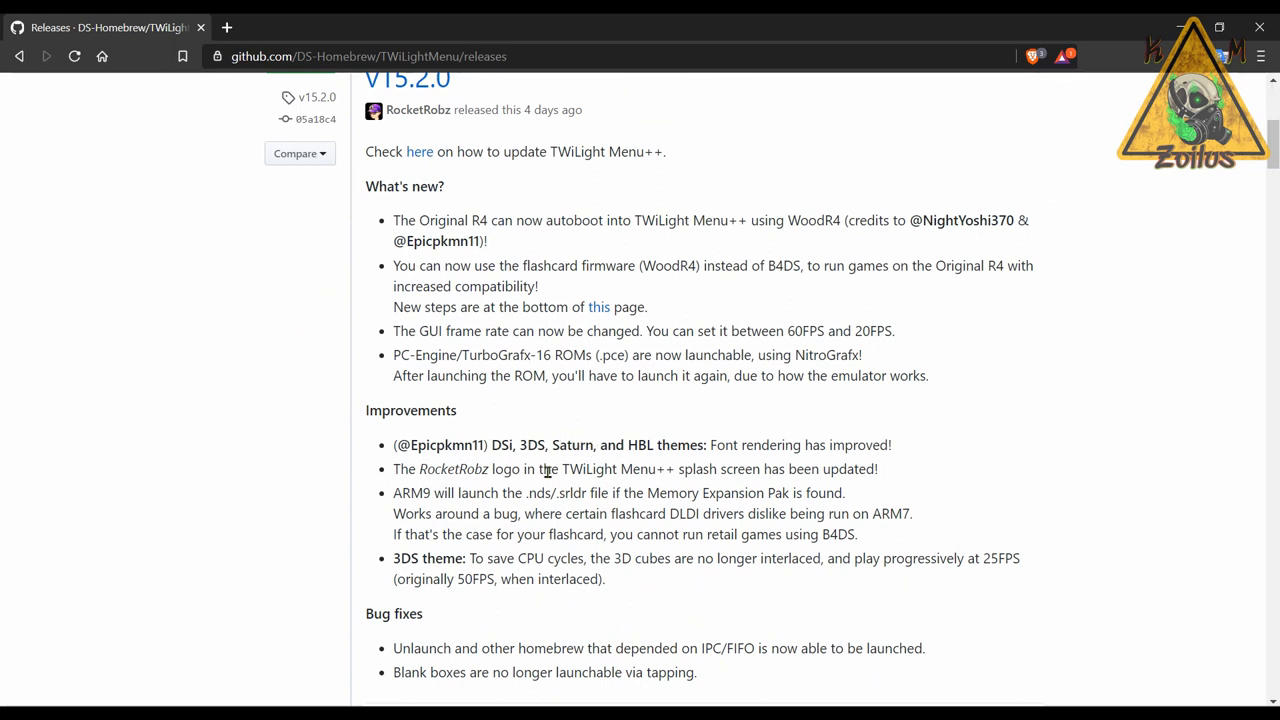
pyautogui.scroll(-3)
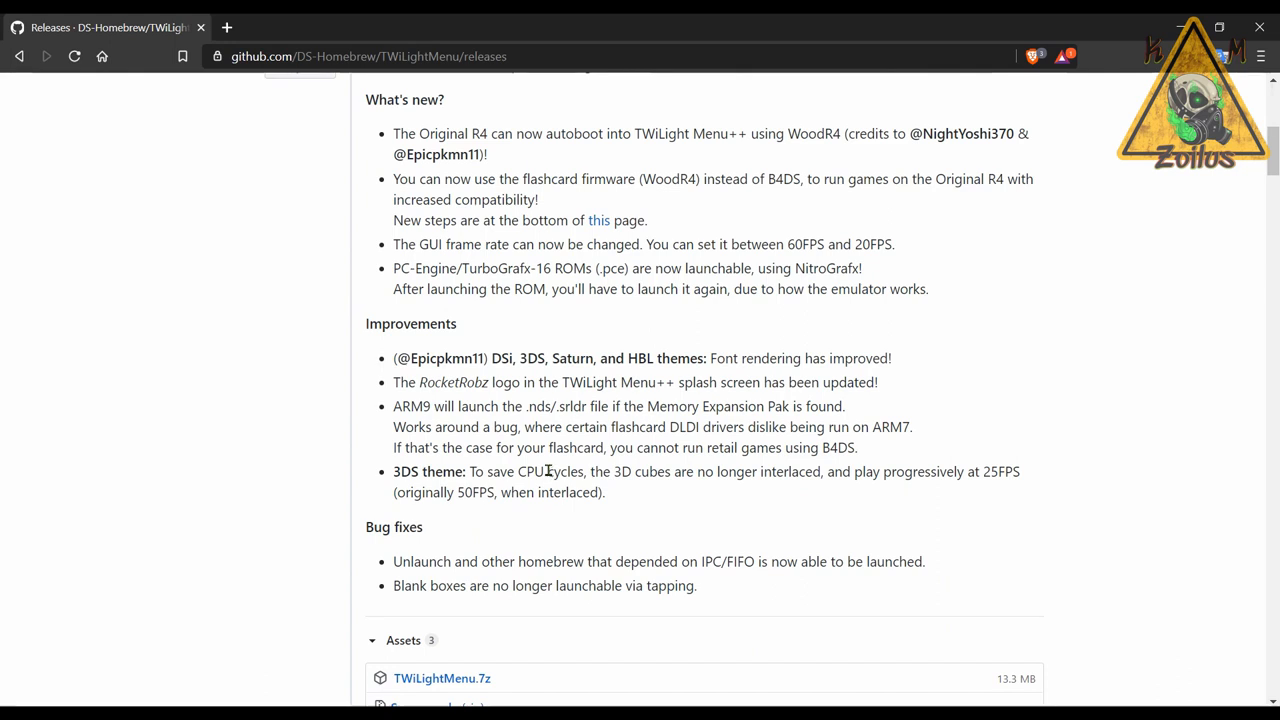
pyautogui.moveTo(396, 268)
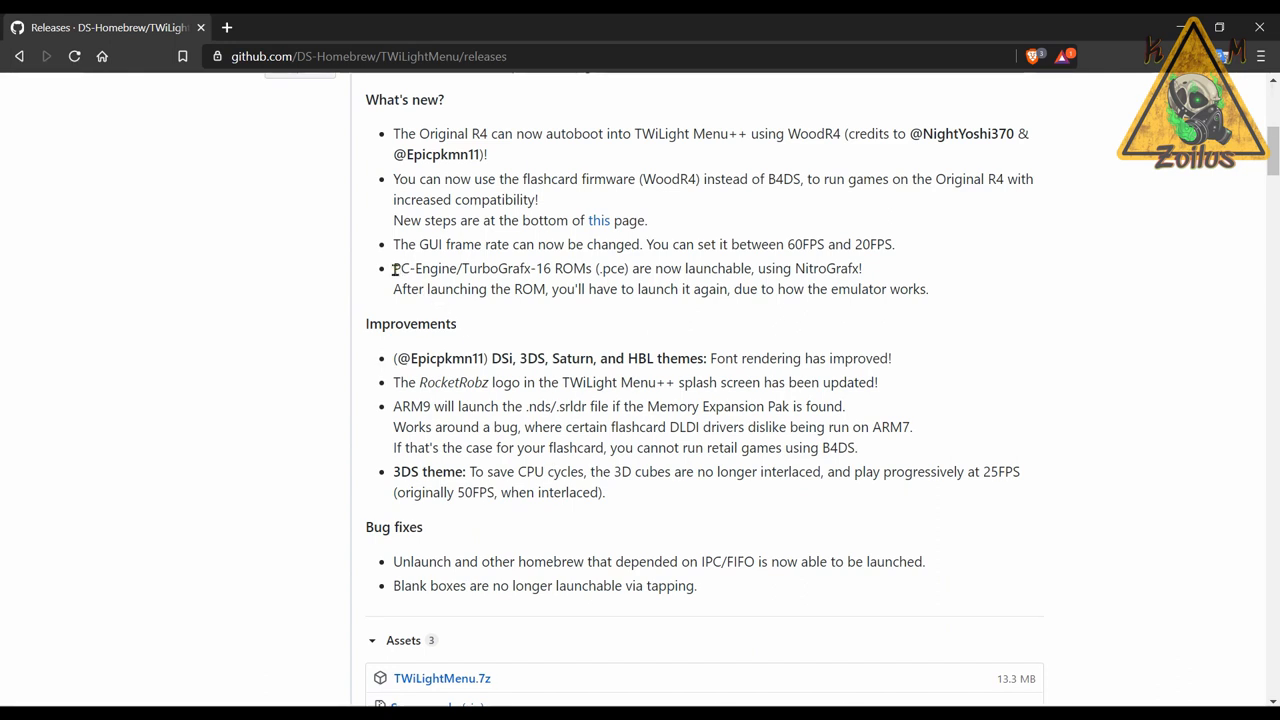
pyautogui.moveTo(392, 268); pyautogui.dragTo(564, 268)
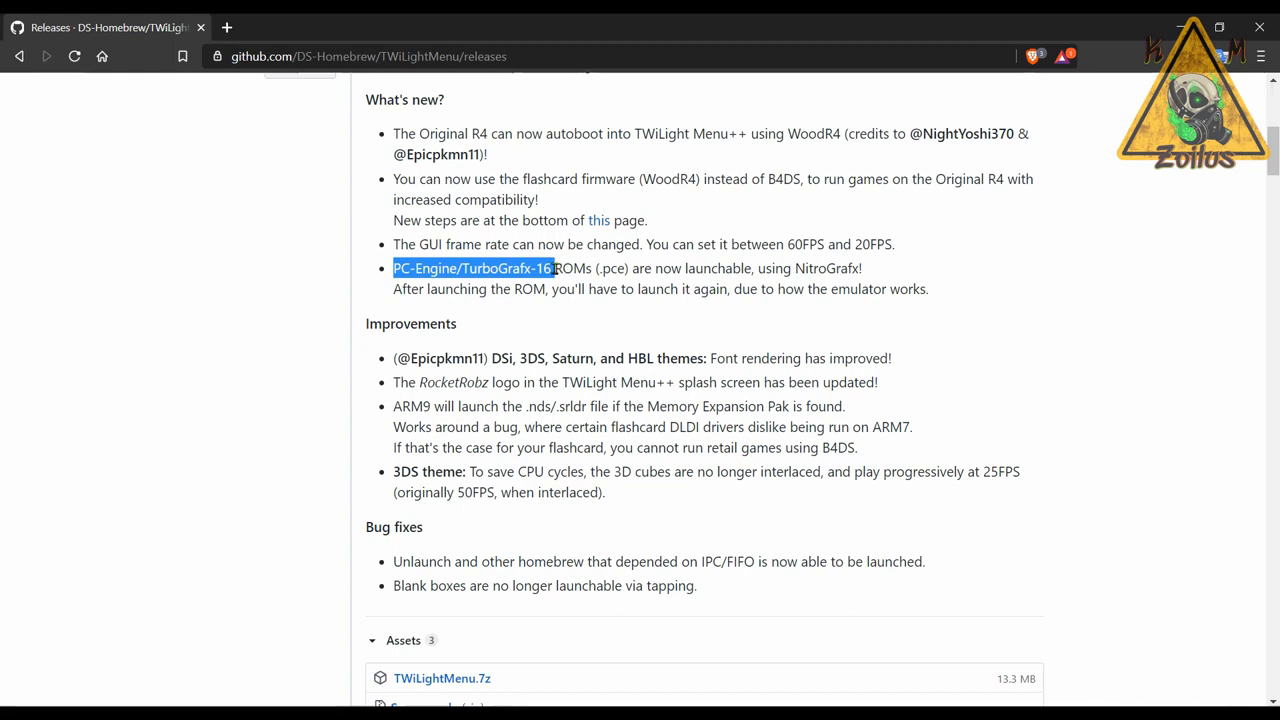
pyautogui.moveTo(556, 268); pyautogui.dragTo(916, 288)
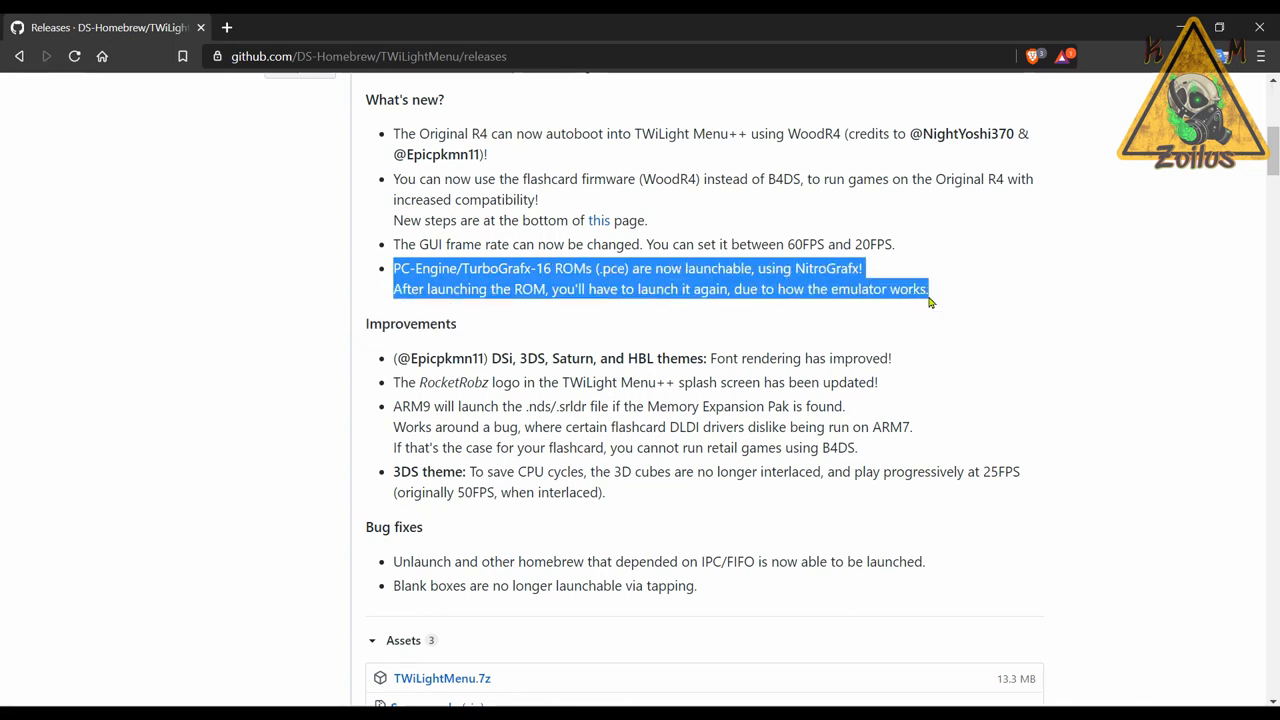
pyautogui.moveTo(756, 284)
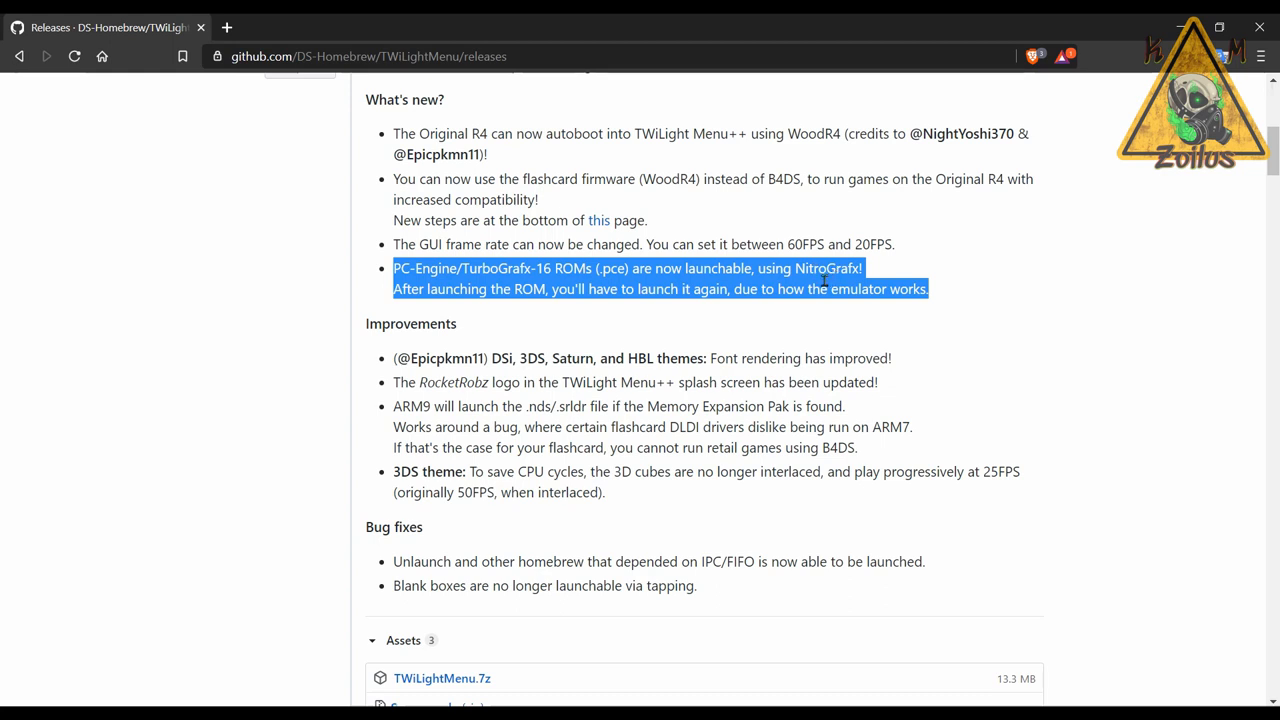
pyautogui.moveTo(824, 280)
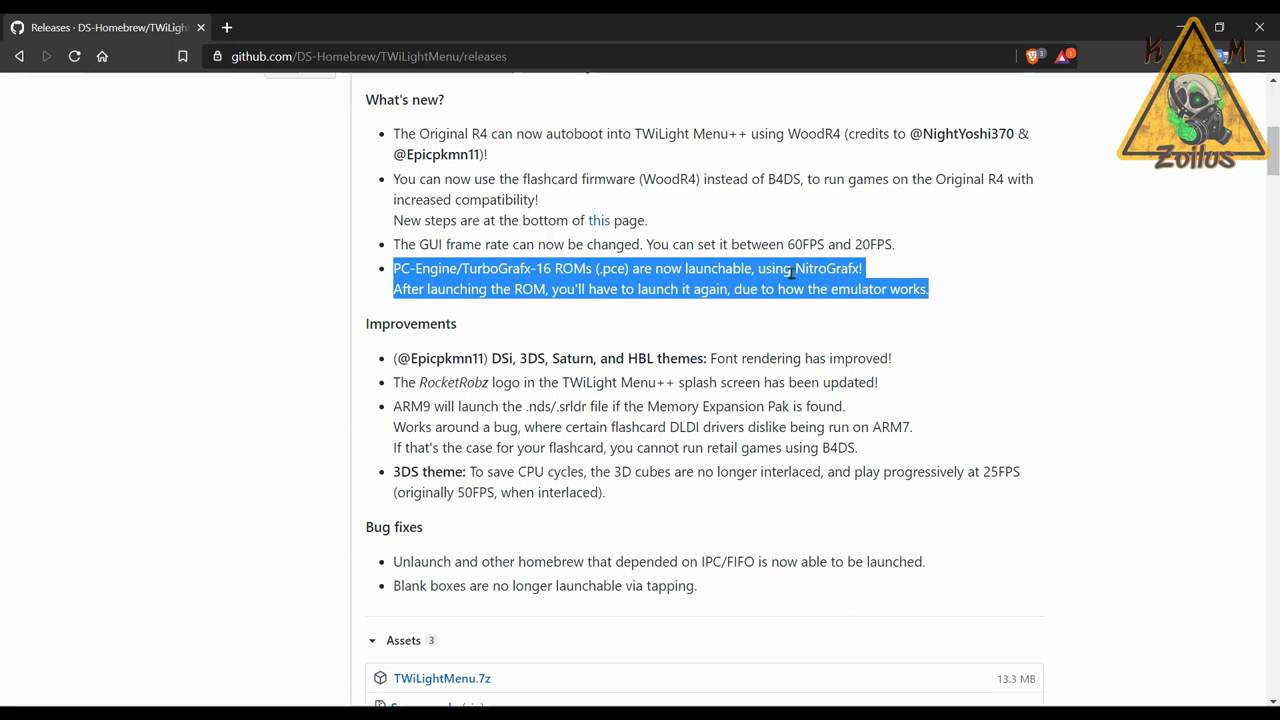
pyautogui.moveTo(562, 308)
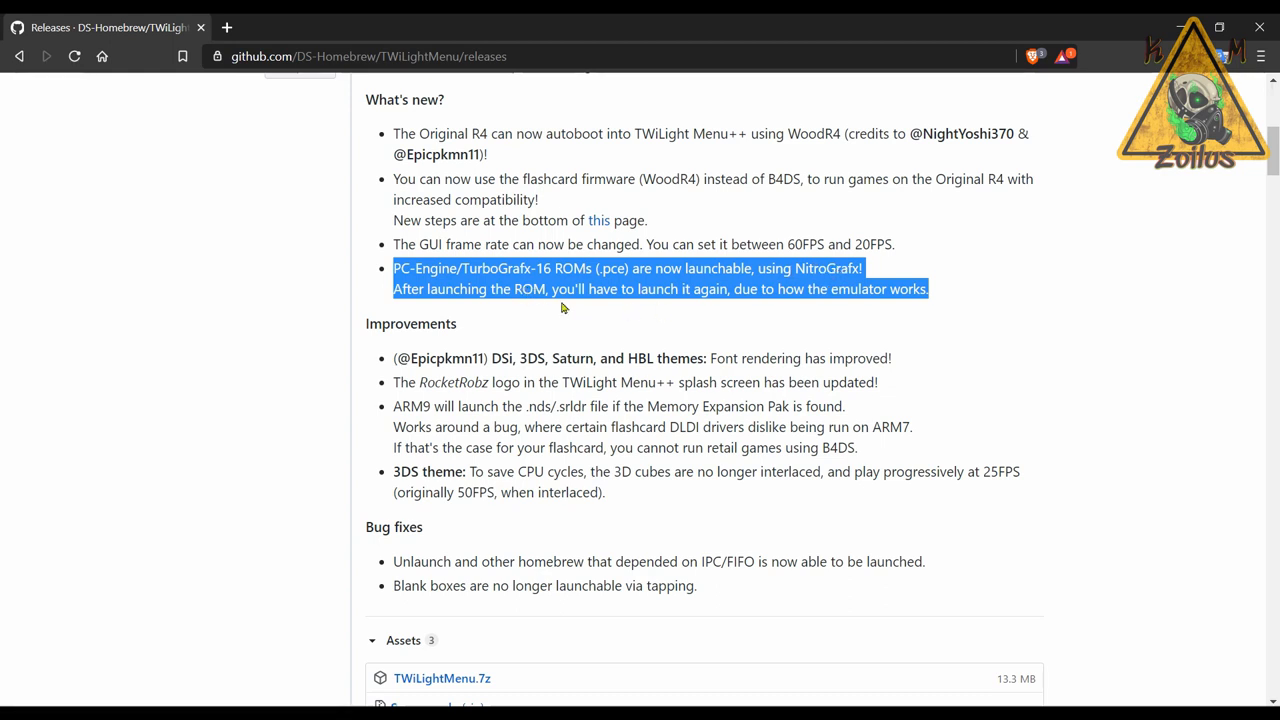
pyautogui.moveTo(584, 310)
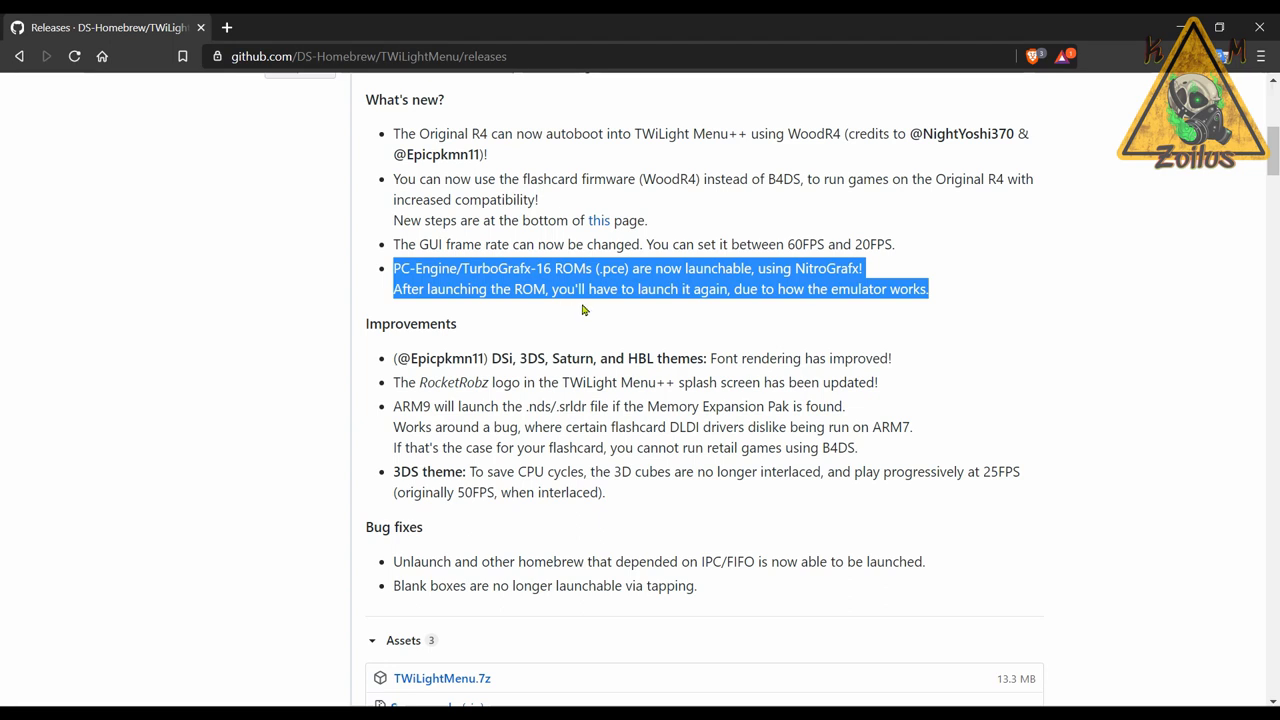
pyautogui.moveTo(704, 290)
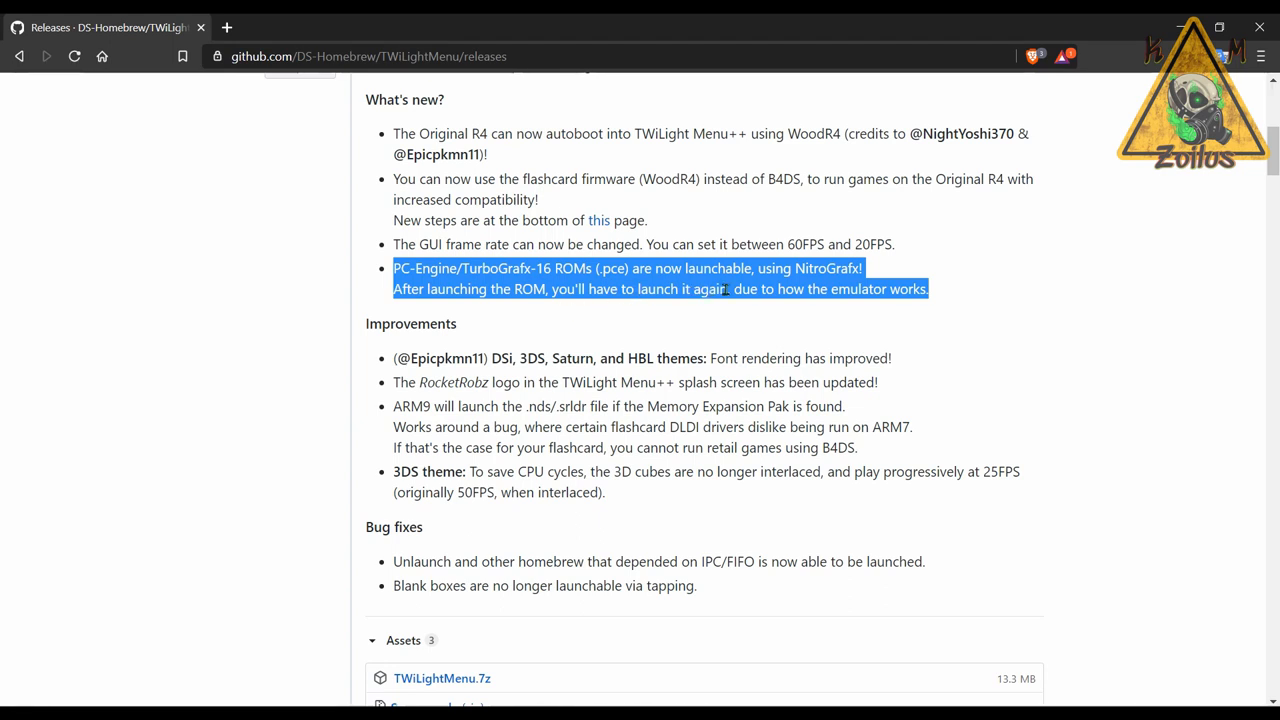
pyautogui.click(724, 288)
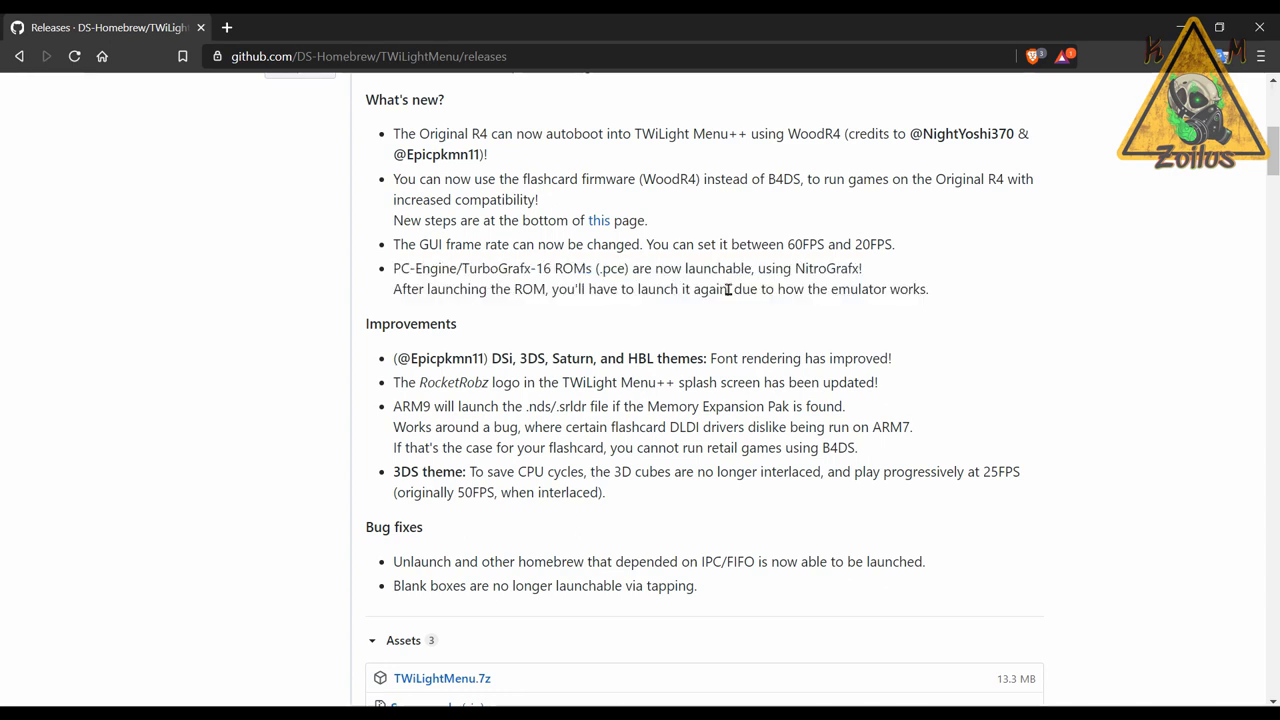
pyautogui.scroll(-3)
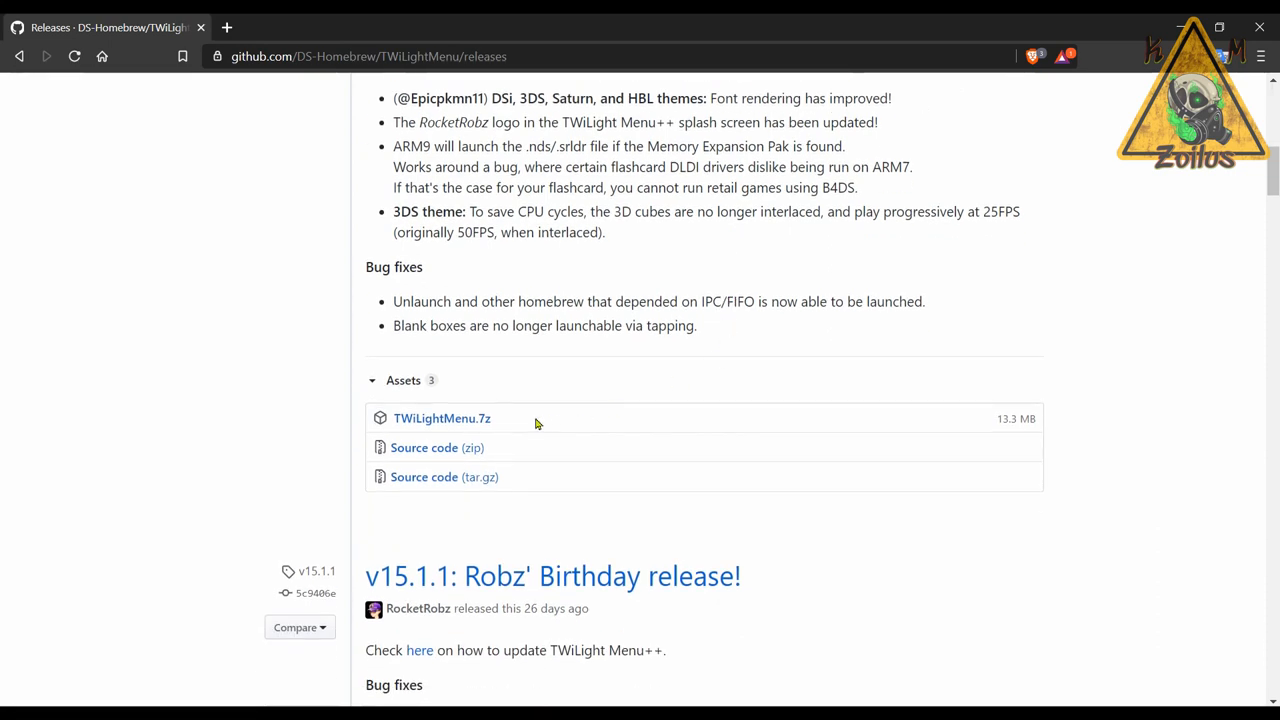
pyautogui.moveTo(504, 420)
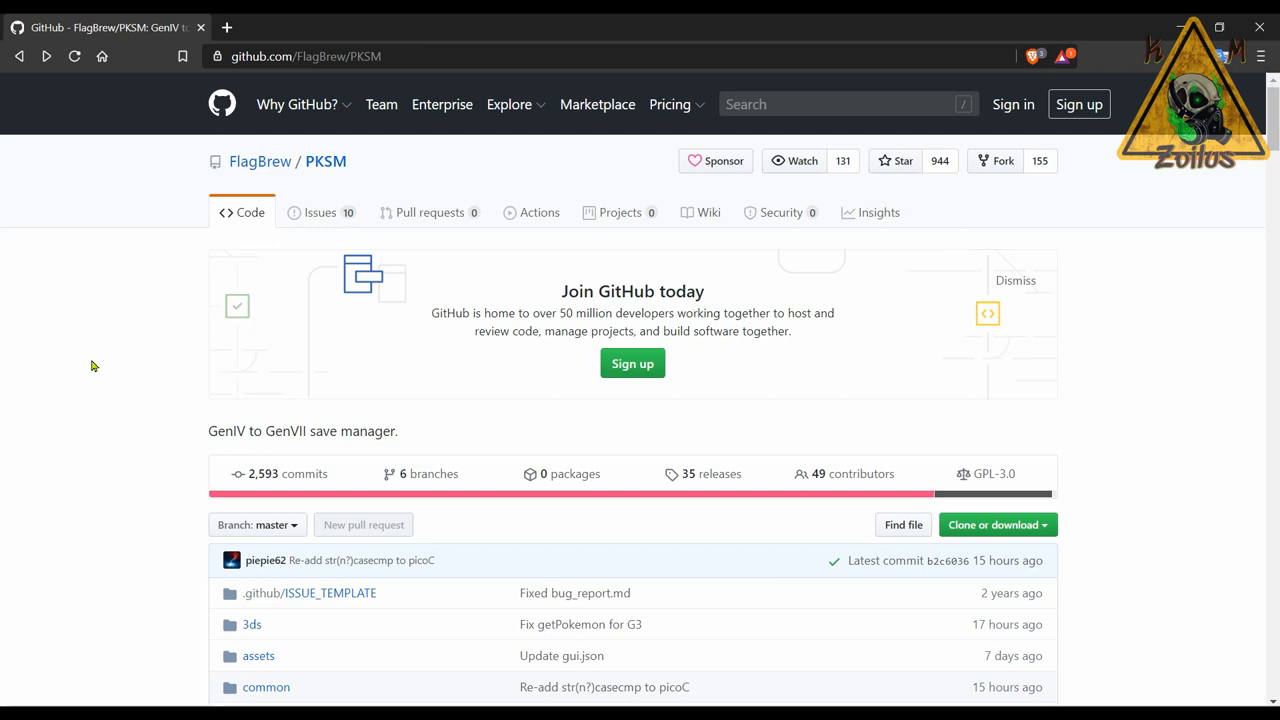
# Step: Read PKSM's README feature list for its generation III to VIII save manager
pyautogui.scroll(-3)
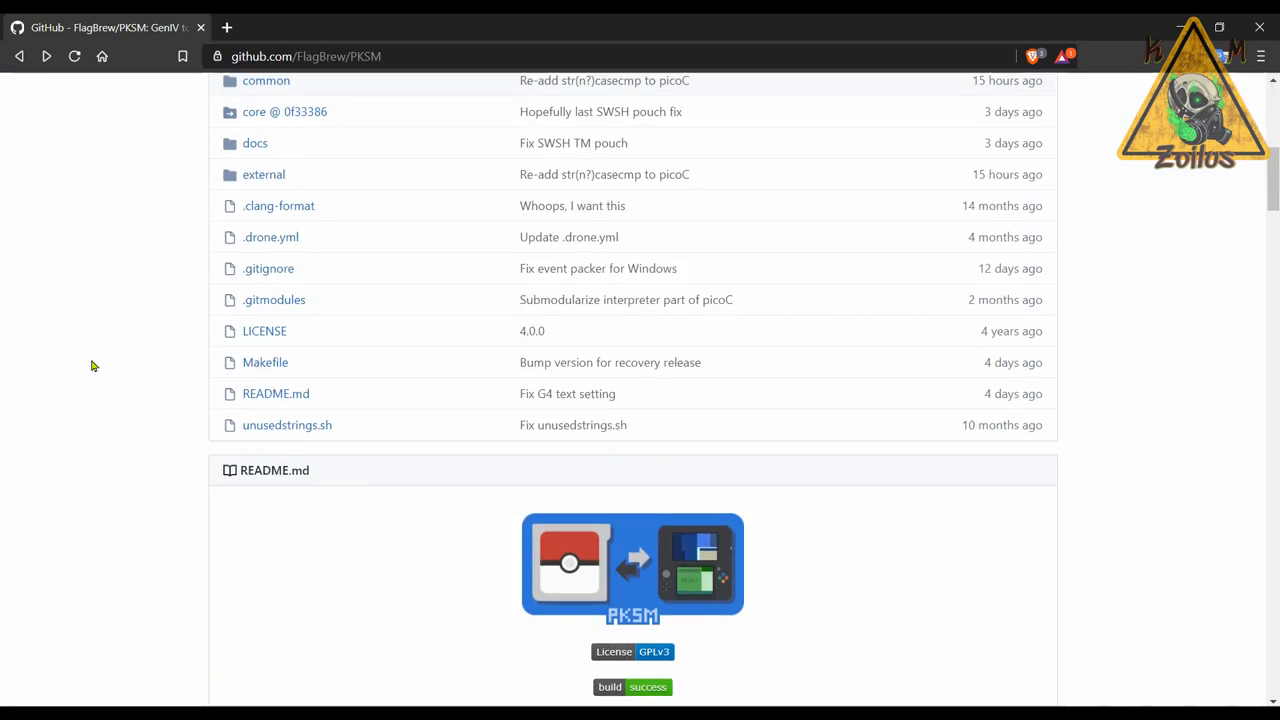
pyautogui.scroll(-3)
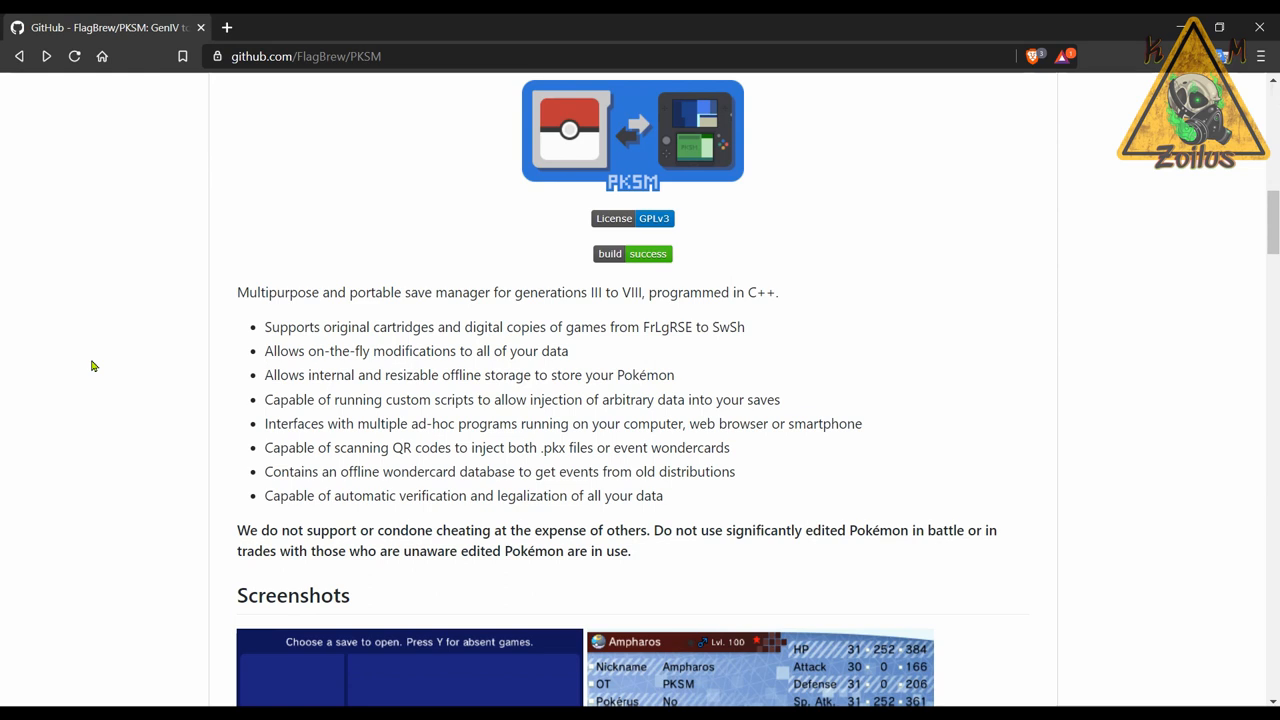
pyautogui.moveTo(132, 366)
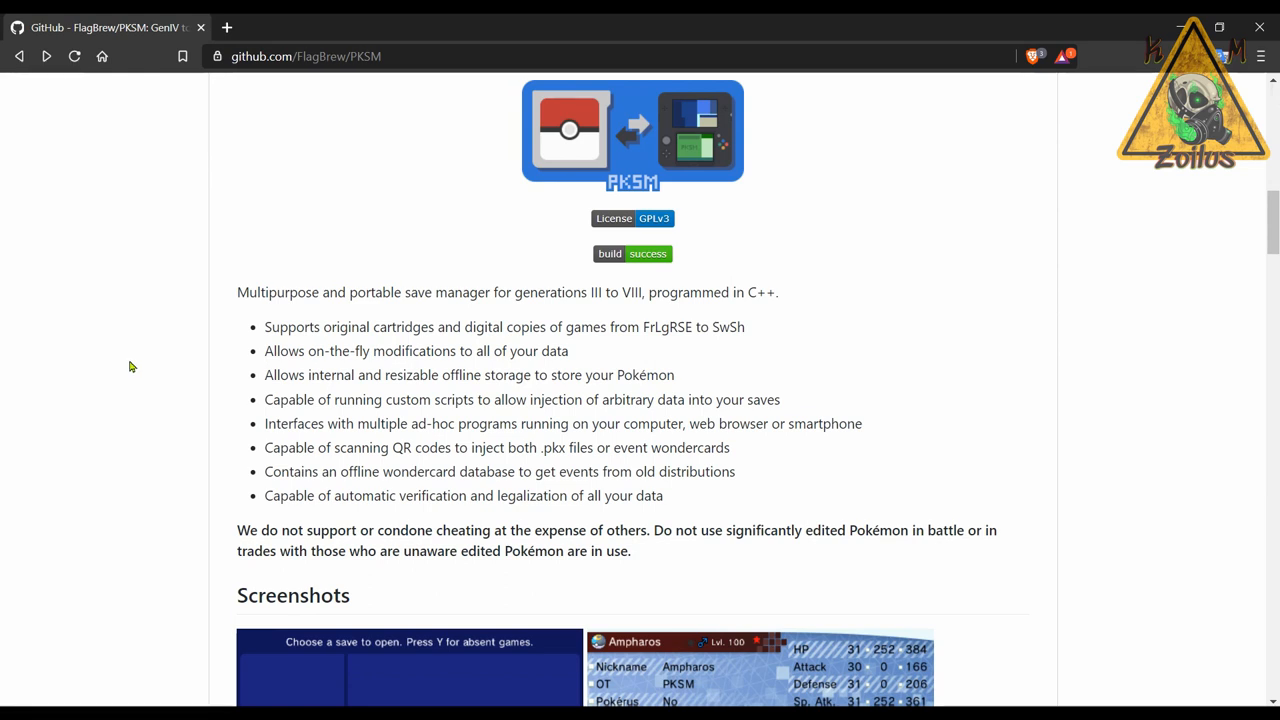
pyautogui.moveTo(184, 368)
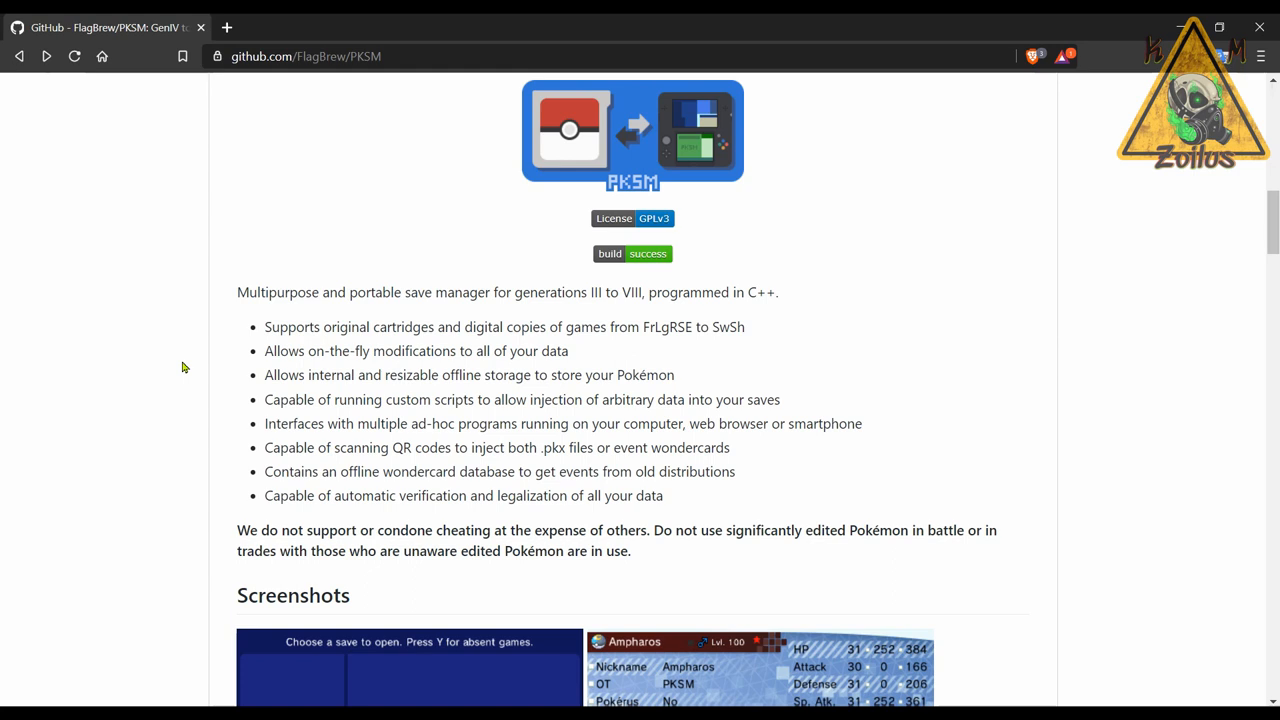
pyautogui.moveTo(196, 370)
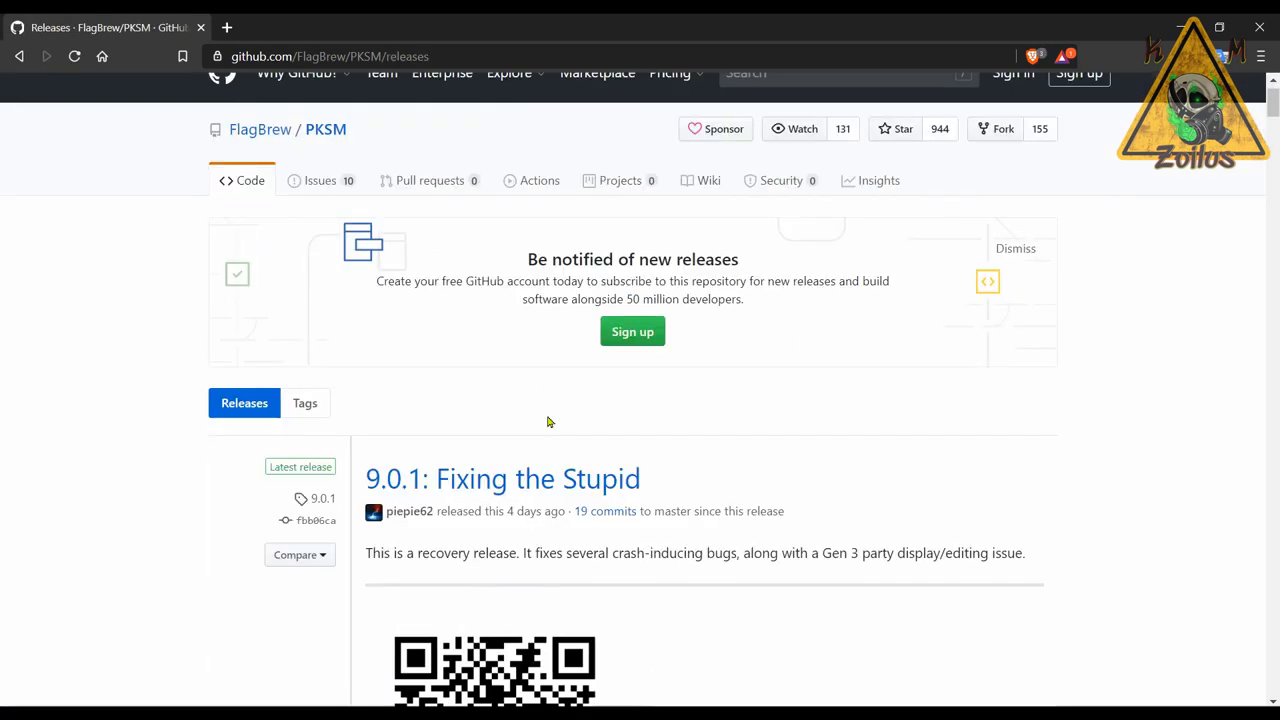
# Step: Read down through the PKSM releases past 9.0.1 into the 9.0.0 'GBA Support' notes
pyautogui.scroll(-3)
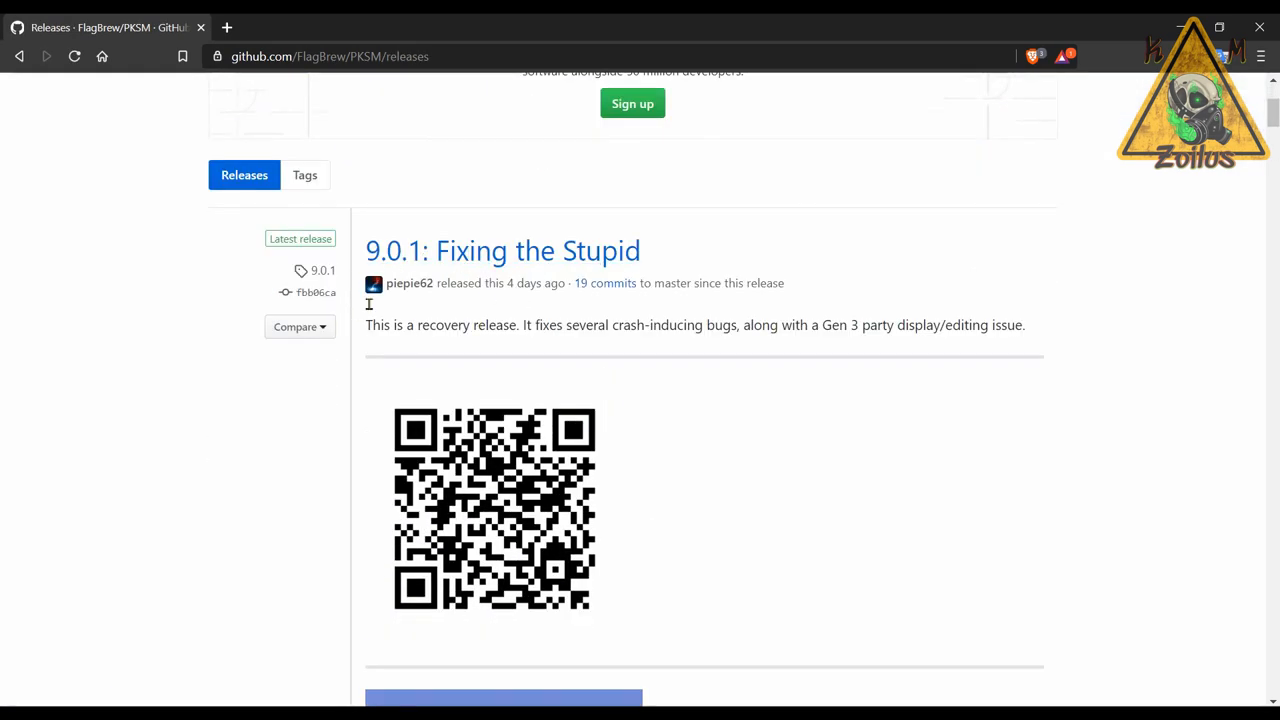
pyautogui.moveTo(544, 336)
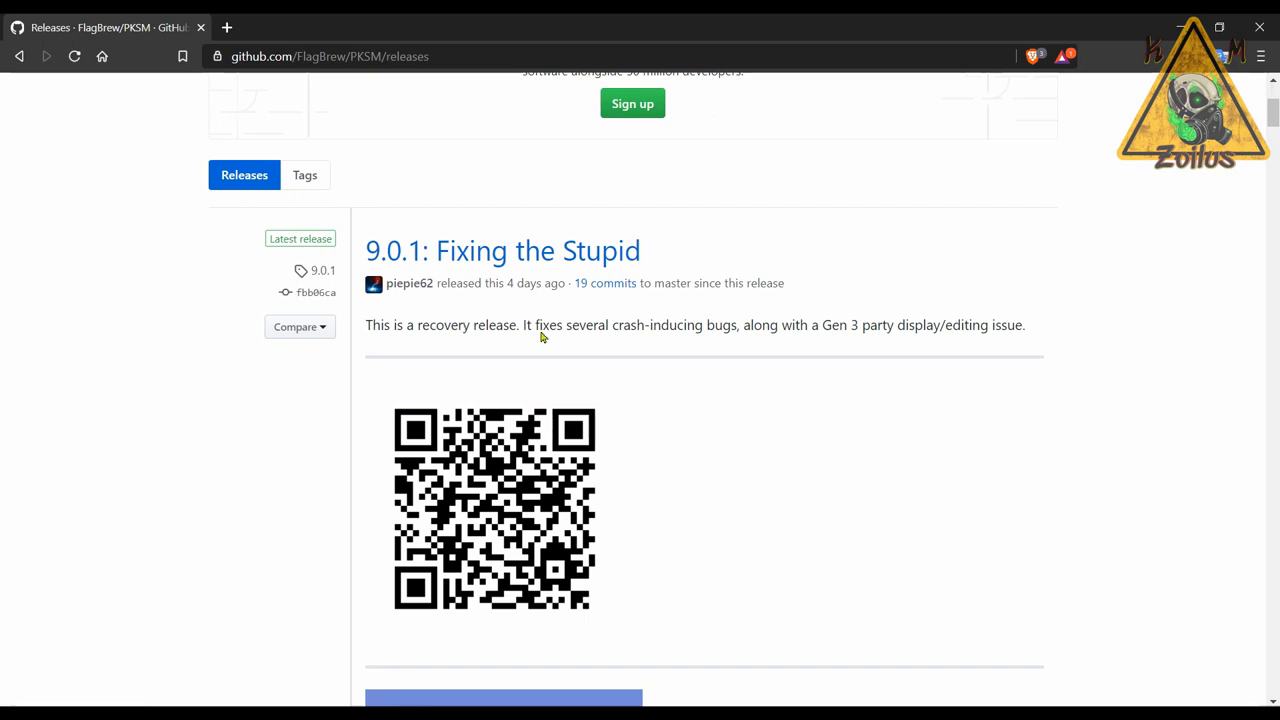
pyautogui.scroll(-3)
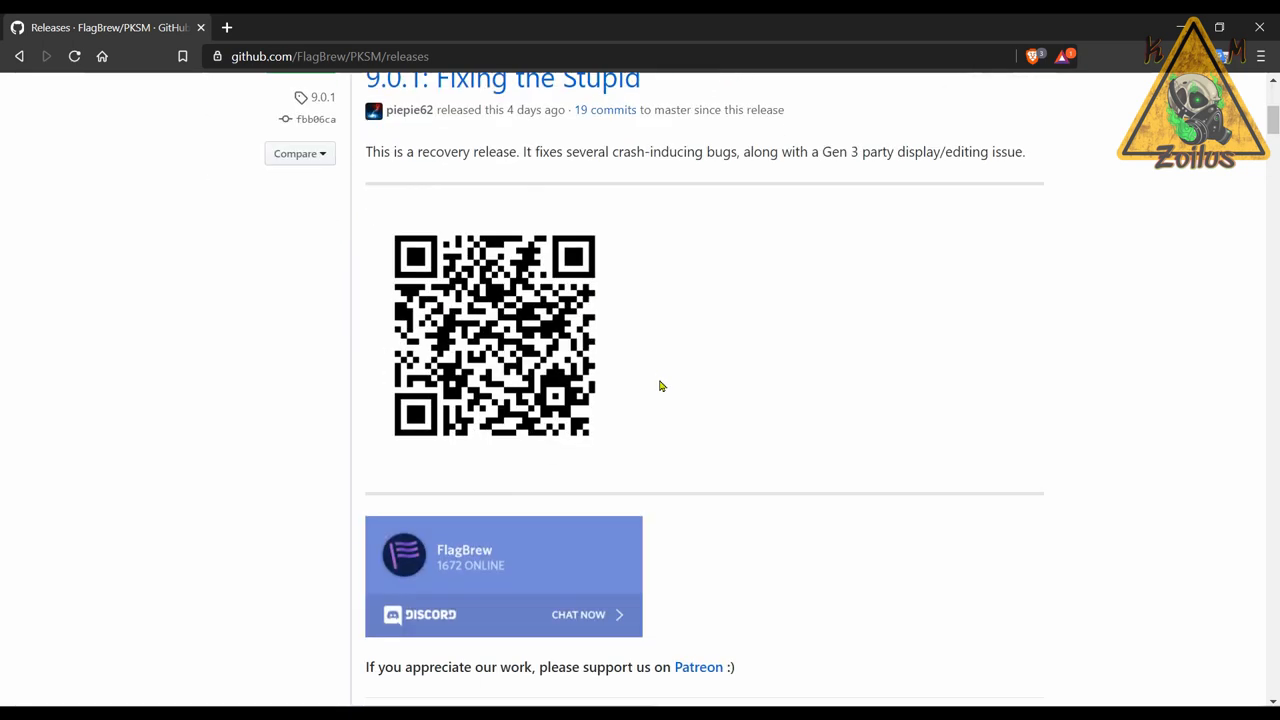
pyautogui.scroll(-3)
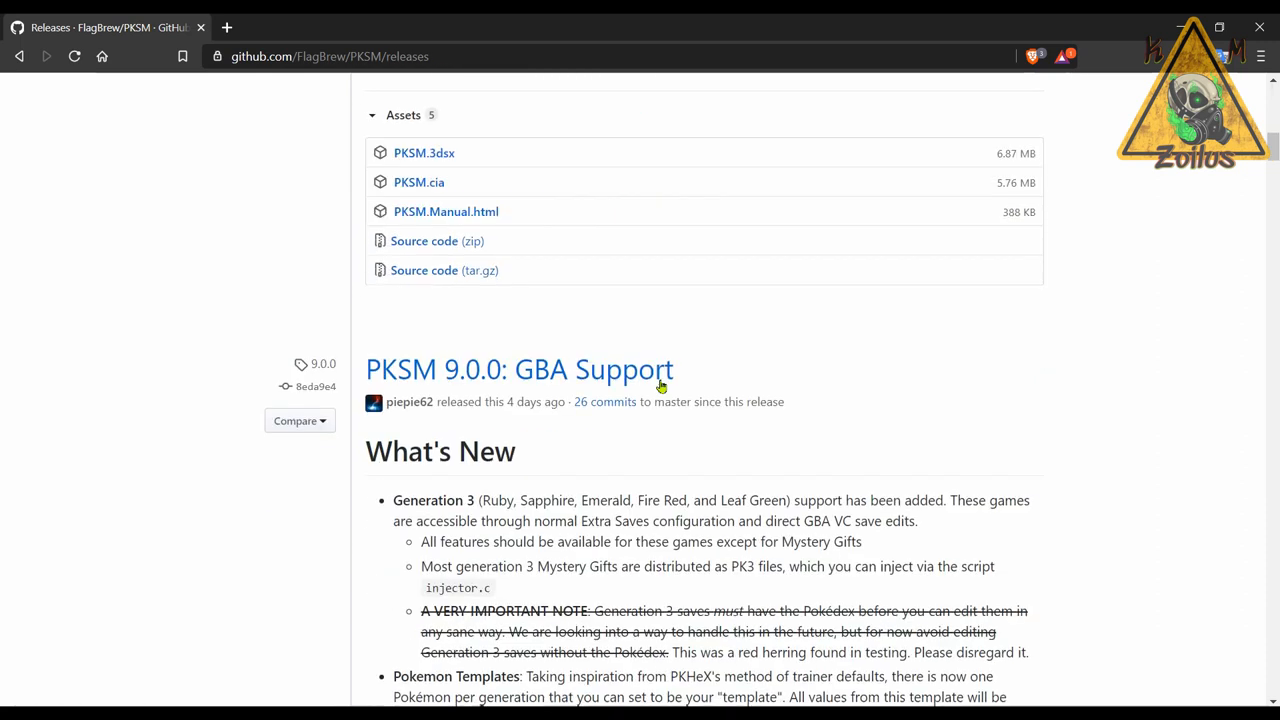
pyautogui.scroll(-3)
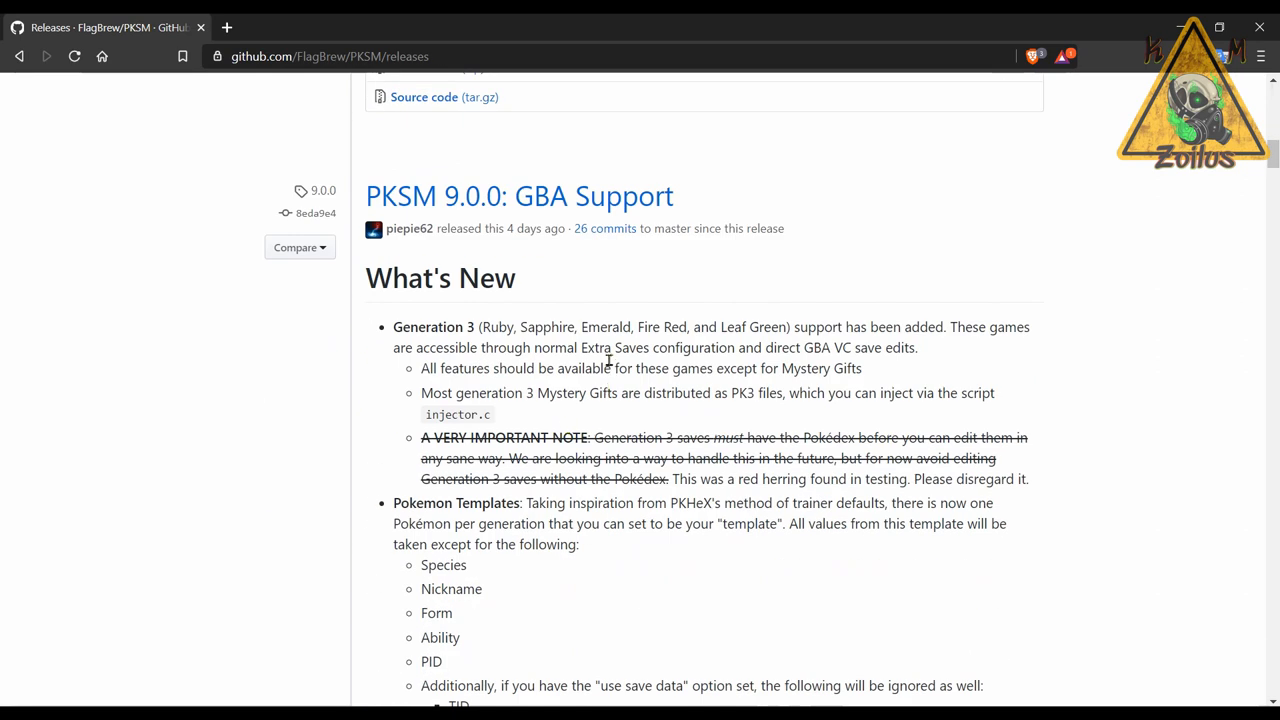
pyautogui.scroll(-3)
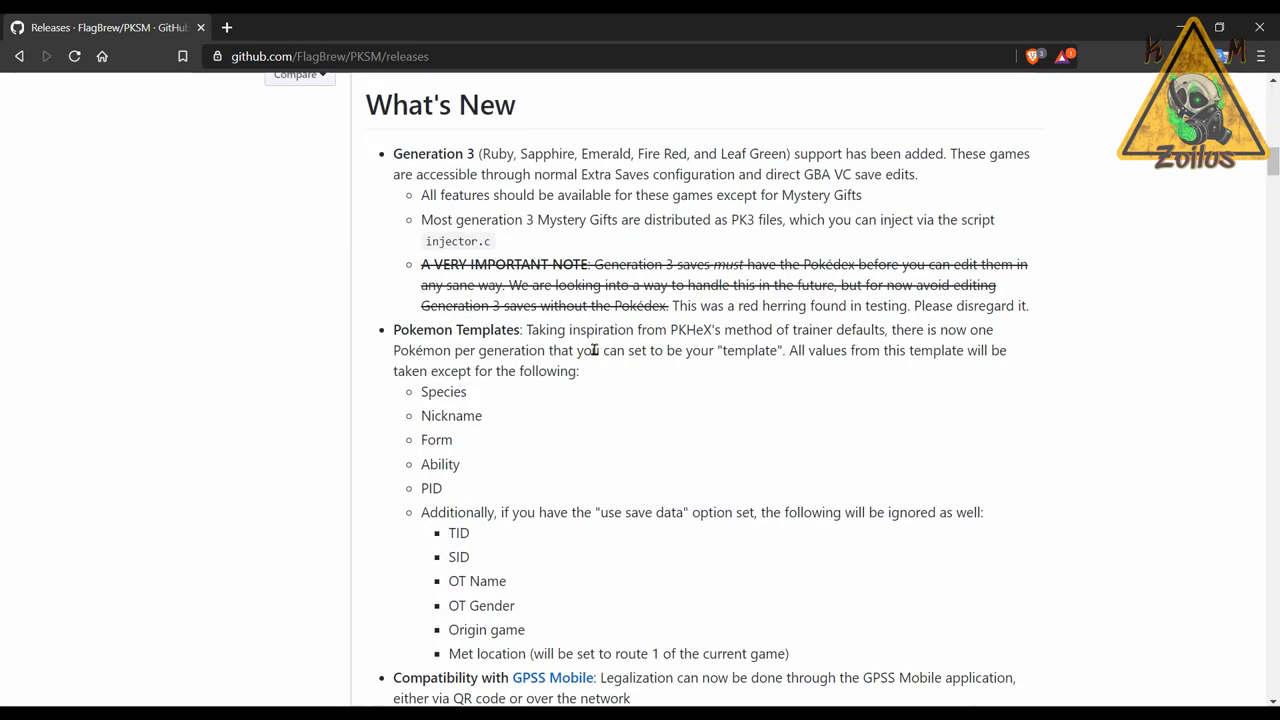
pyautogui.scroll(-3)
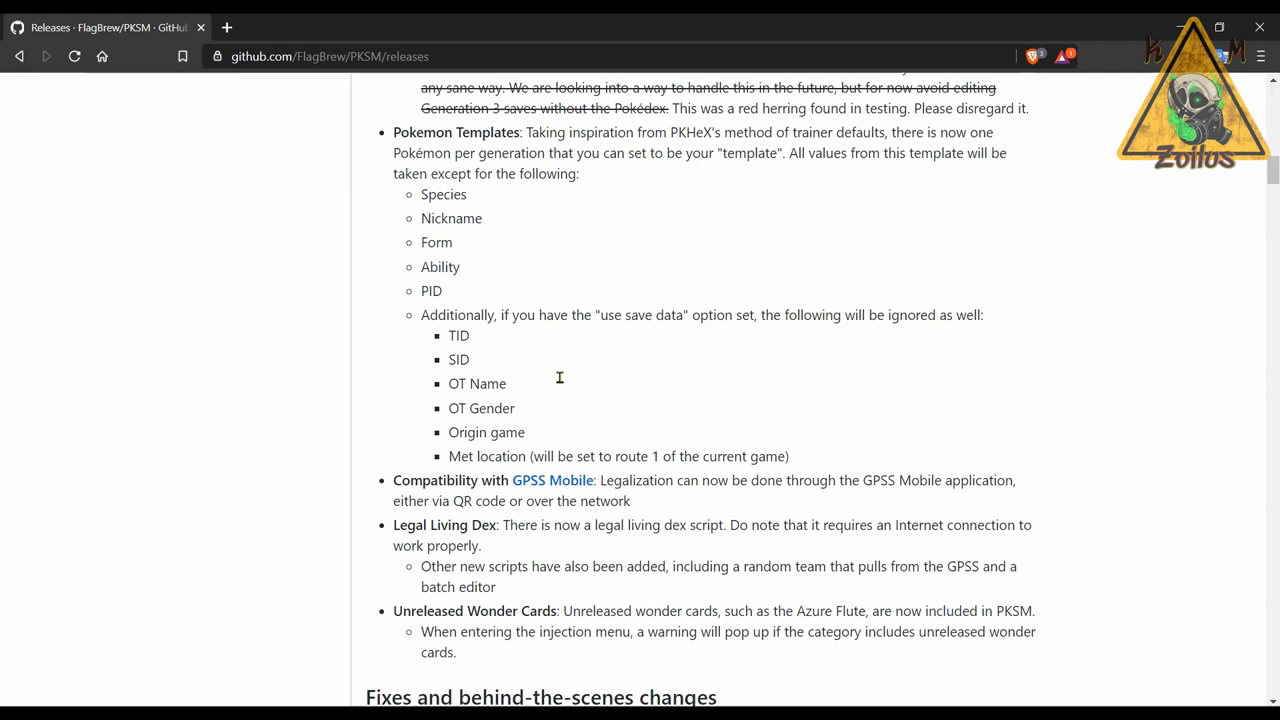
# Step: Reach the end of the 9.0.0 notes and expand its Assets, listing PKSM.3dsx and PKSM.cia
pyautogui.scroll(-3)
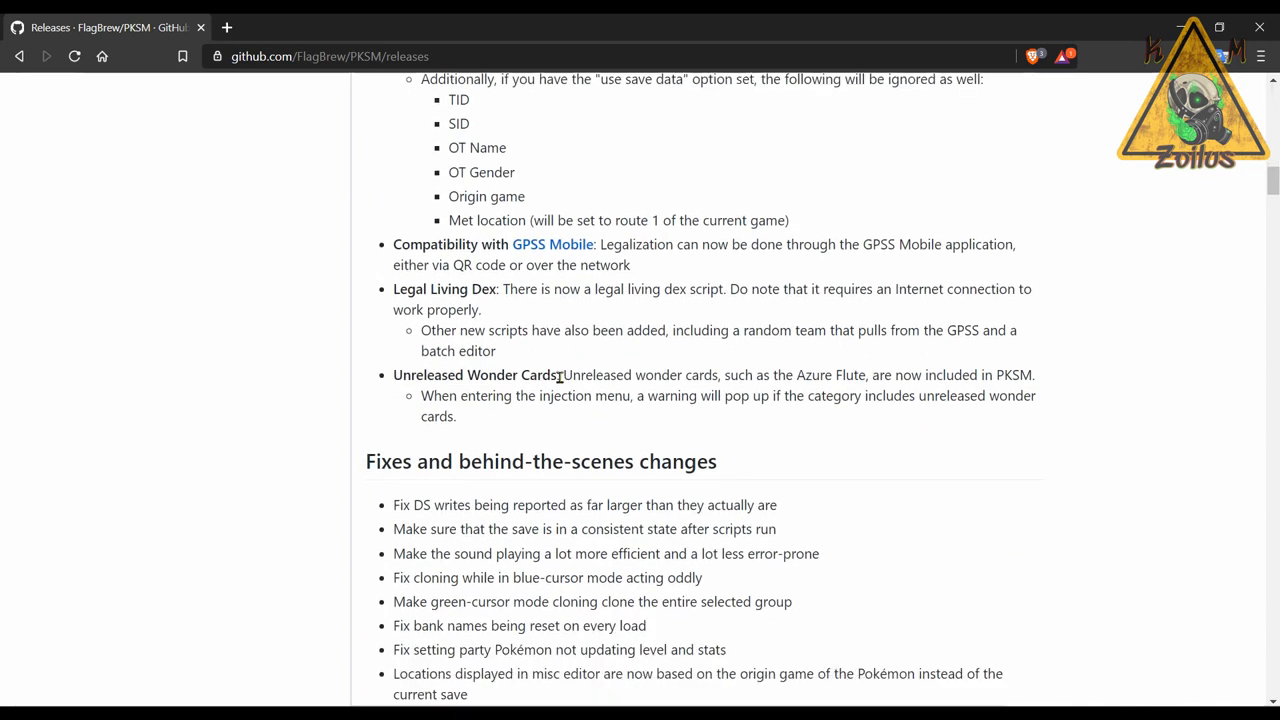
pyautogui.scroll(-3)
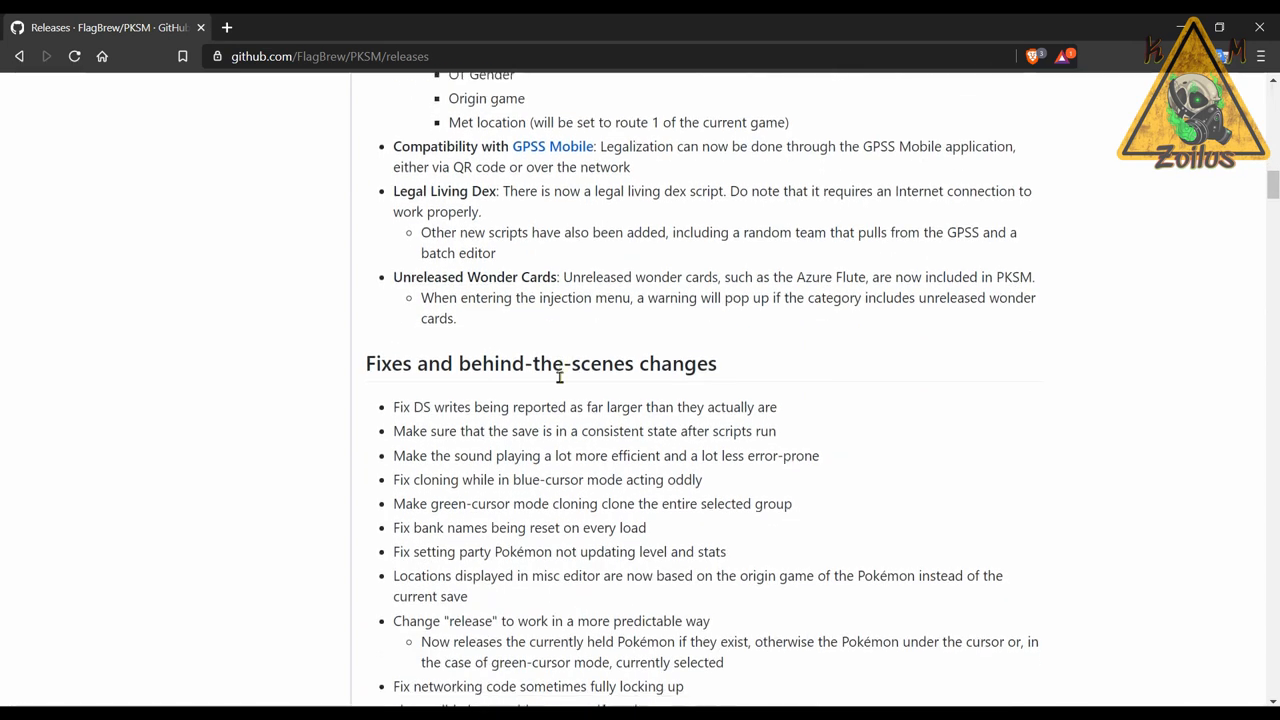
pyautogui.scroll(-3)
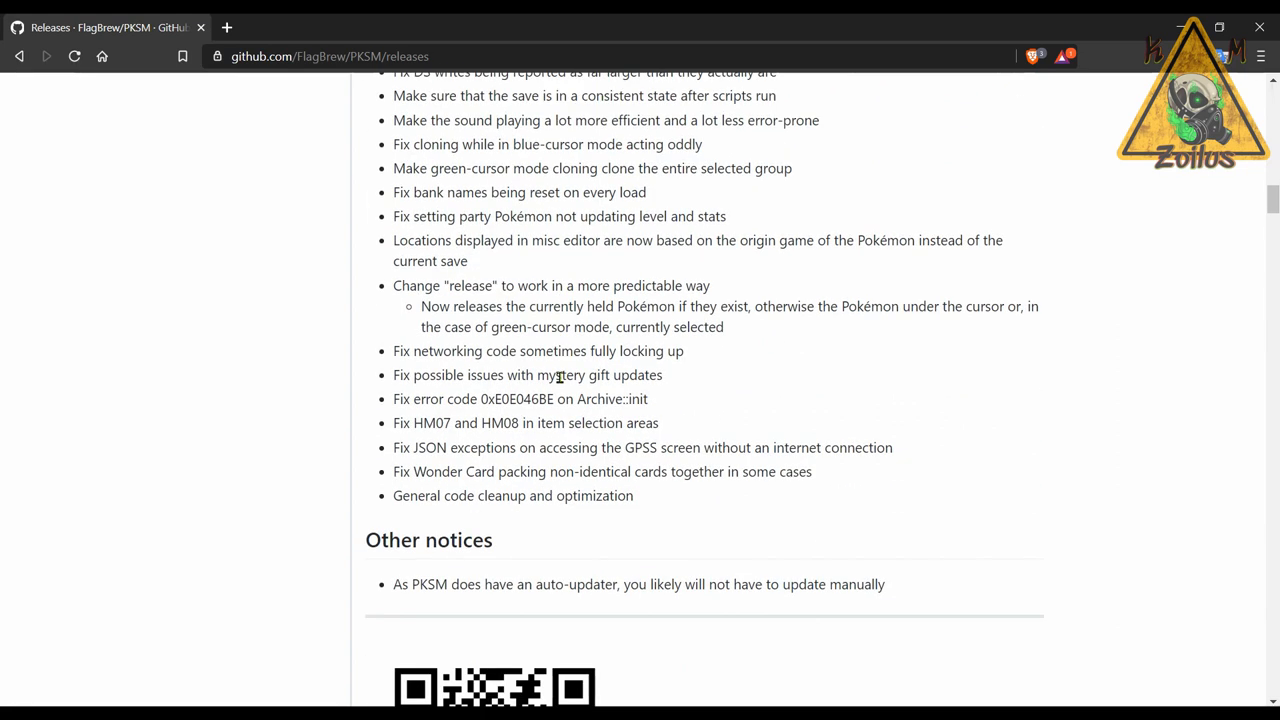
pyautogui.scroll(-3)
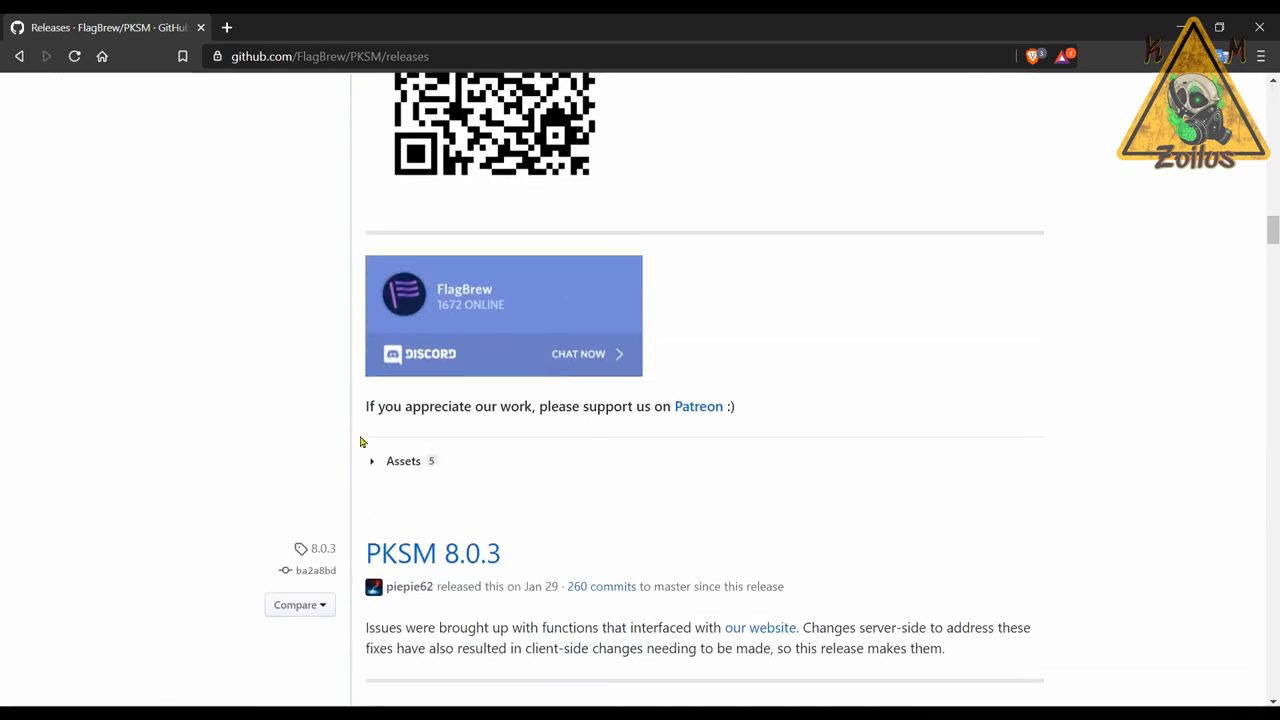
pyautogui.click(404, 460)
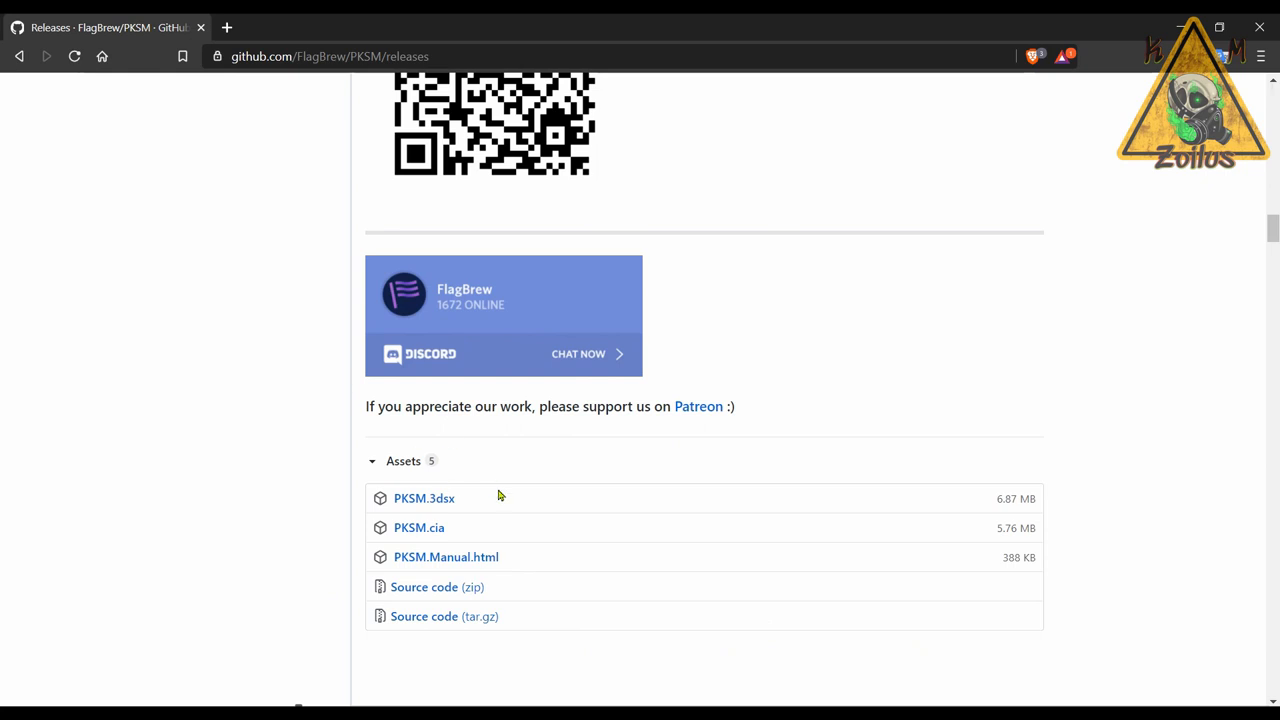
pyautogui.moveTo(480, 478)
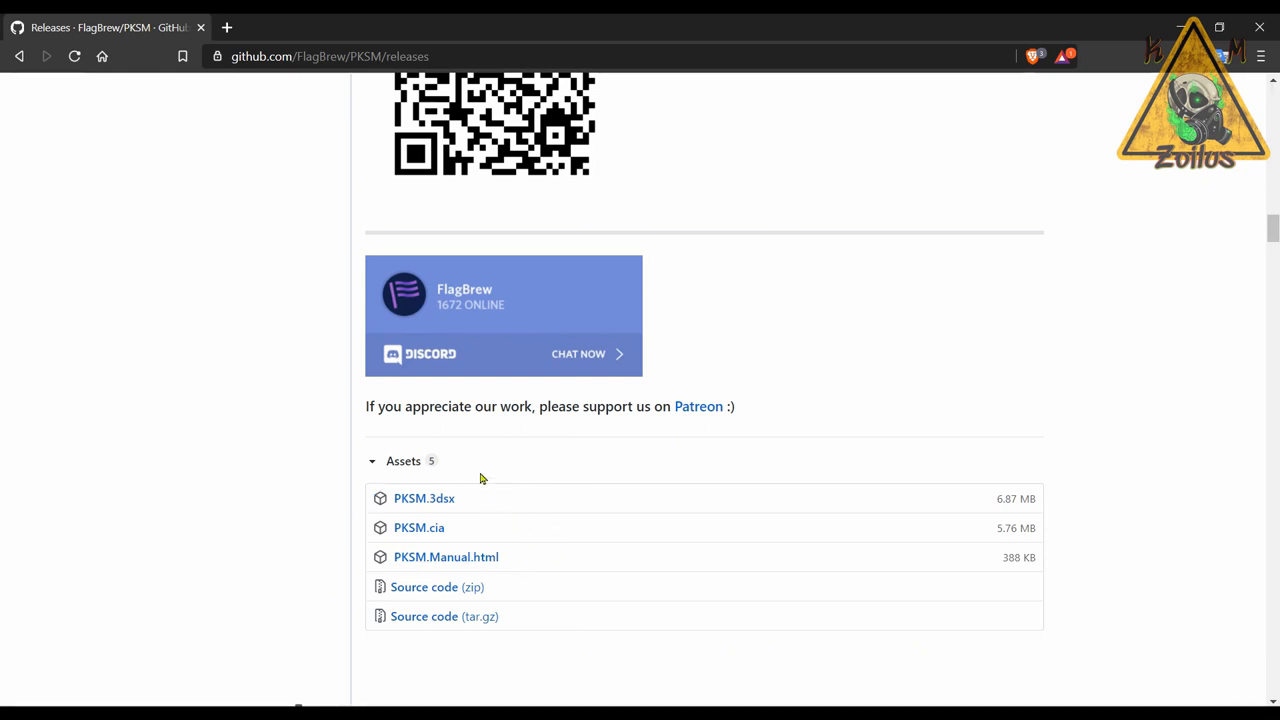
pyautogui.moveTo(448, 534)
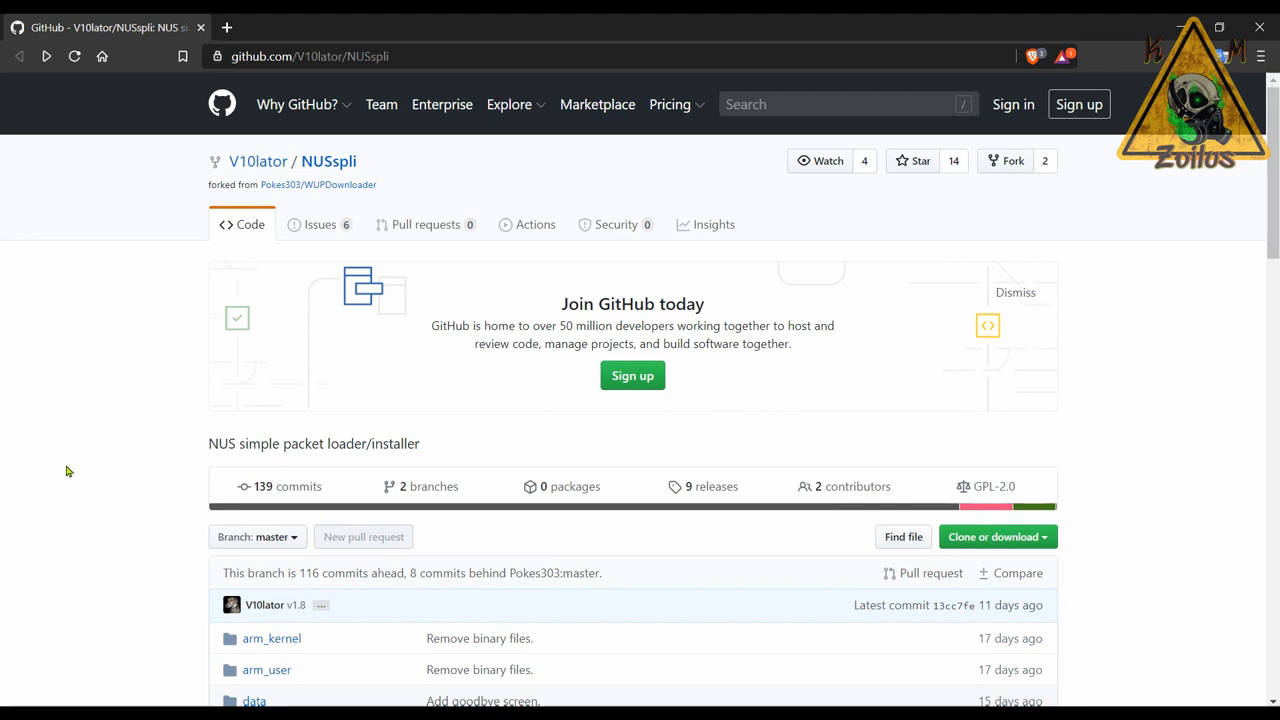
pyautogui.moveTo(318, 184)
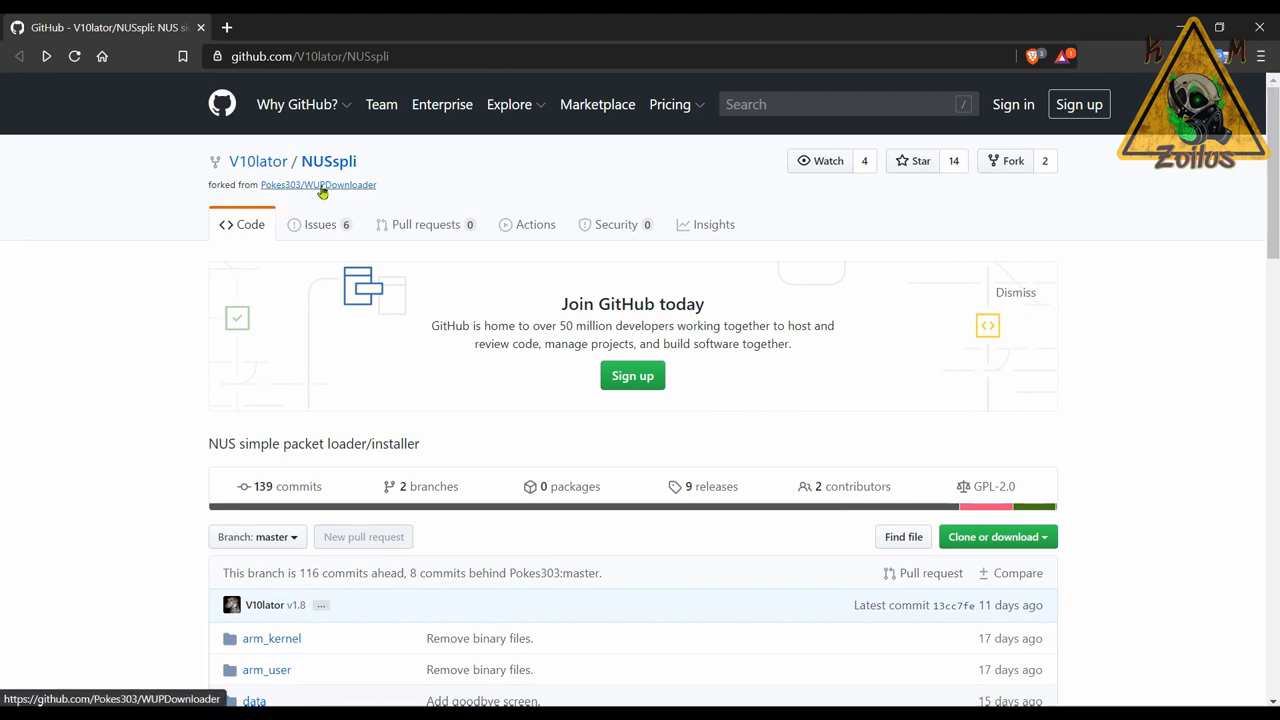
pyautogui.moveTo(160, 446)
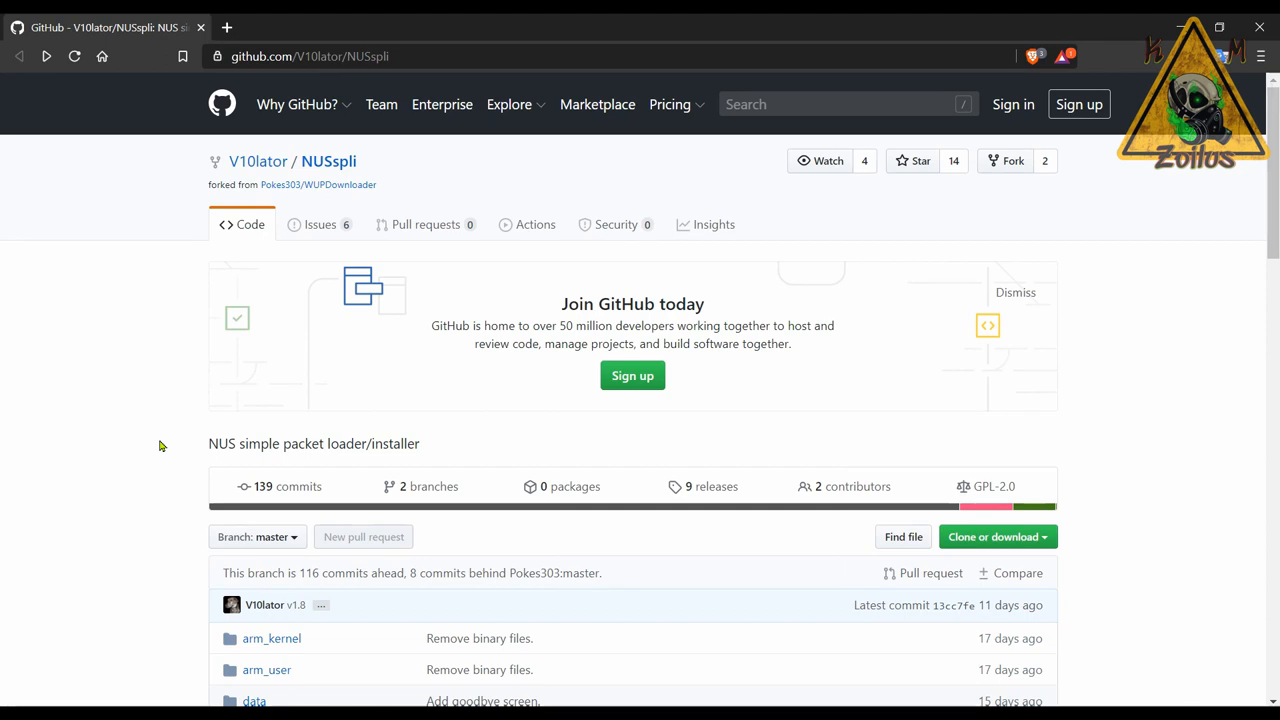
# Step: Read the NUSspli README through Features into the Usage install steps
pyautogui.scroll(-3)
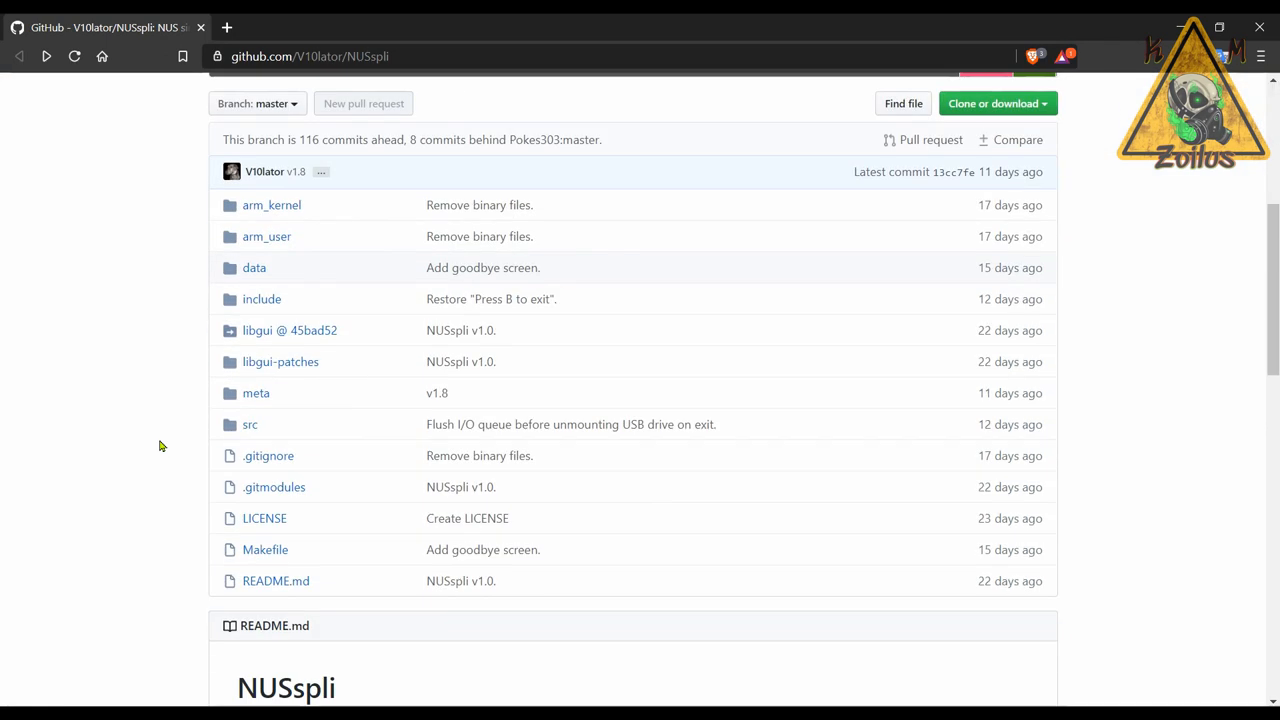
pyautogui.scroll(-3)
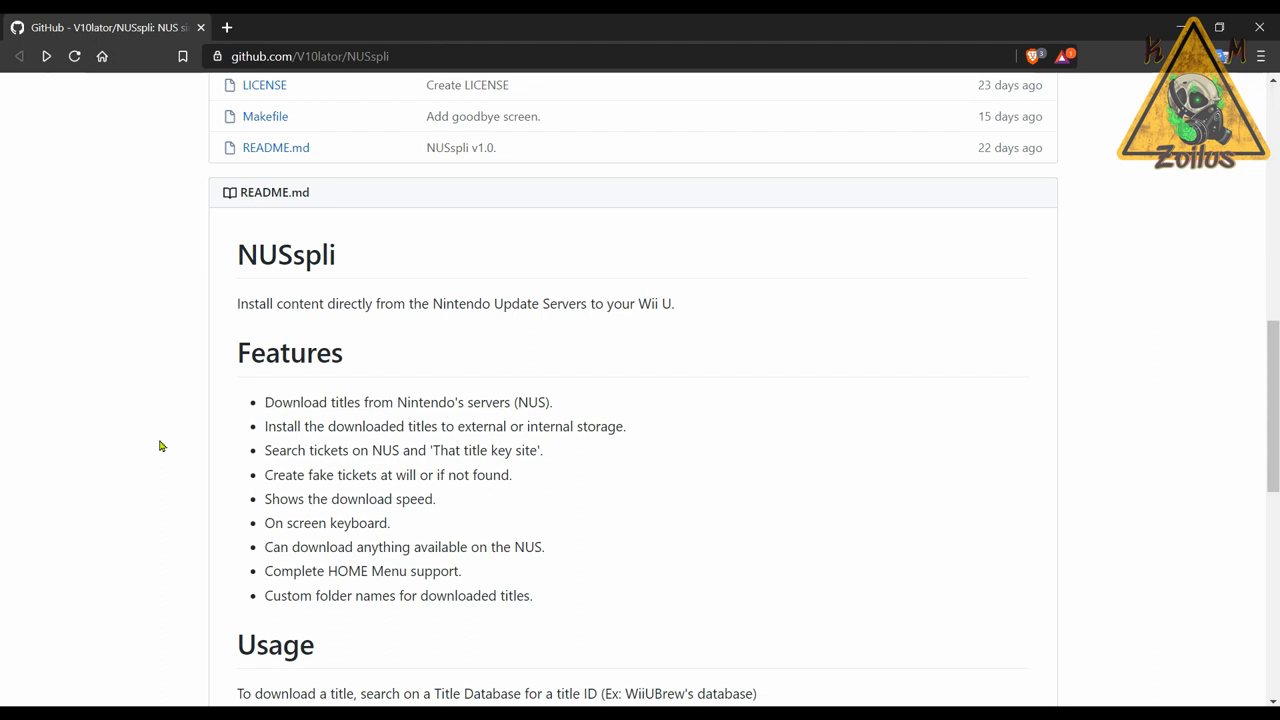
pyautogui.scroll(-3)
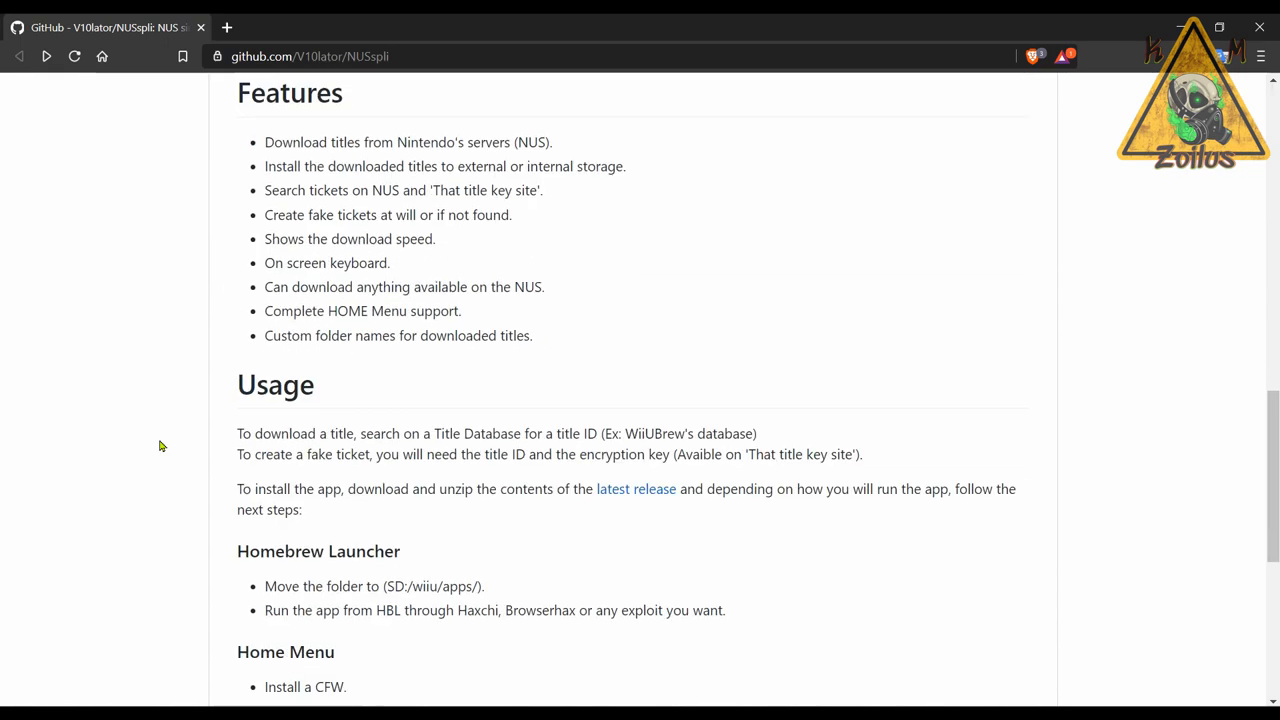
pyautogui.moveTo(516, 492)
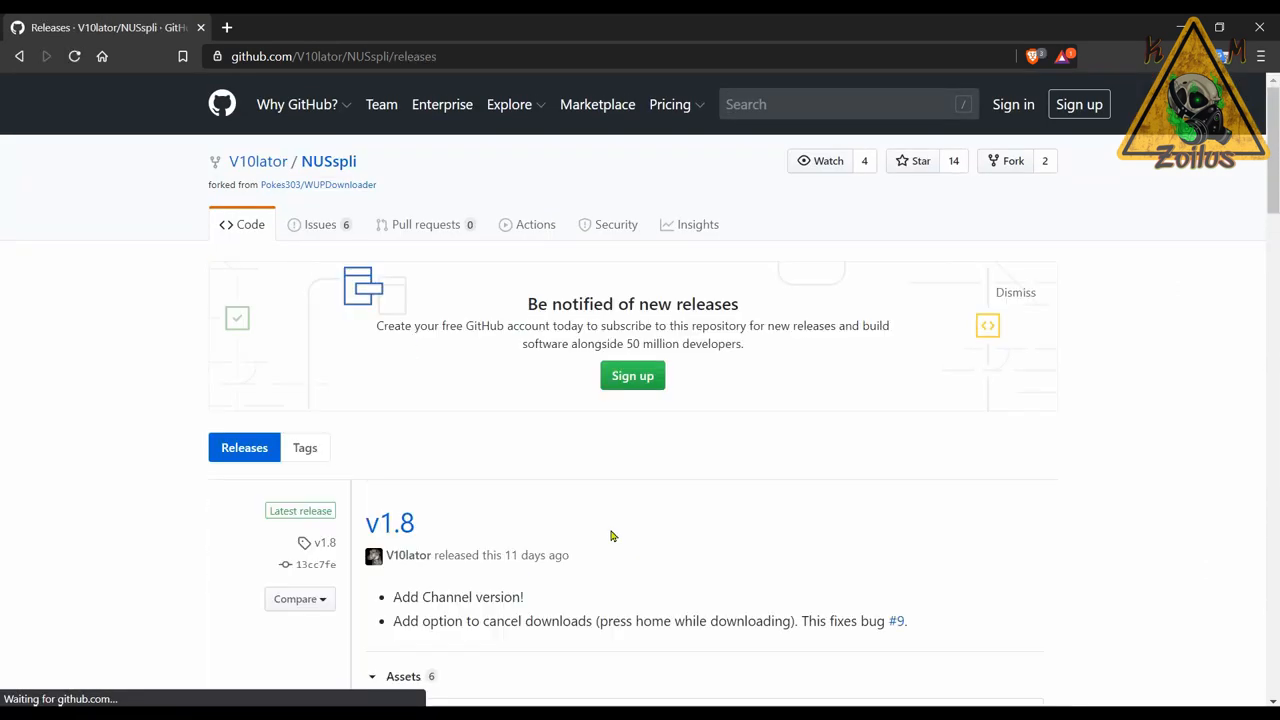
pyautogui.scroll(-3)
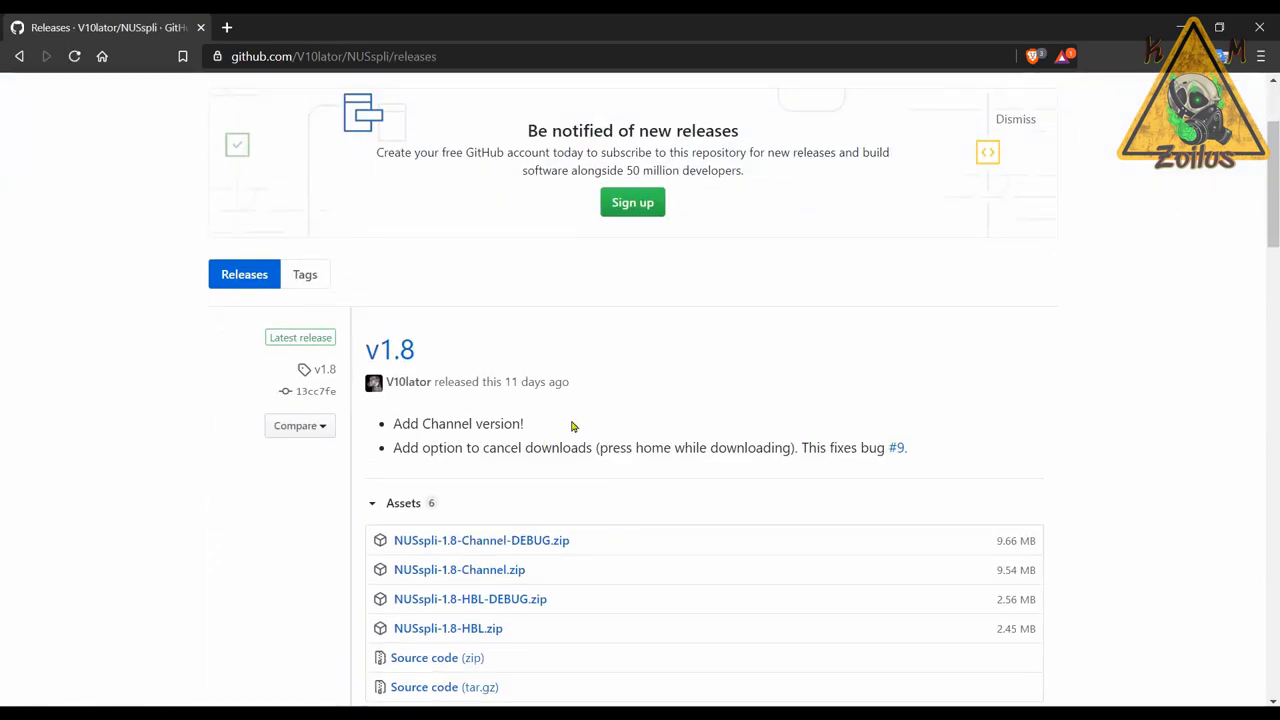
pyautogui.scroll(-3)
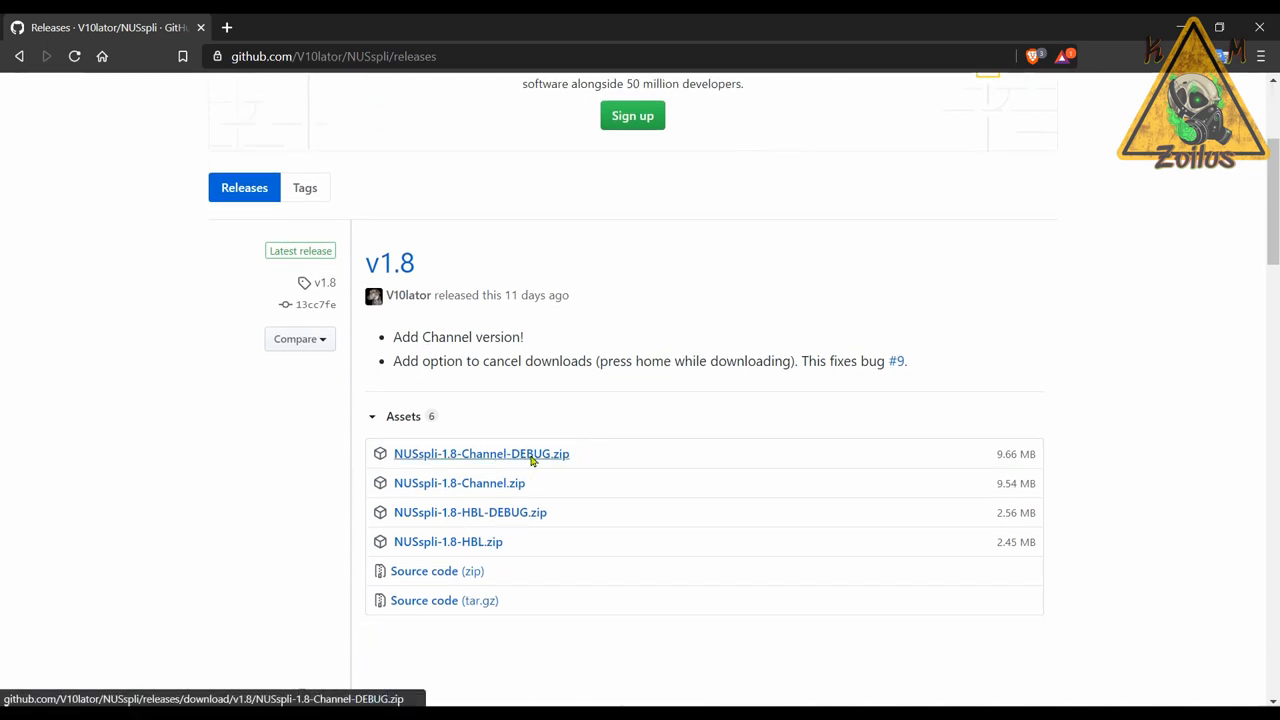
pyautogui.moveTo(536, 498)
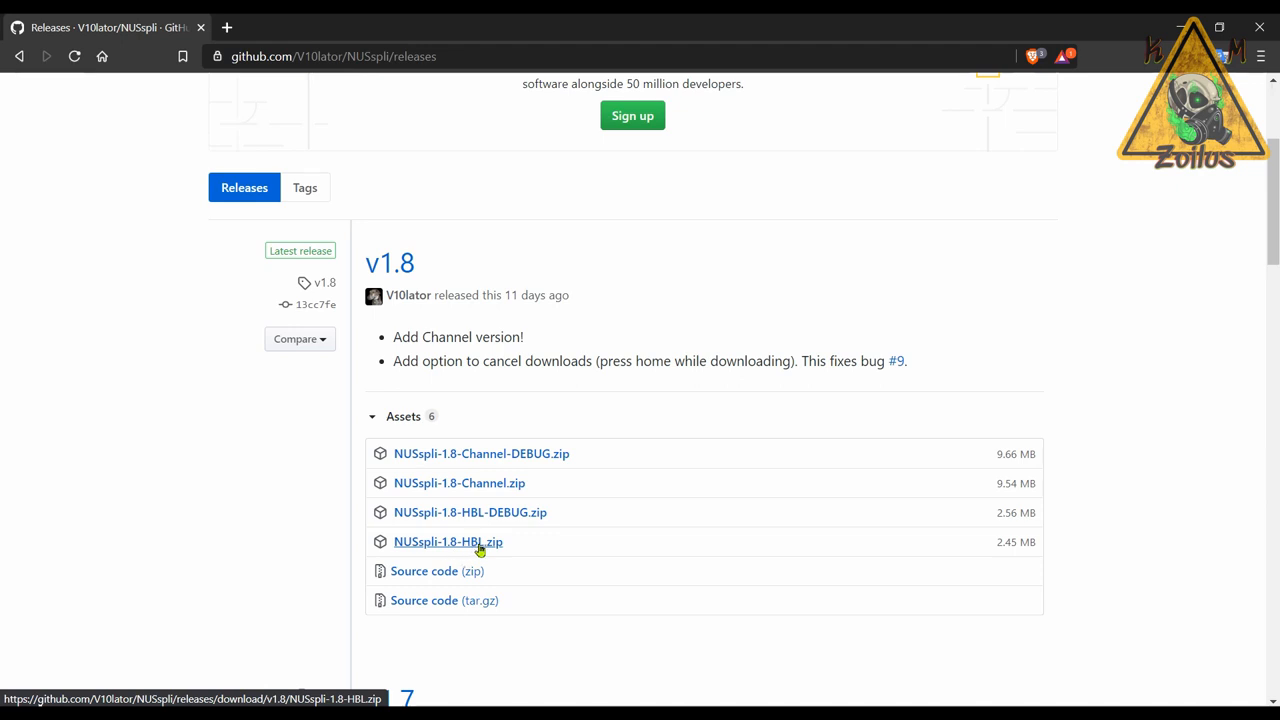
pyautogui.moveTo(474, 544)
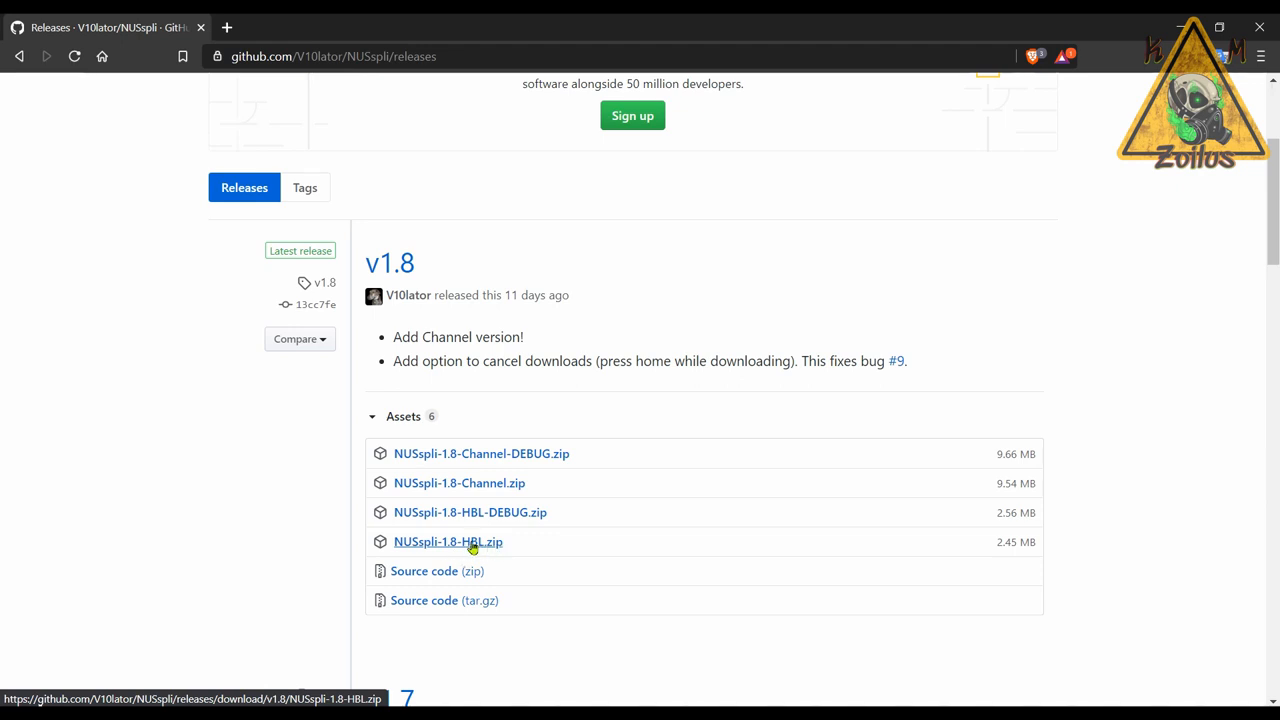
pyautogui.moveTo(480, 490)
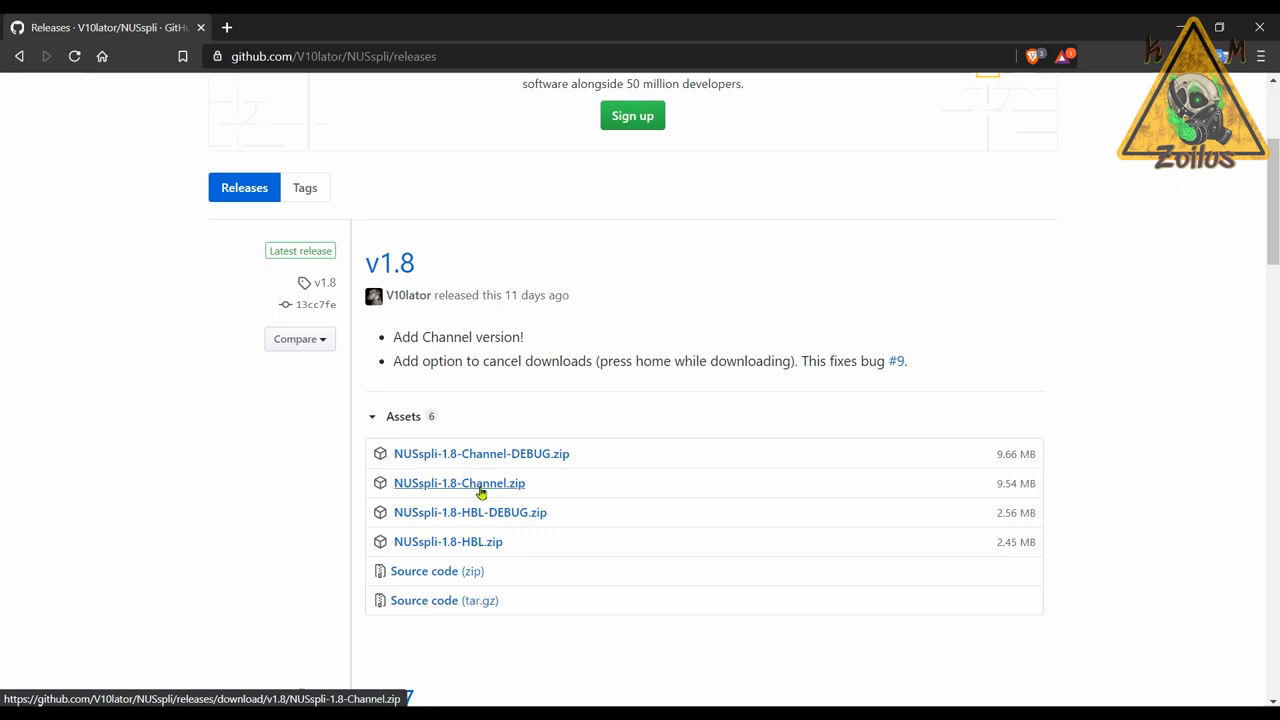